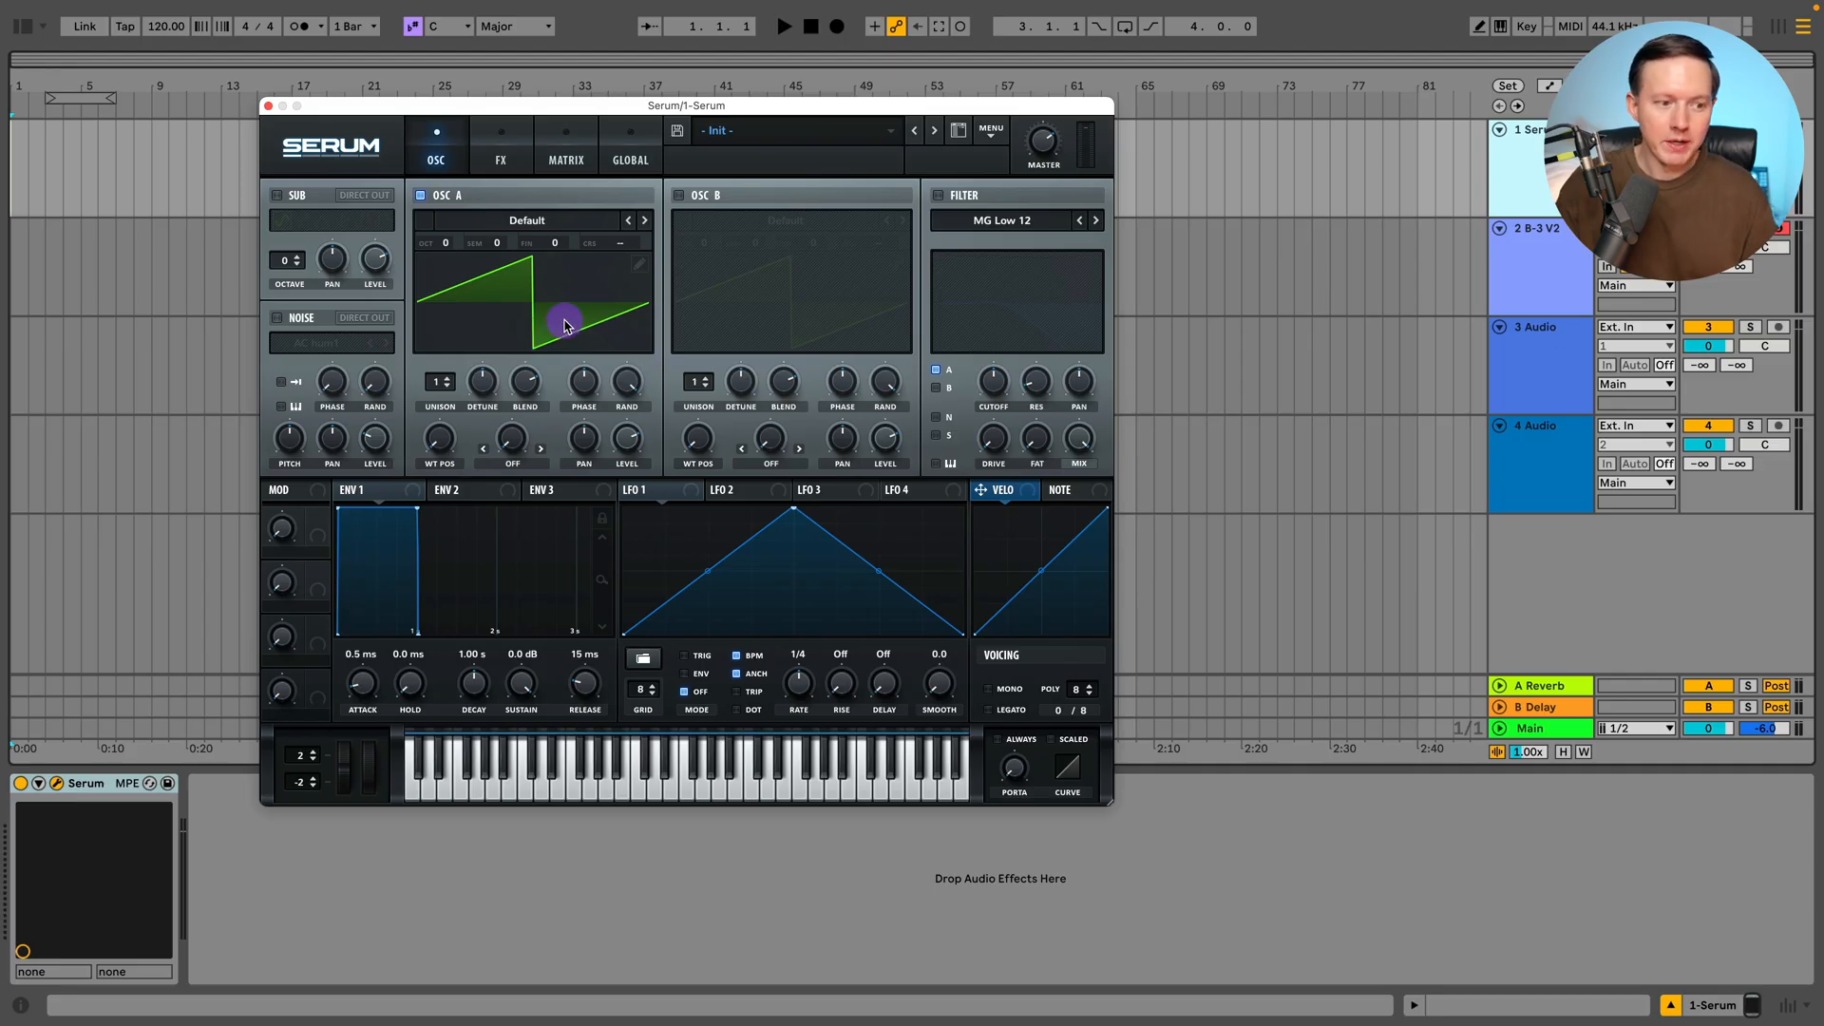
mouse_move(56, 56)
type("span")
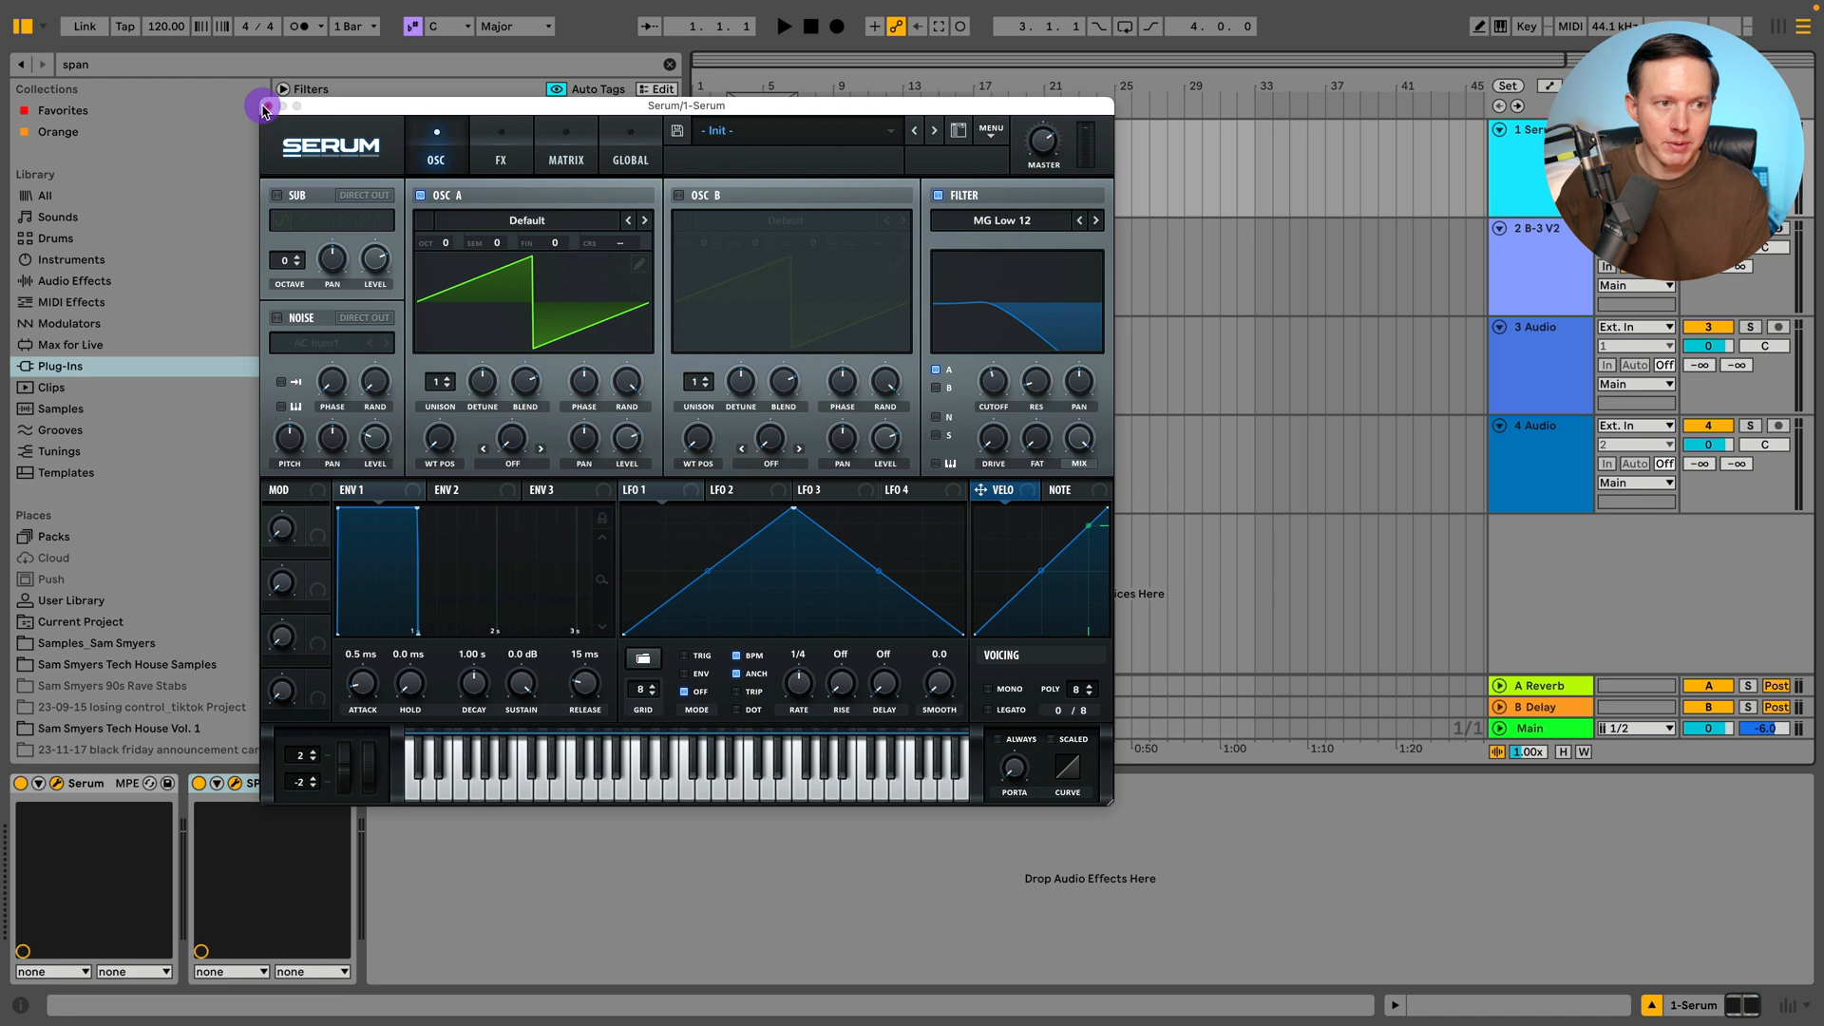
- View the spectrum peaks in SPAN, close it, and show the B-3 V2 track's device chain
left_click(268, 783)
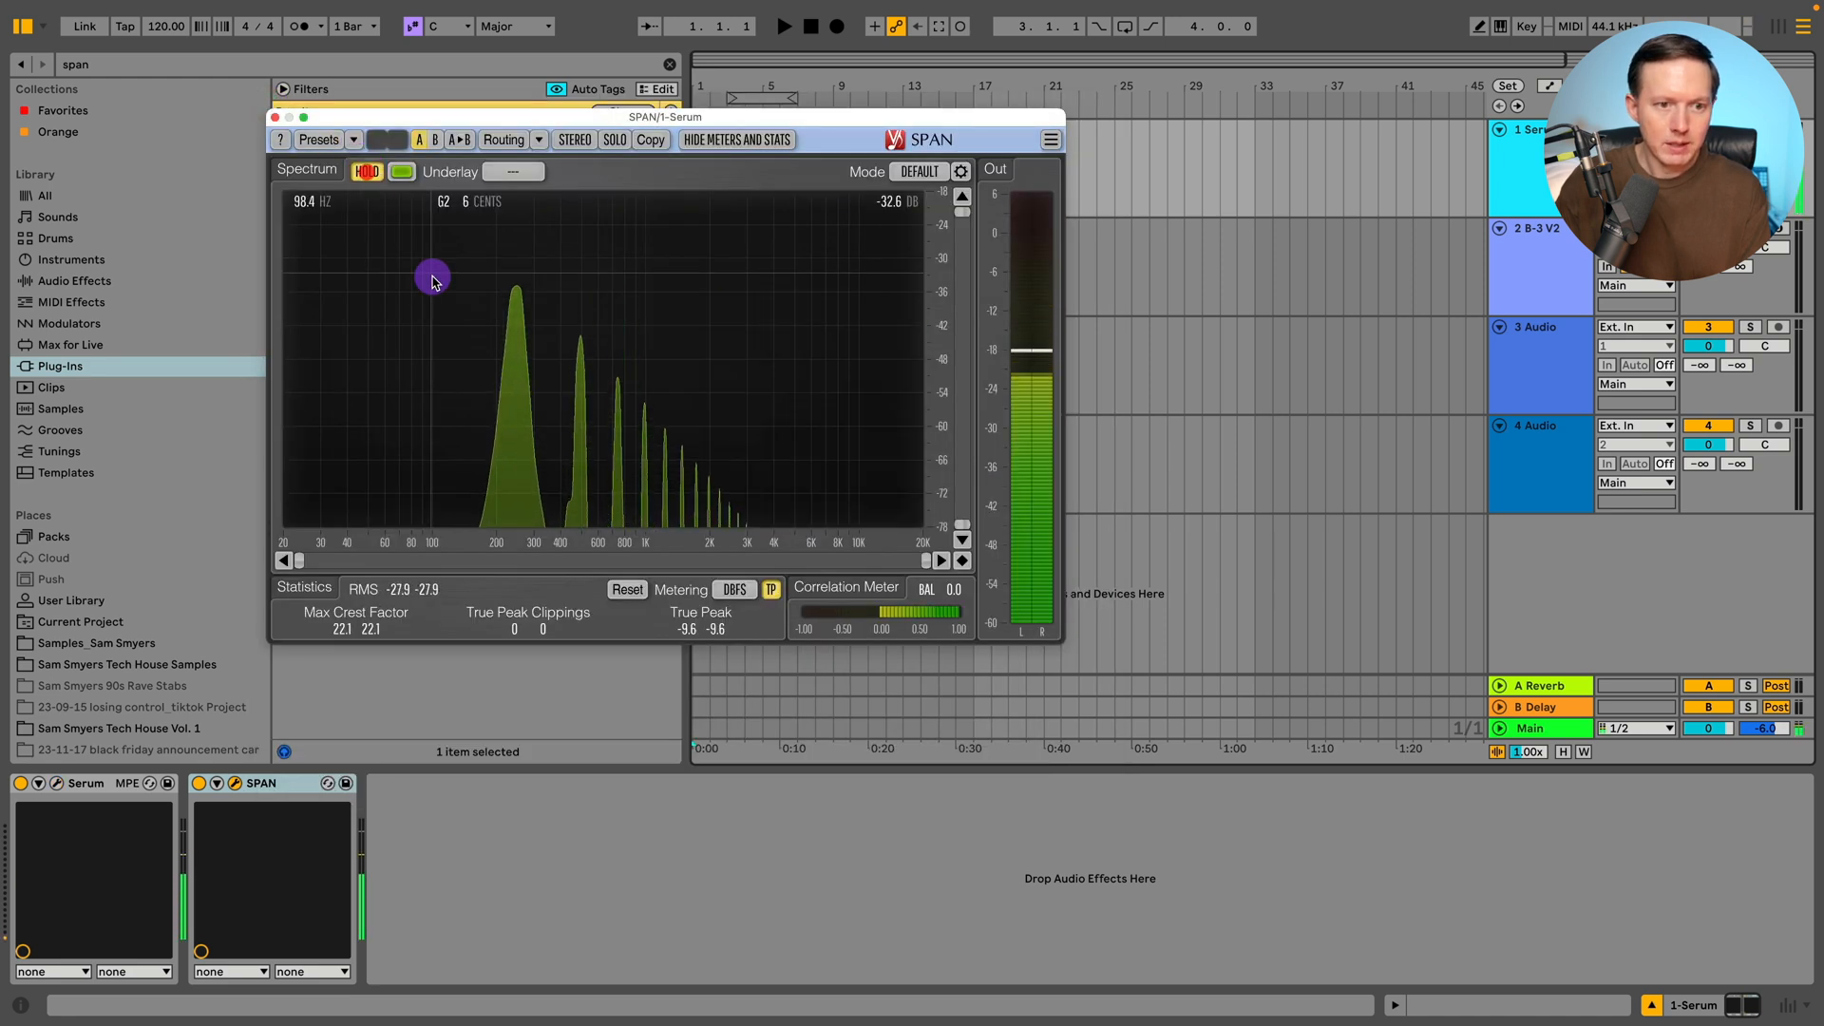
left_click(364, 171)
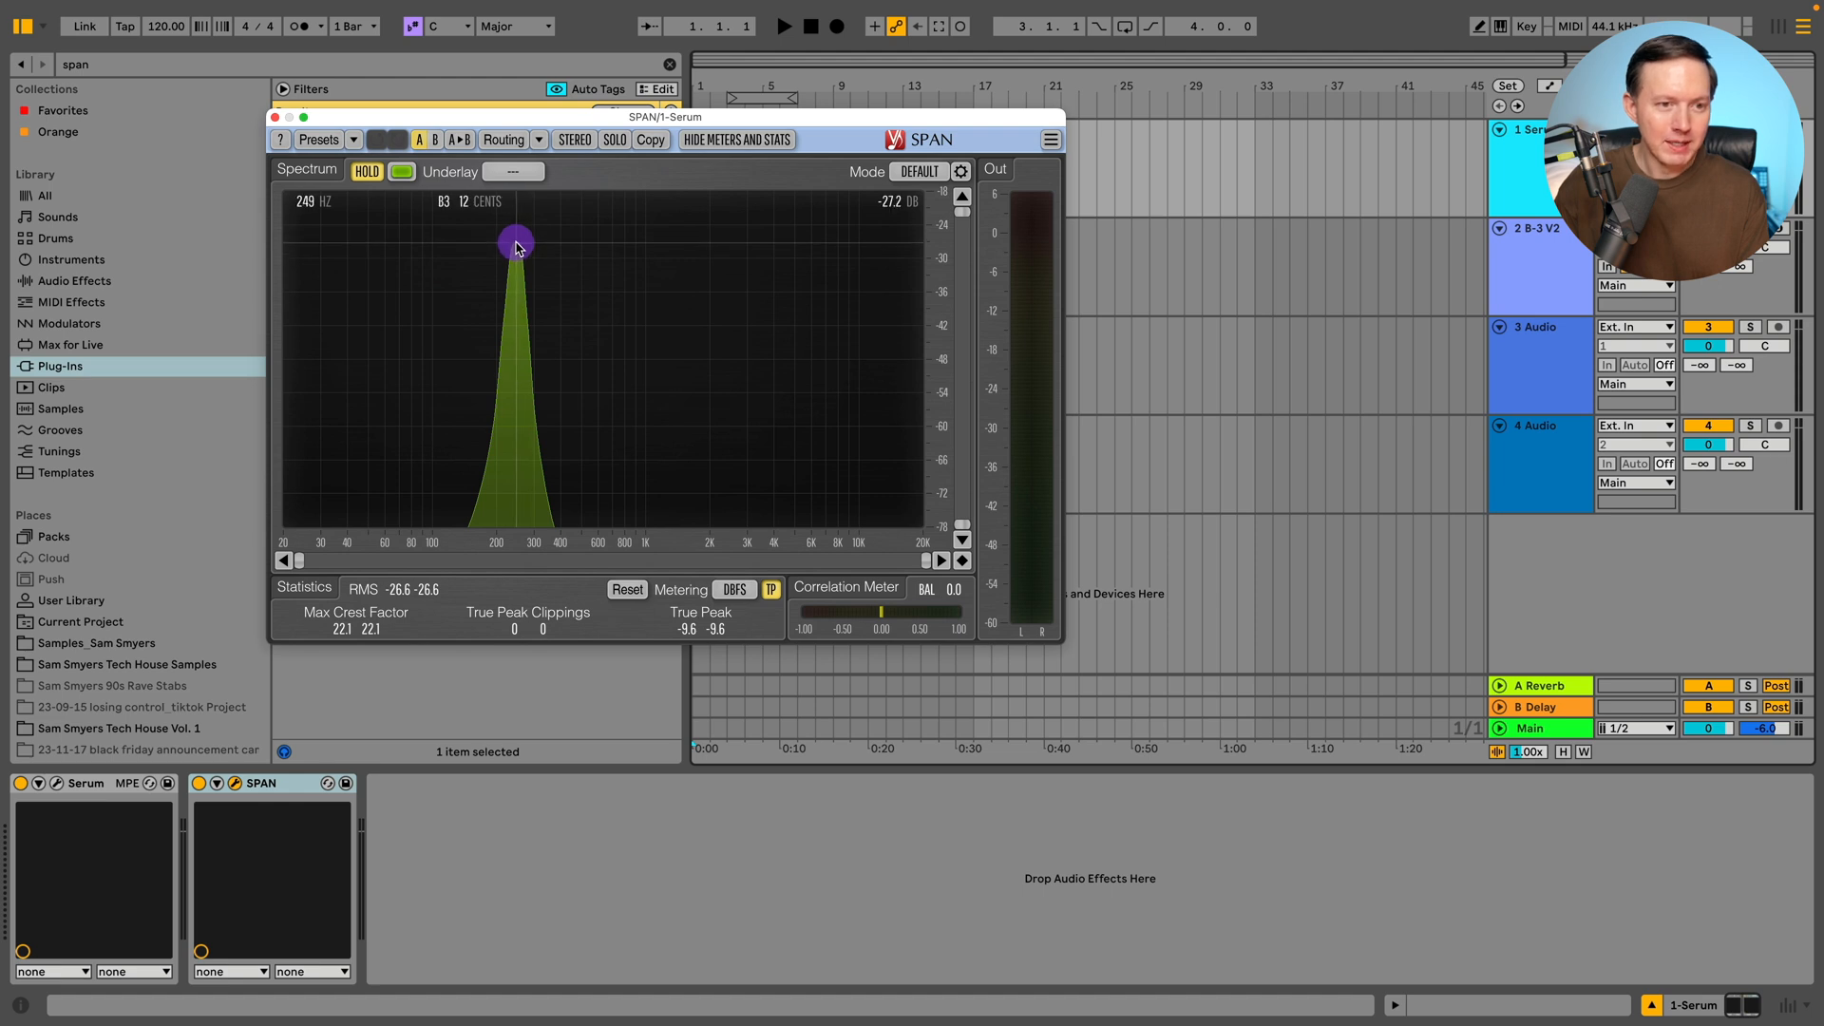
left_click_drag(515, 242, 519, 258)
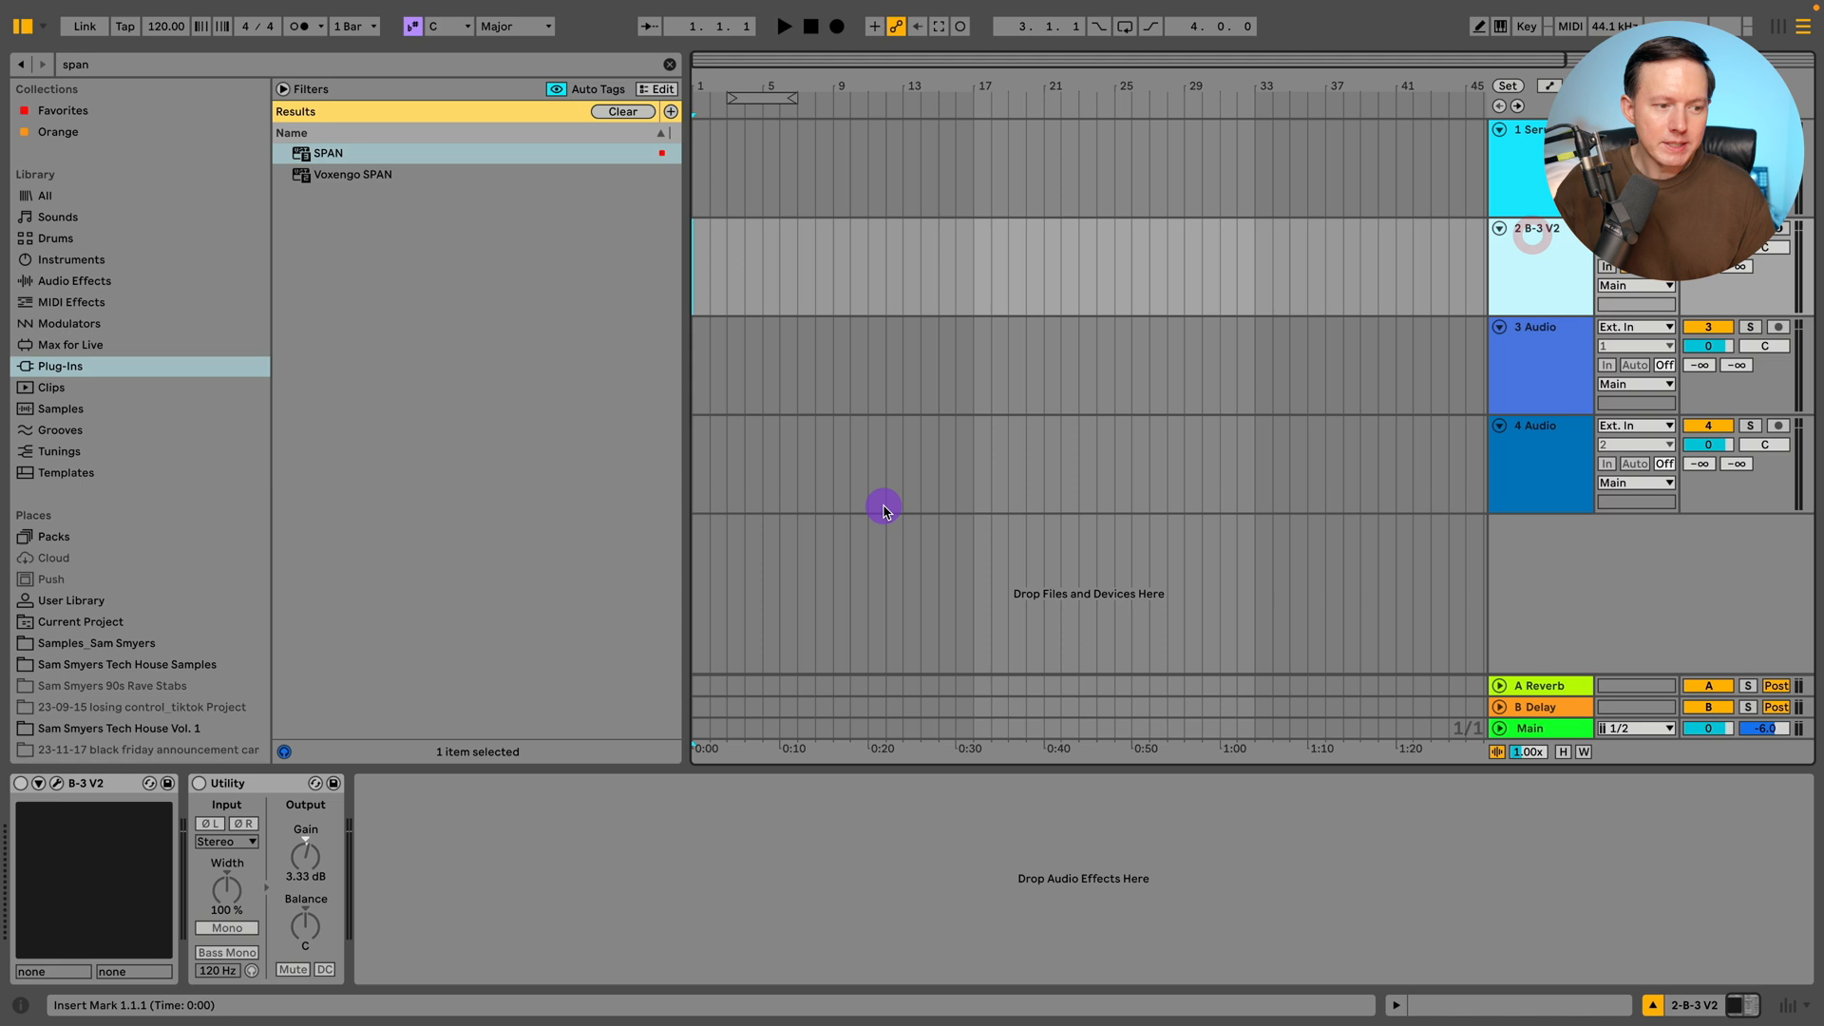
- Open the Arturia B-3 V plug-in window with the Jazz Organ preset loaded
left_click(23, 787)
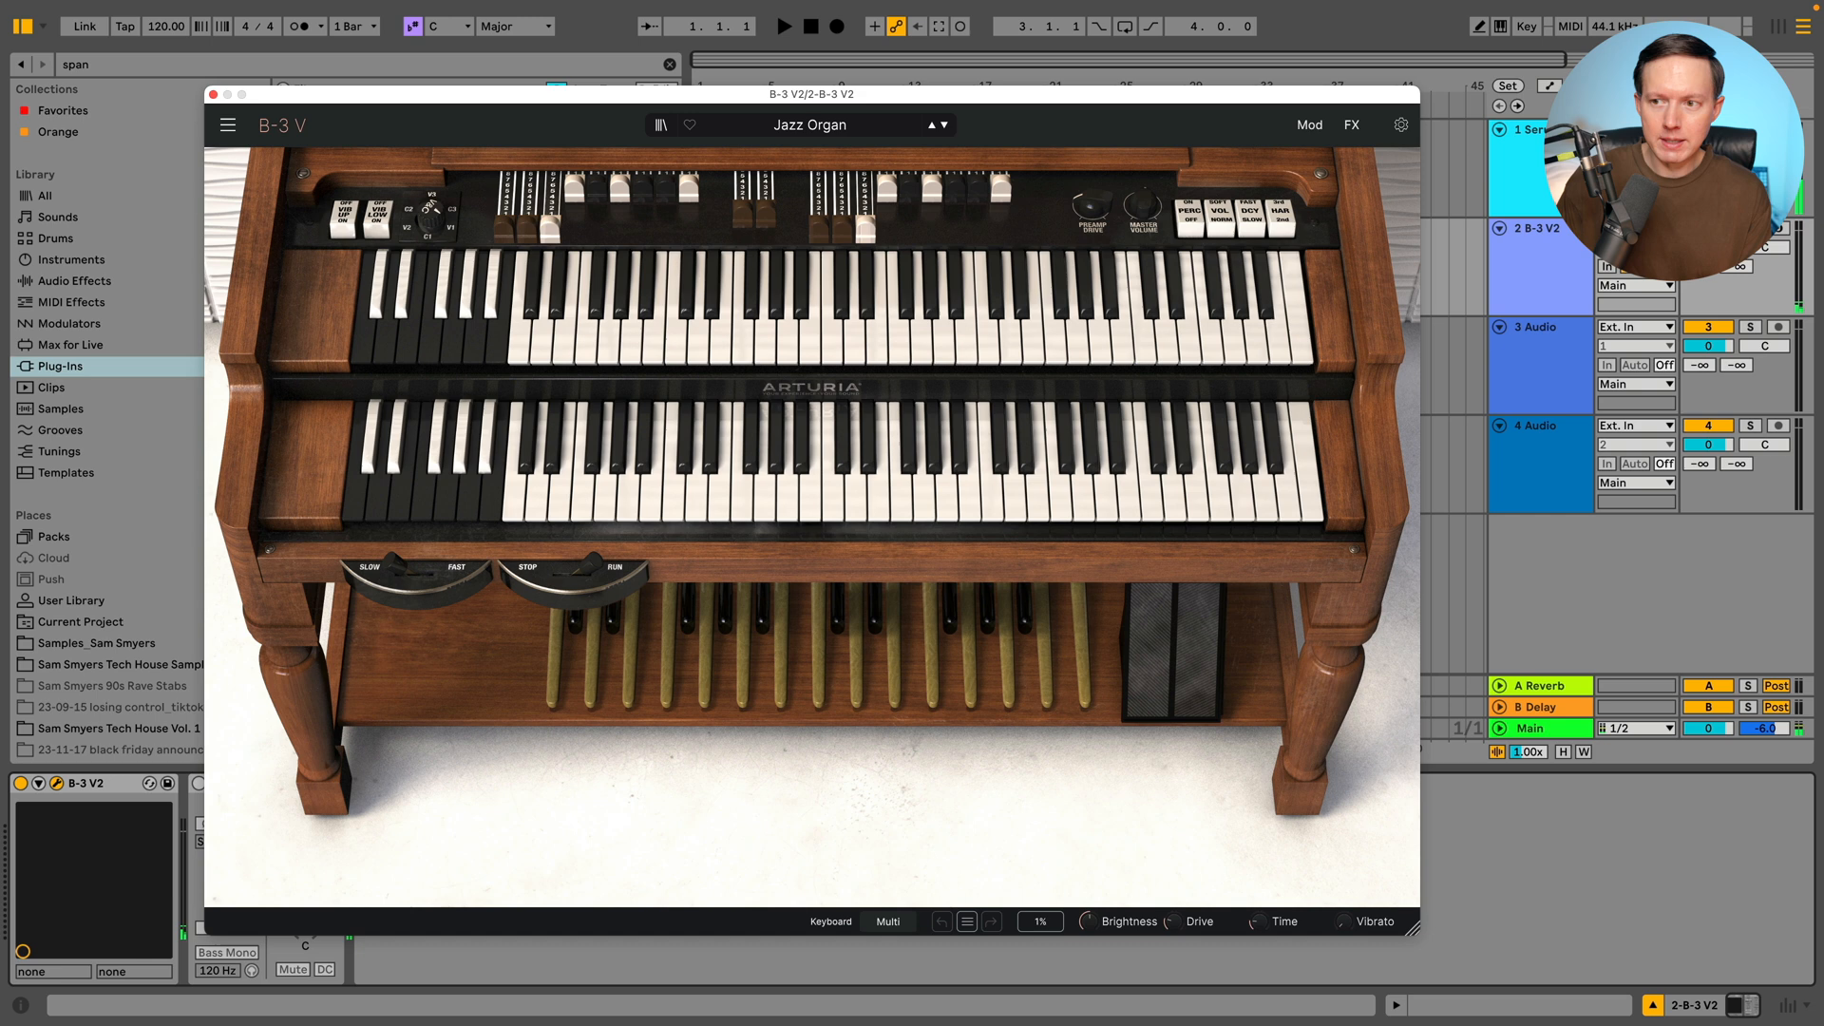
- Push the B-3 V upper-manual drawbars fully in and turn on percussion
left_click(788, 124)
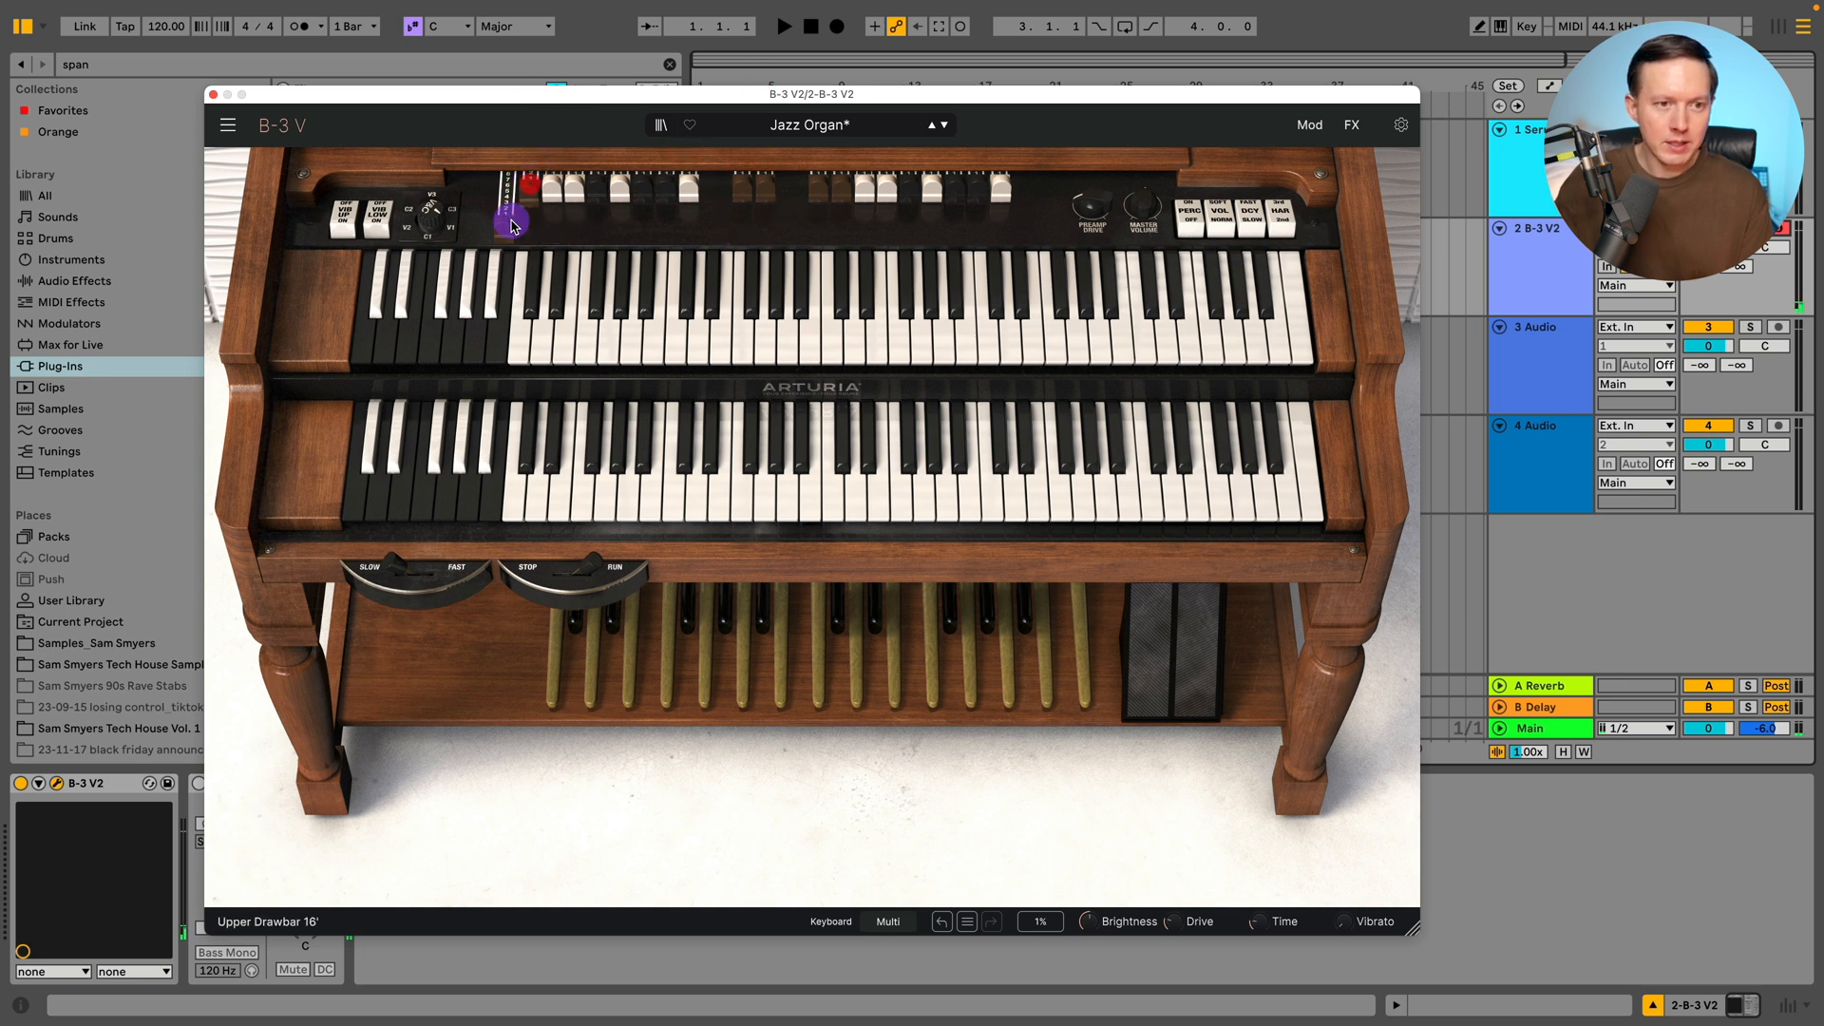
left_click_drag(509, 224, 506, 188)
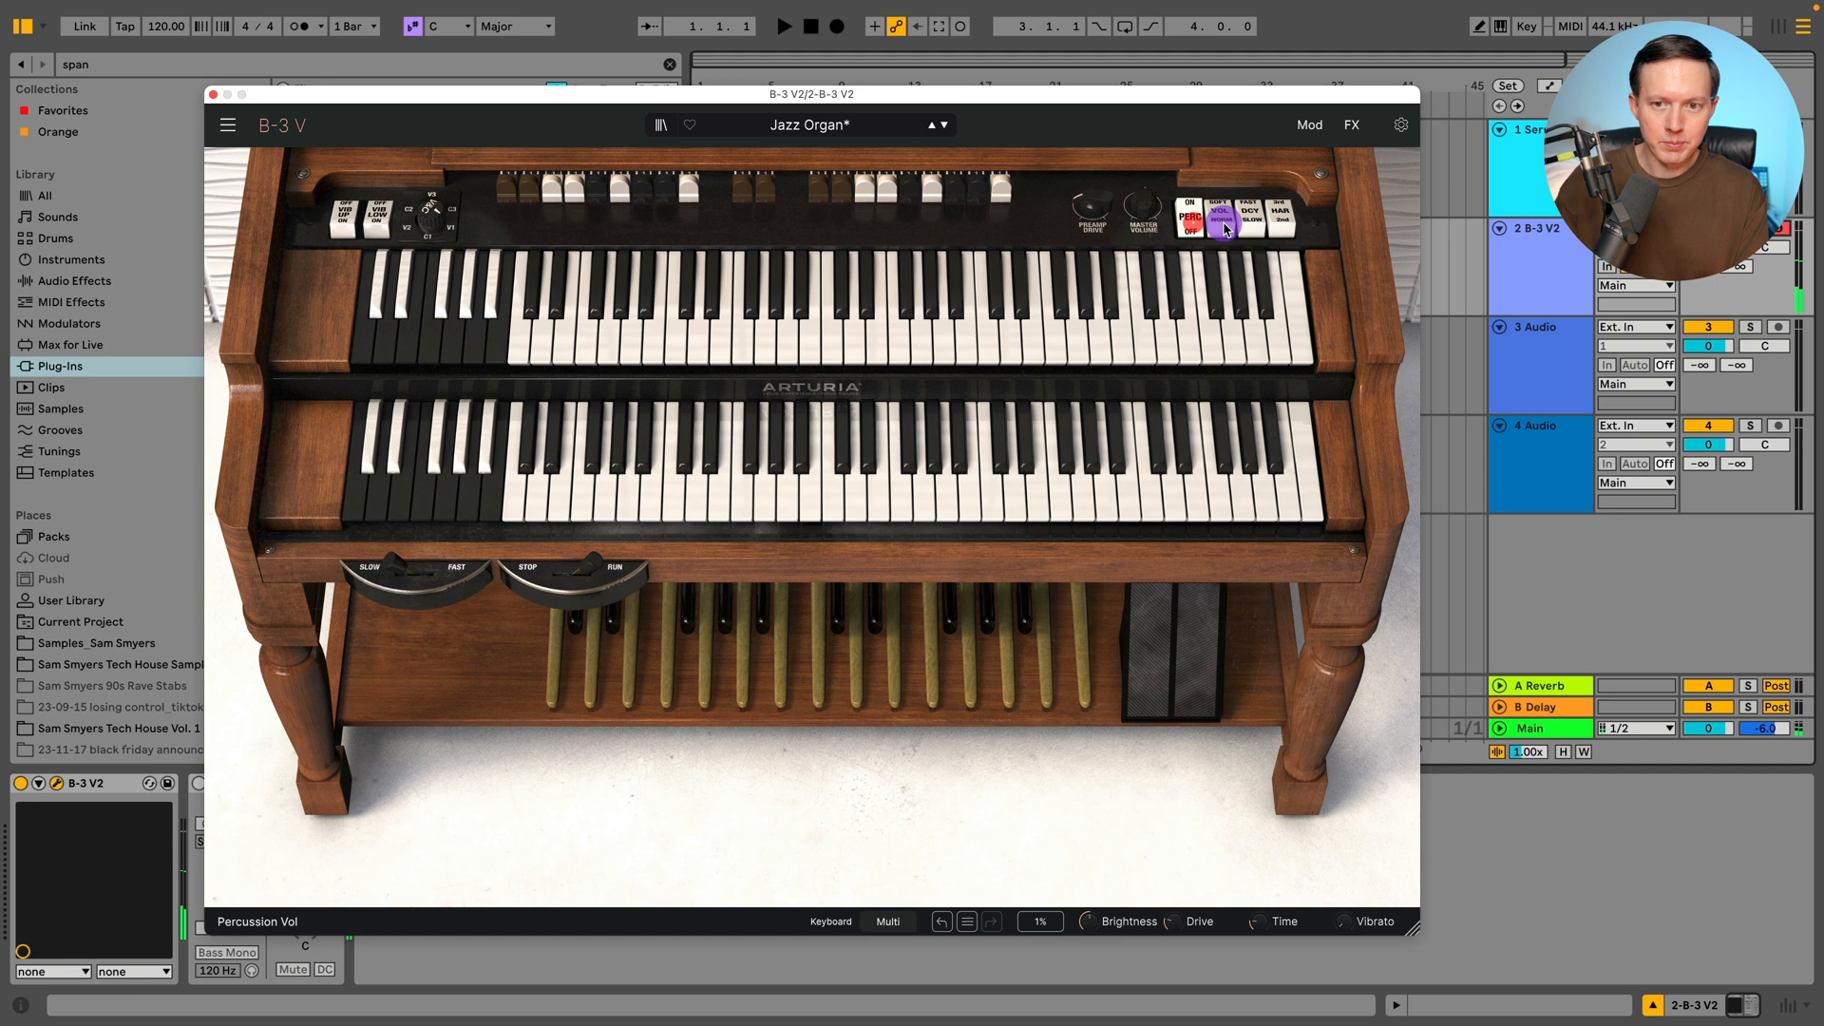
- Toggle percussion, pull out the 16', 8' and 1 3/5' upper drawbars, and audition a note
left_click(1219, 221)
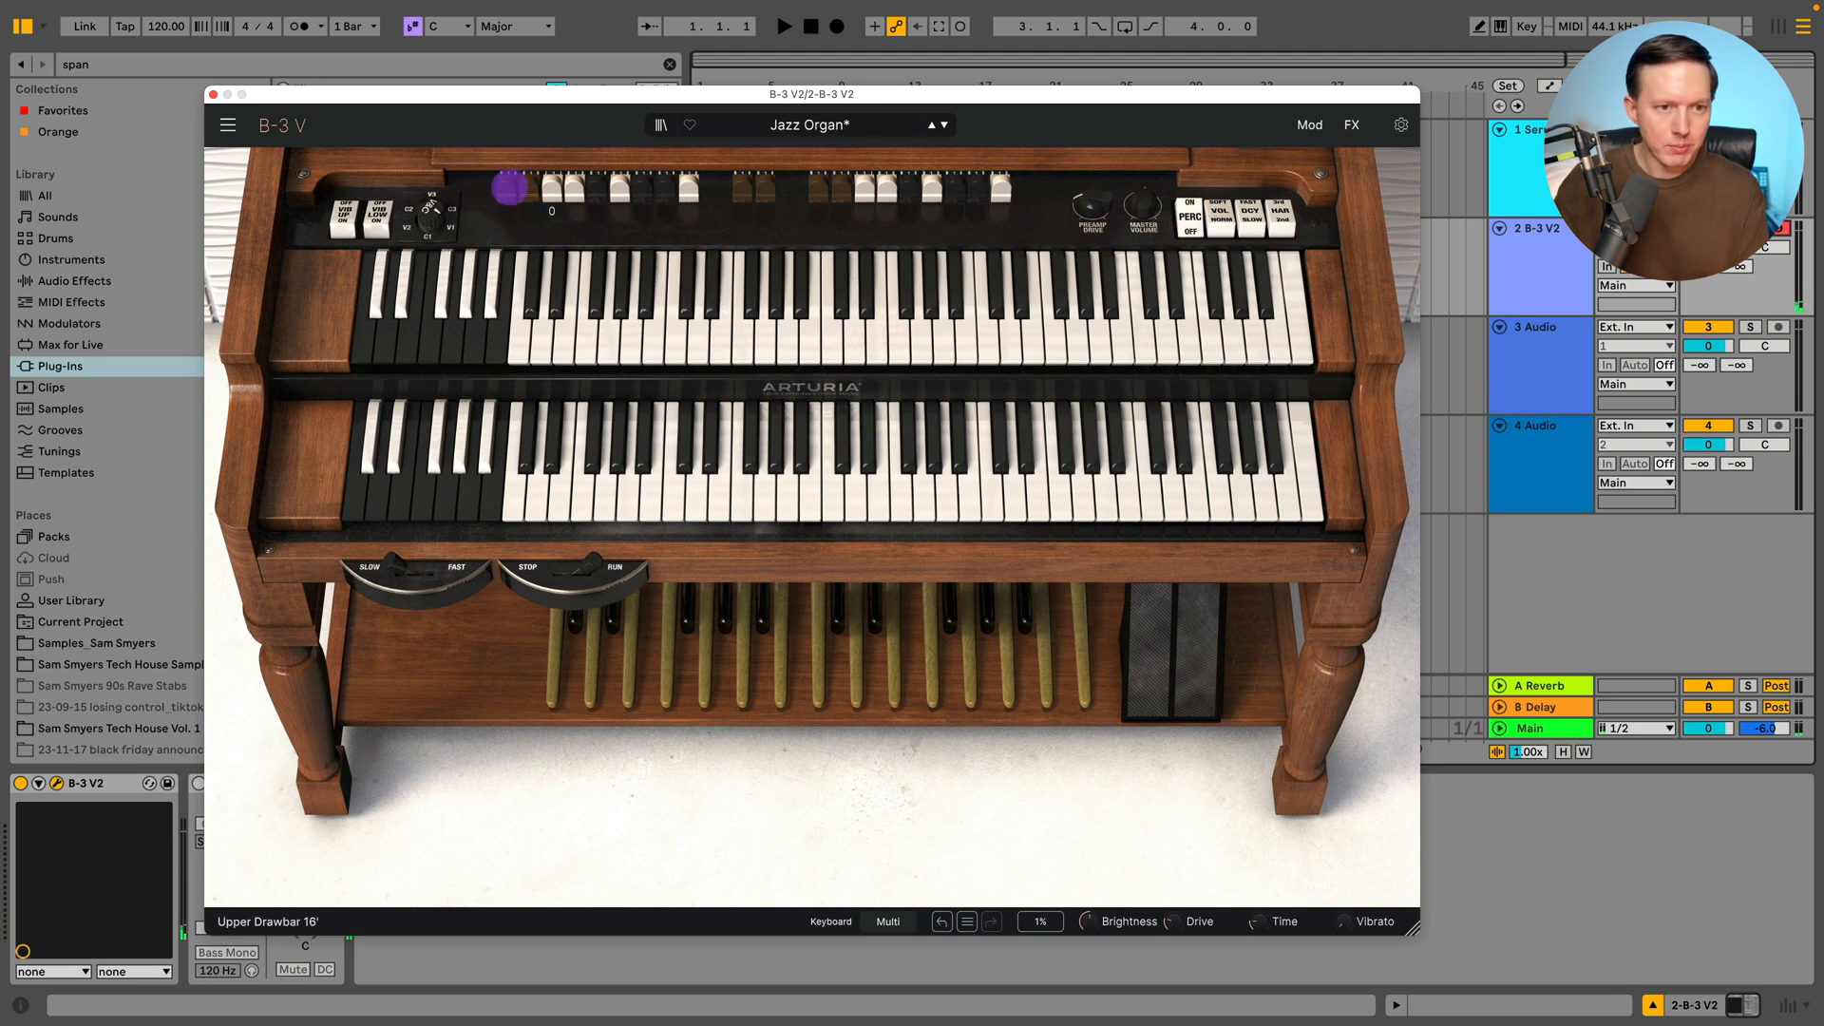
left_click_drag(508, 188, 521, 238)
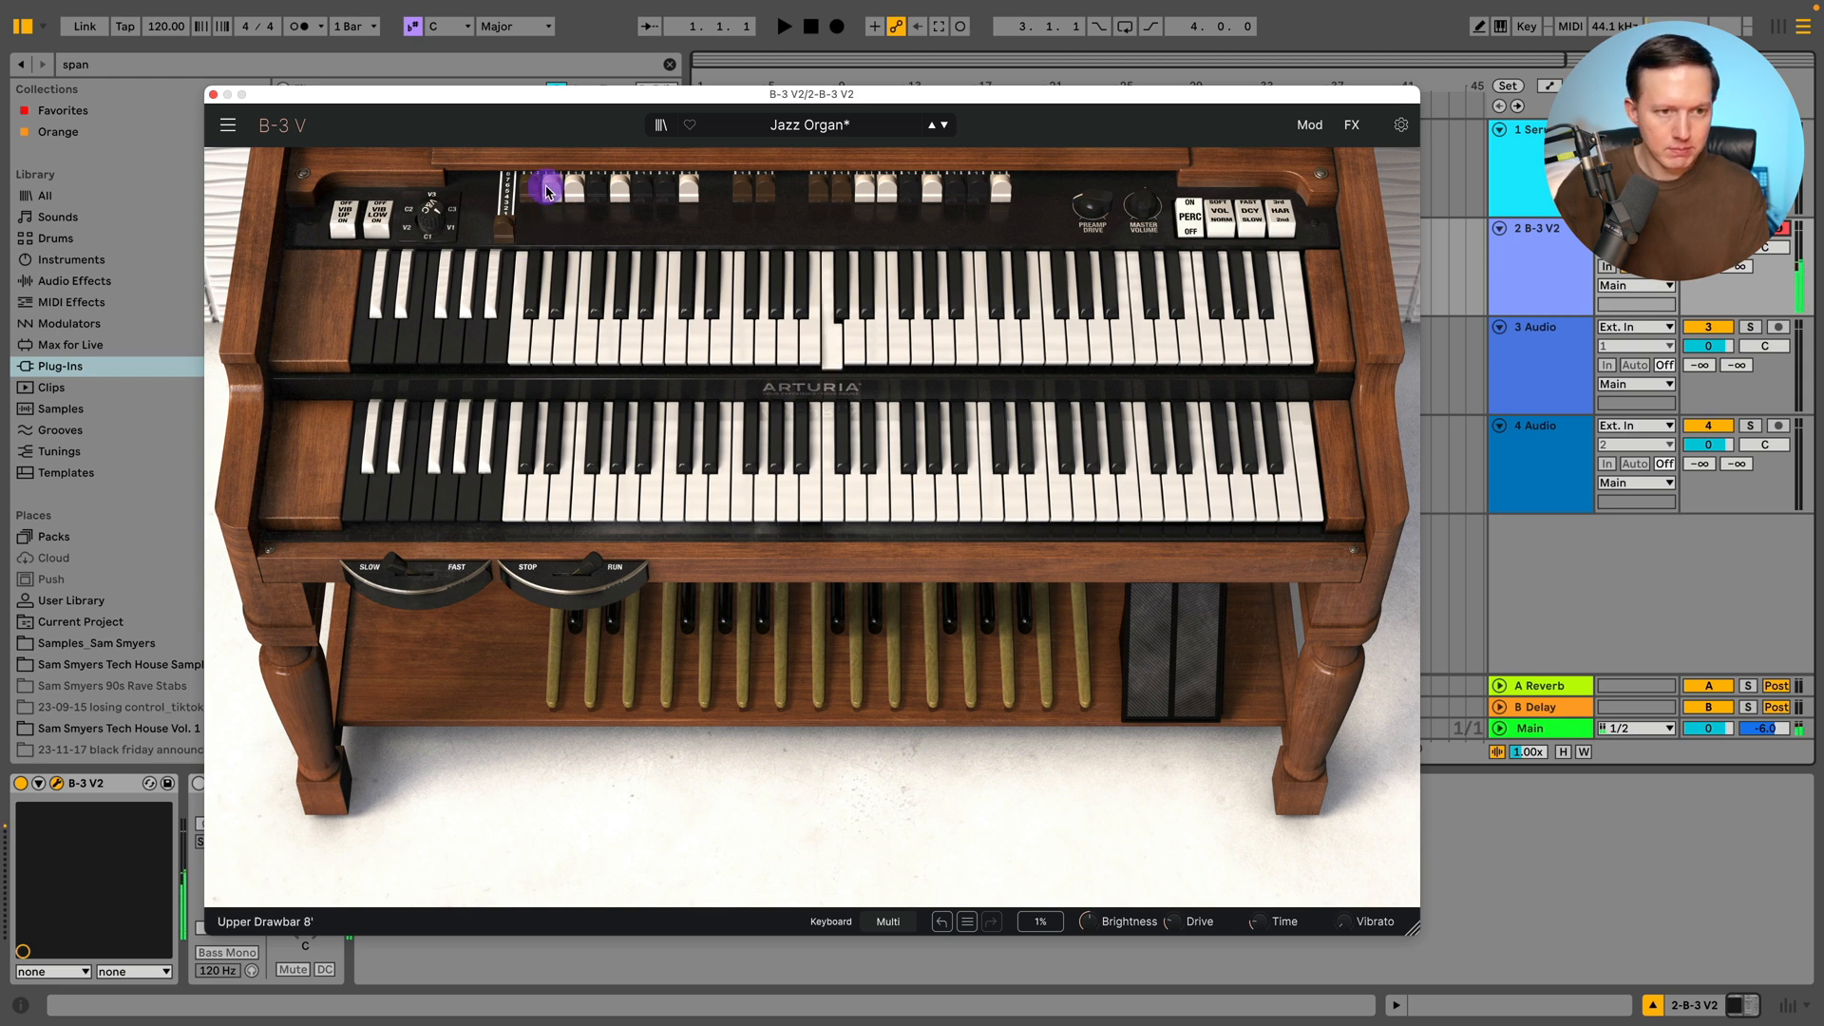
left_click_drag(547, 186, 572, 227)
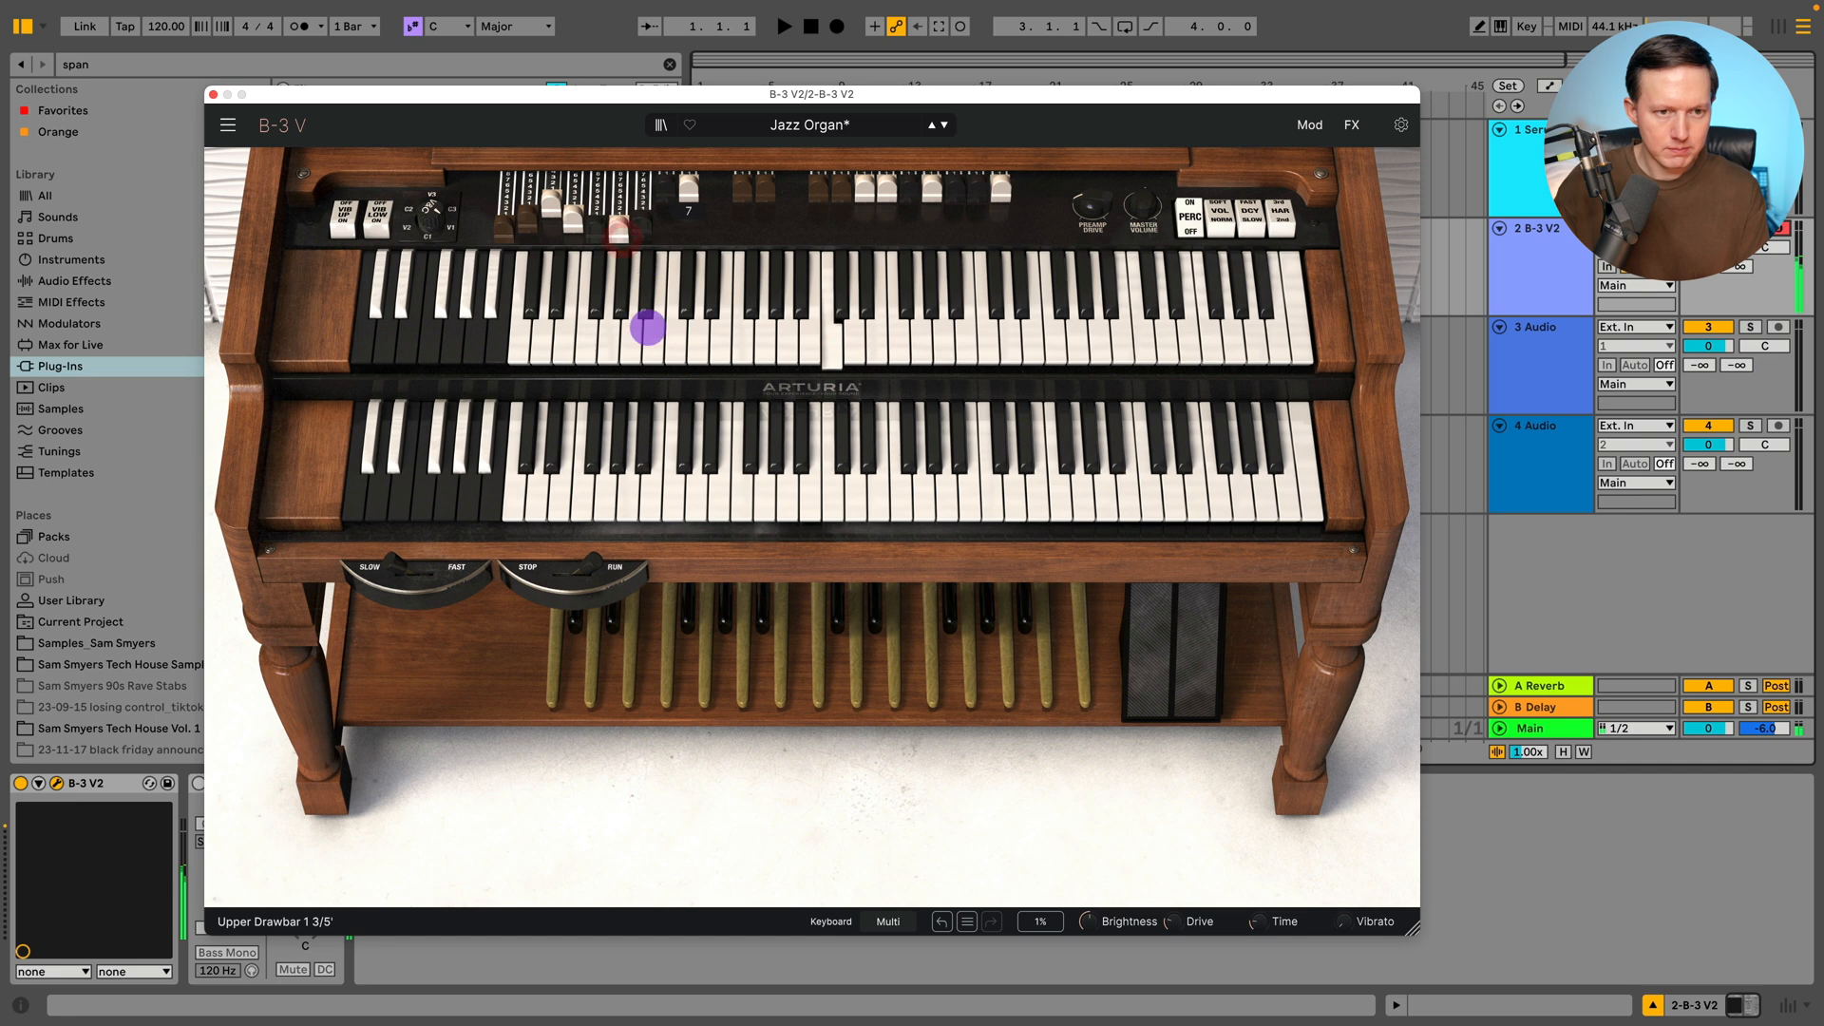
left_click_drag(646, 326, 653, 222)
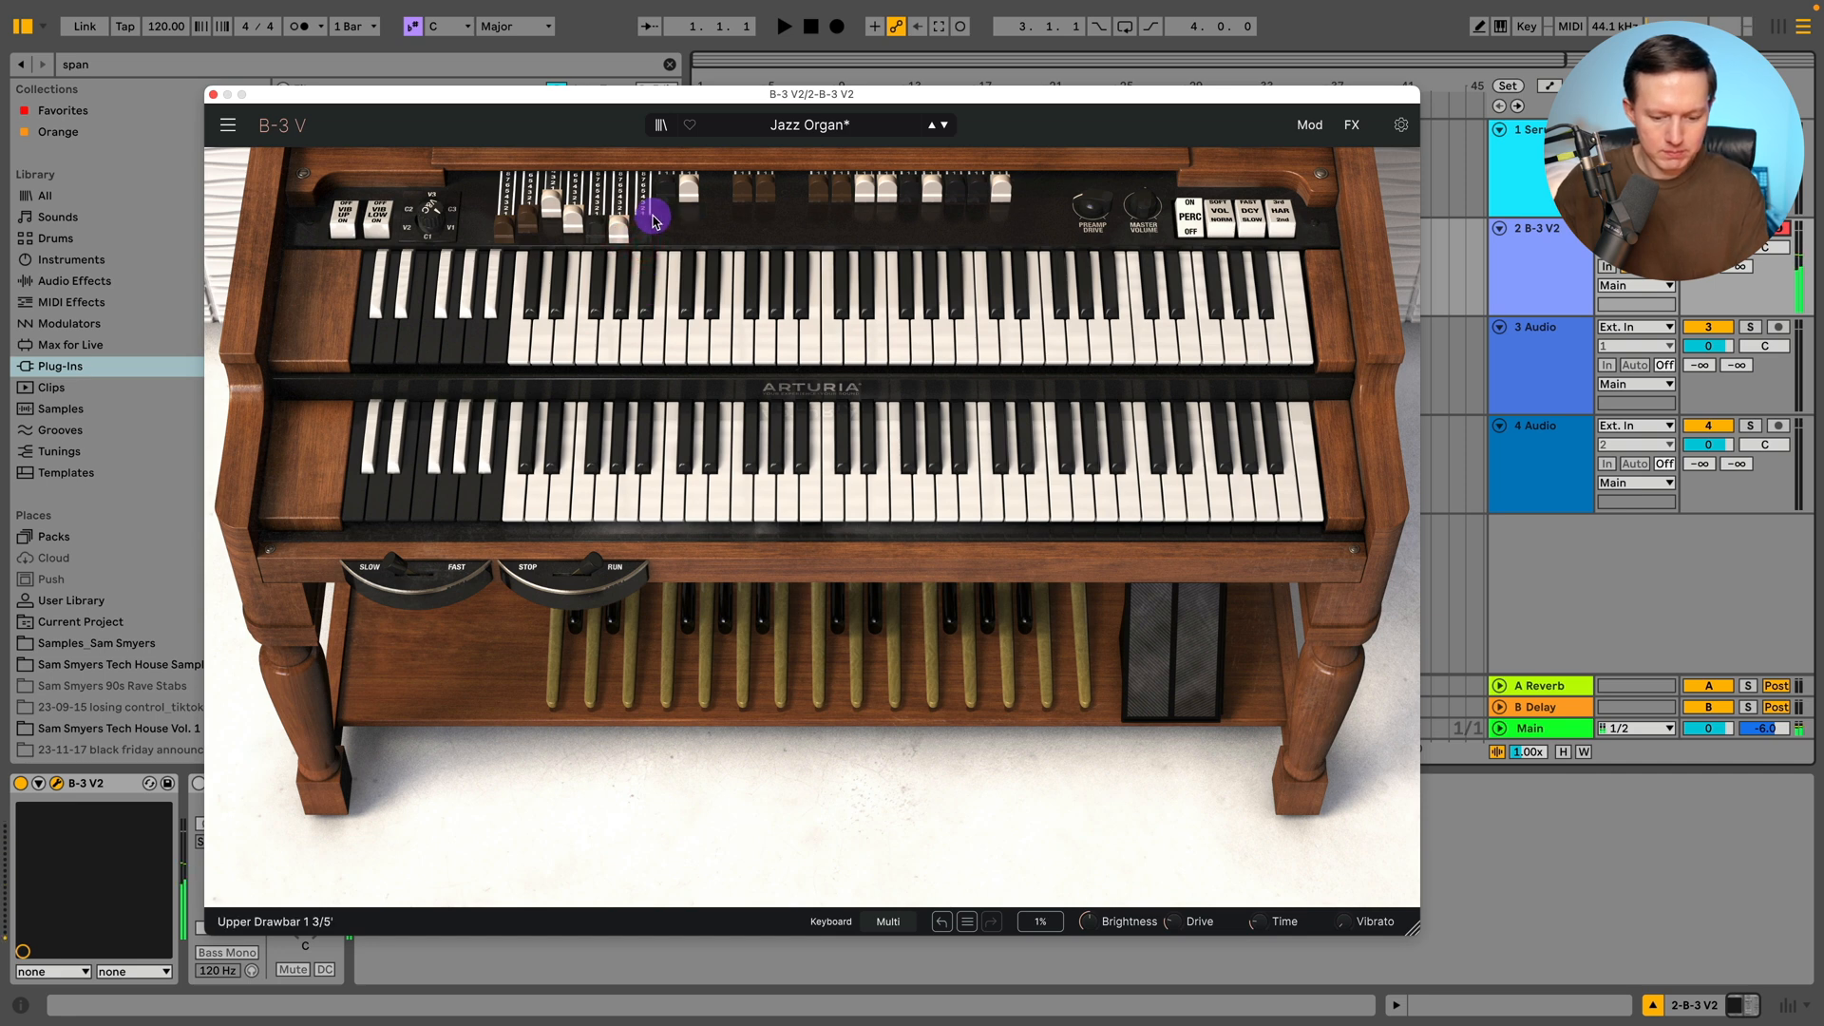
left_click_drag(652, 222, 646, 207)
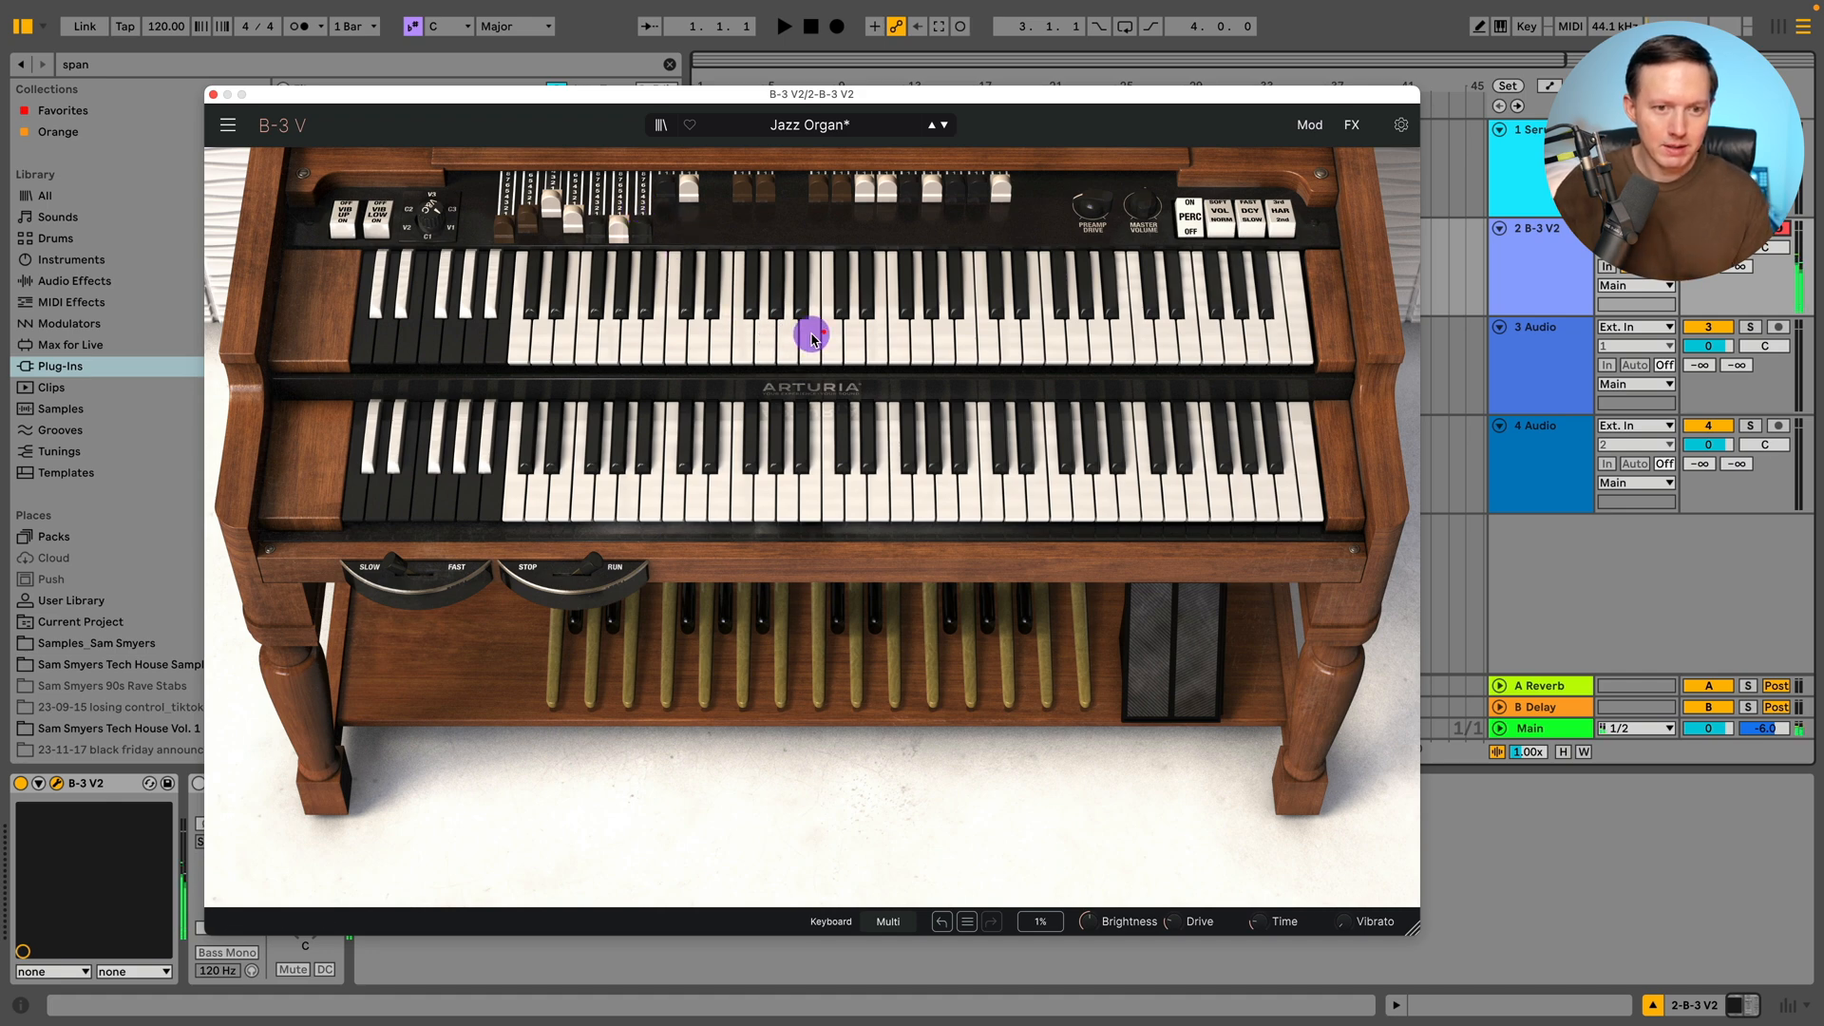
left_click(212, 94)
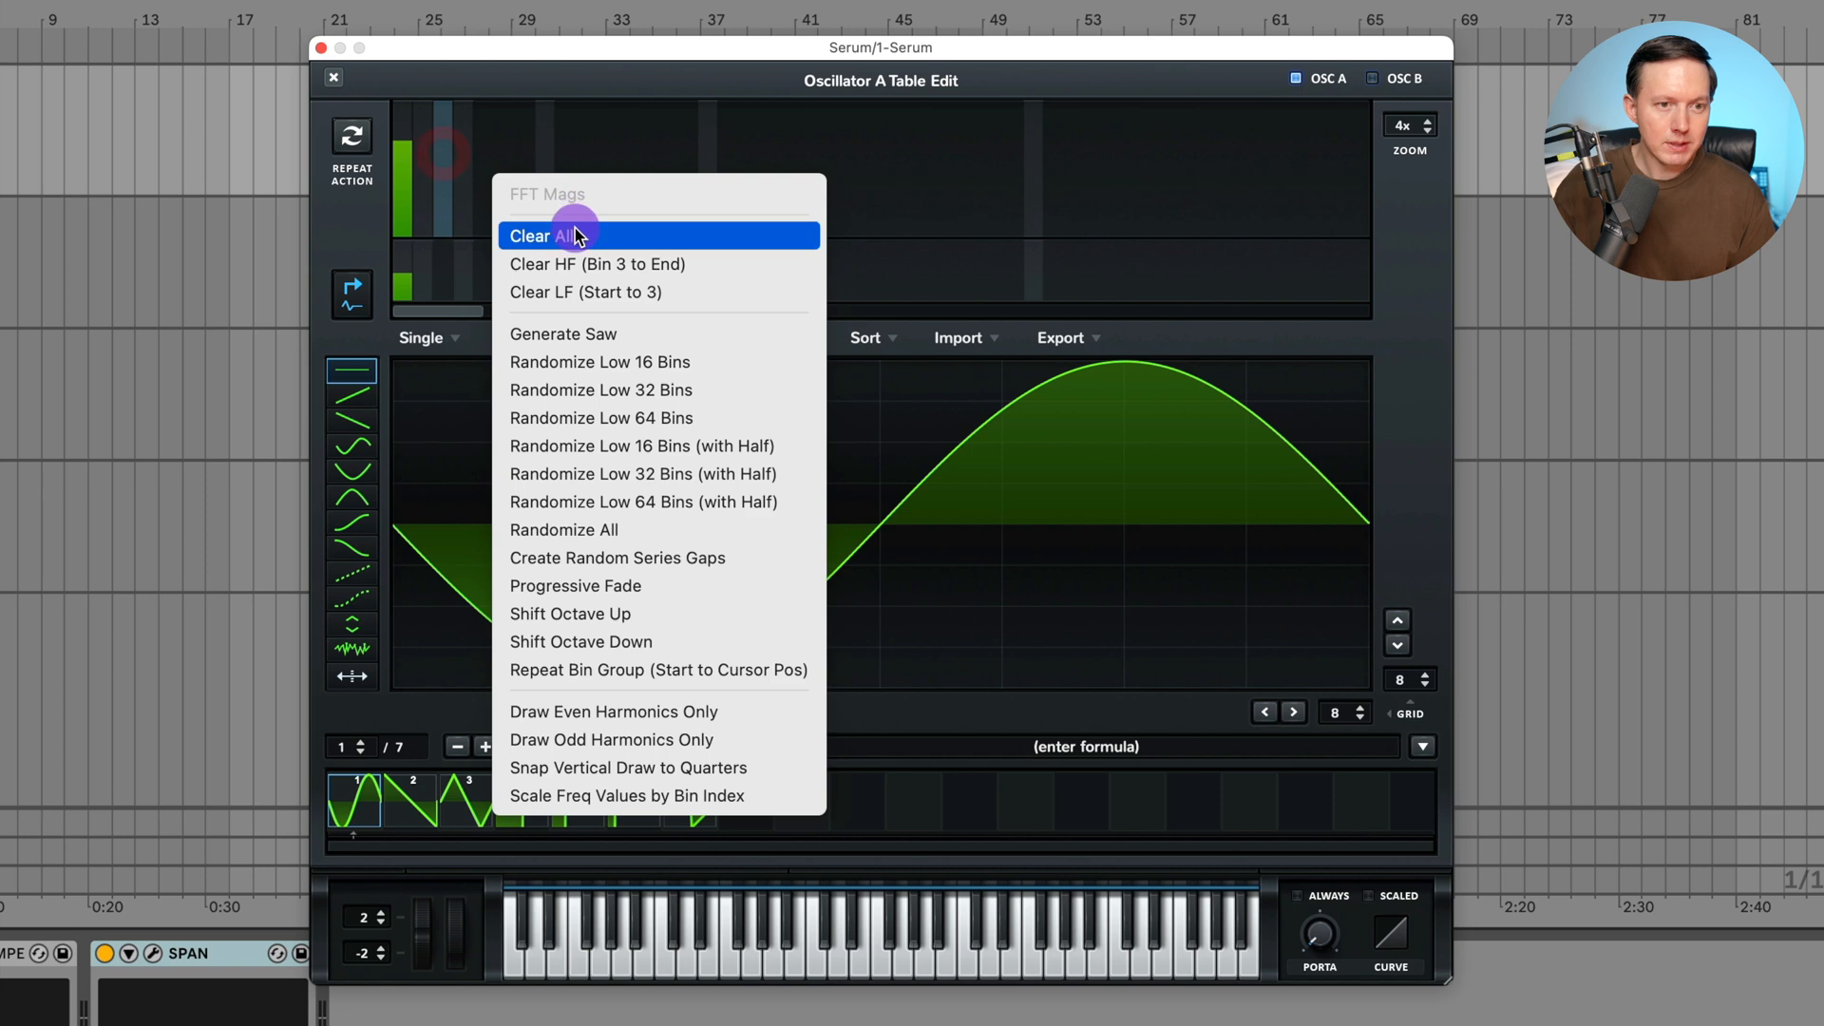
- Clear all FFT bins in Oscillator A's Table Edit and raise bin 1 to a pure sine
left_click(539, 235)
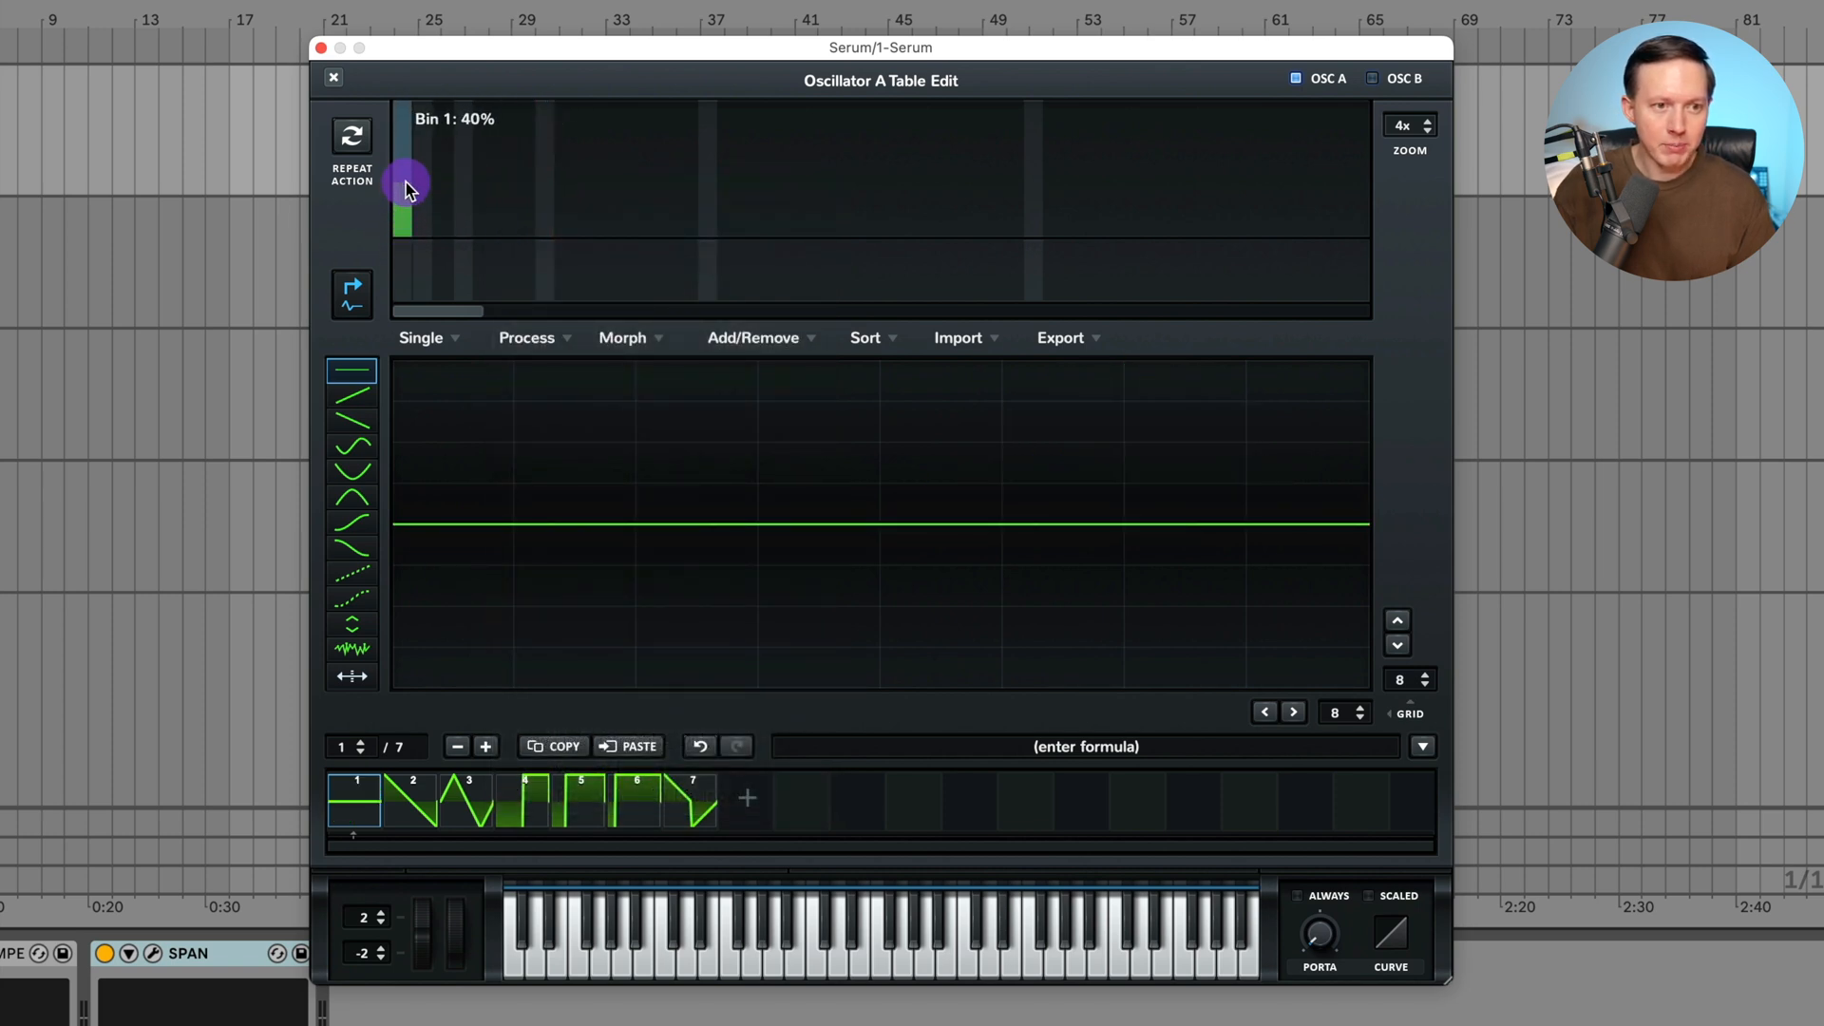
left_click_drag(405, 186, 406, 95)
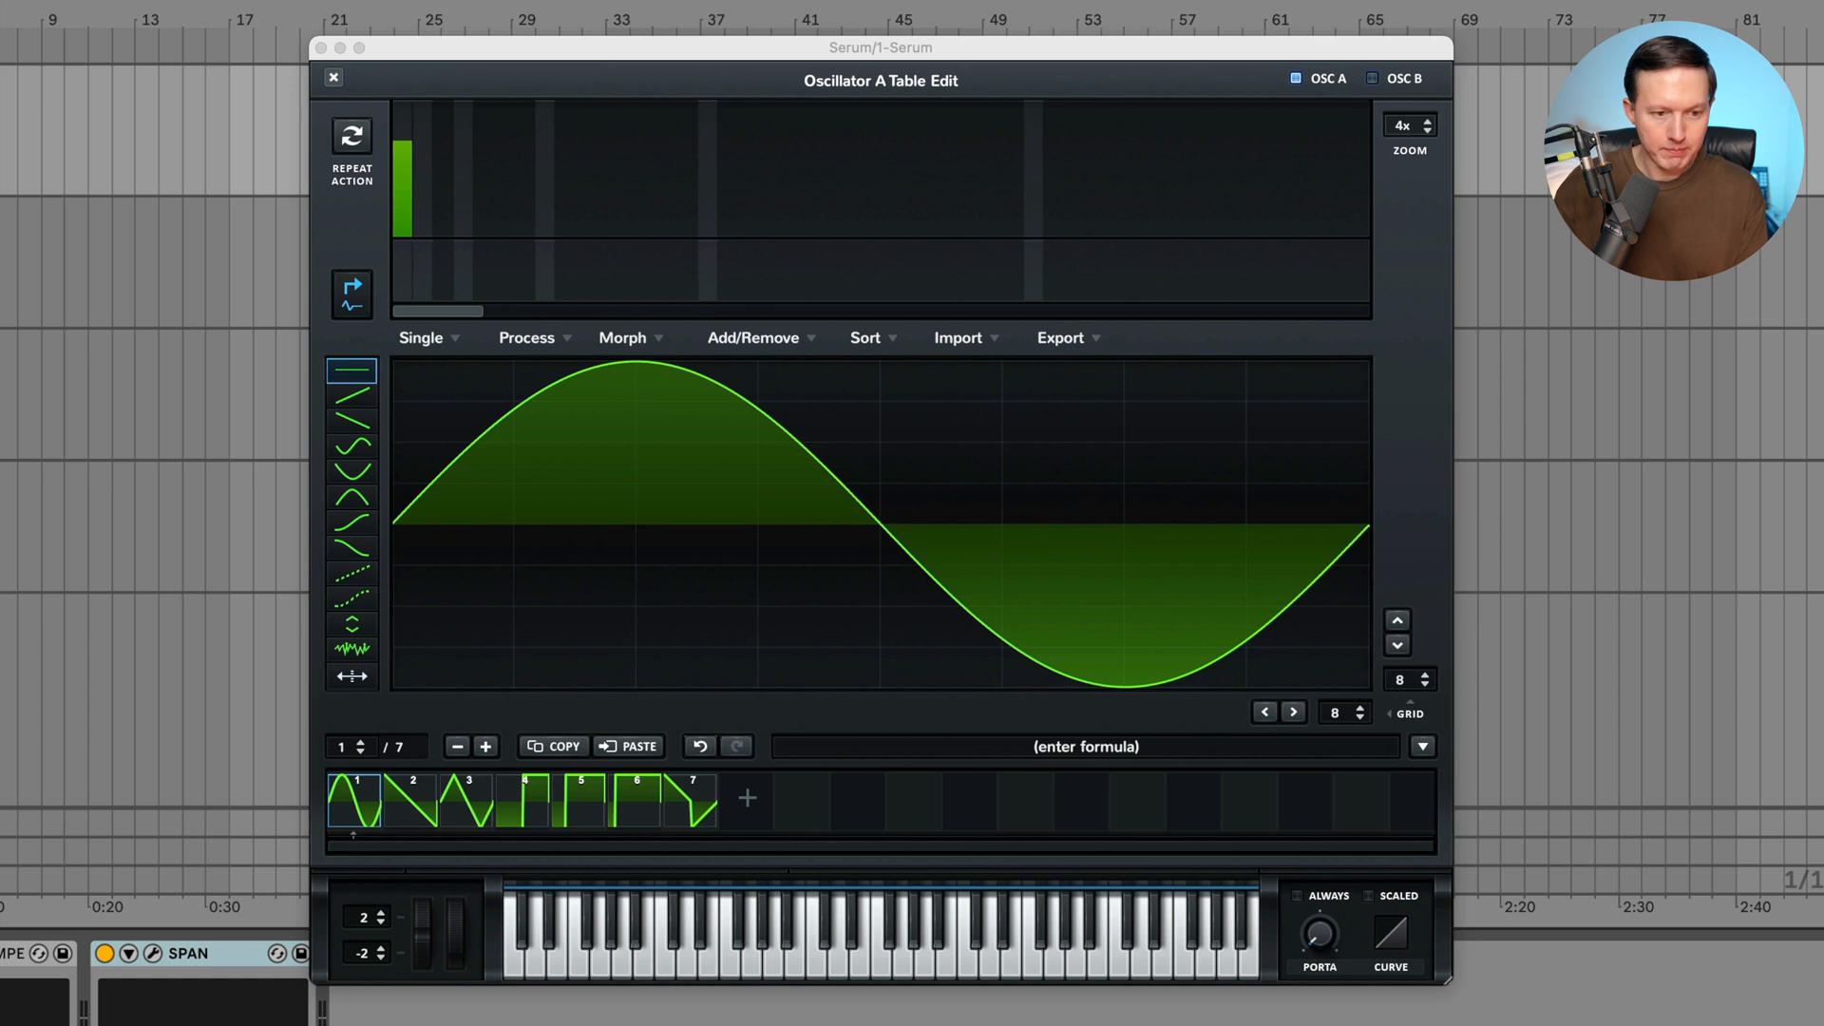
left_click(547, 425)
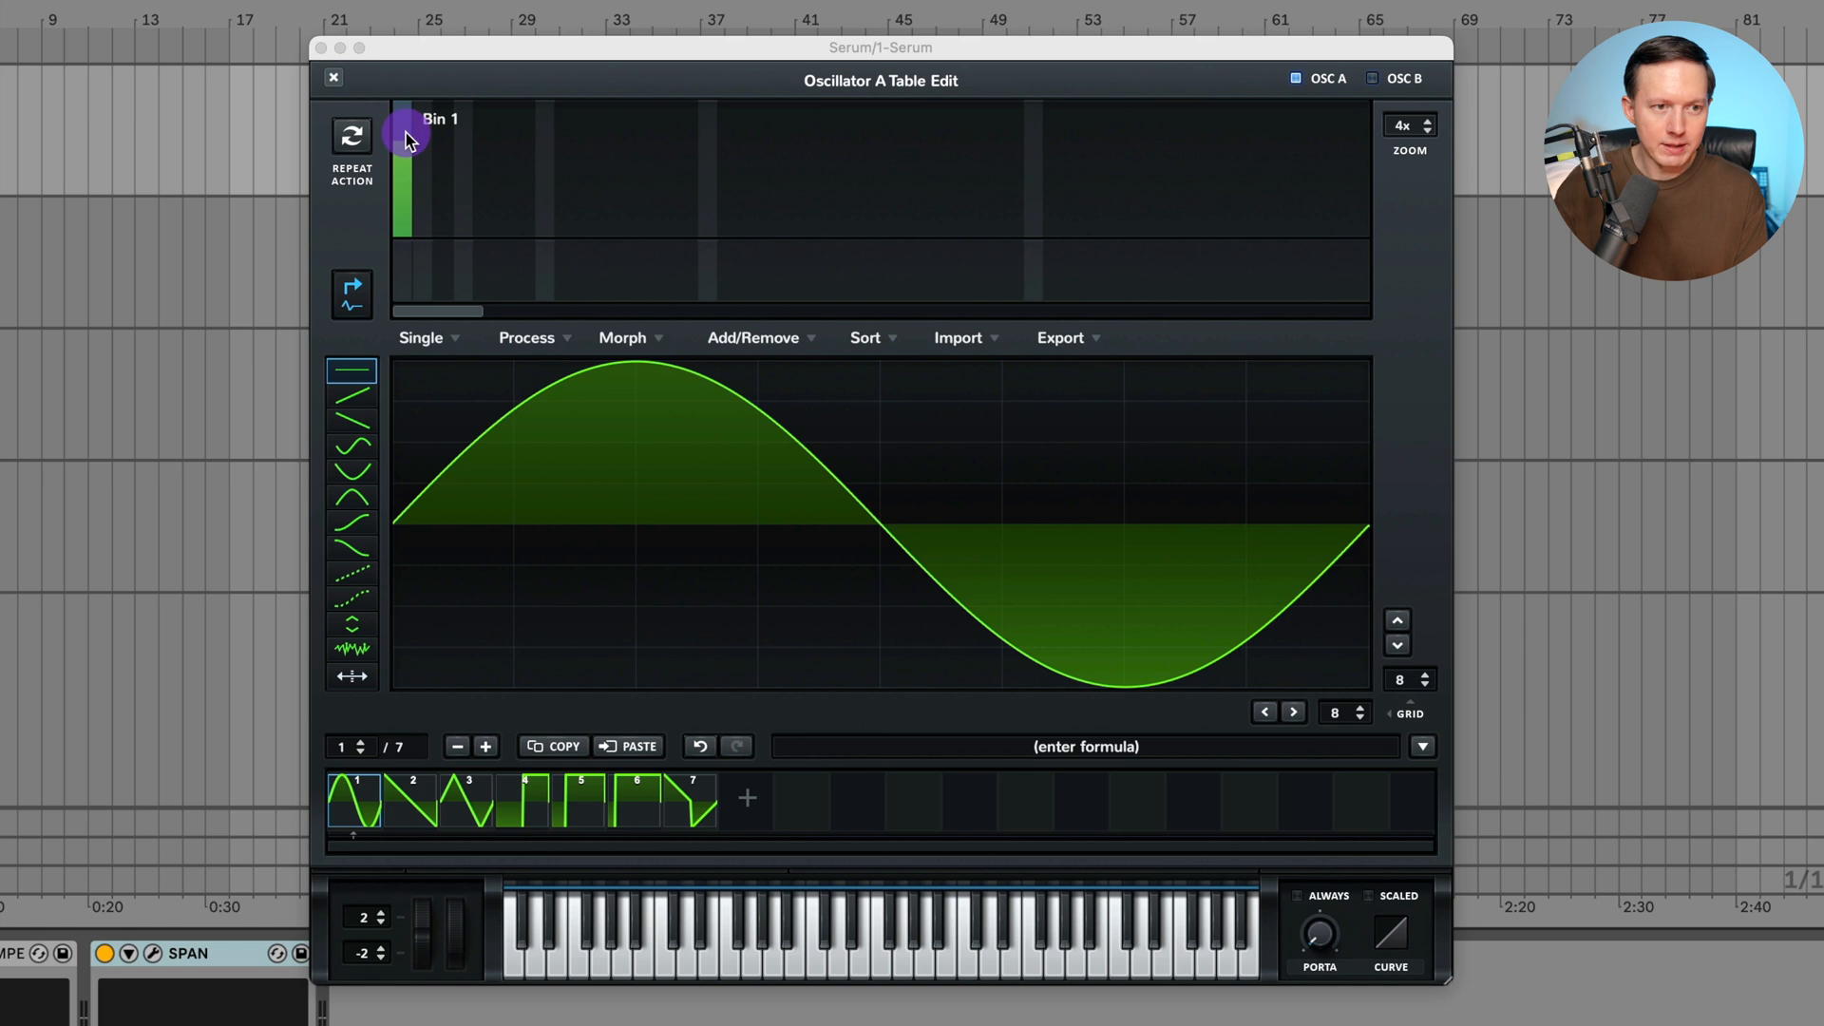
- Raise harmonic bins 2, 4, 8 and 16, then lower the upper bins and boost bin 3
left_click_drag(407, 136, 419, 163)
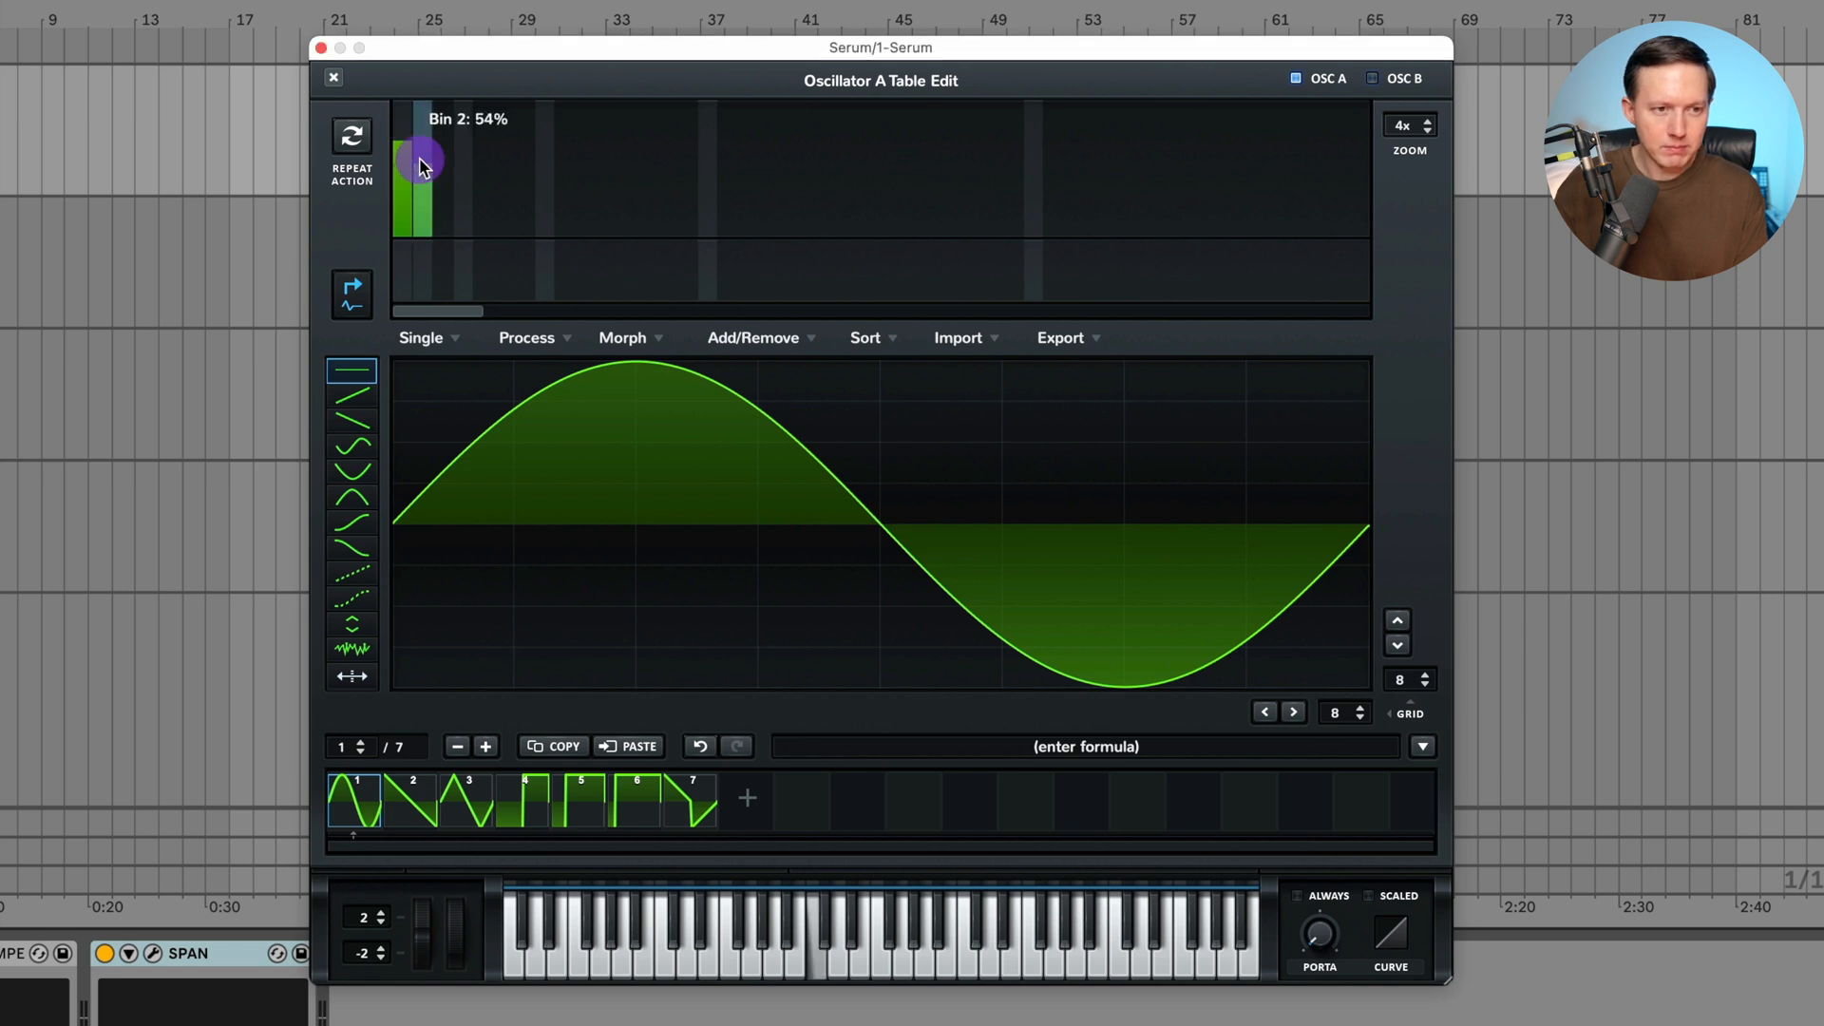
left_click_drag(416, 162, 544, 175)
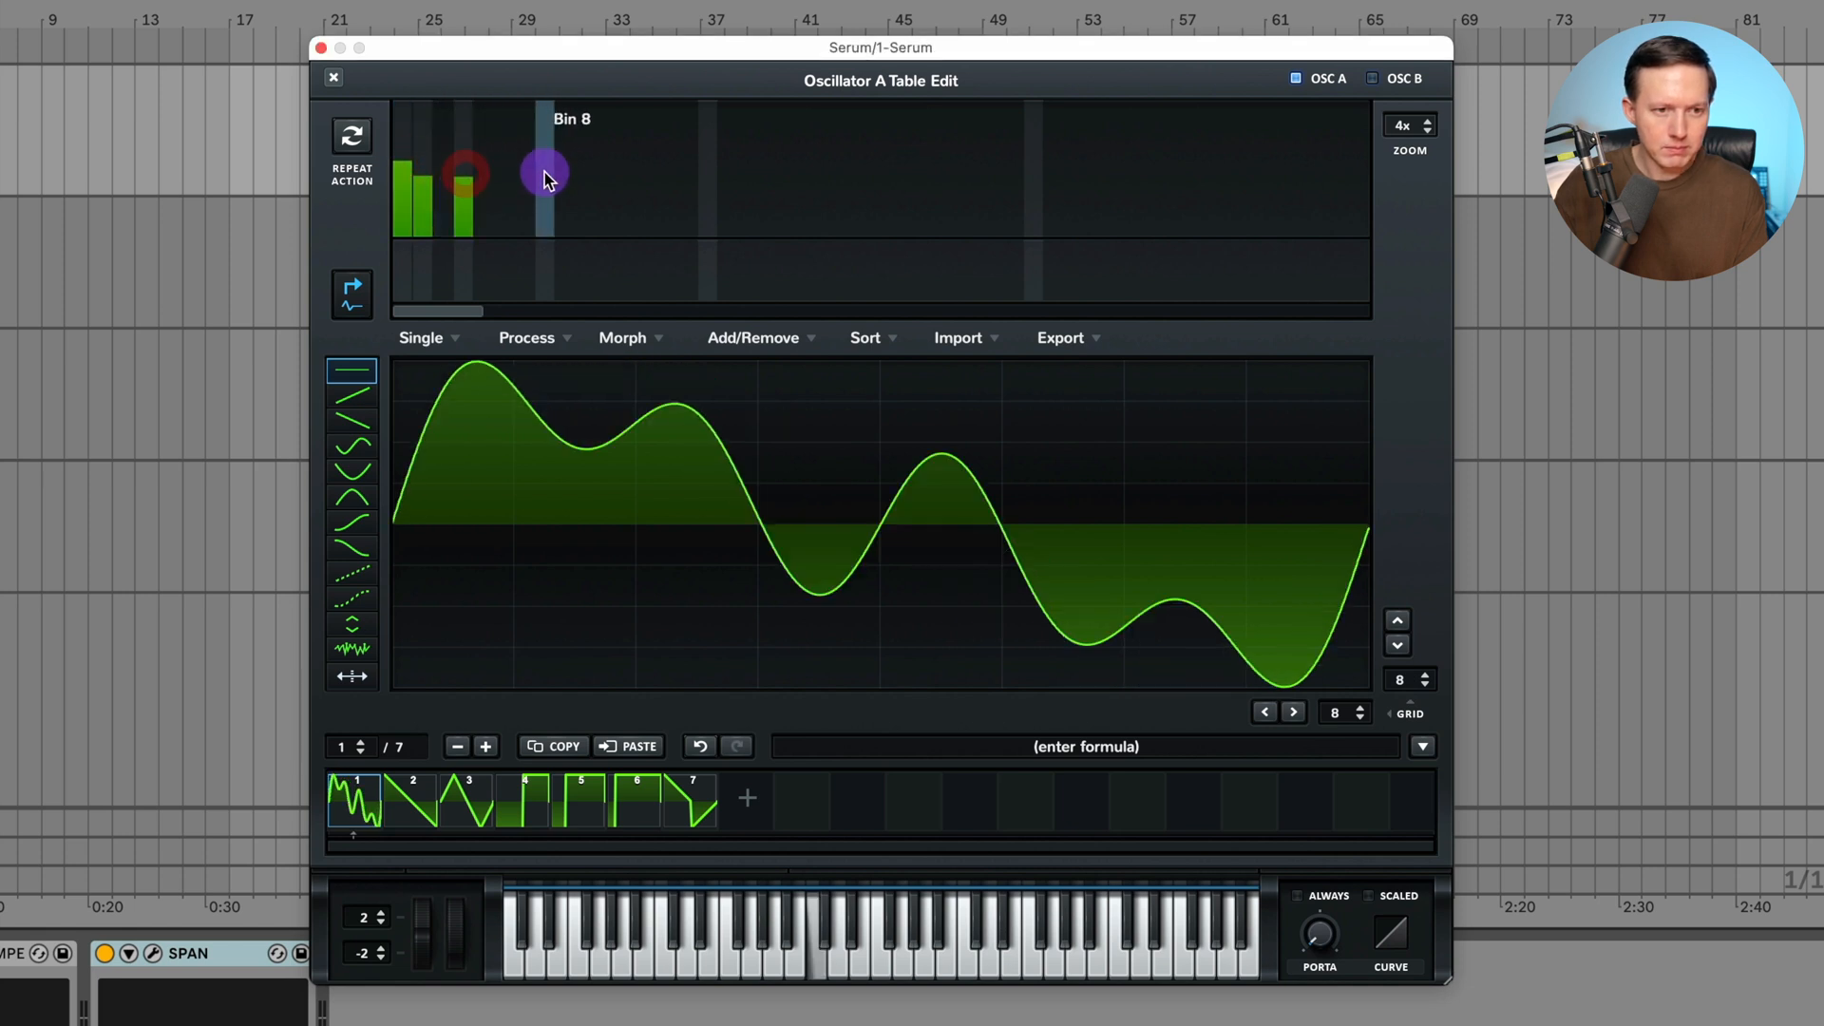
left_click_drag(545, 175, 745, 194)
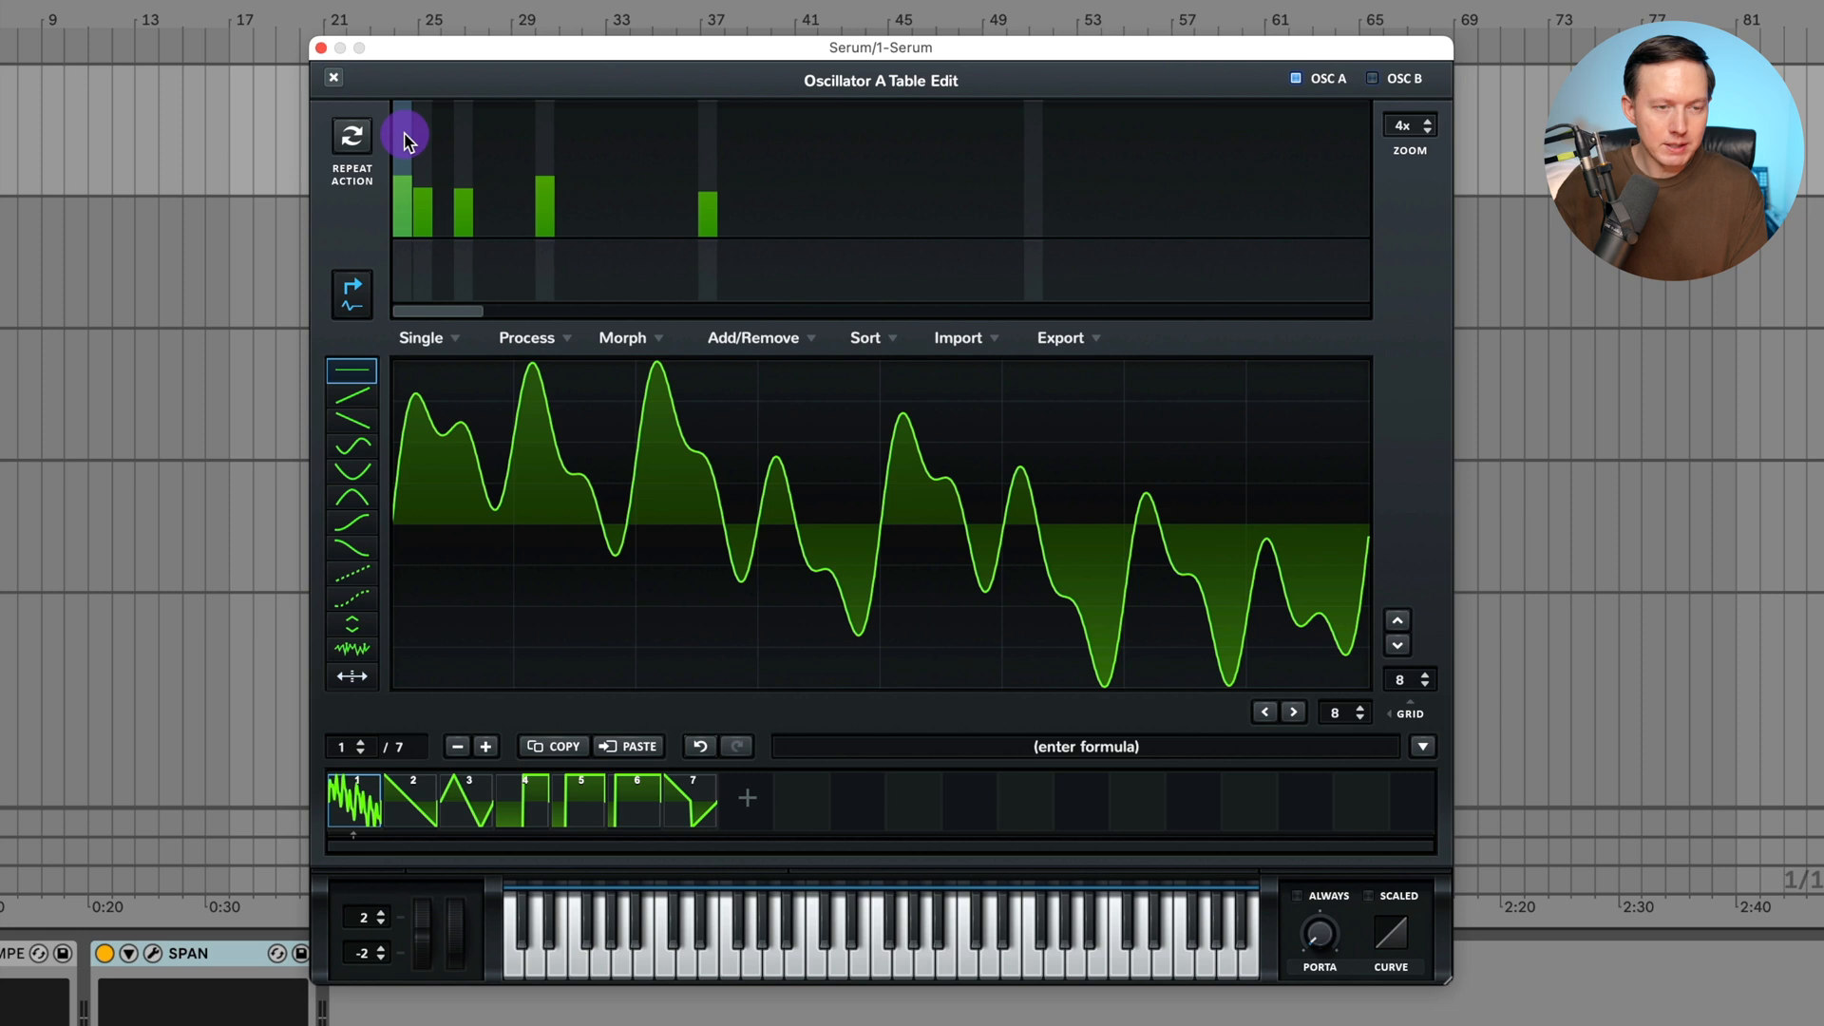
mouse_move(408, 134)
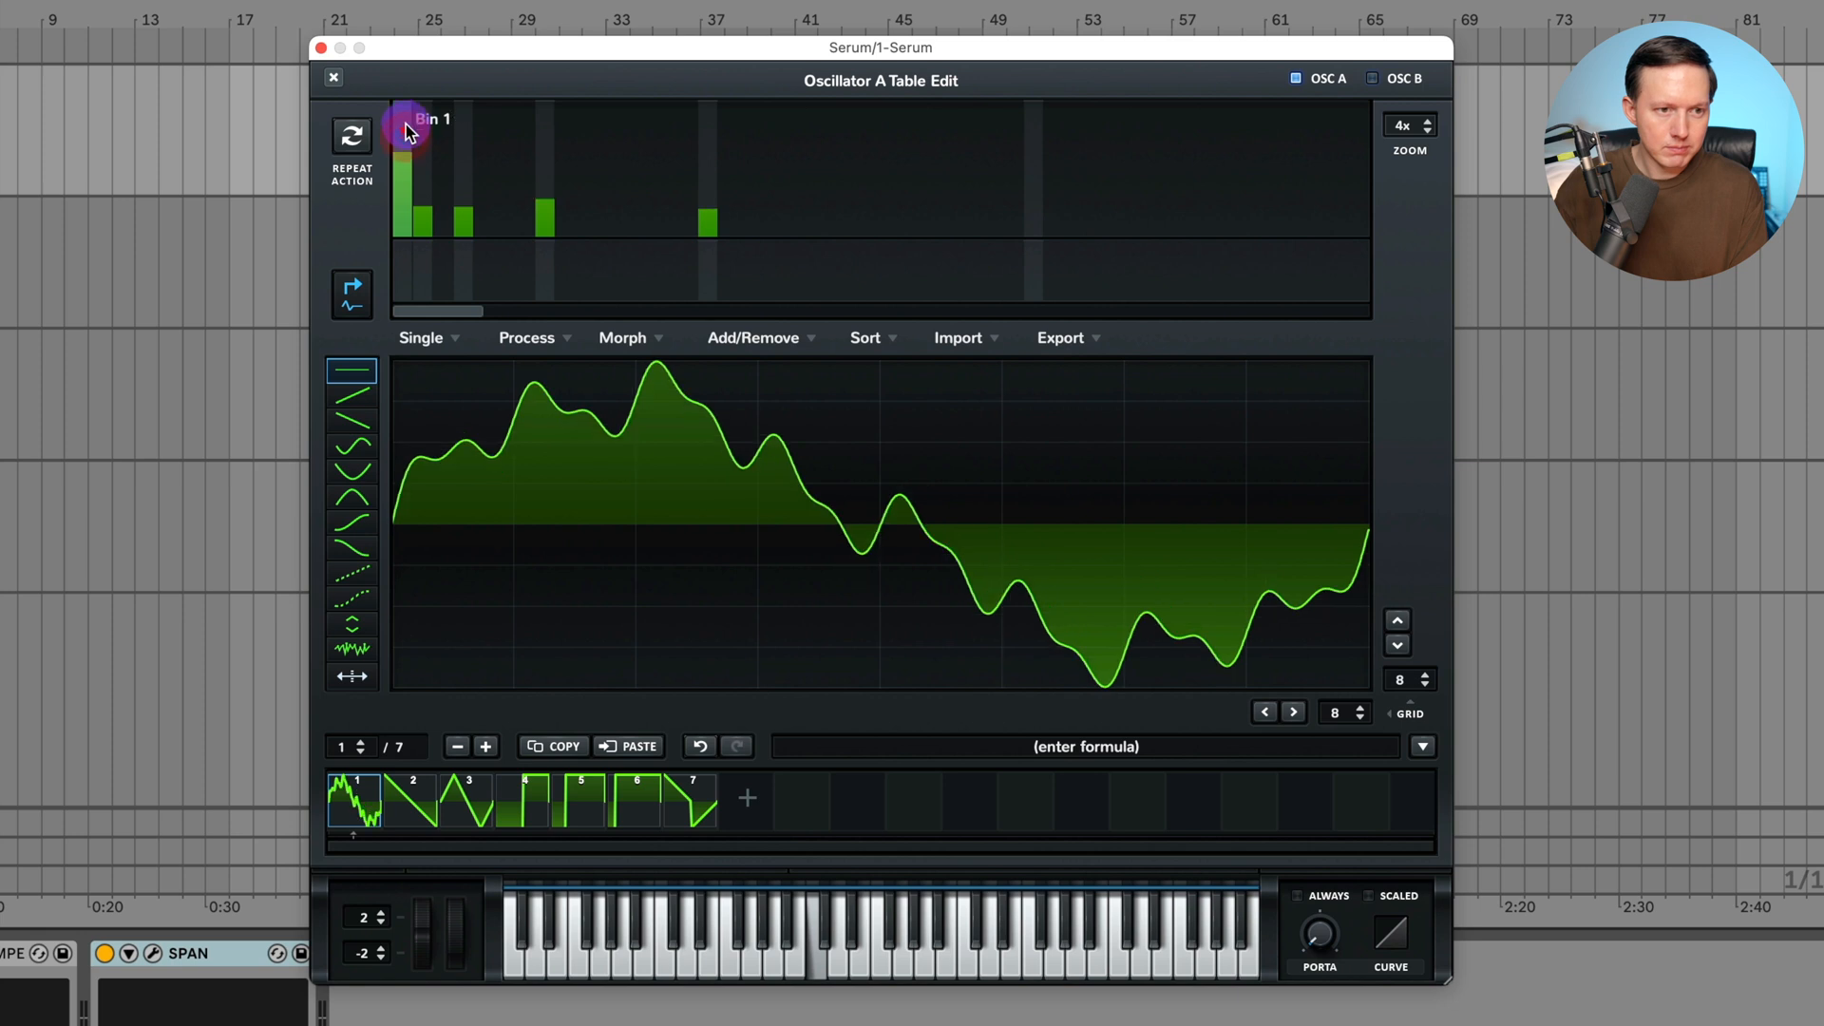
left_click_drag(413, 136, 416, 162)
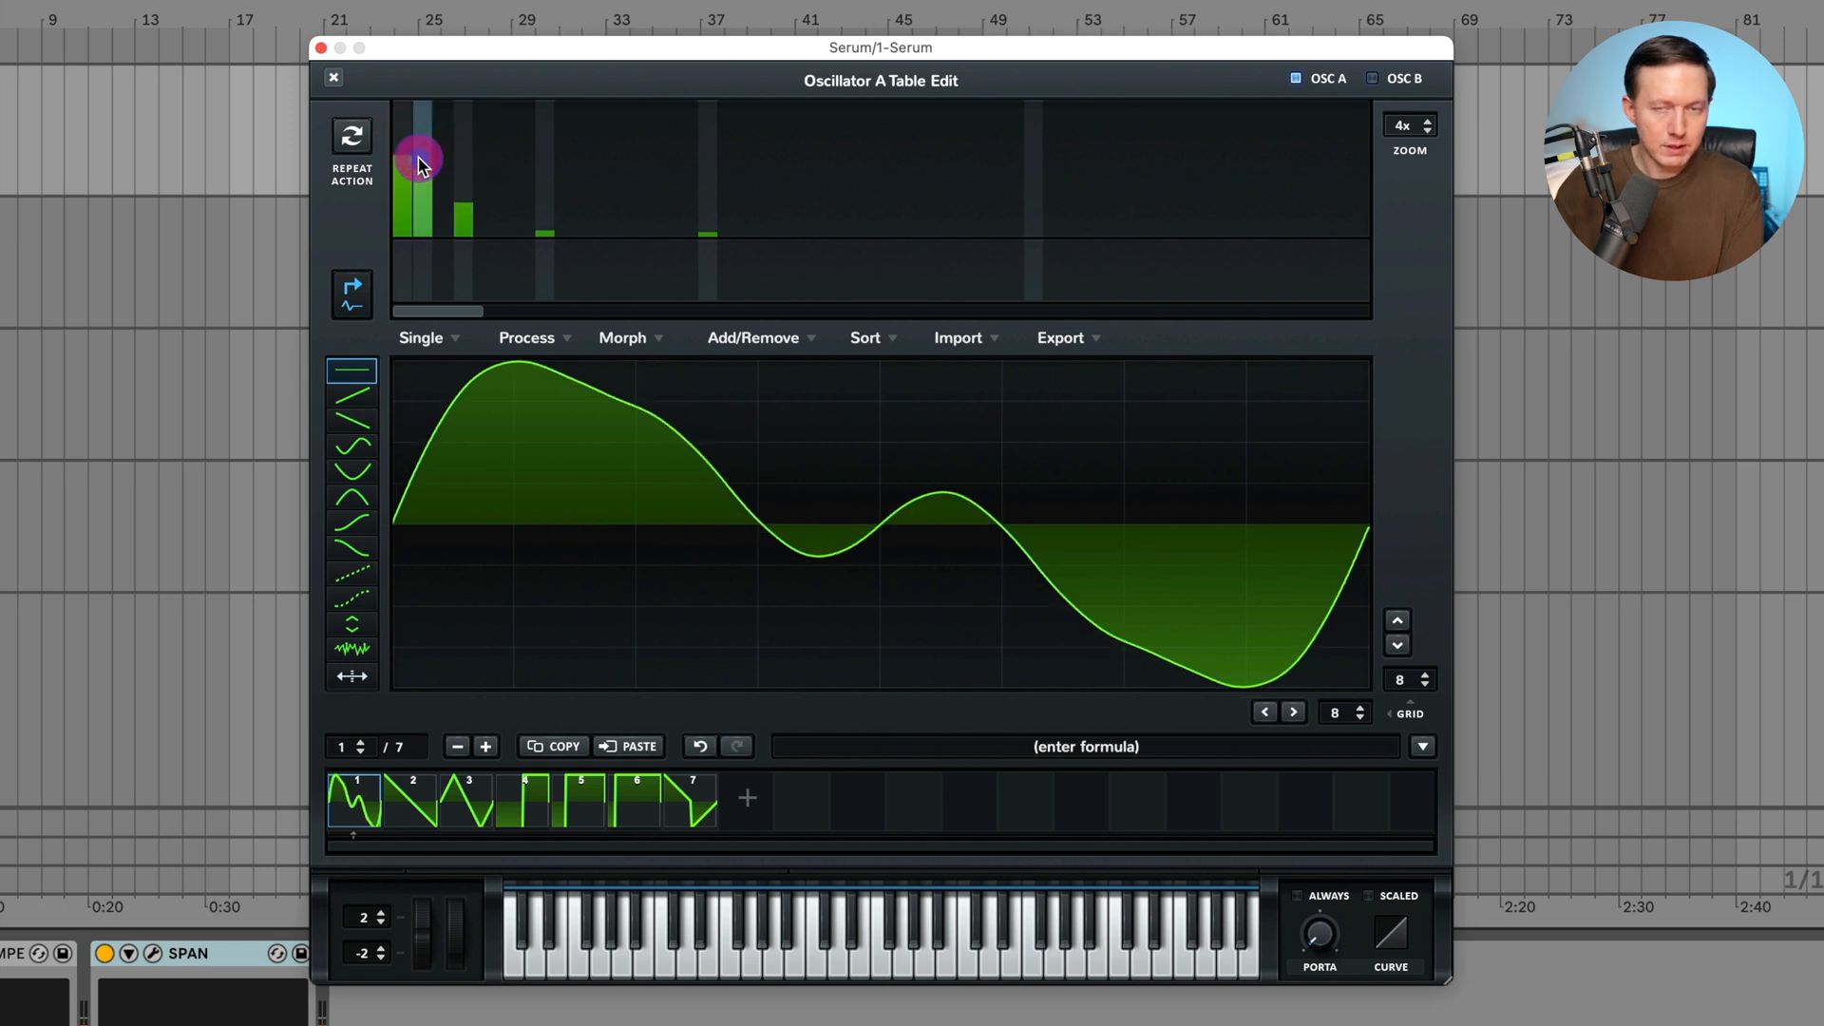
mouse_move(421, 175)
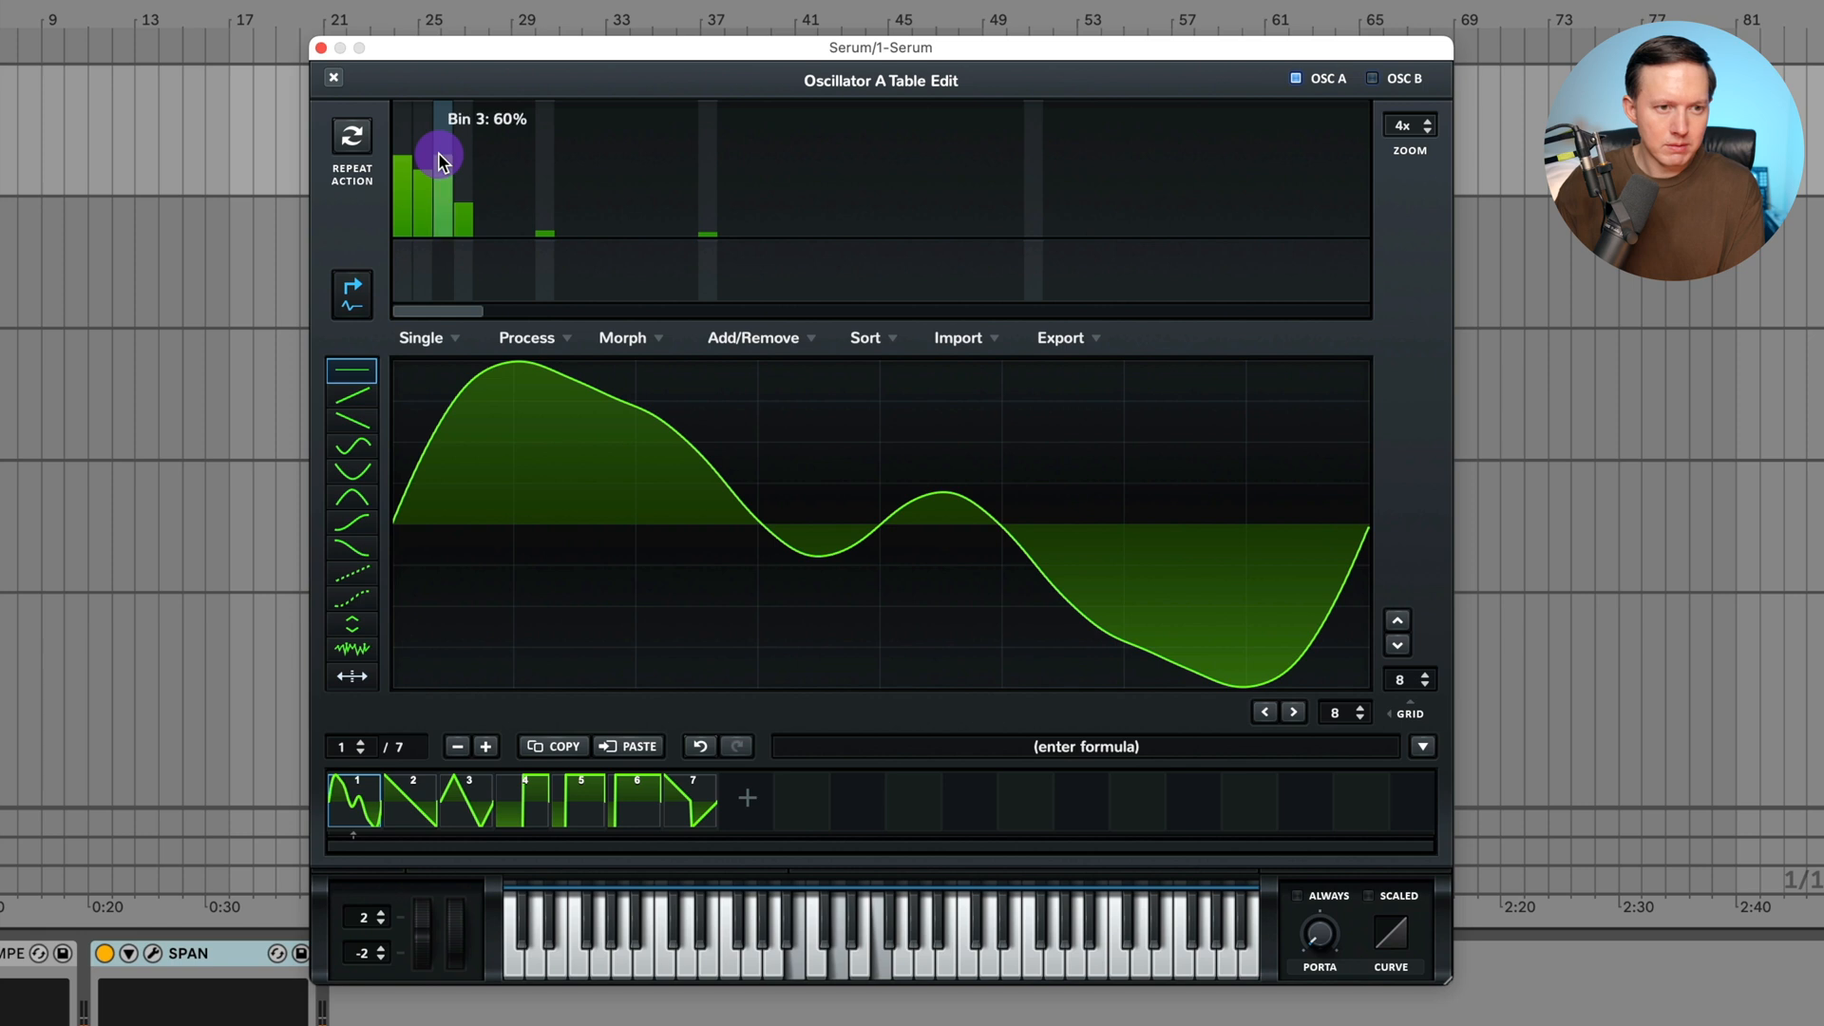
left_click_drag(441, 157, 447, 186)
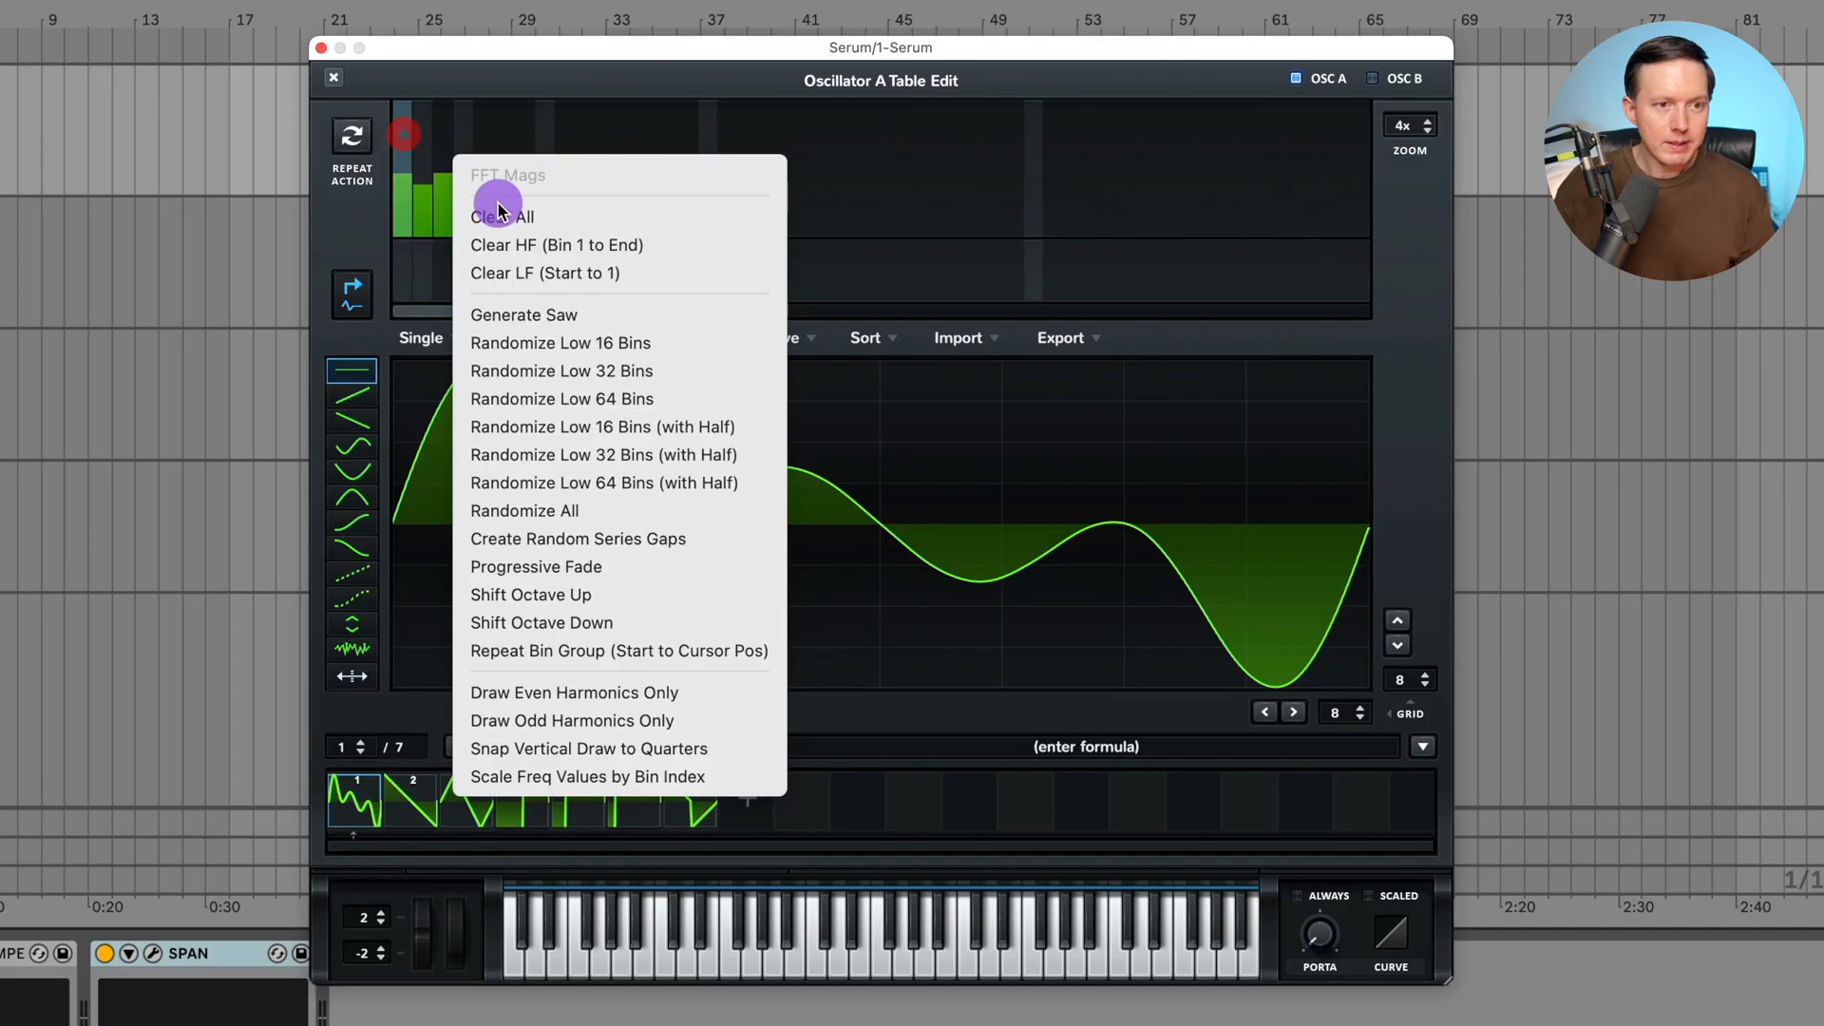
- Clear all harmonic bins again and bring the fundamental bin back up
left_click(501, 216)
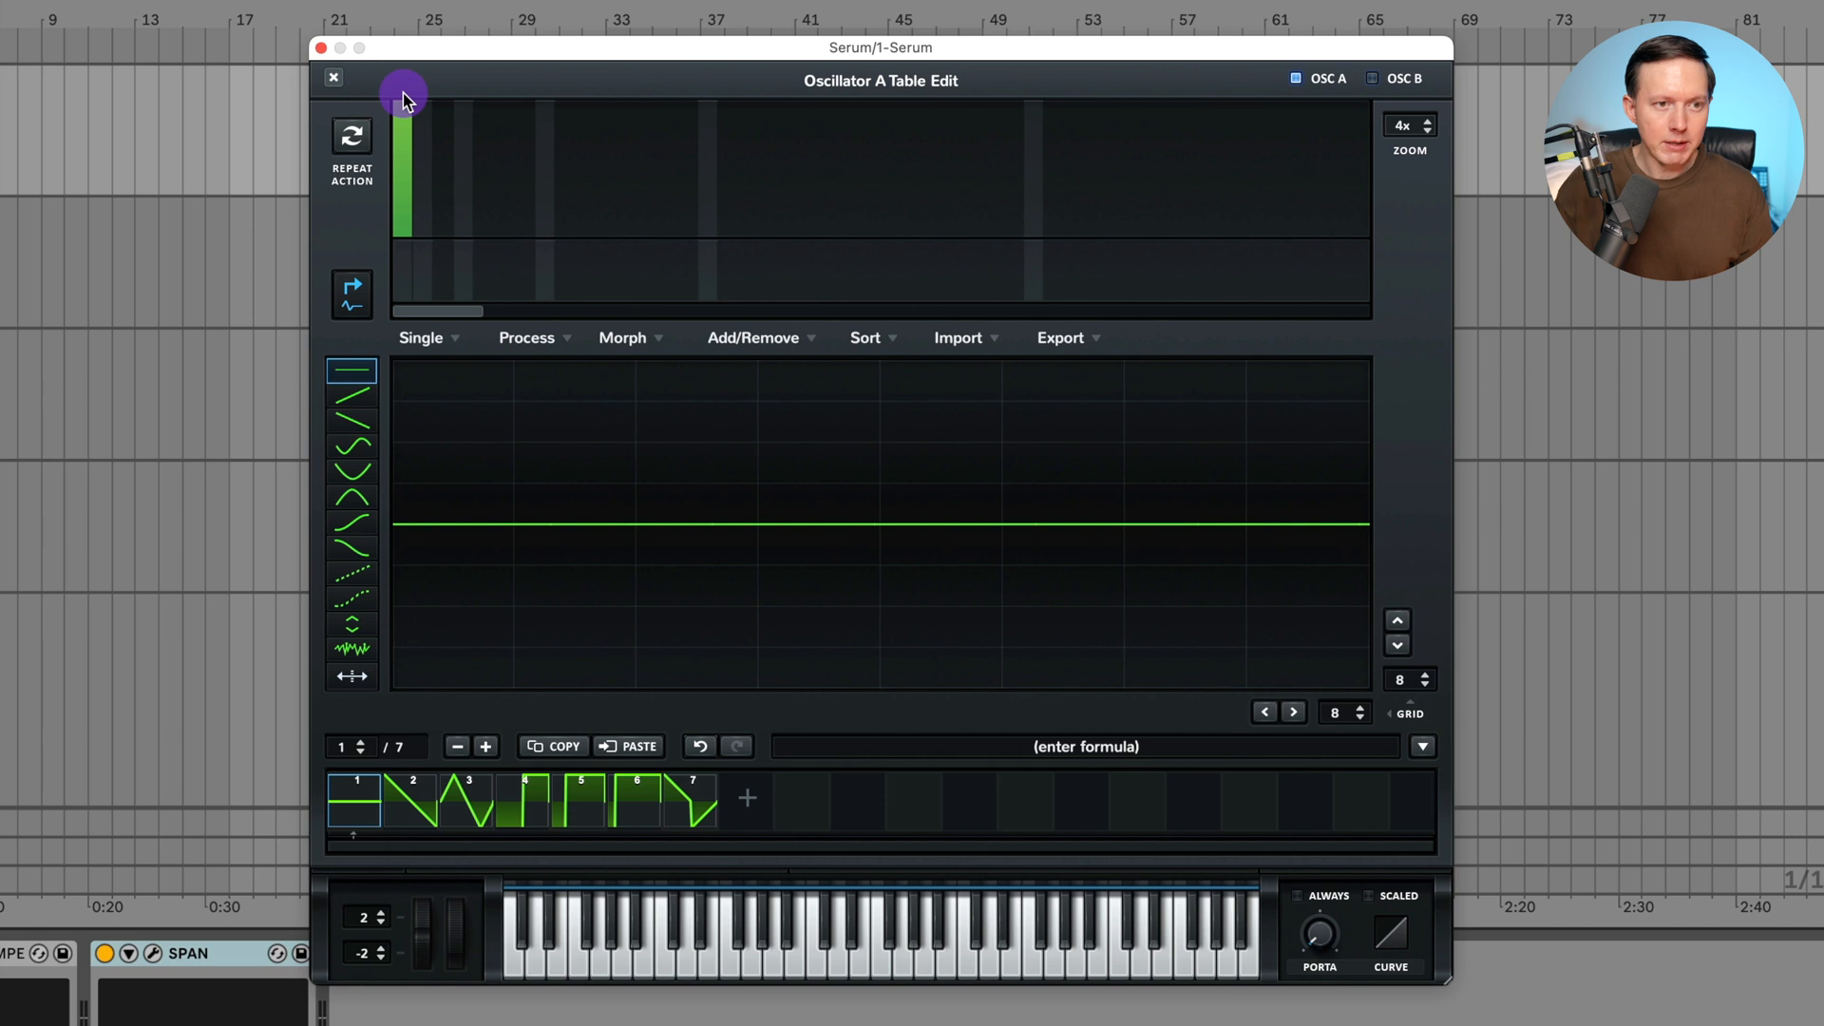
left_click_drag(401, 98, 401, 268)
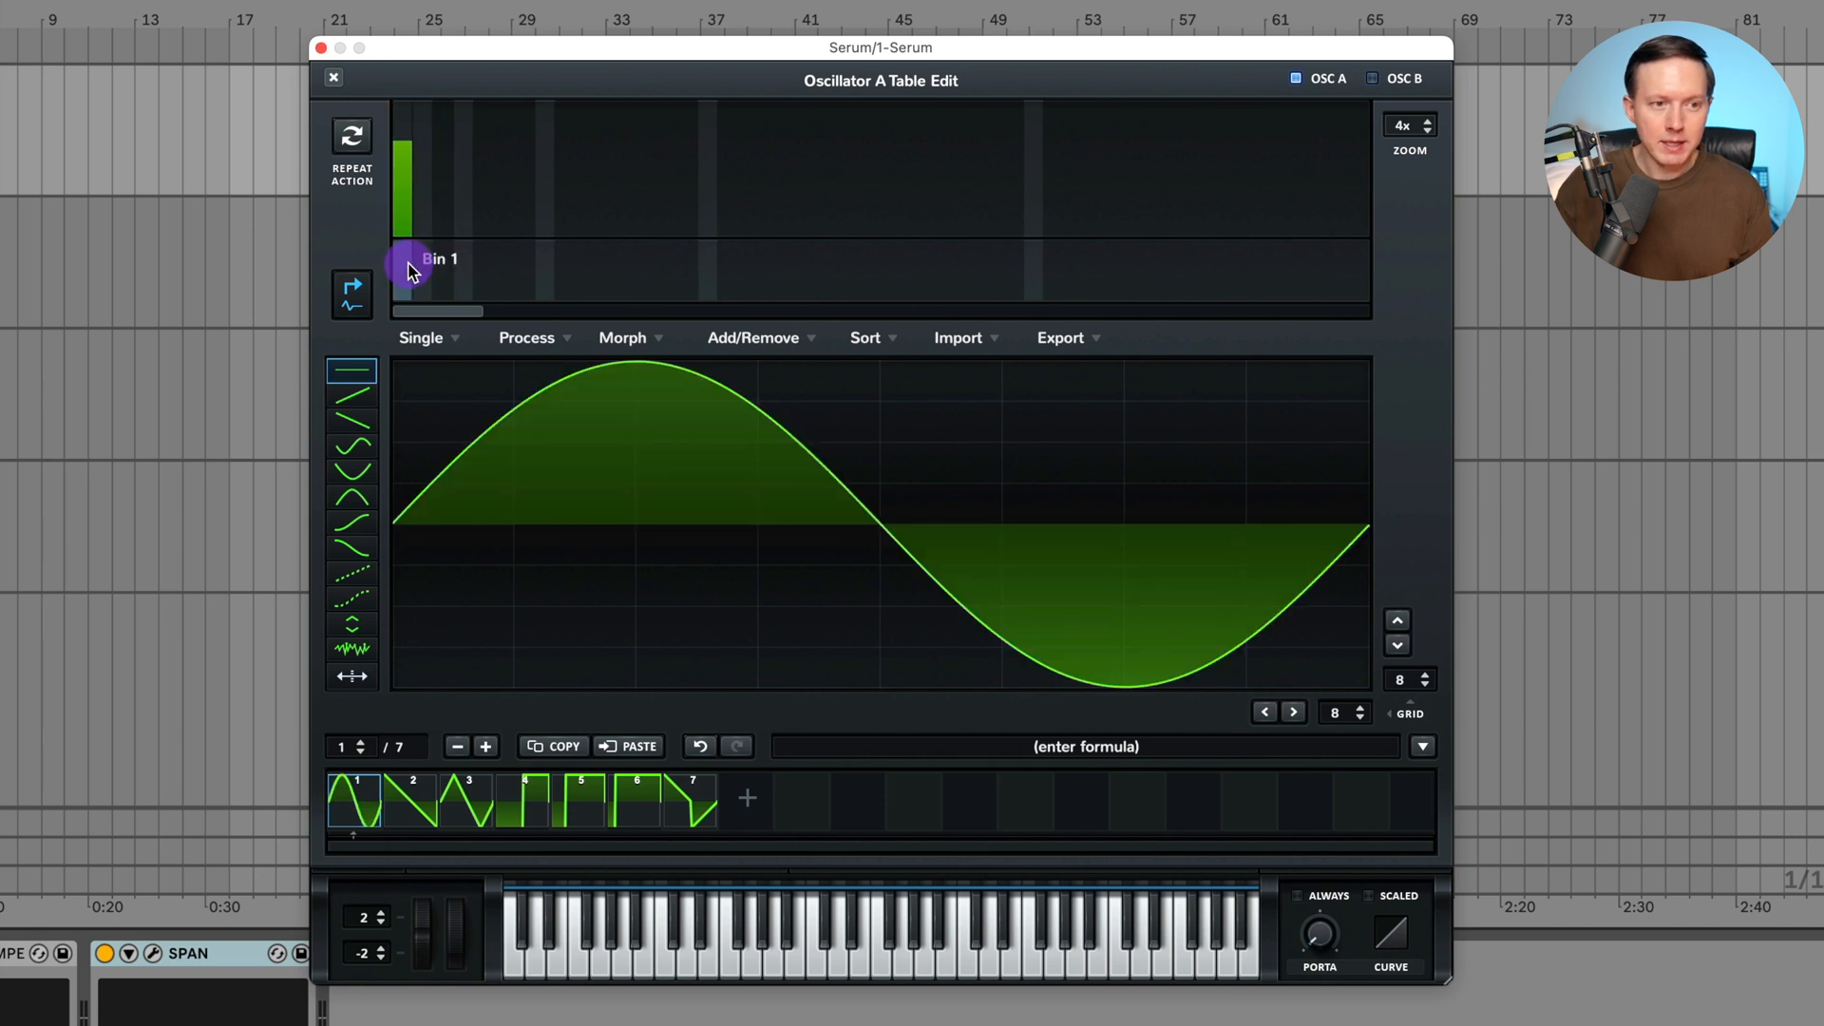
left_click_drag(408, 264, 1110, 273)
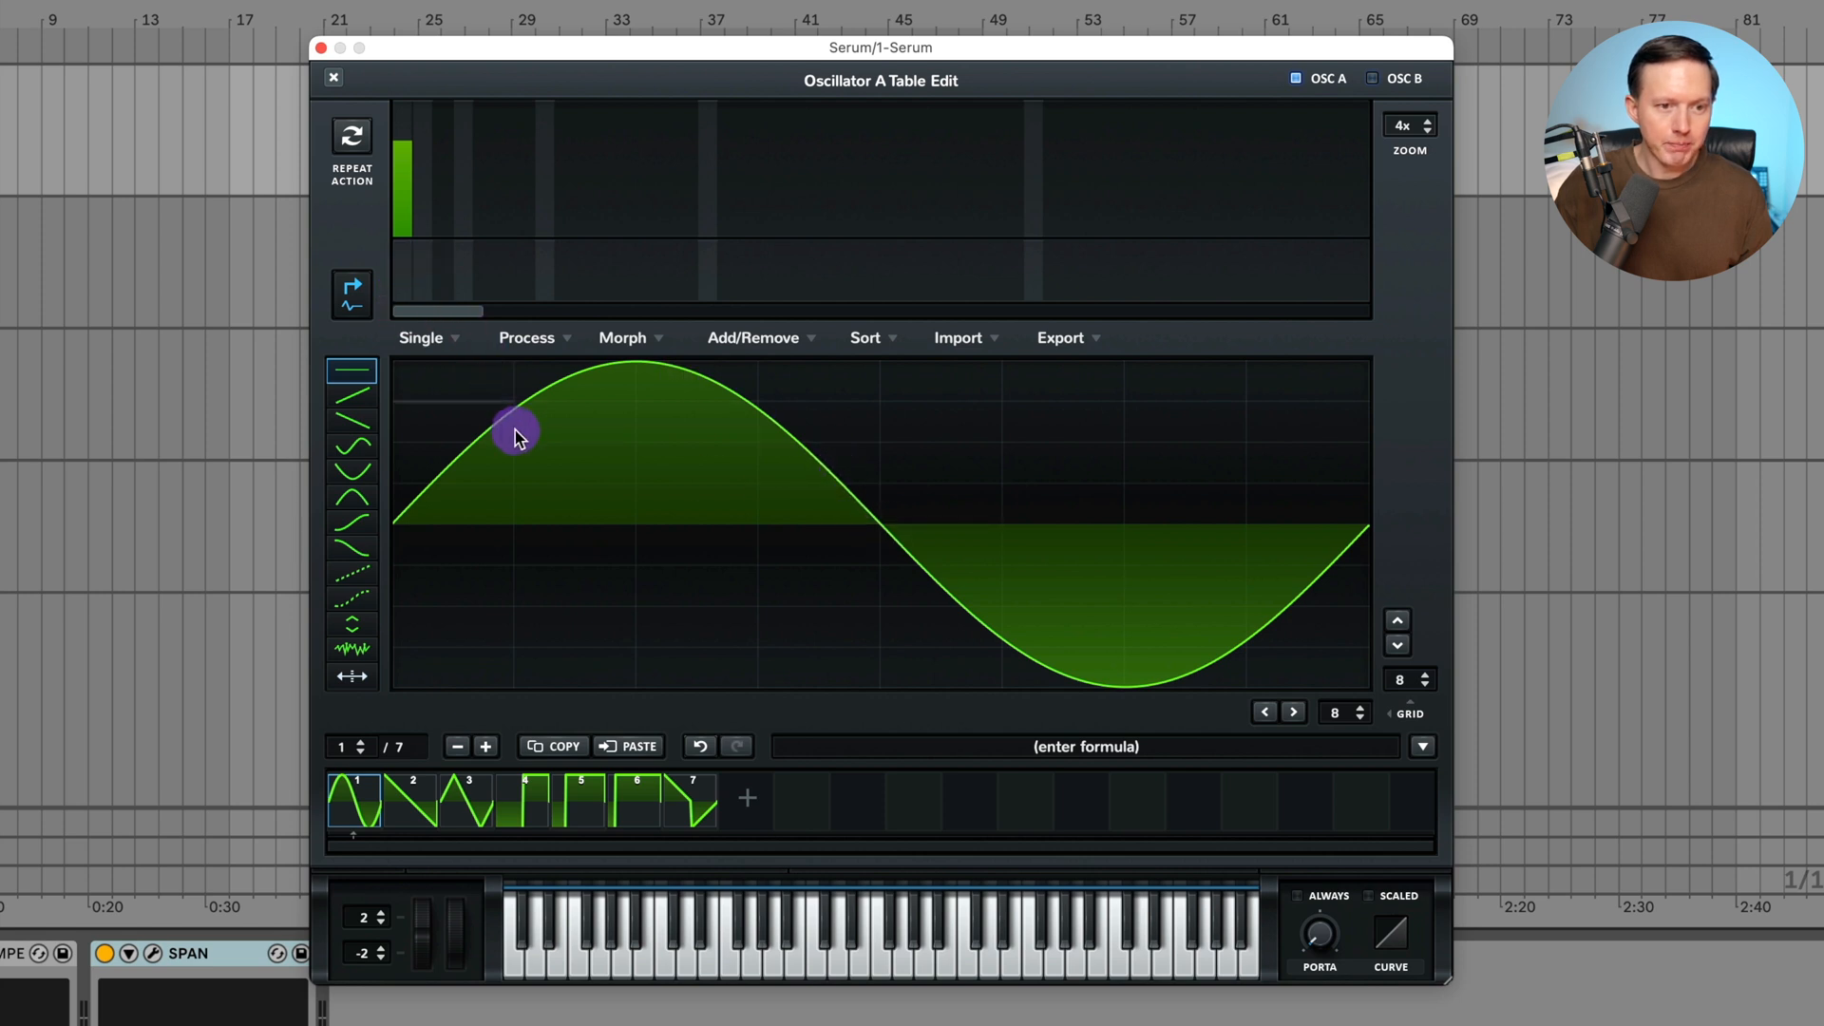
left_click_drag(518, 430, 912, 558)
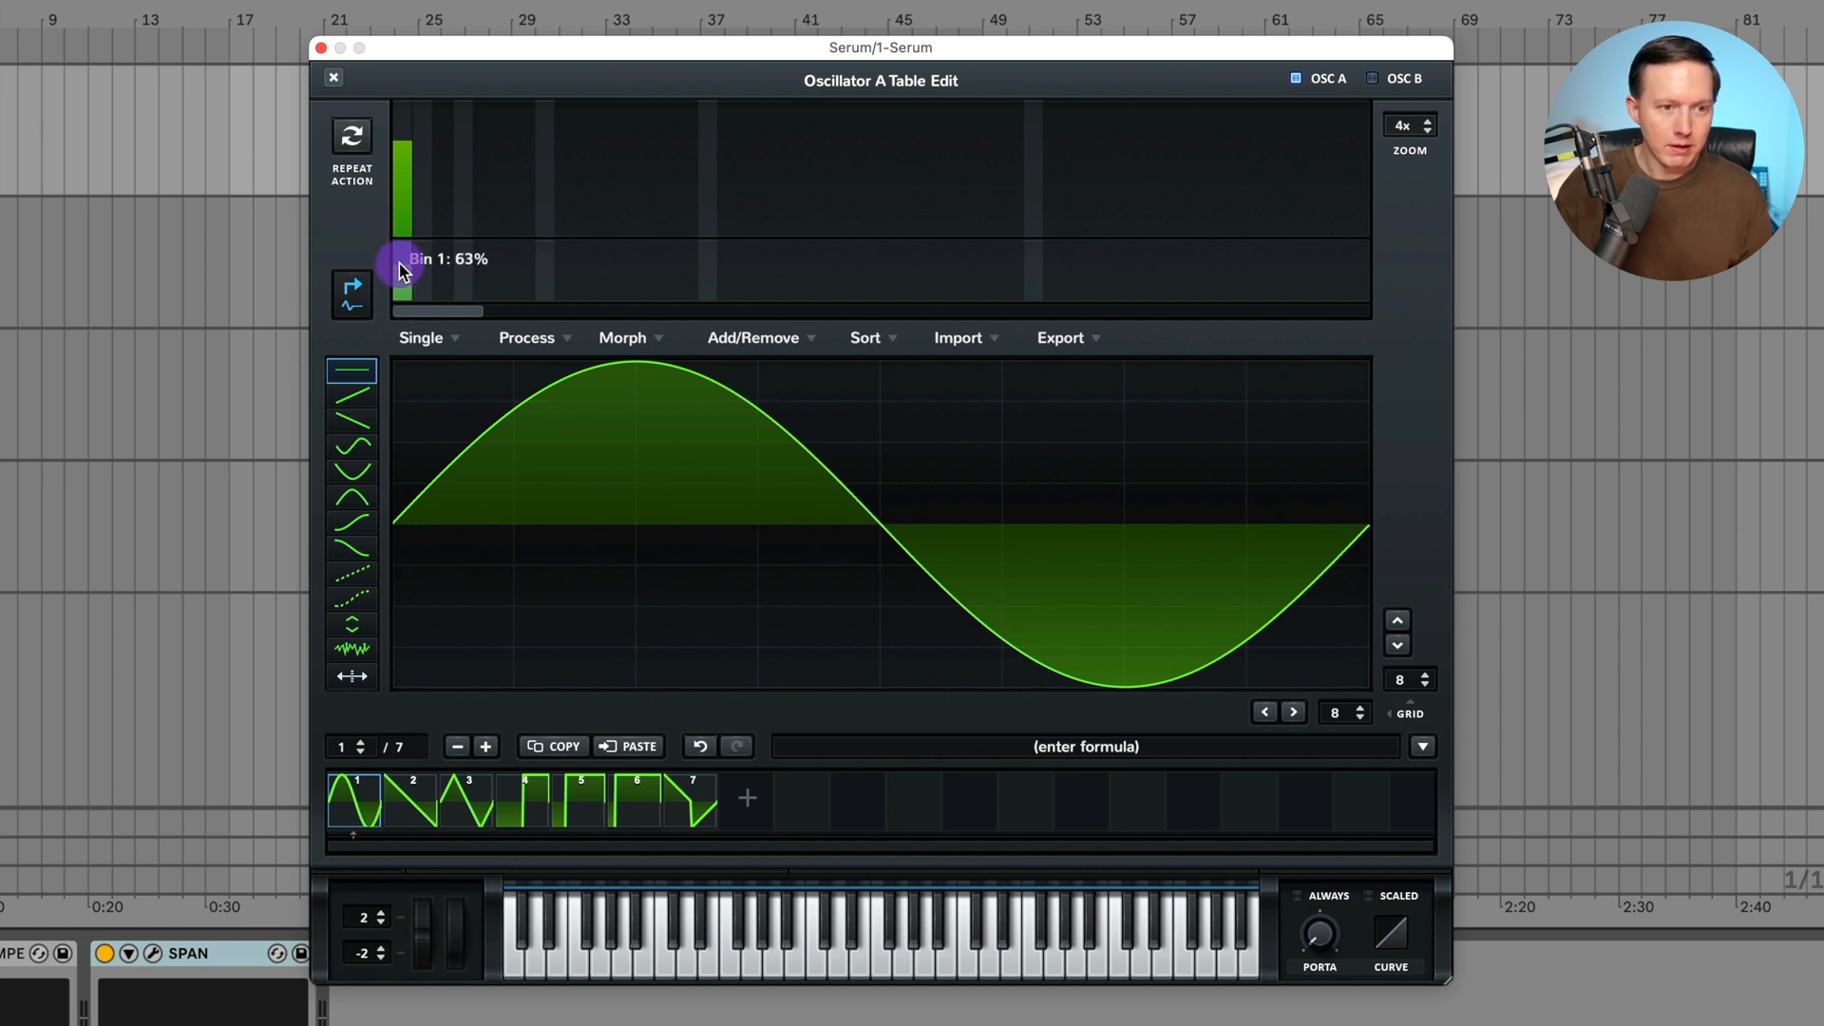
- Shift bin 1's phase to invert the sine and close the Table Edit window
left_click_drag(401, 262, 401, 279)
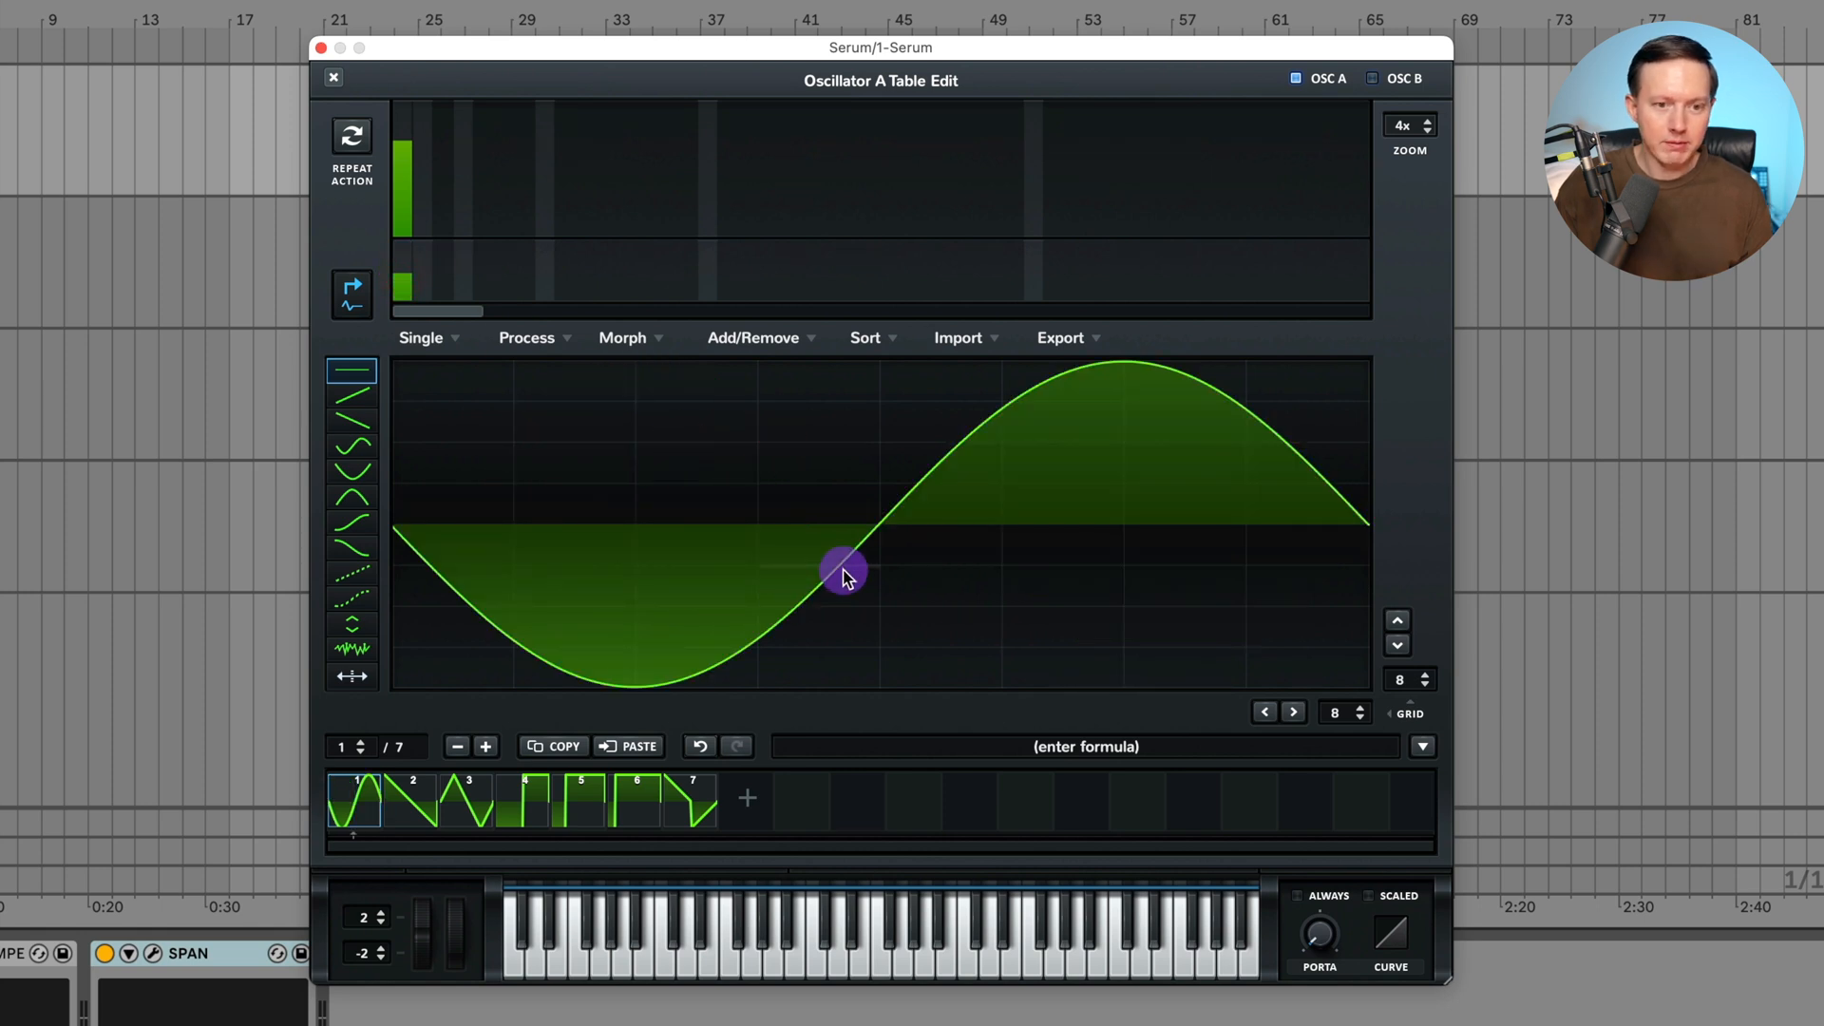
left_click_drag(843, 576, 863, 538)
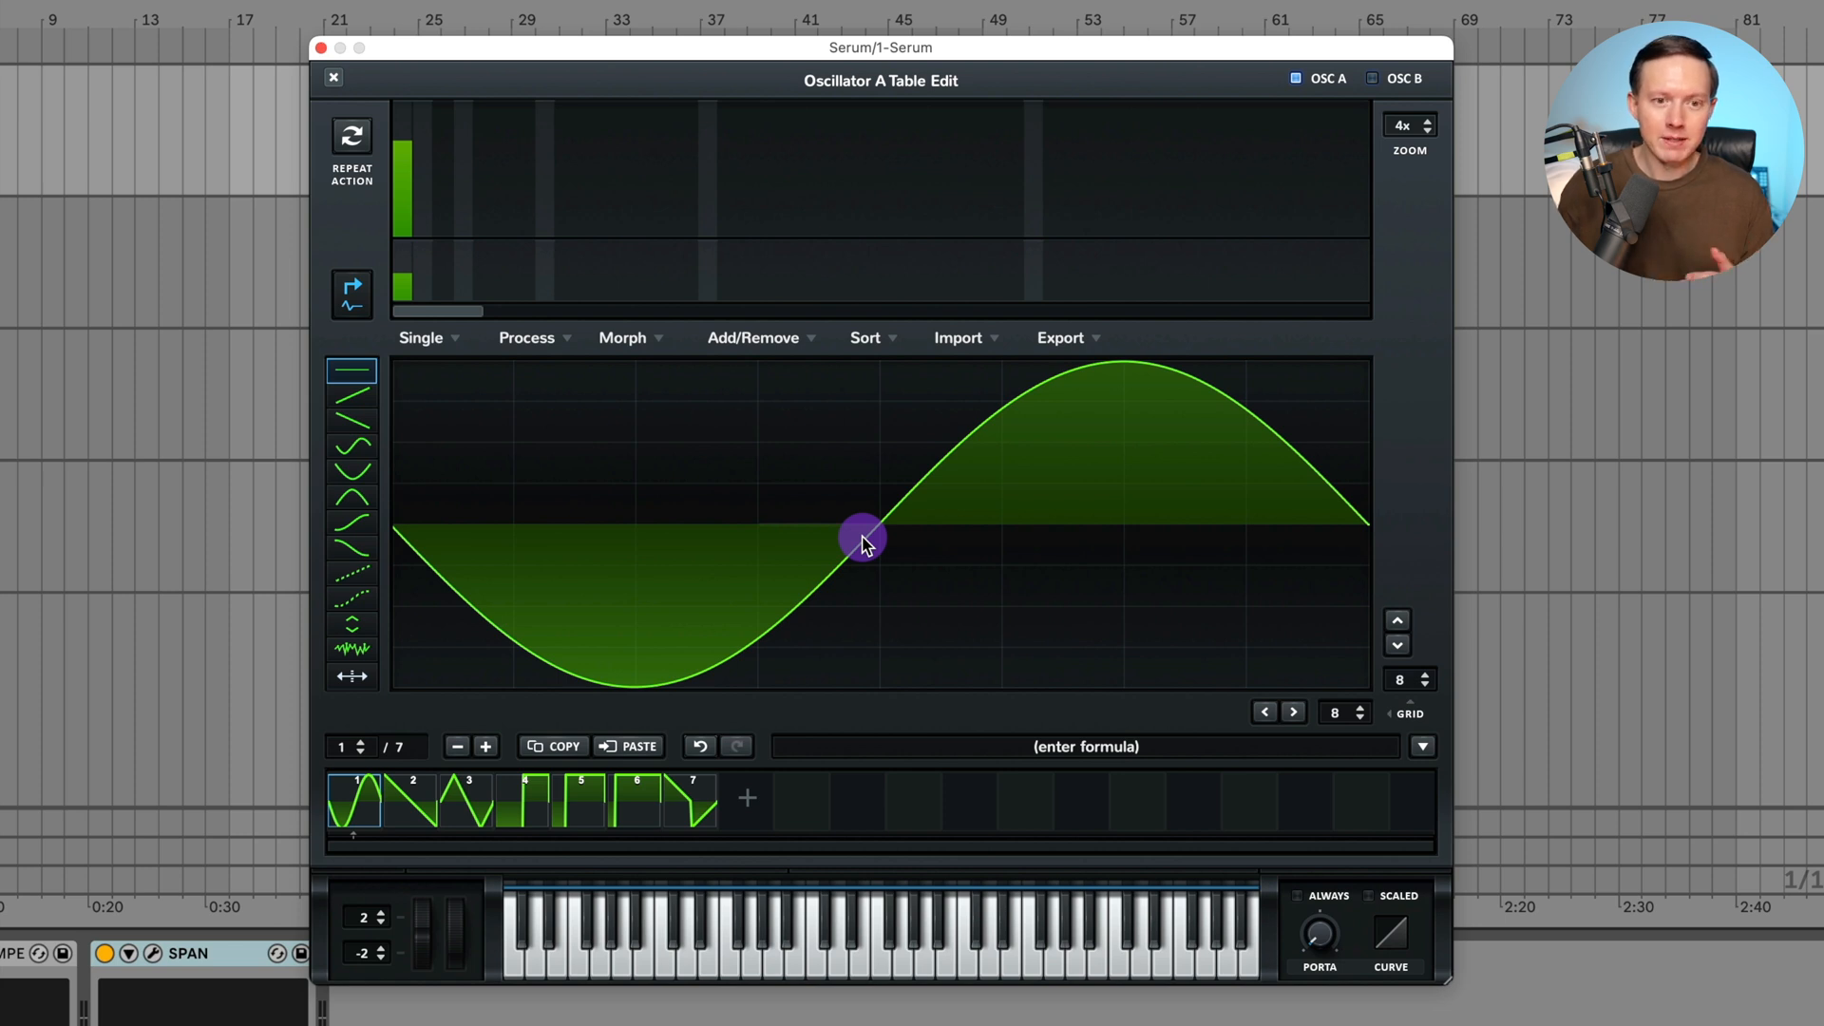
left_click_drag(862, 538, 869, 498)
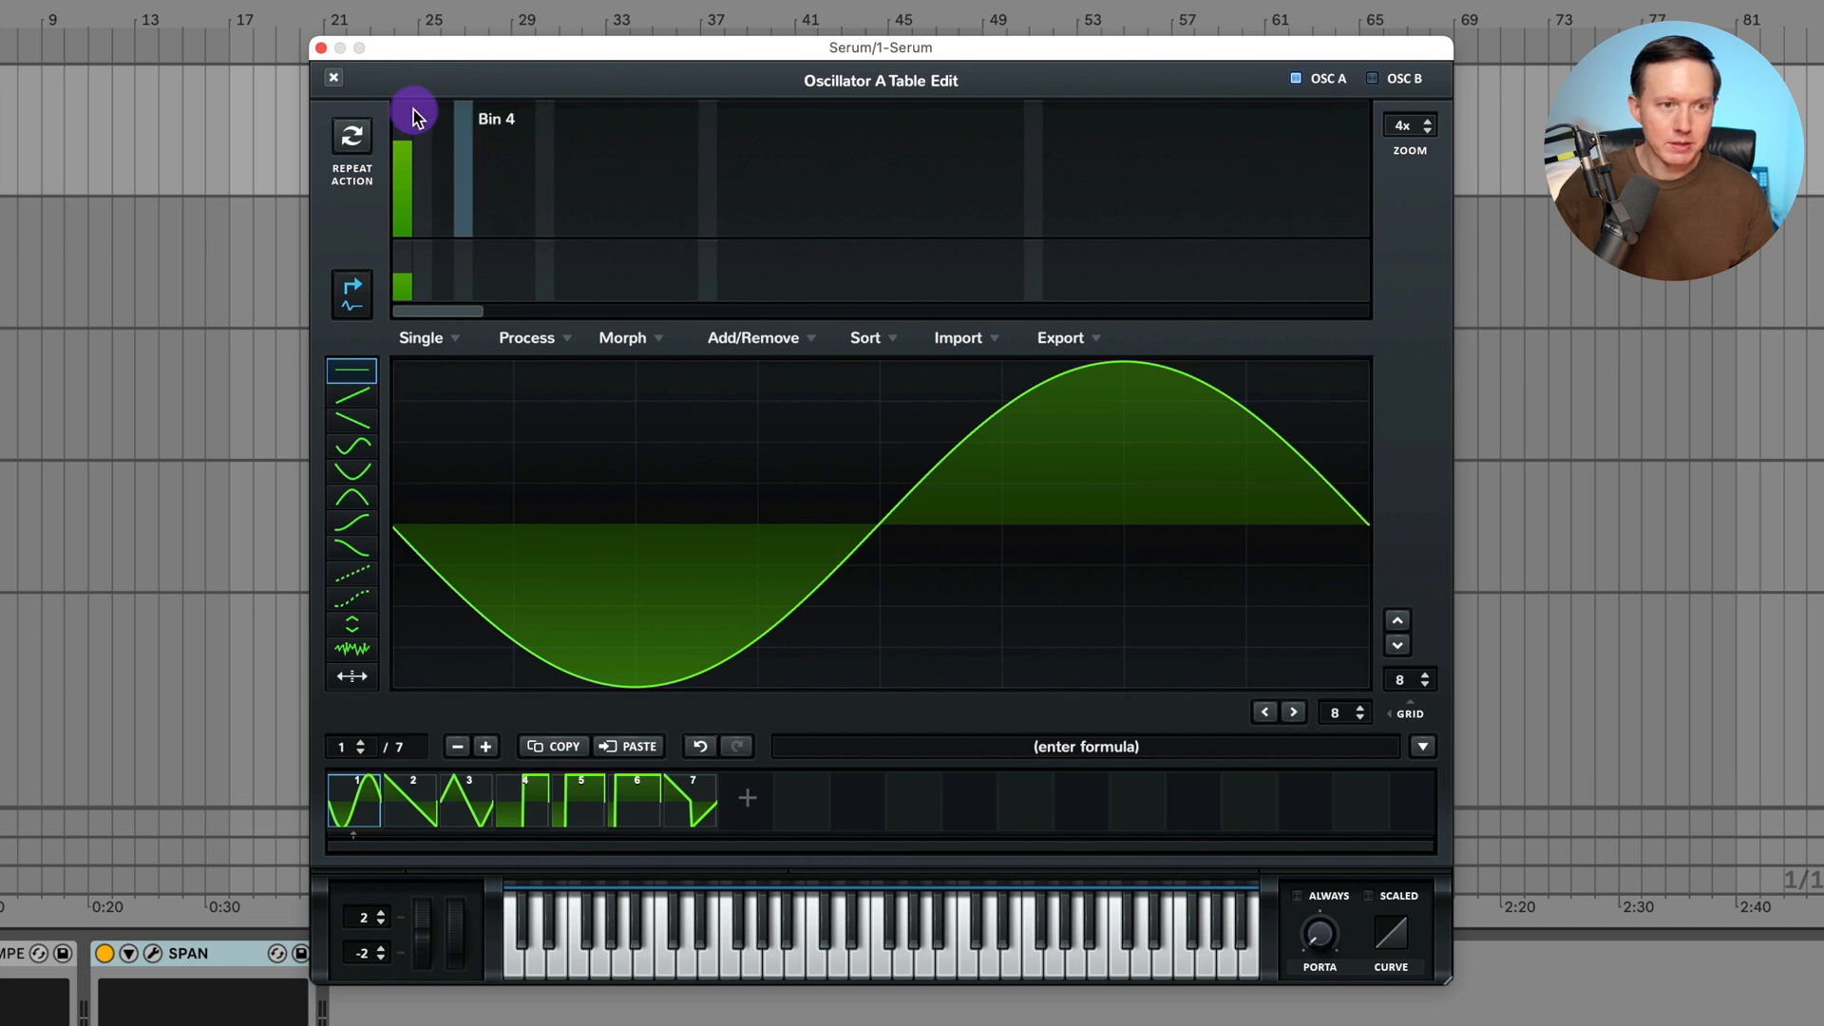
left_click(332, 76)
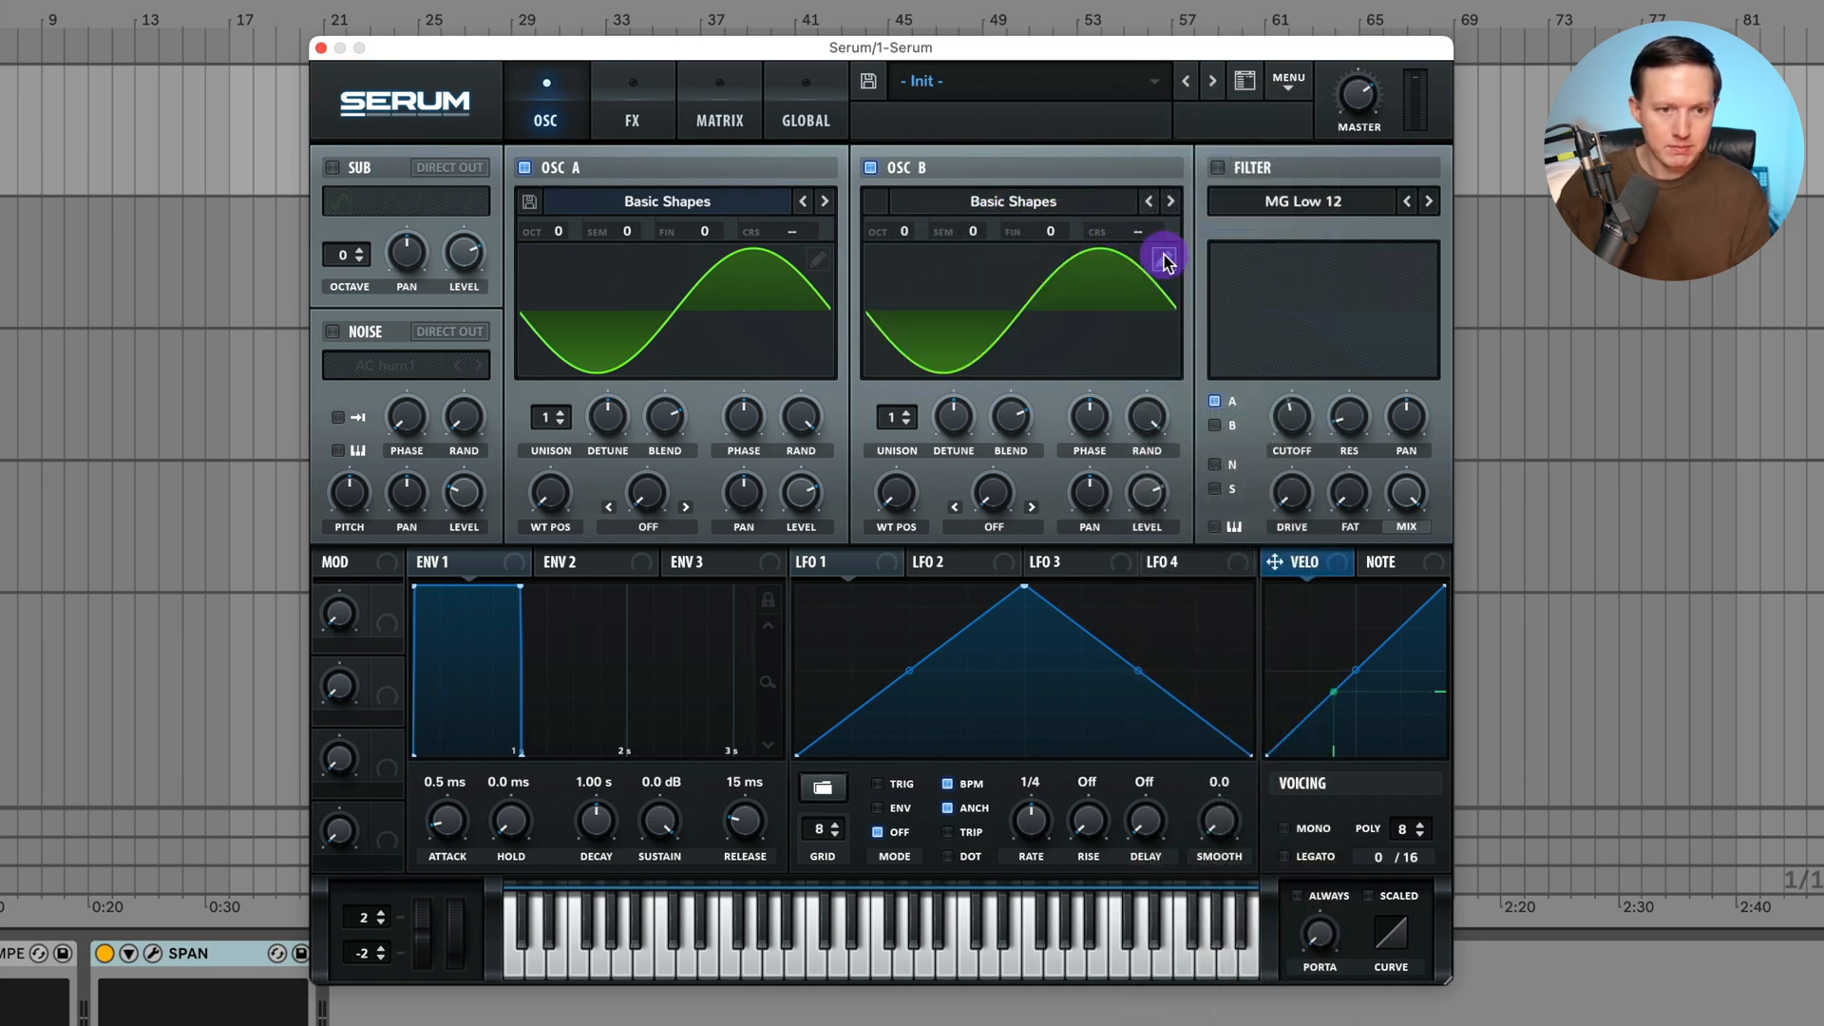
left_click(1164, 258)
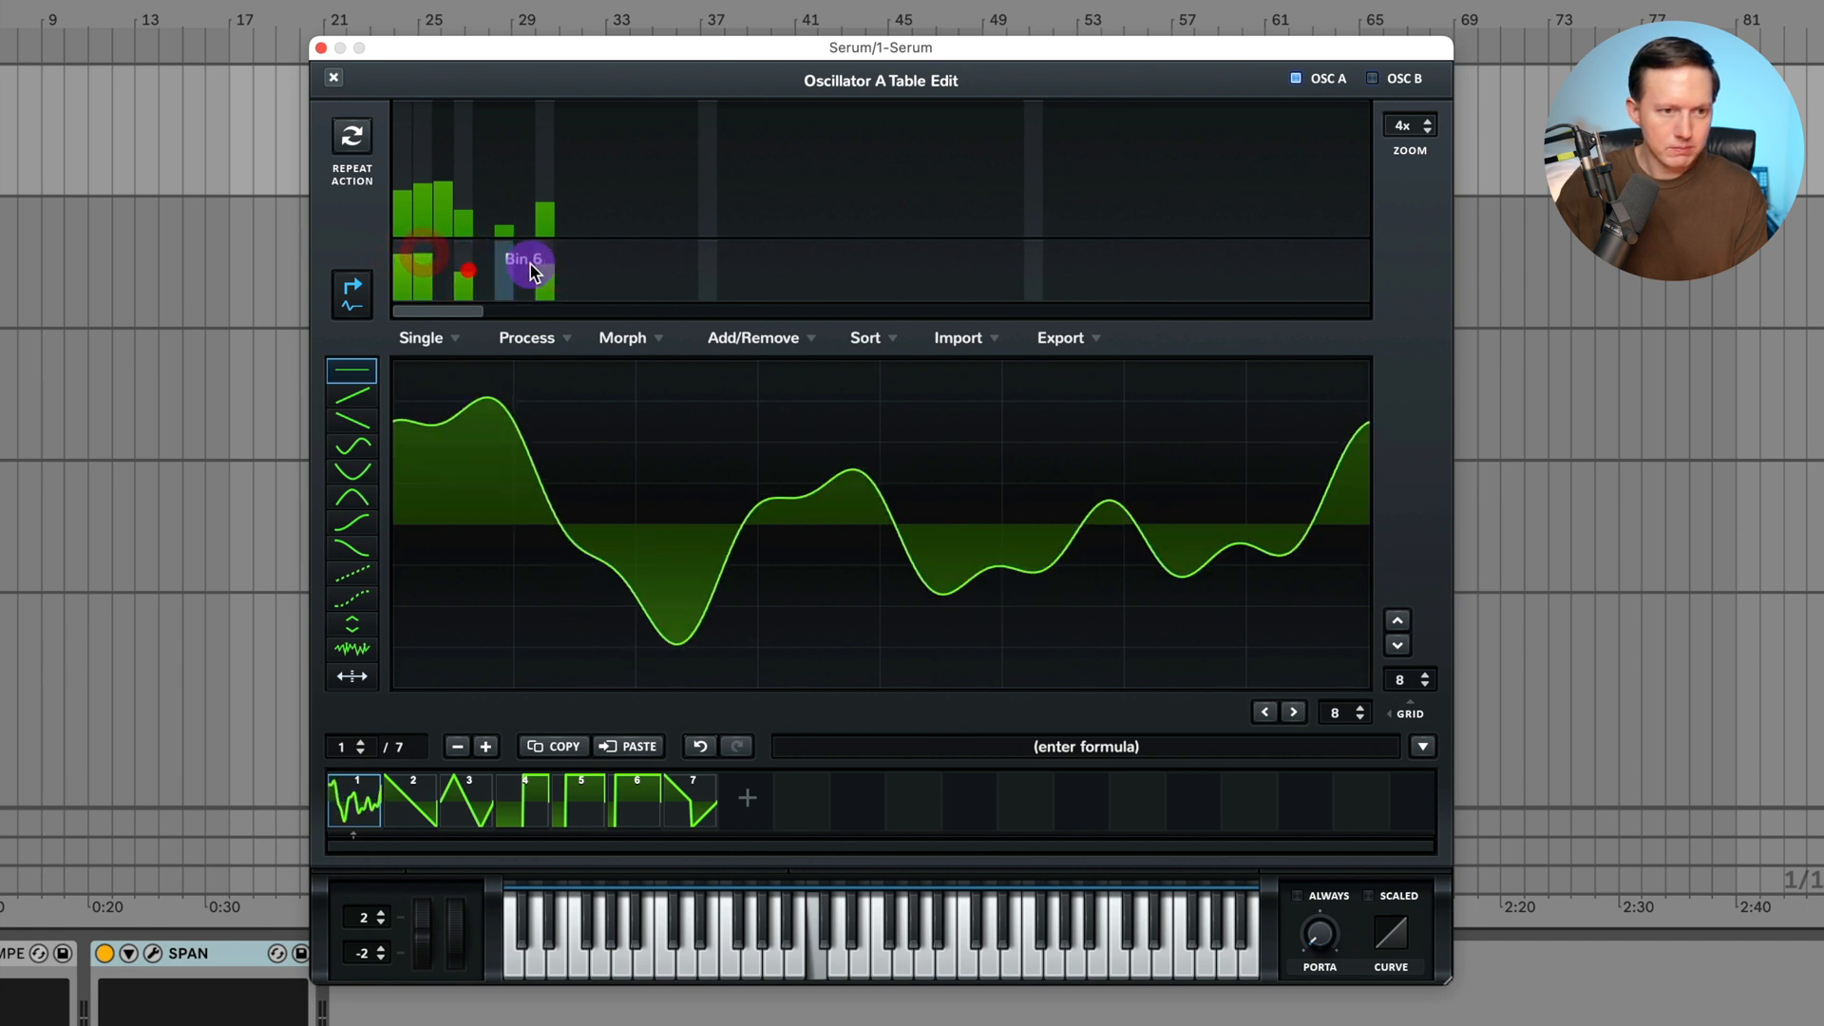
- Draw phase values for the low harmonics, including harmonics 3 and 6
left_click_drag(529, 270, 436, 285)
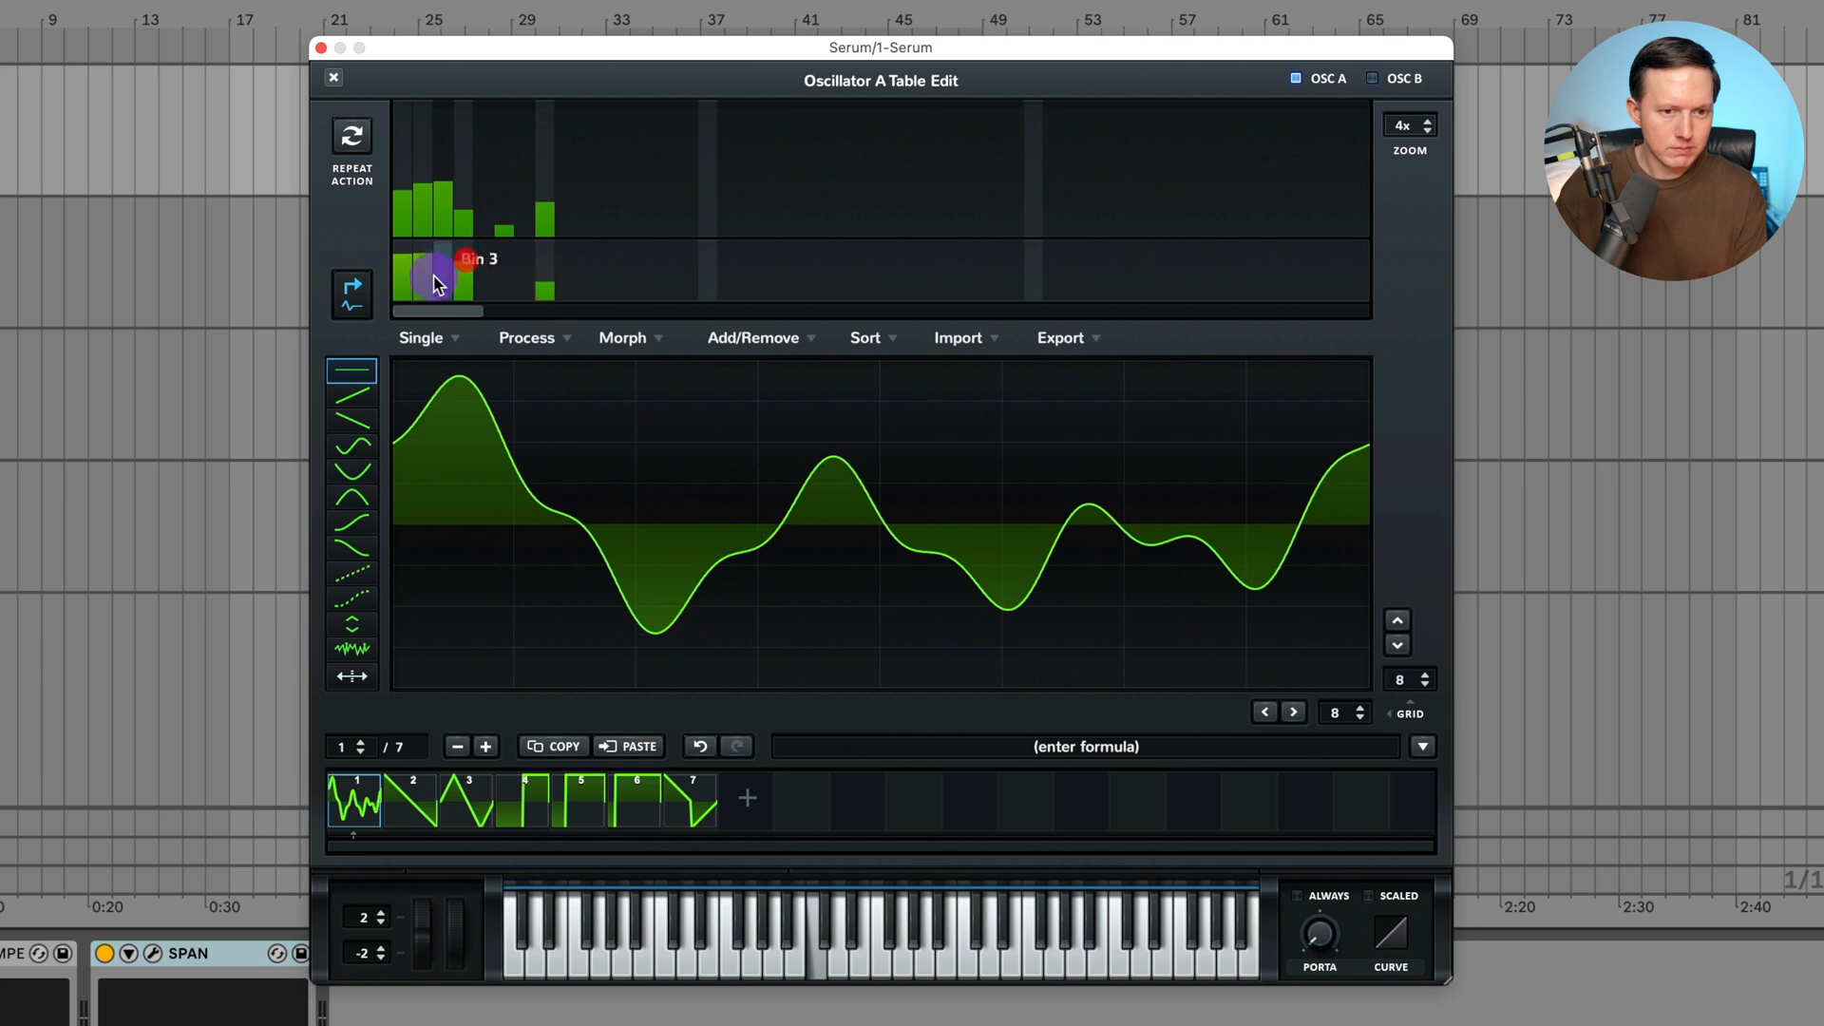
left_click_drag(436, 279, 424, 271)
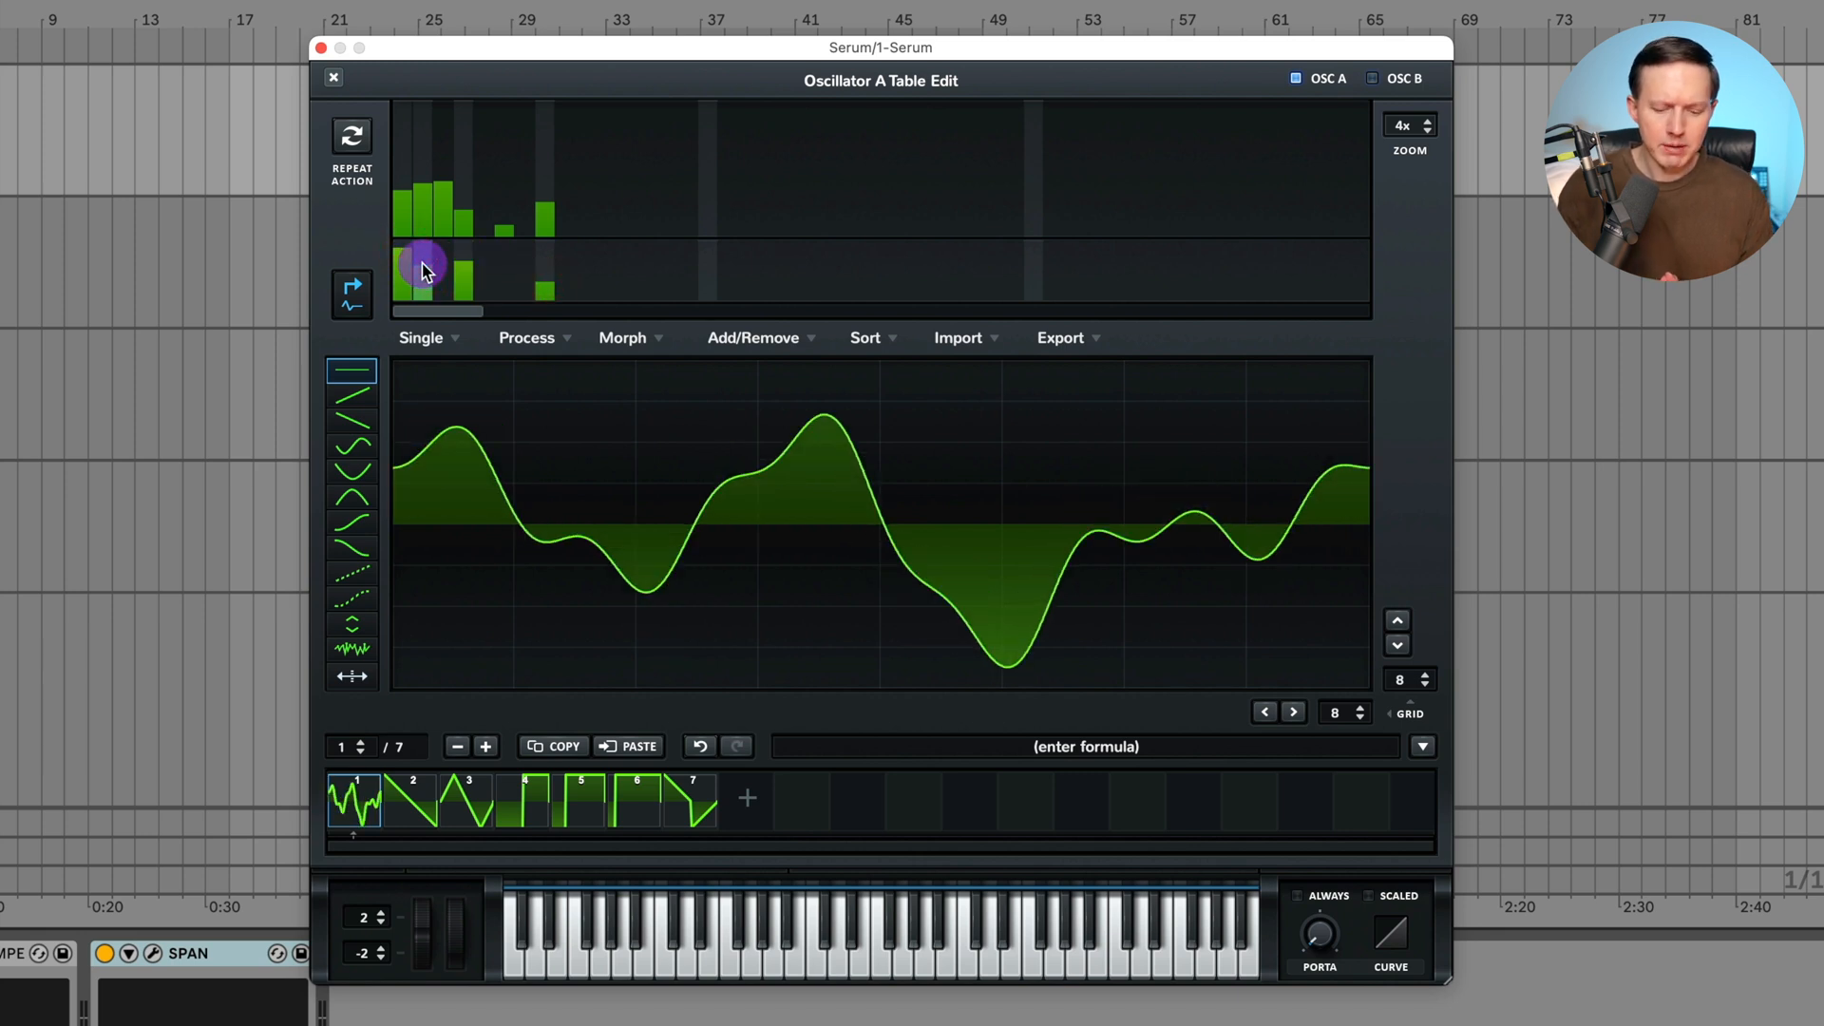
mouse_move(465, 265)
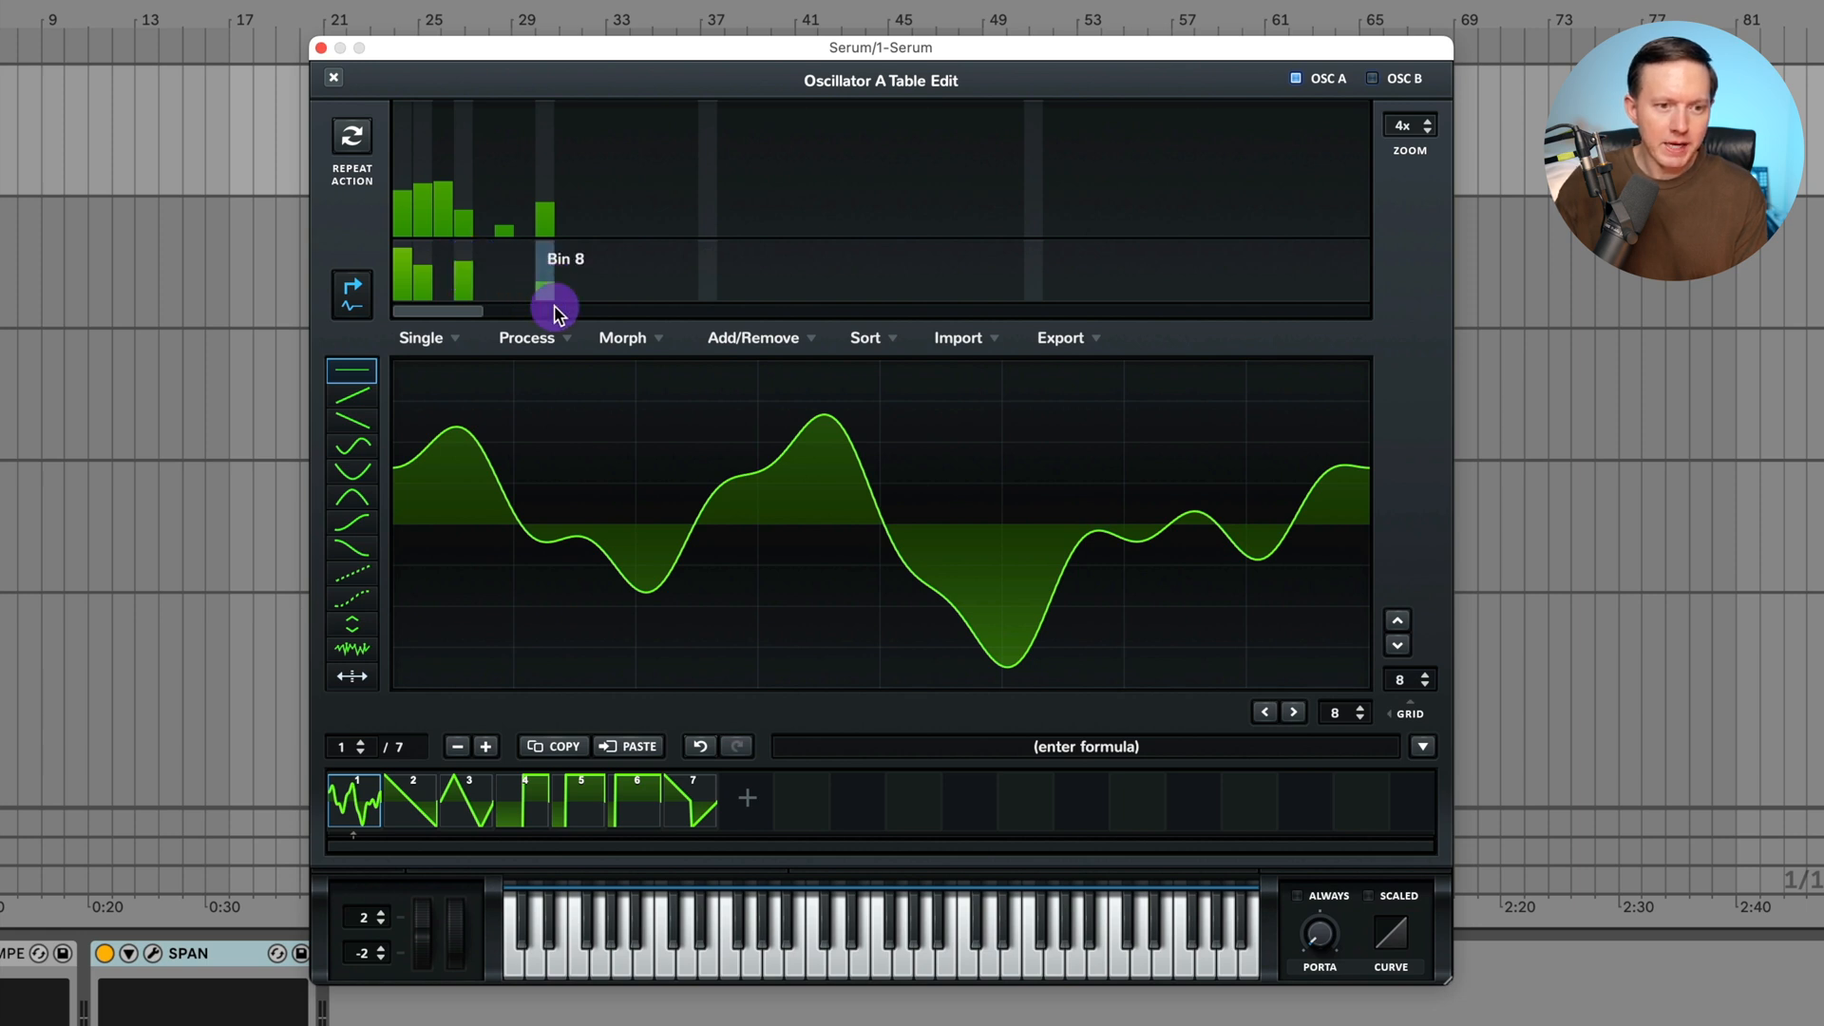
mouse_move(570, 281)
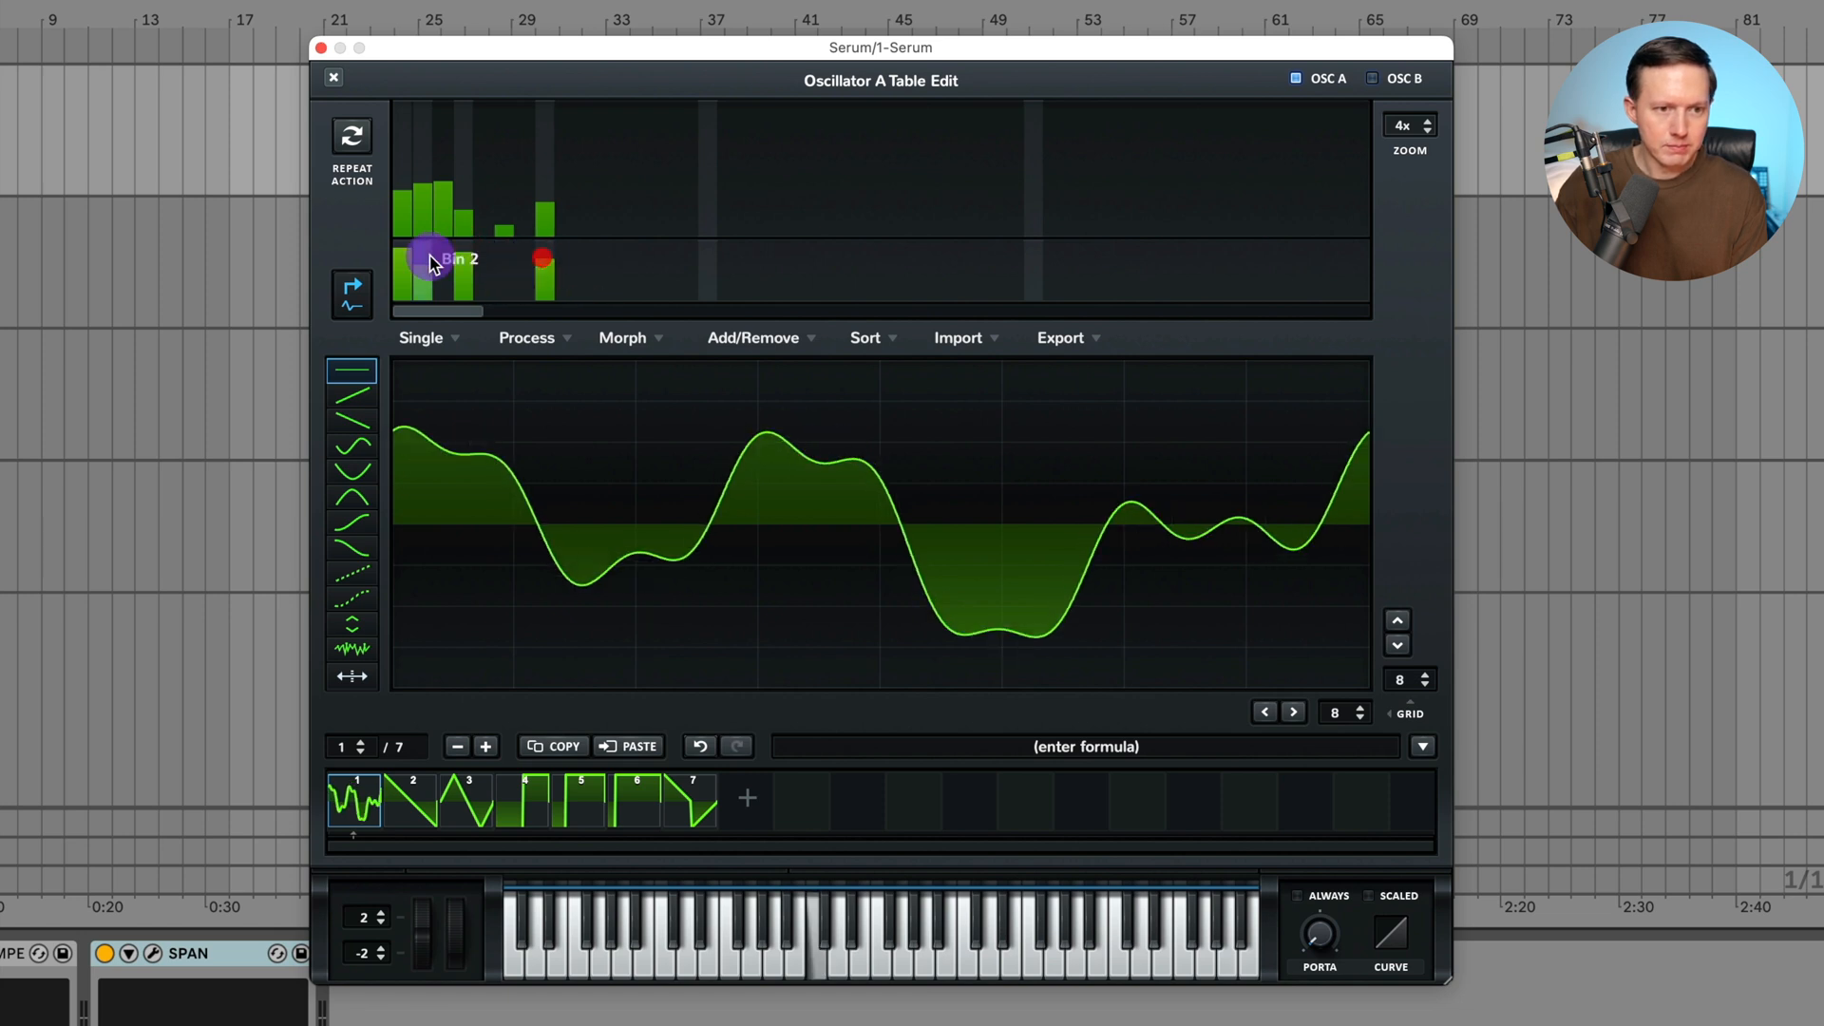
left_click_drag(431, 263, 535, 212)
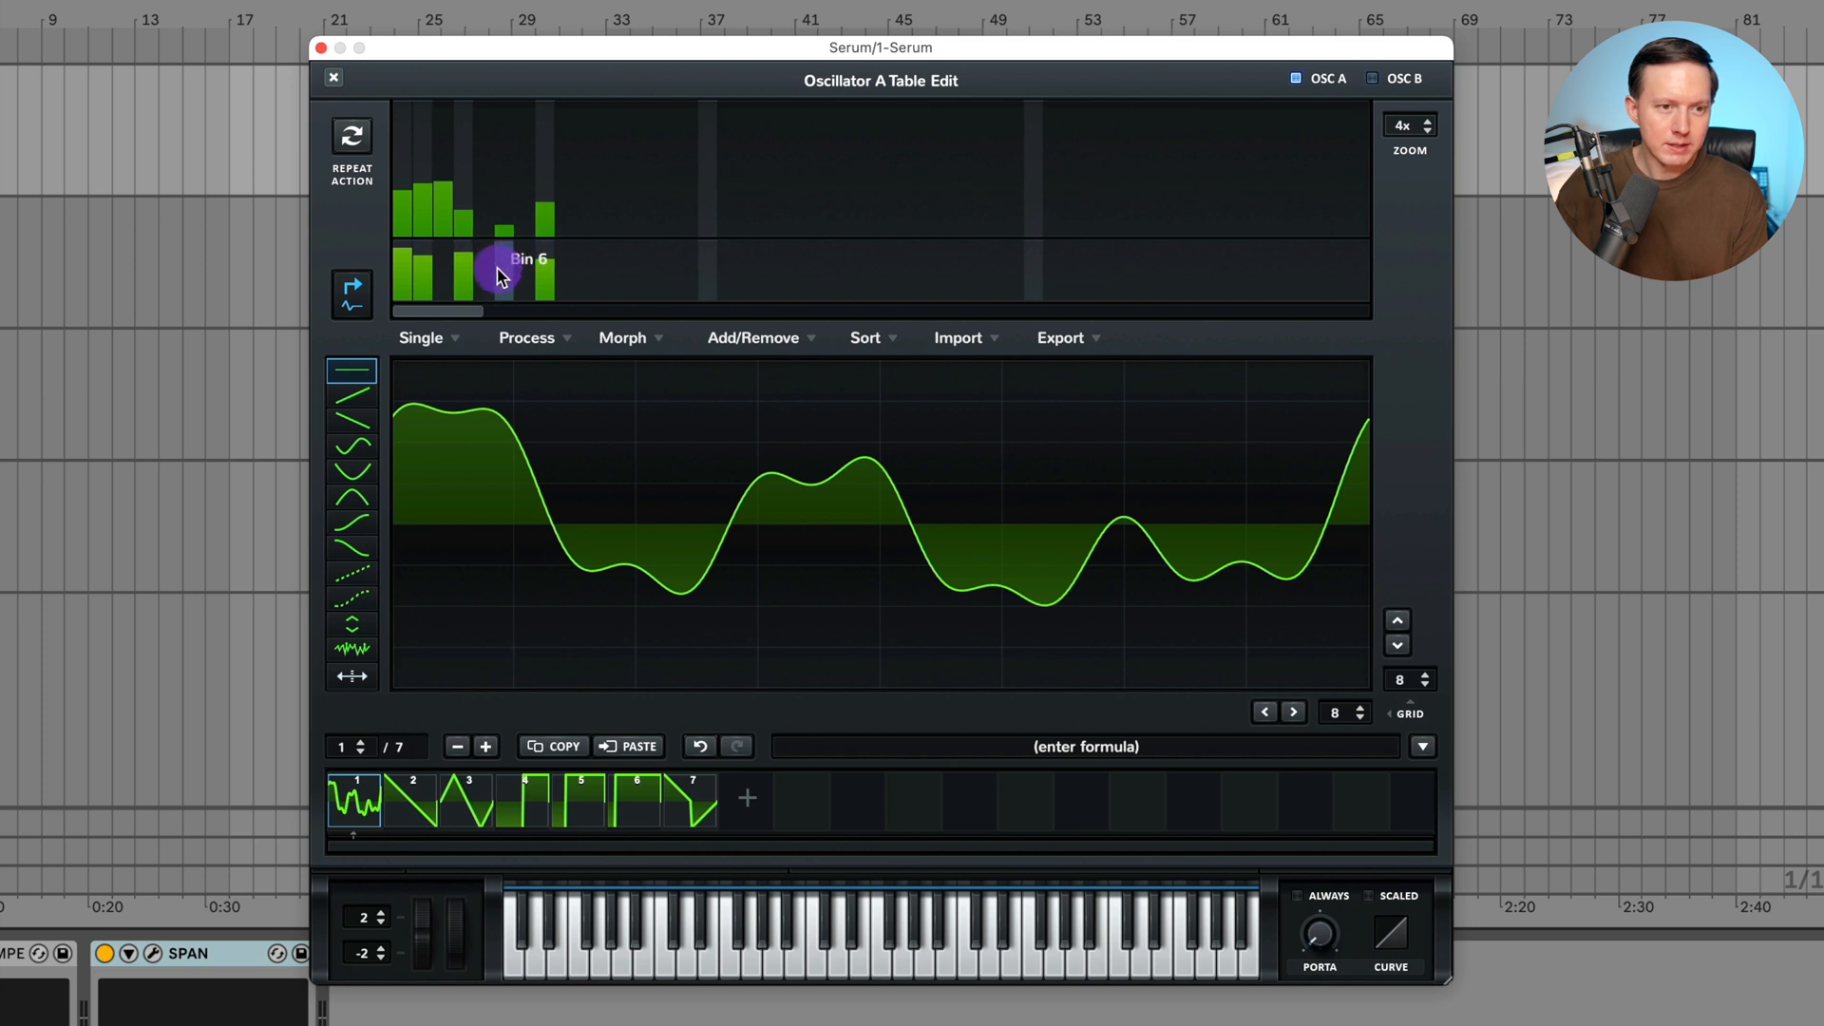
left_click_drag(500, 273, 457, 302)
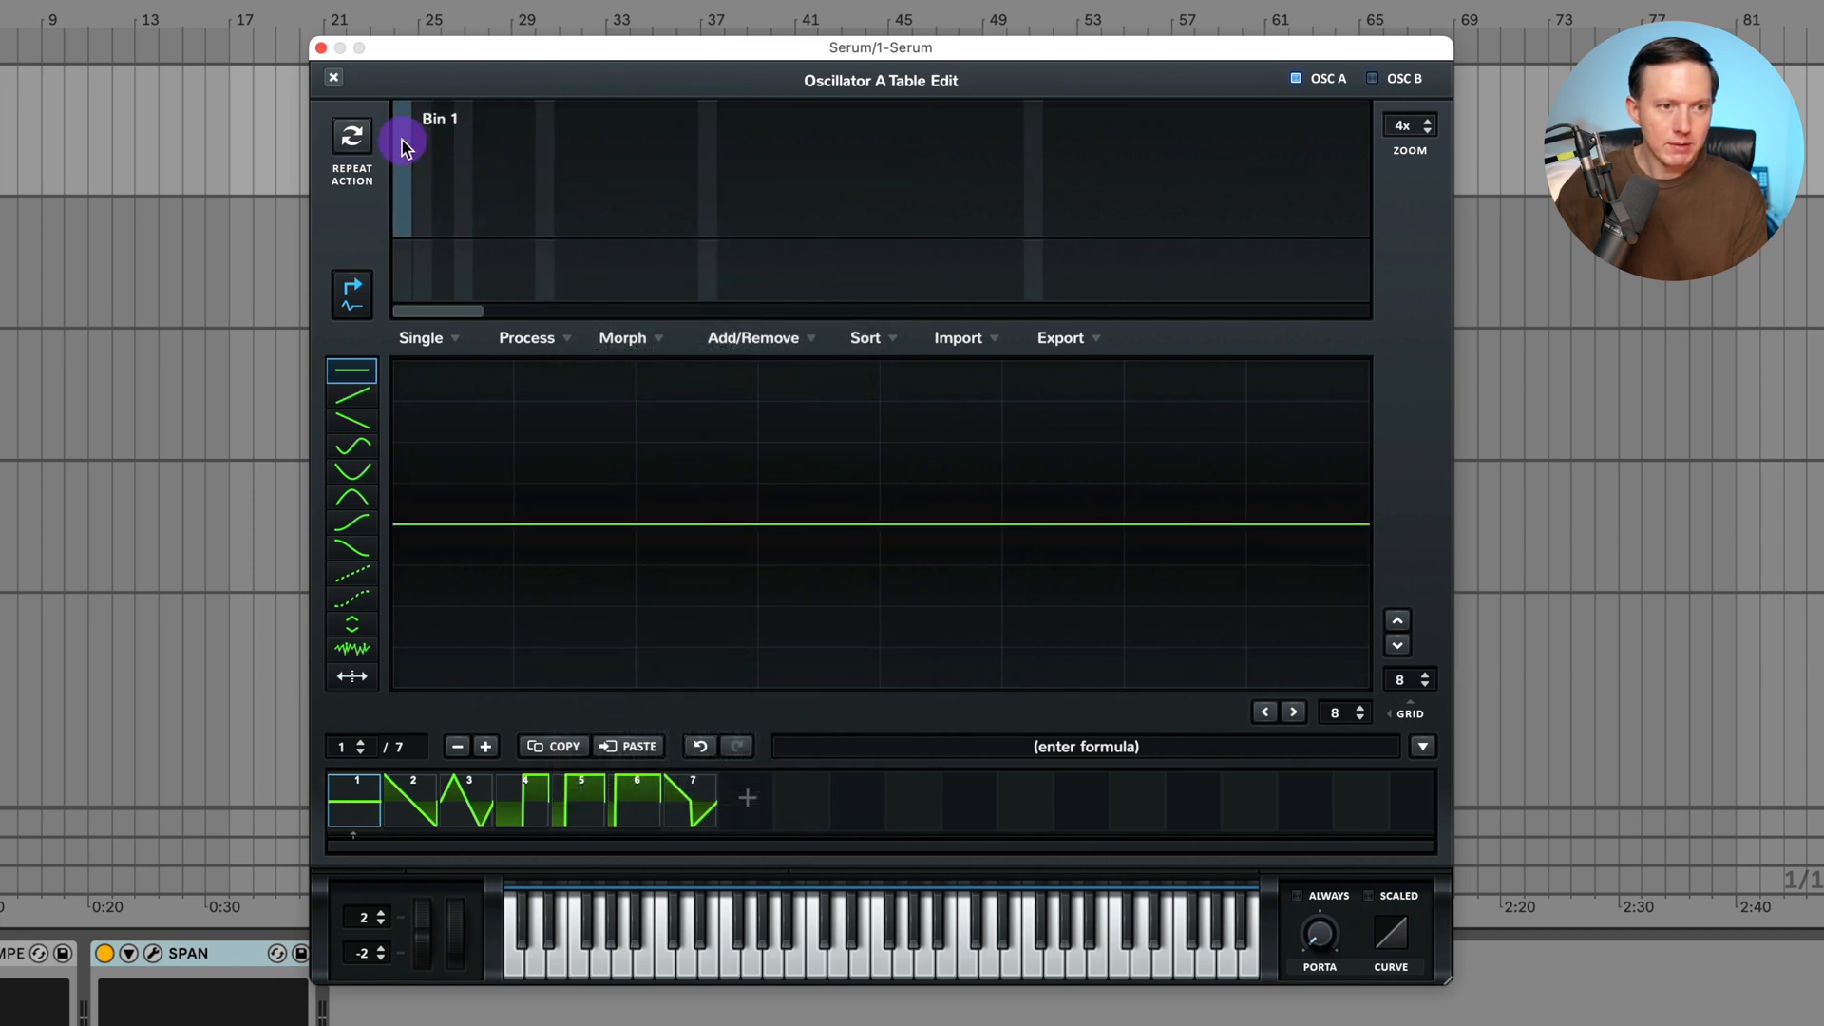
- Draw magnitudes across the first 34 harmonics with a gentler upper curve and tall low spikes
left_click_drag(404, 151, 1088, 180)
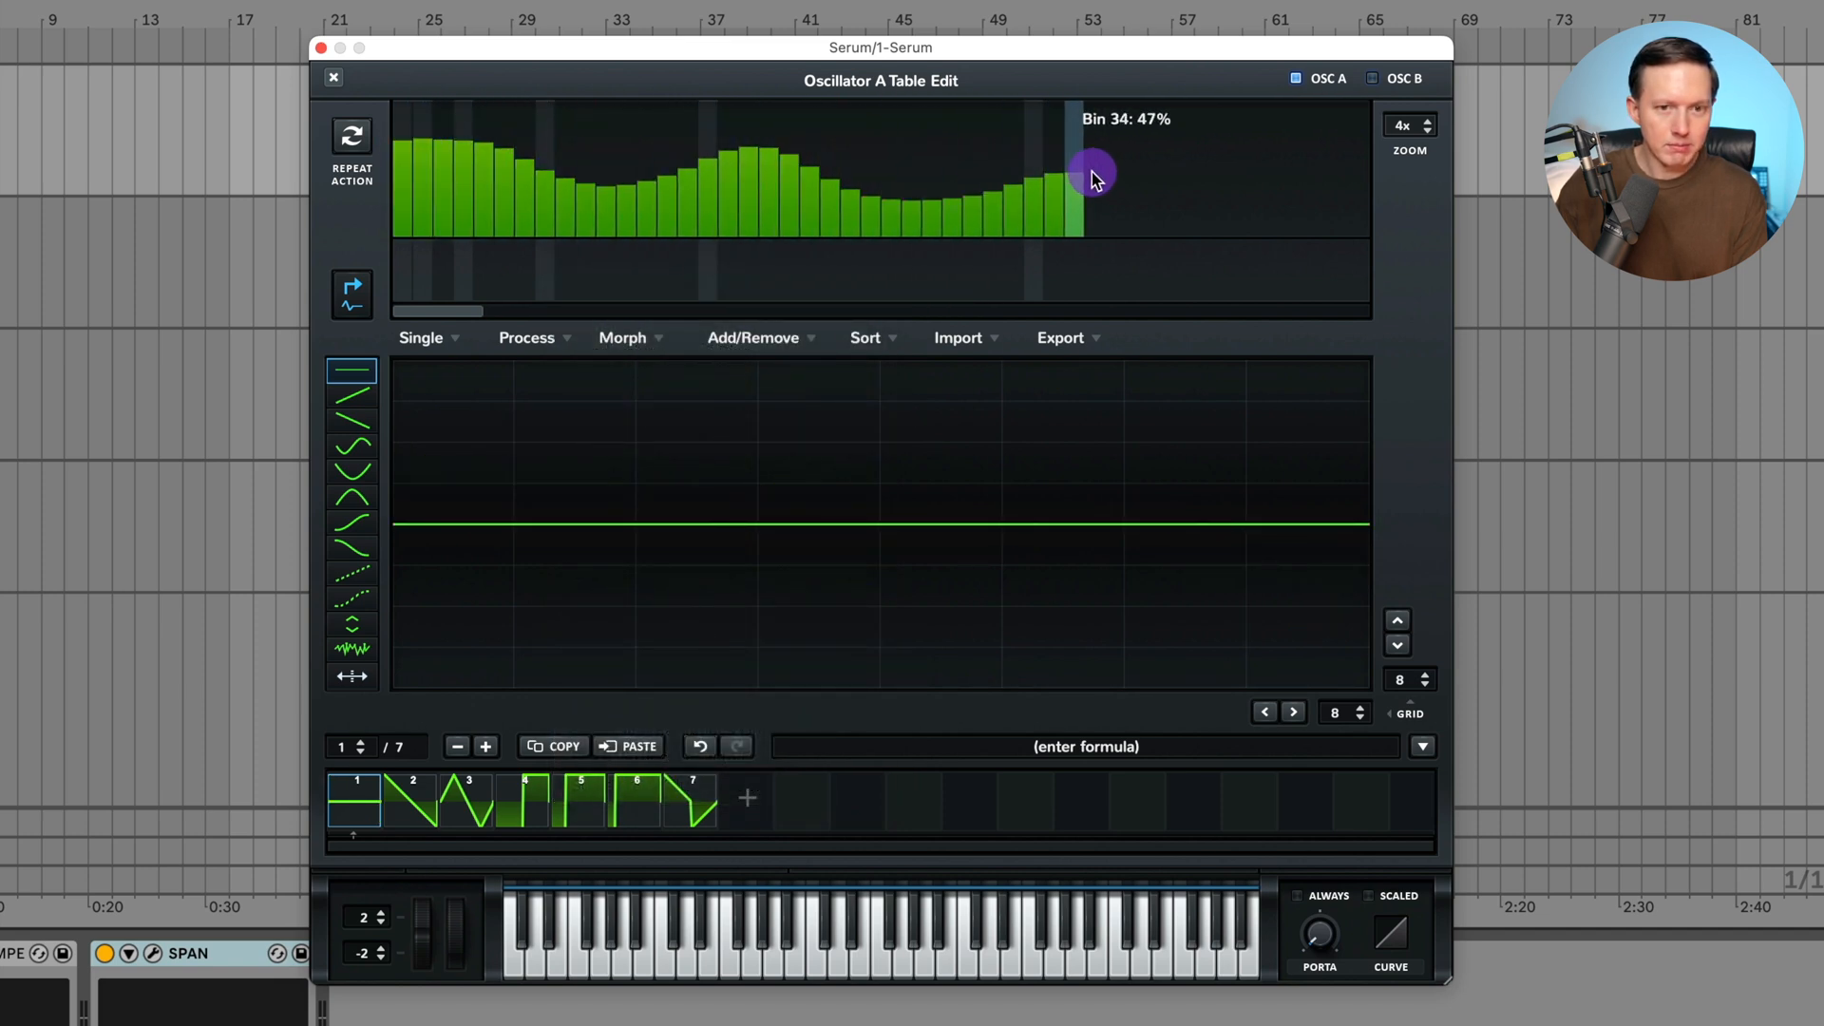
left_click_drag(1093, 175, 1291, 227)
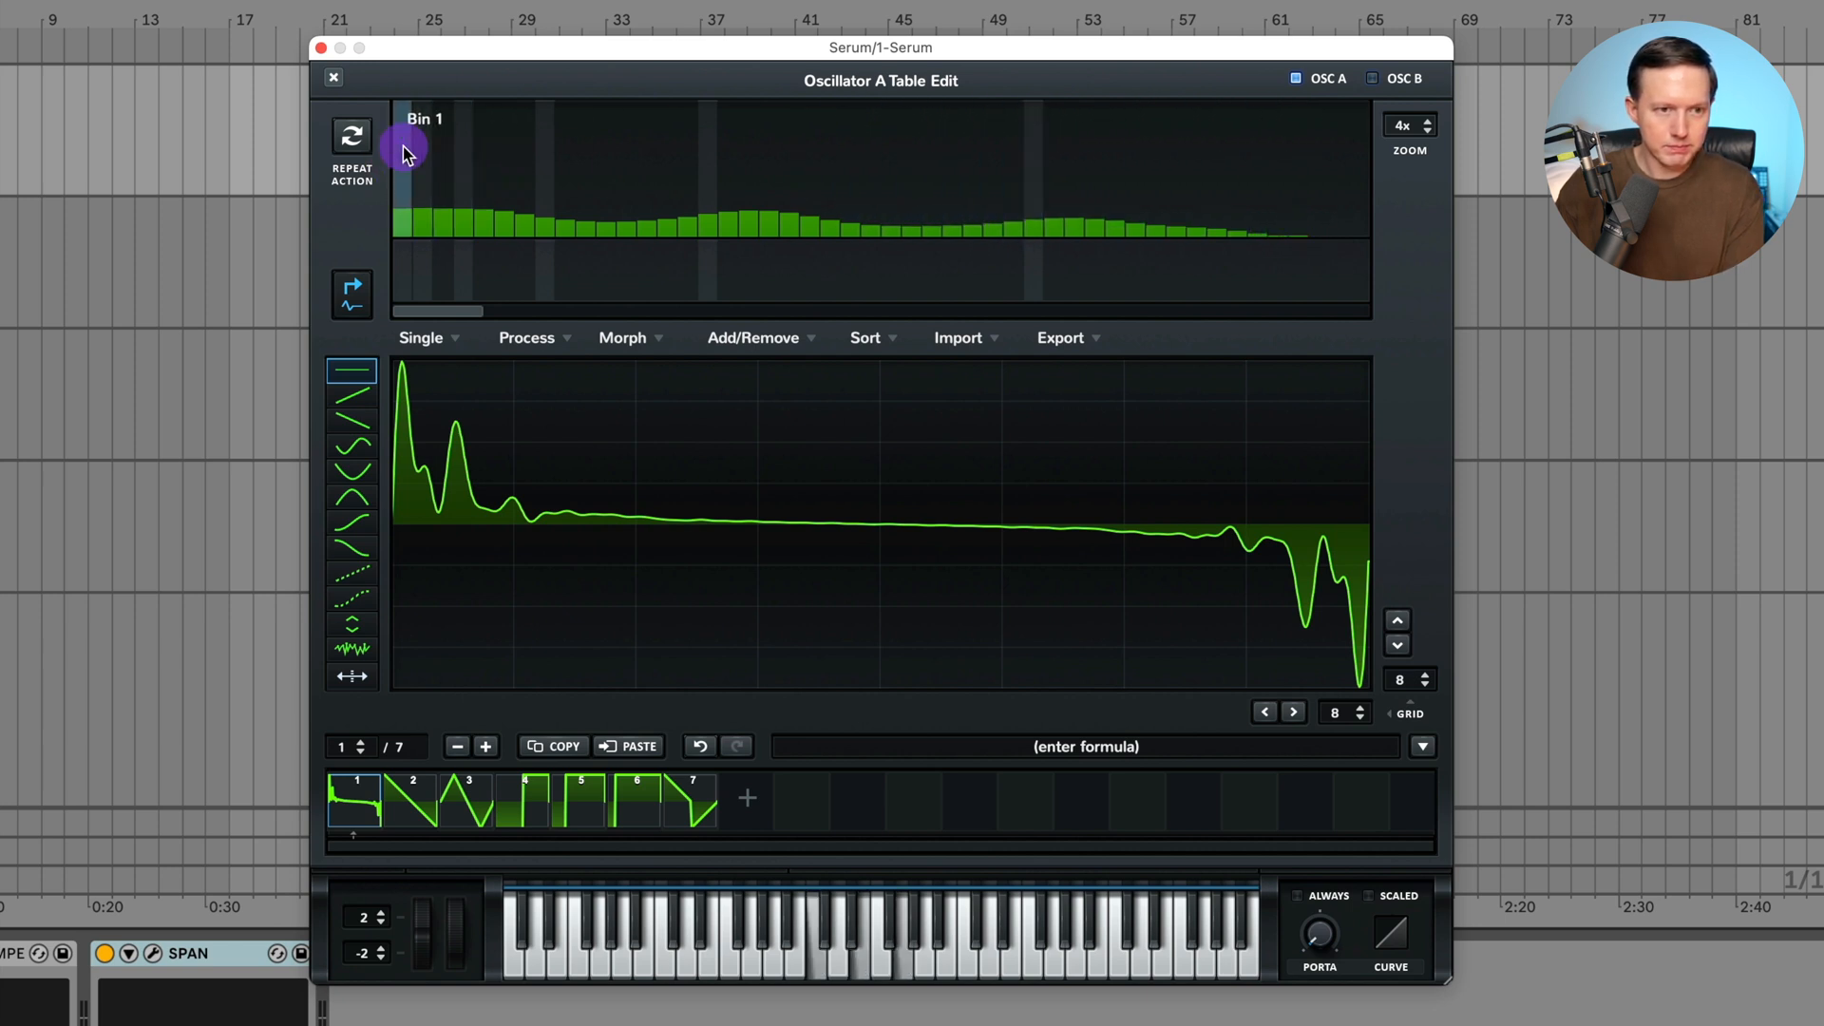
left_click_drag(446, 156, 532, 165)
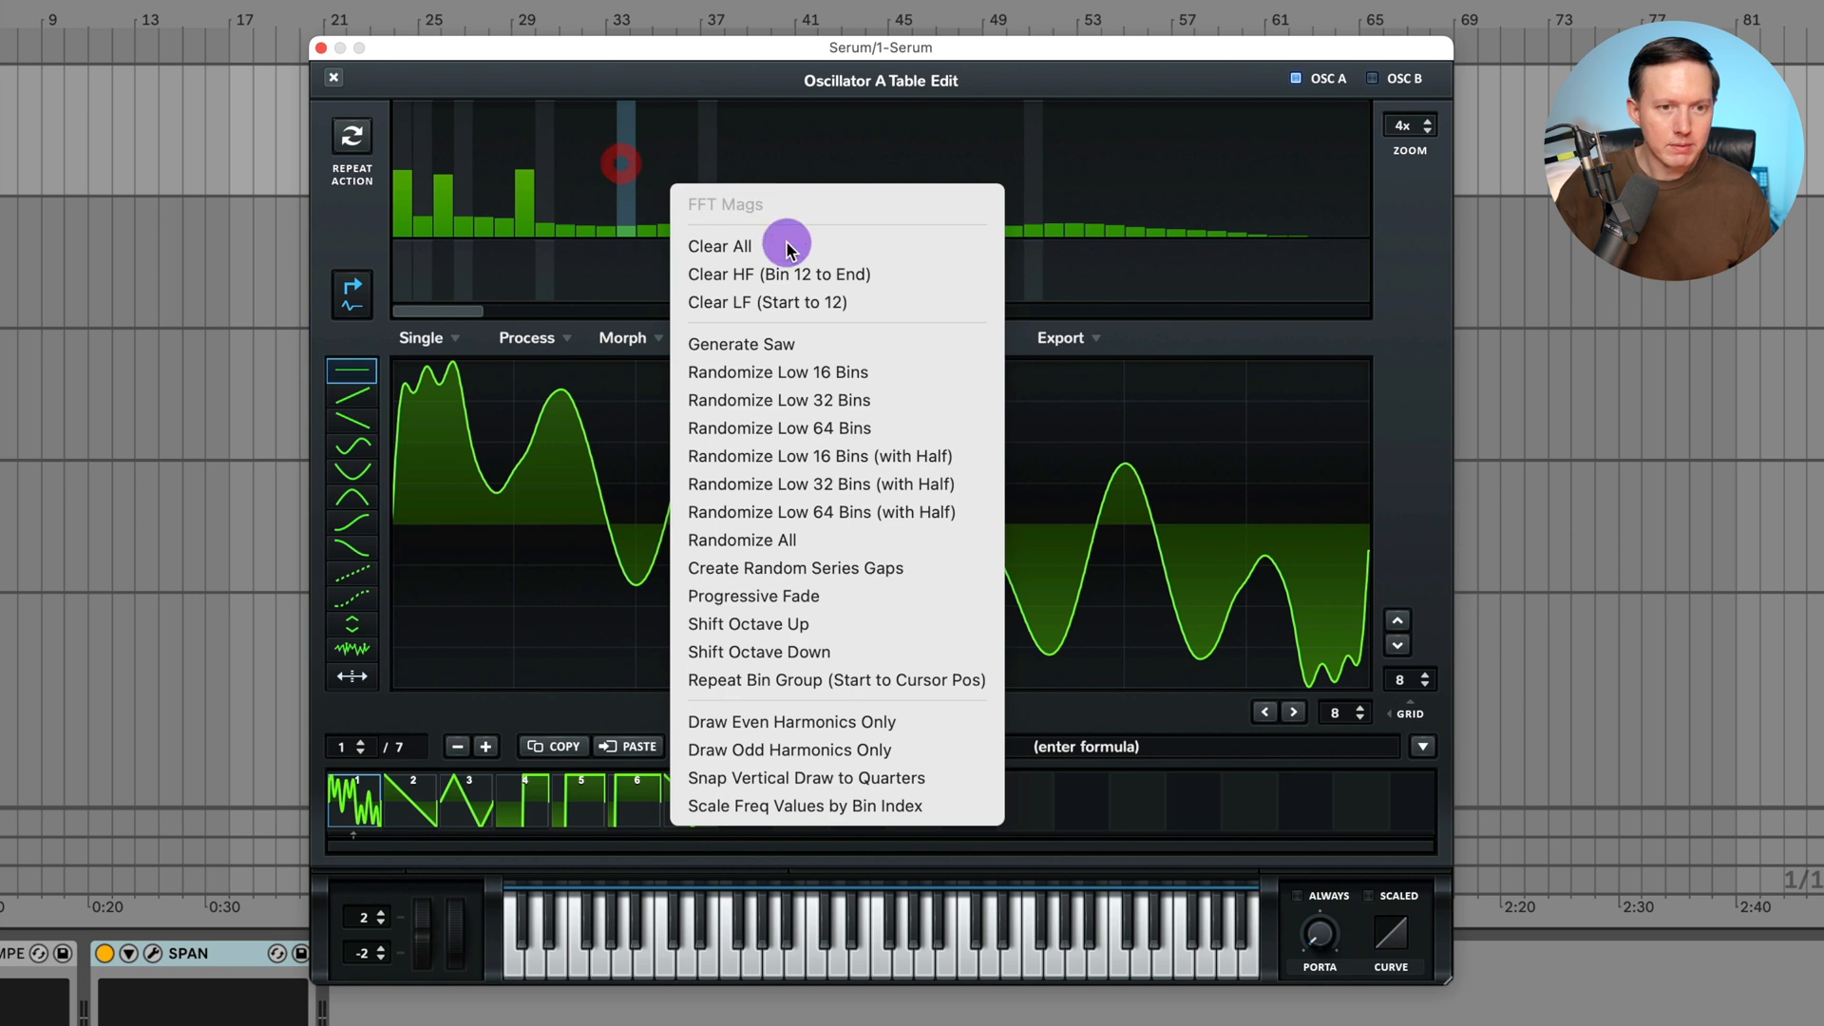
- Clear all bins, generate a saw spectrum, clear harmonics from bin 16 up, then pick another bin option
left_click(719, 245)
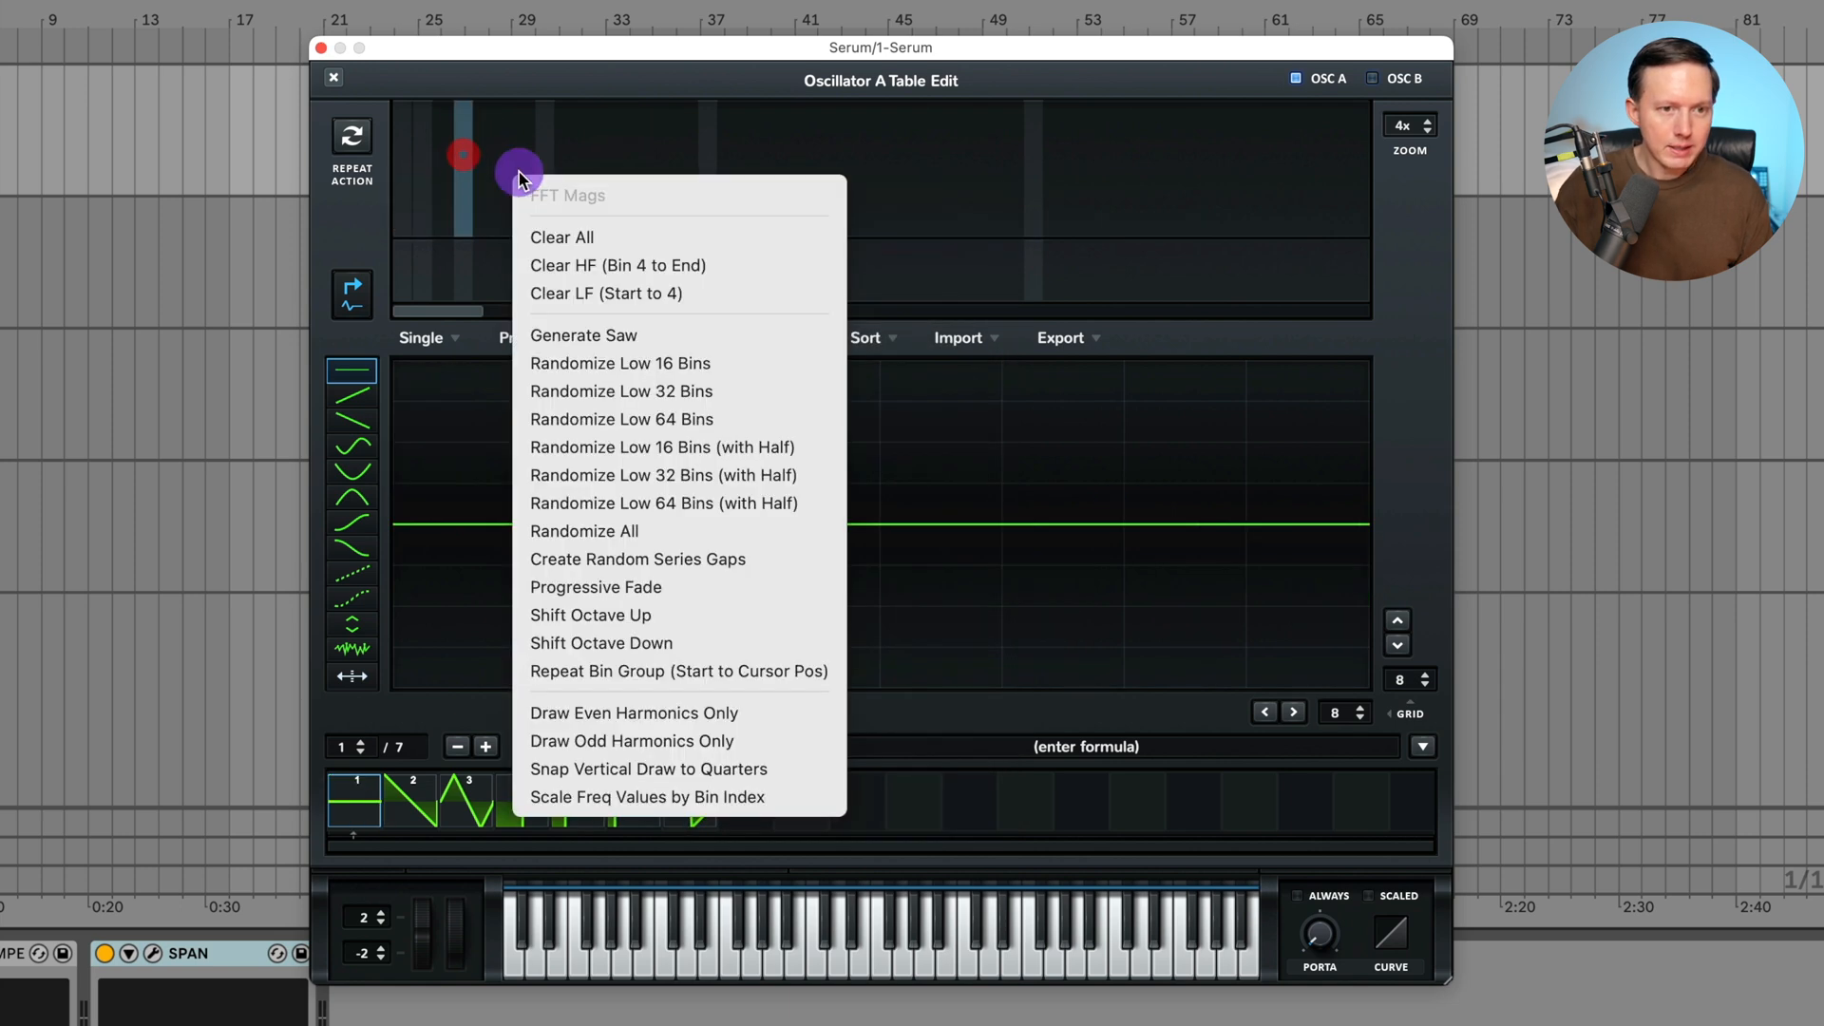
left_click(582, 335)
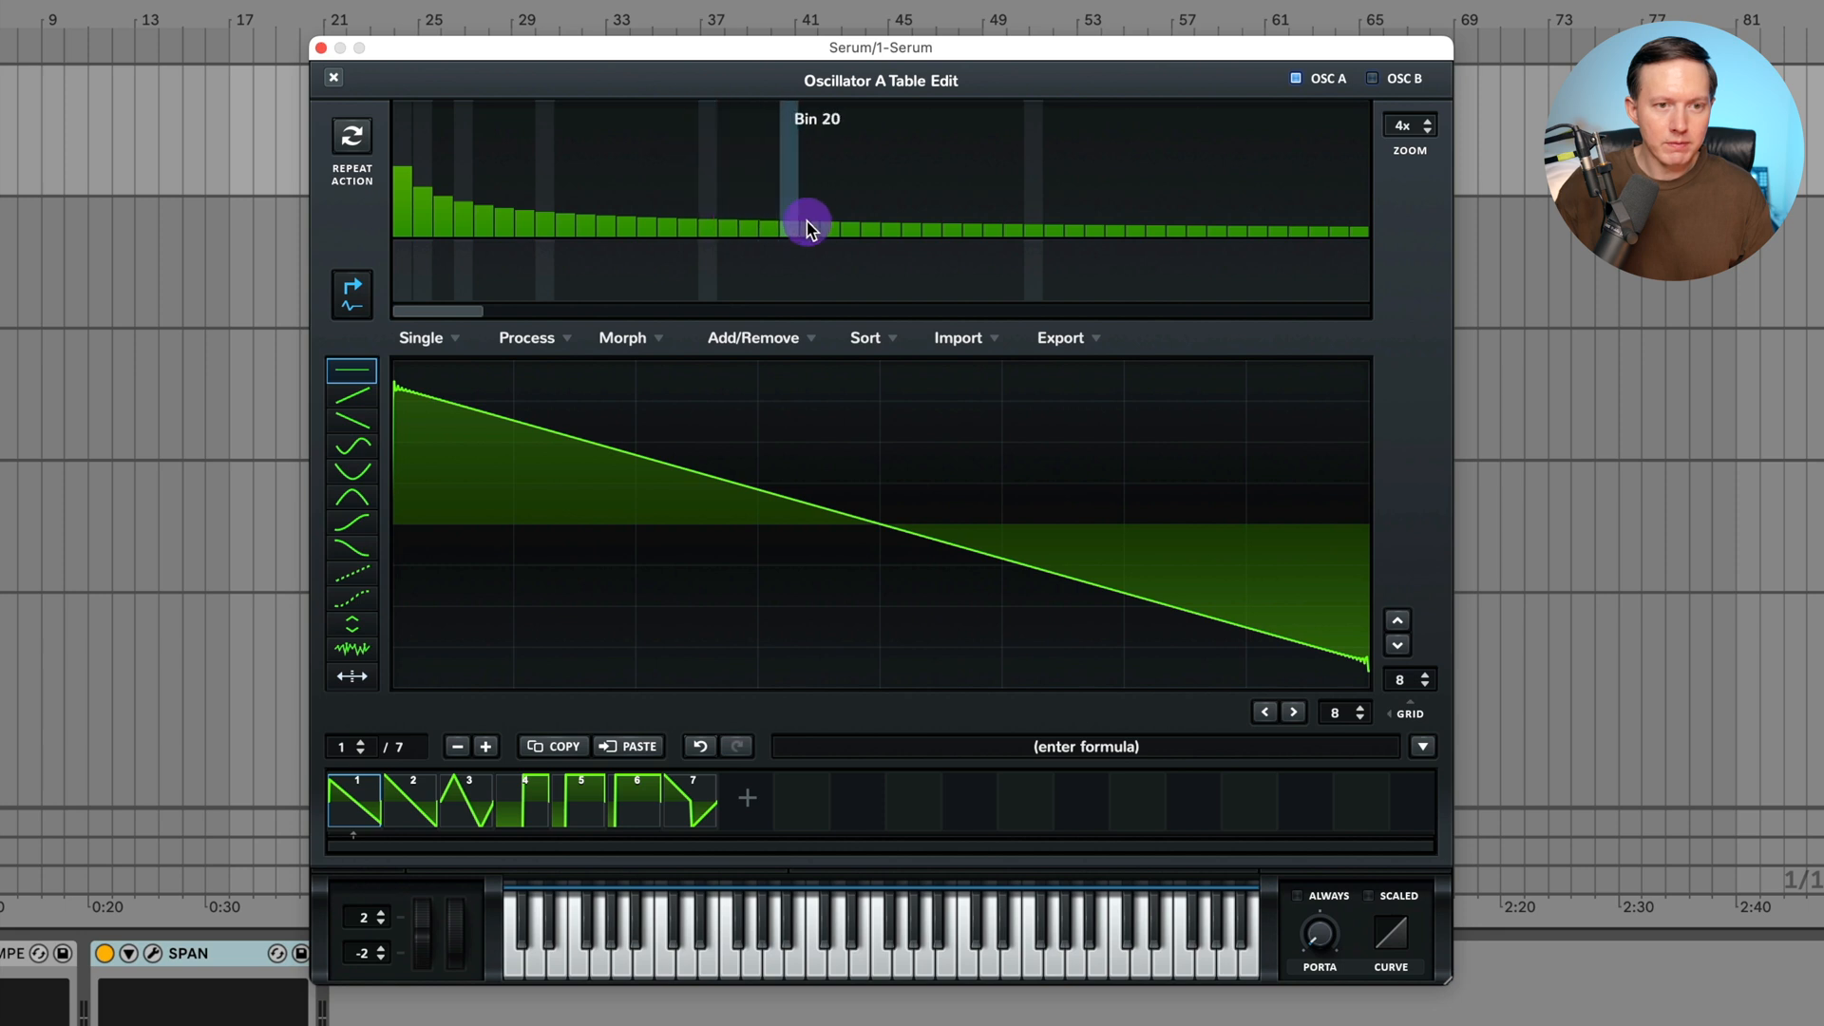
mouse_move(678, 209)
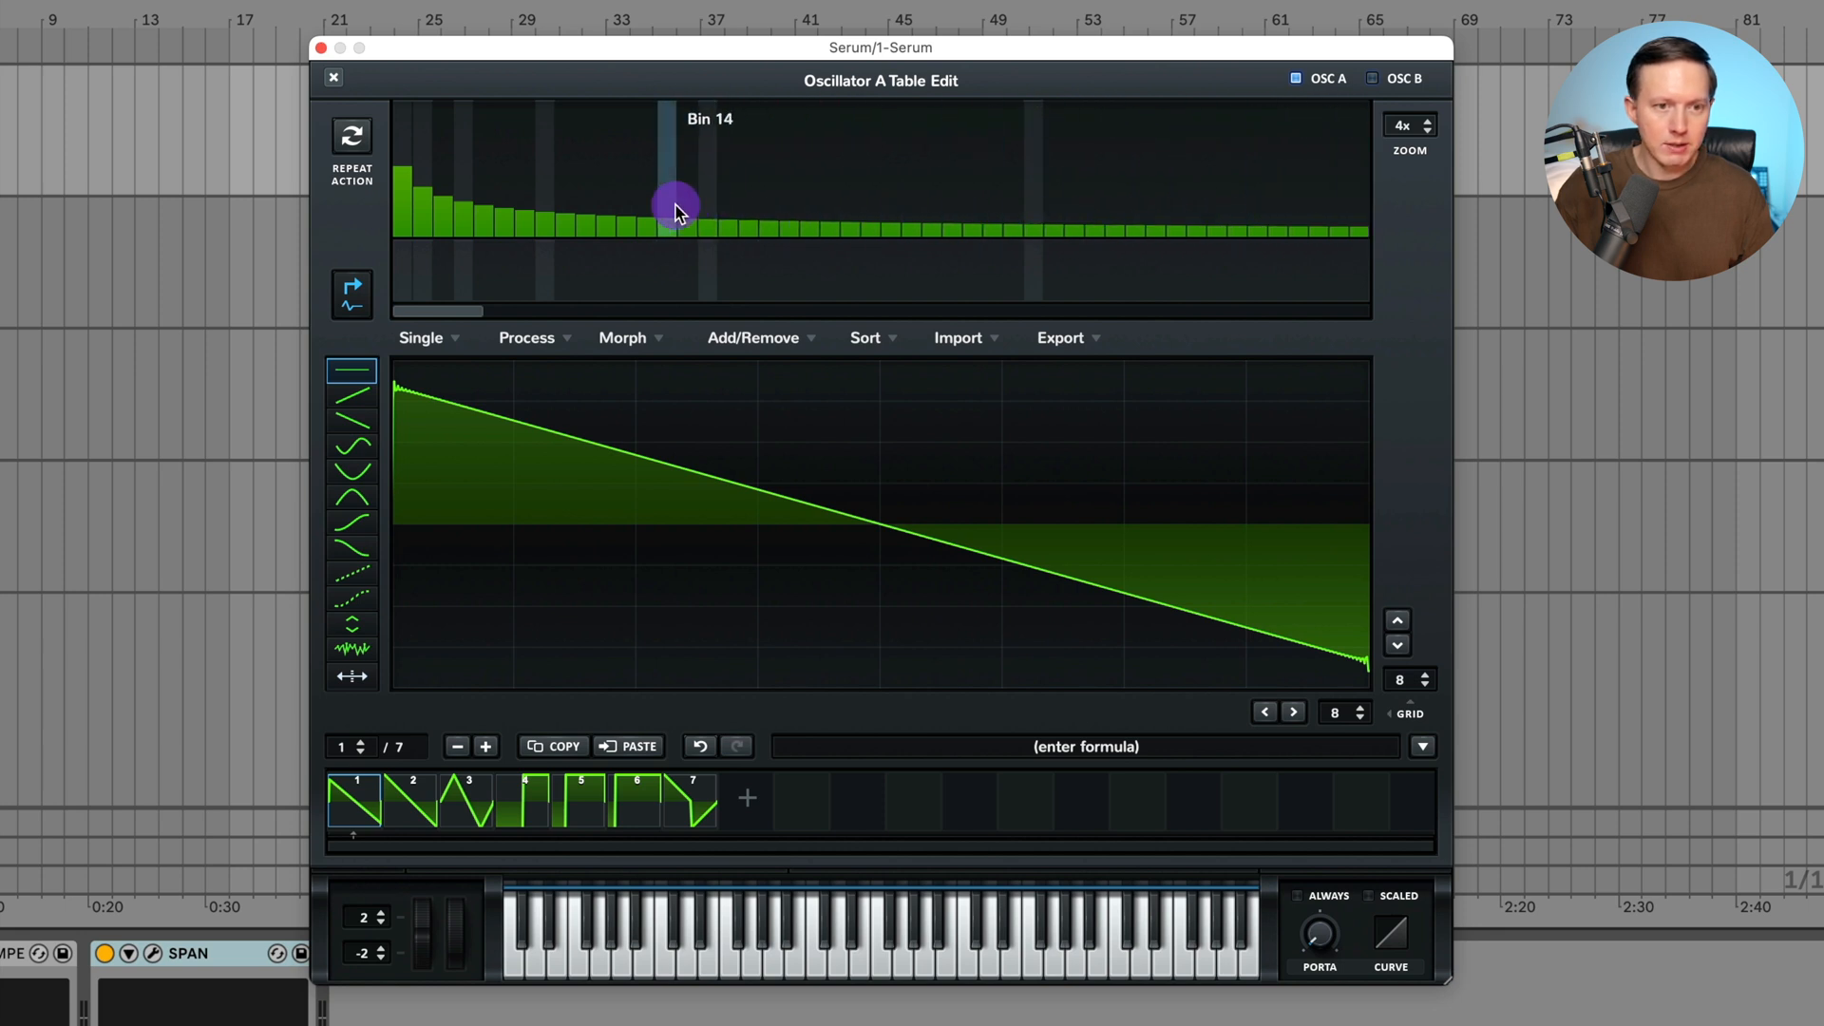
mouse_move(777, 130)
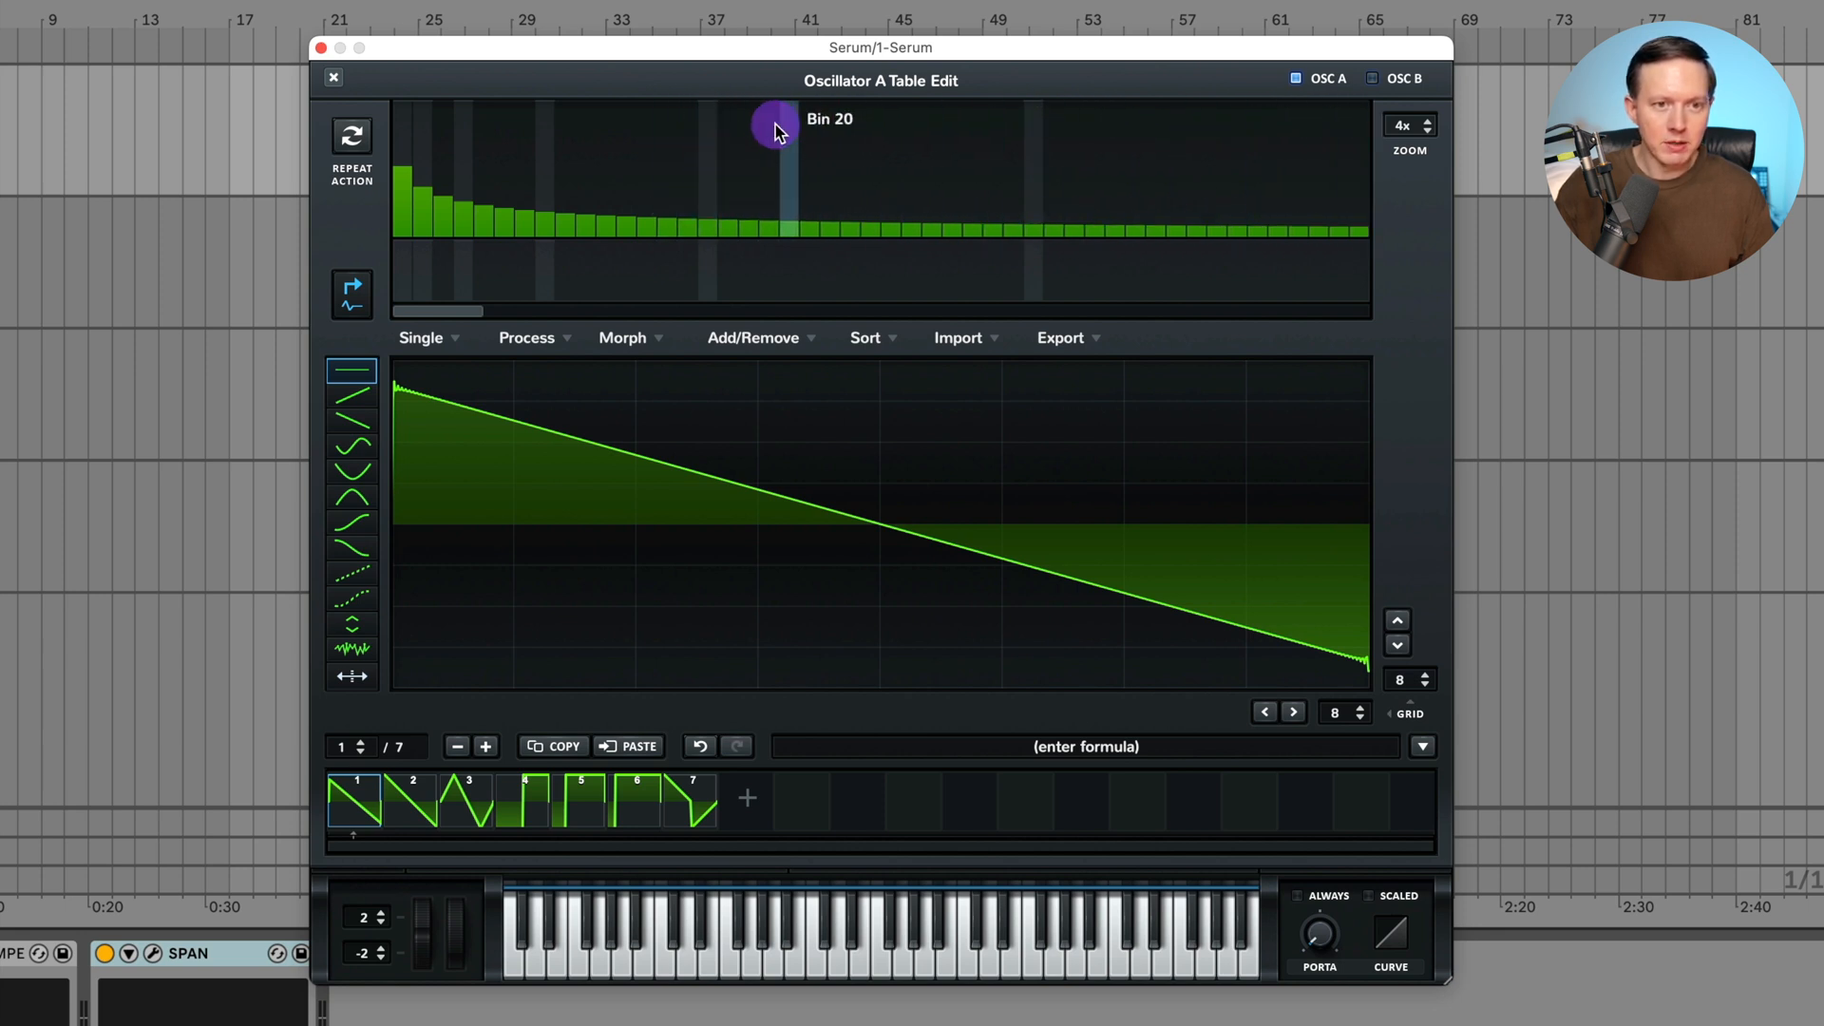
right_click(776, 128)
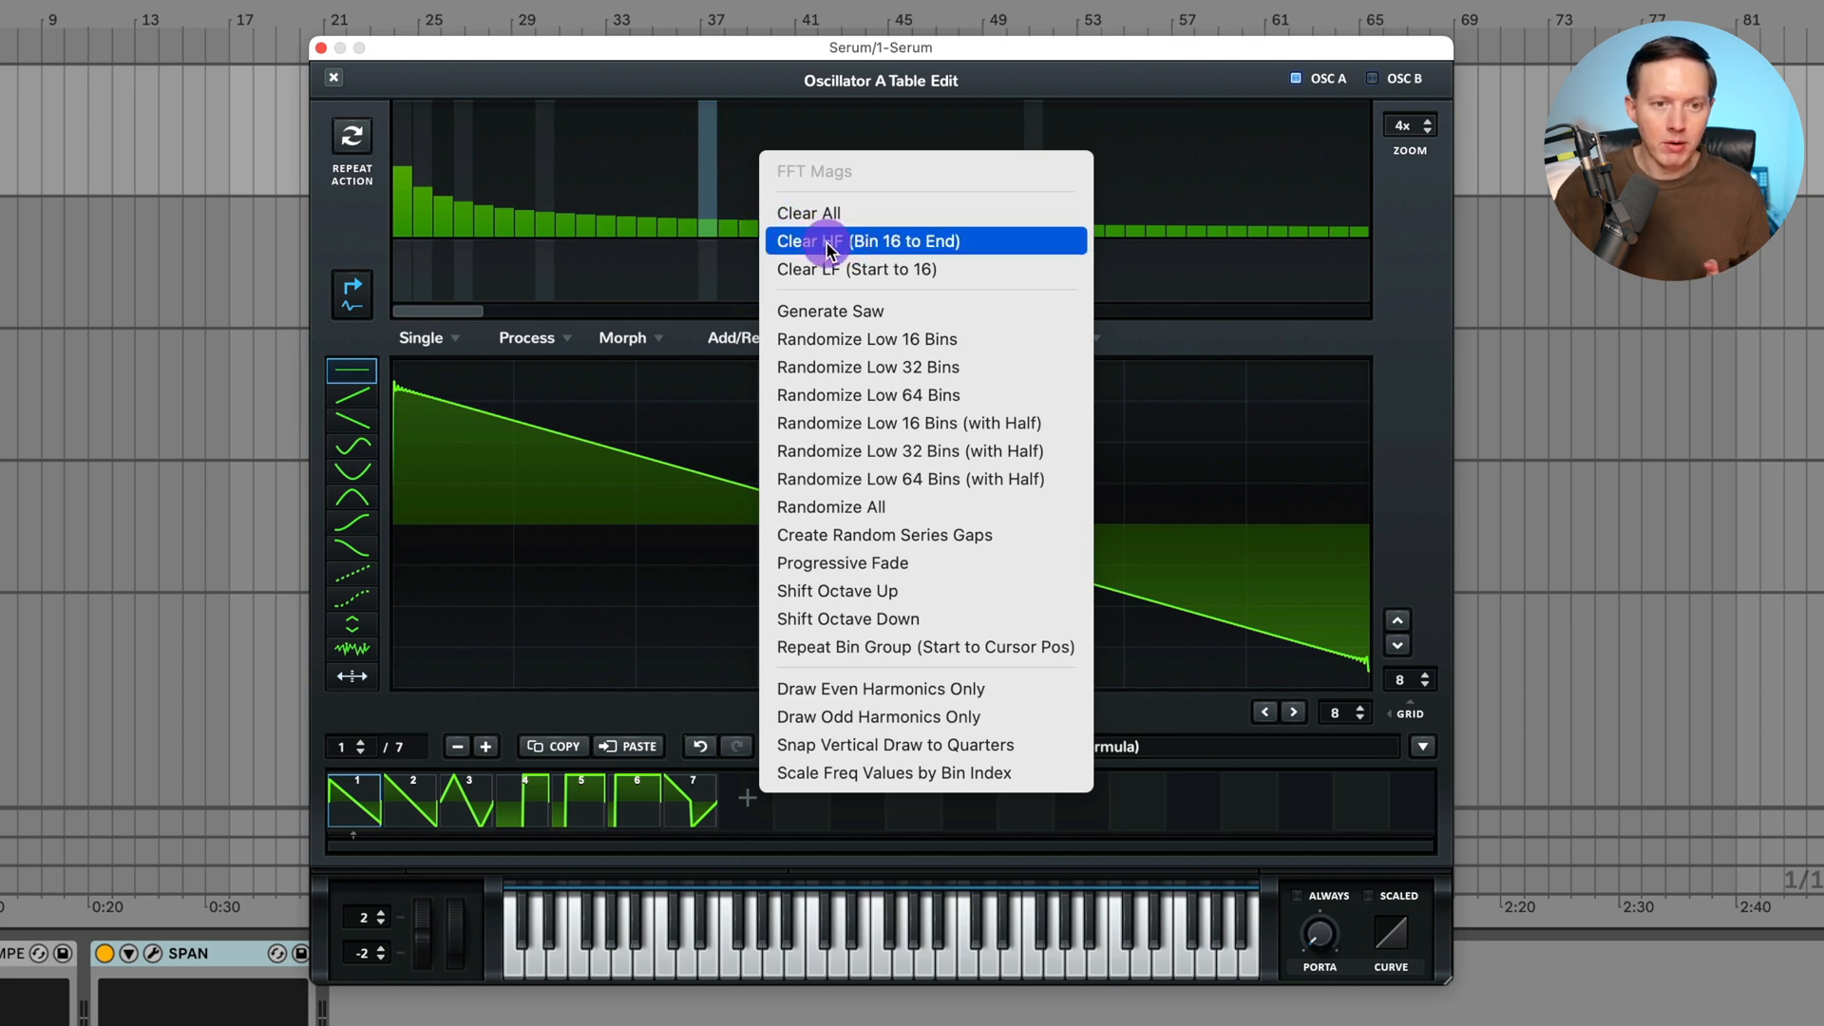
mouse_move(825, 268)
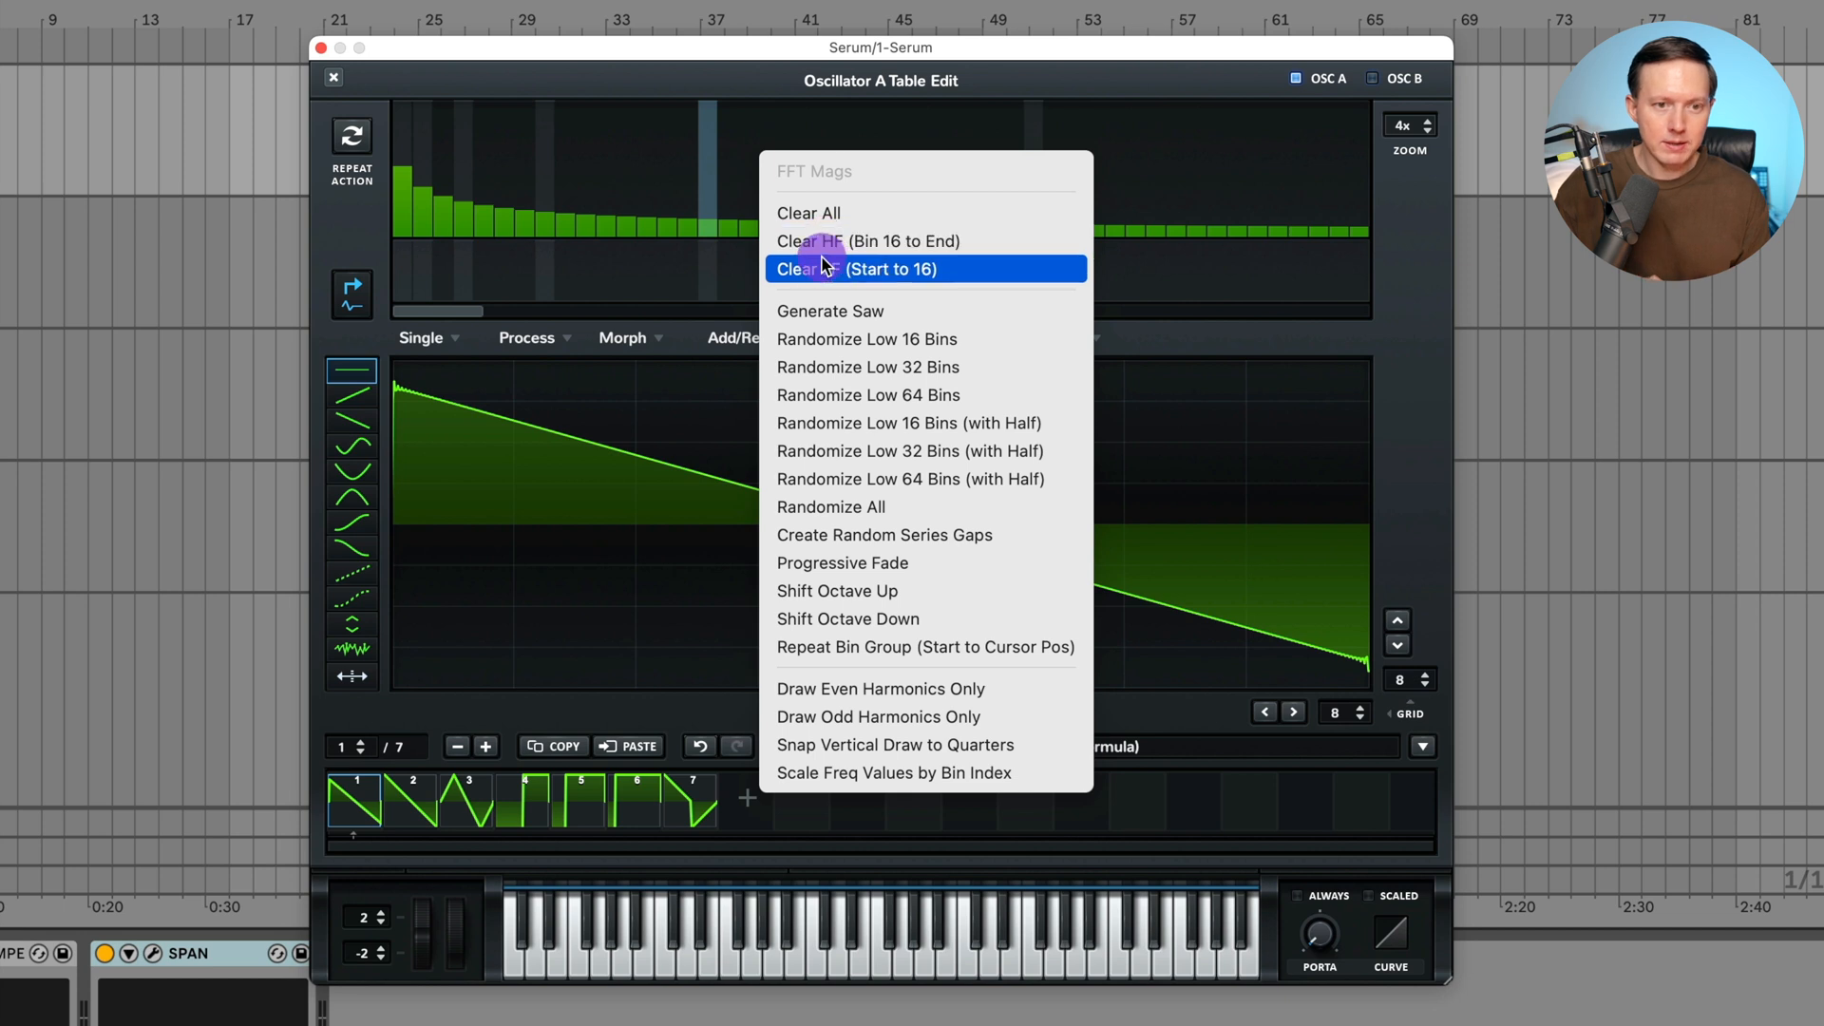
mouse_move(830, 240)
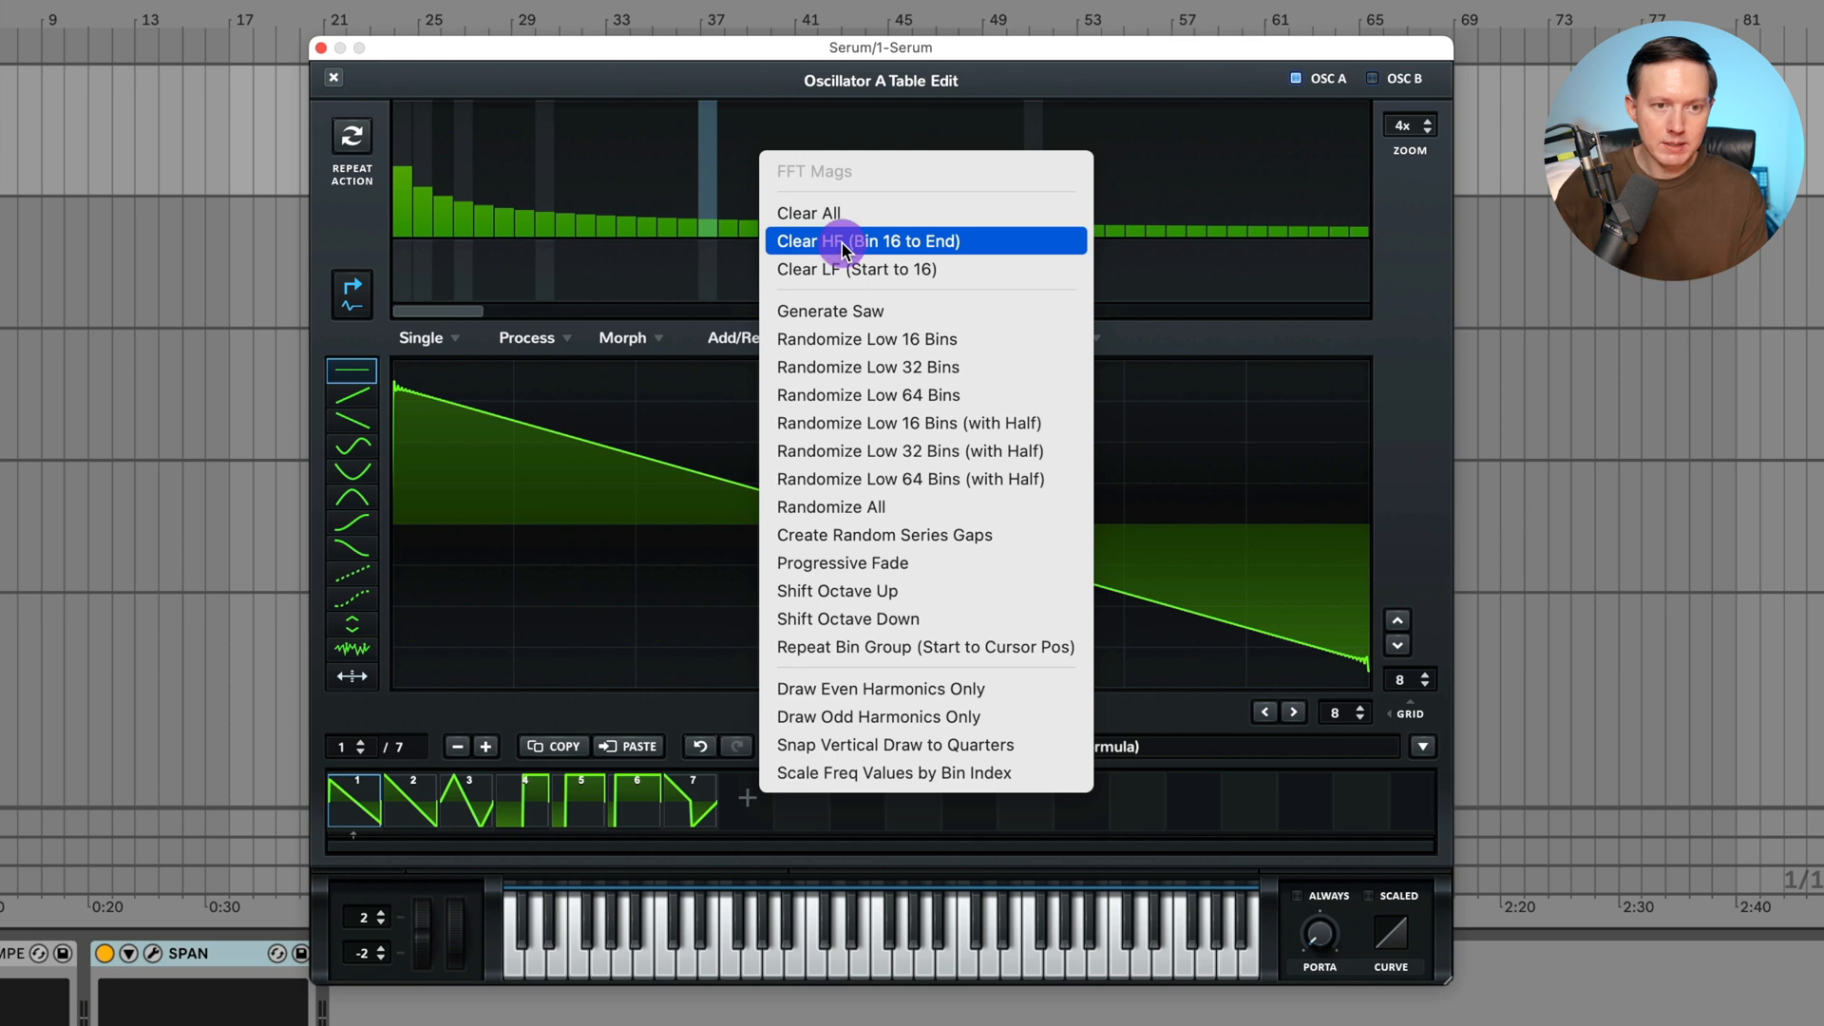
left_click(865, 241)
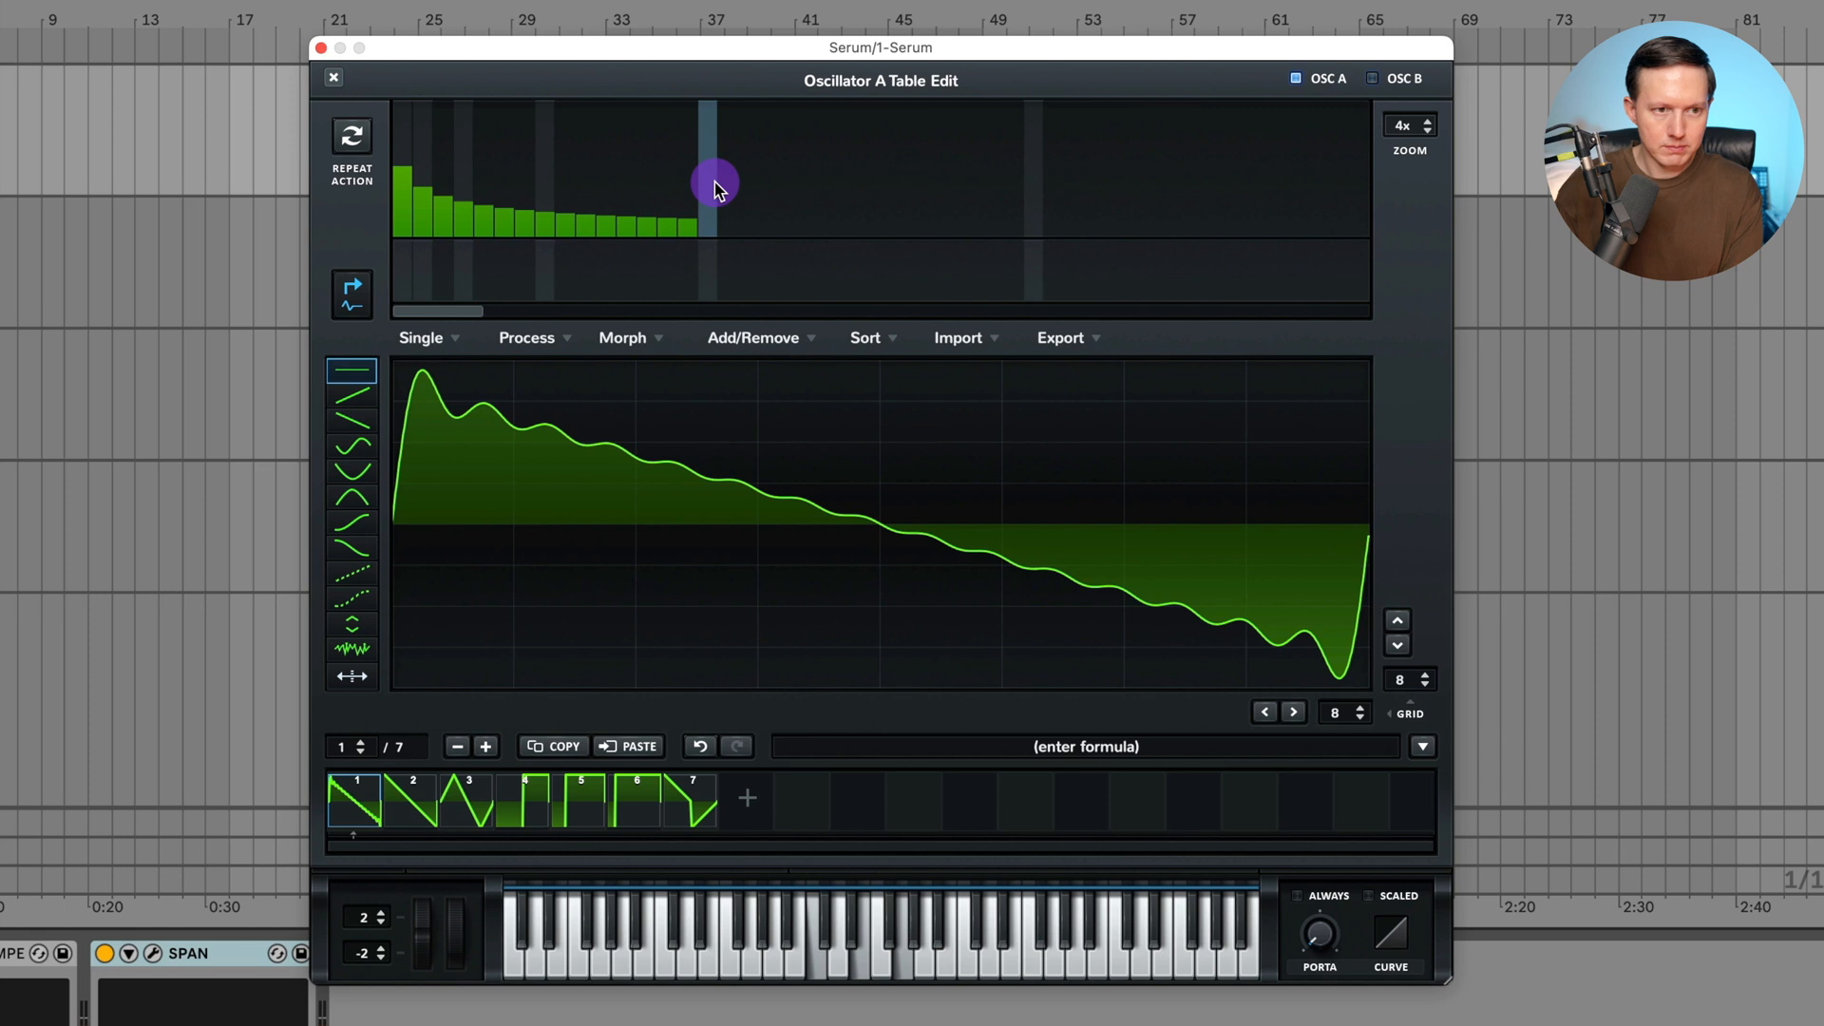
right_click(711, 186)
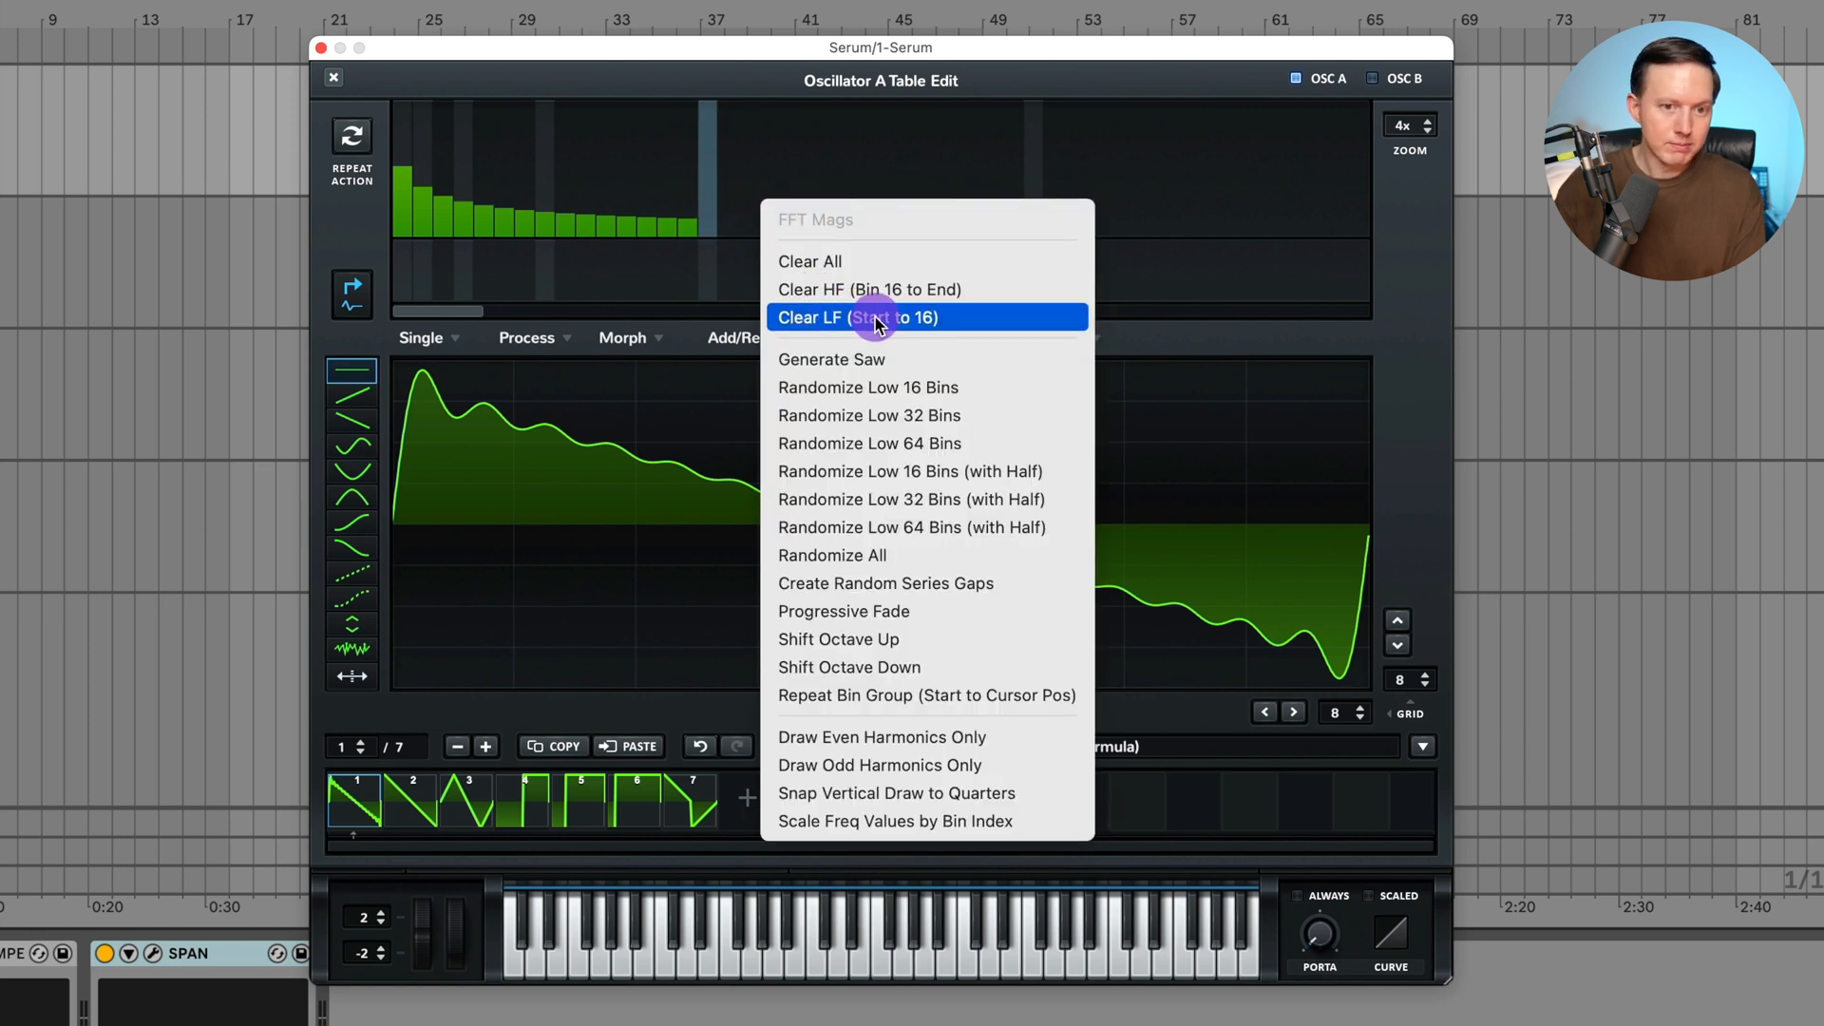
left_click(856, 317)
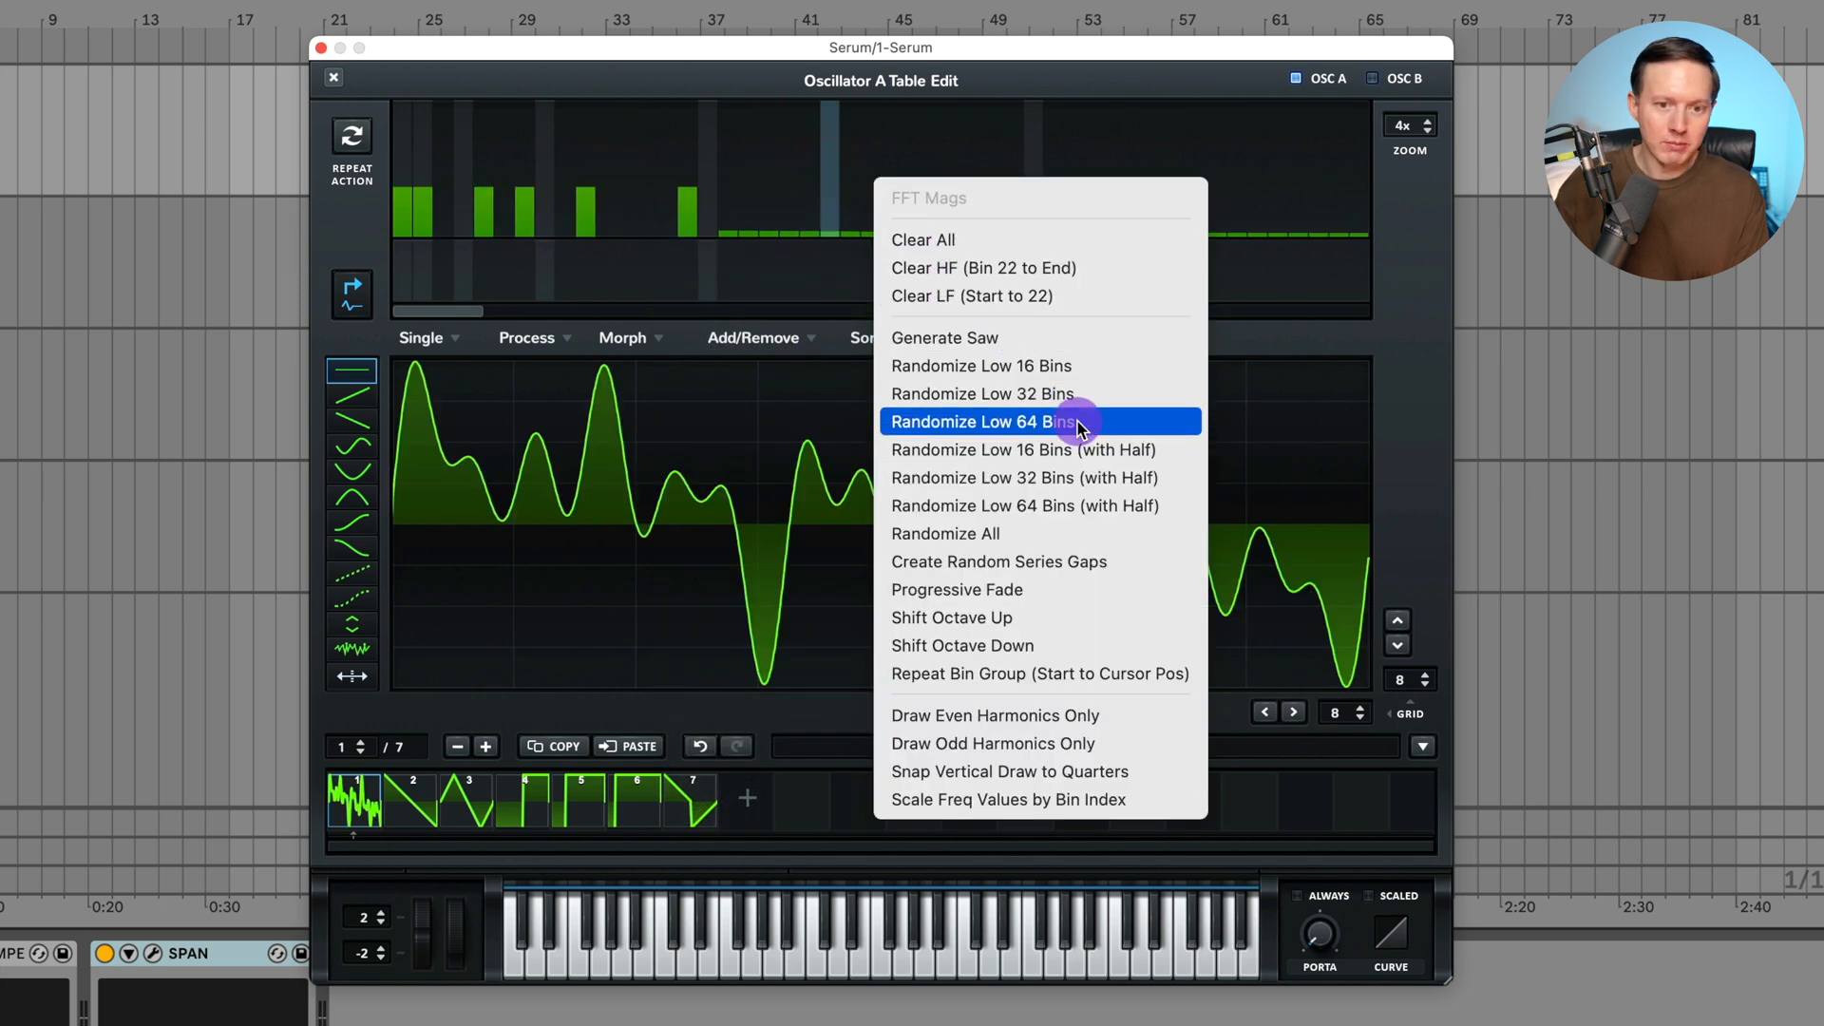
- Randomize the lowest 64 harmonics, then generate a saw and shift it up an octave
left_click(981, 421)
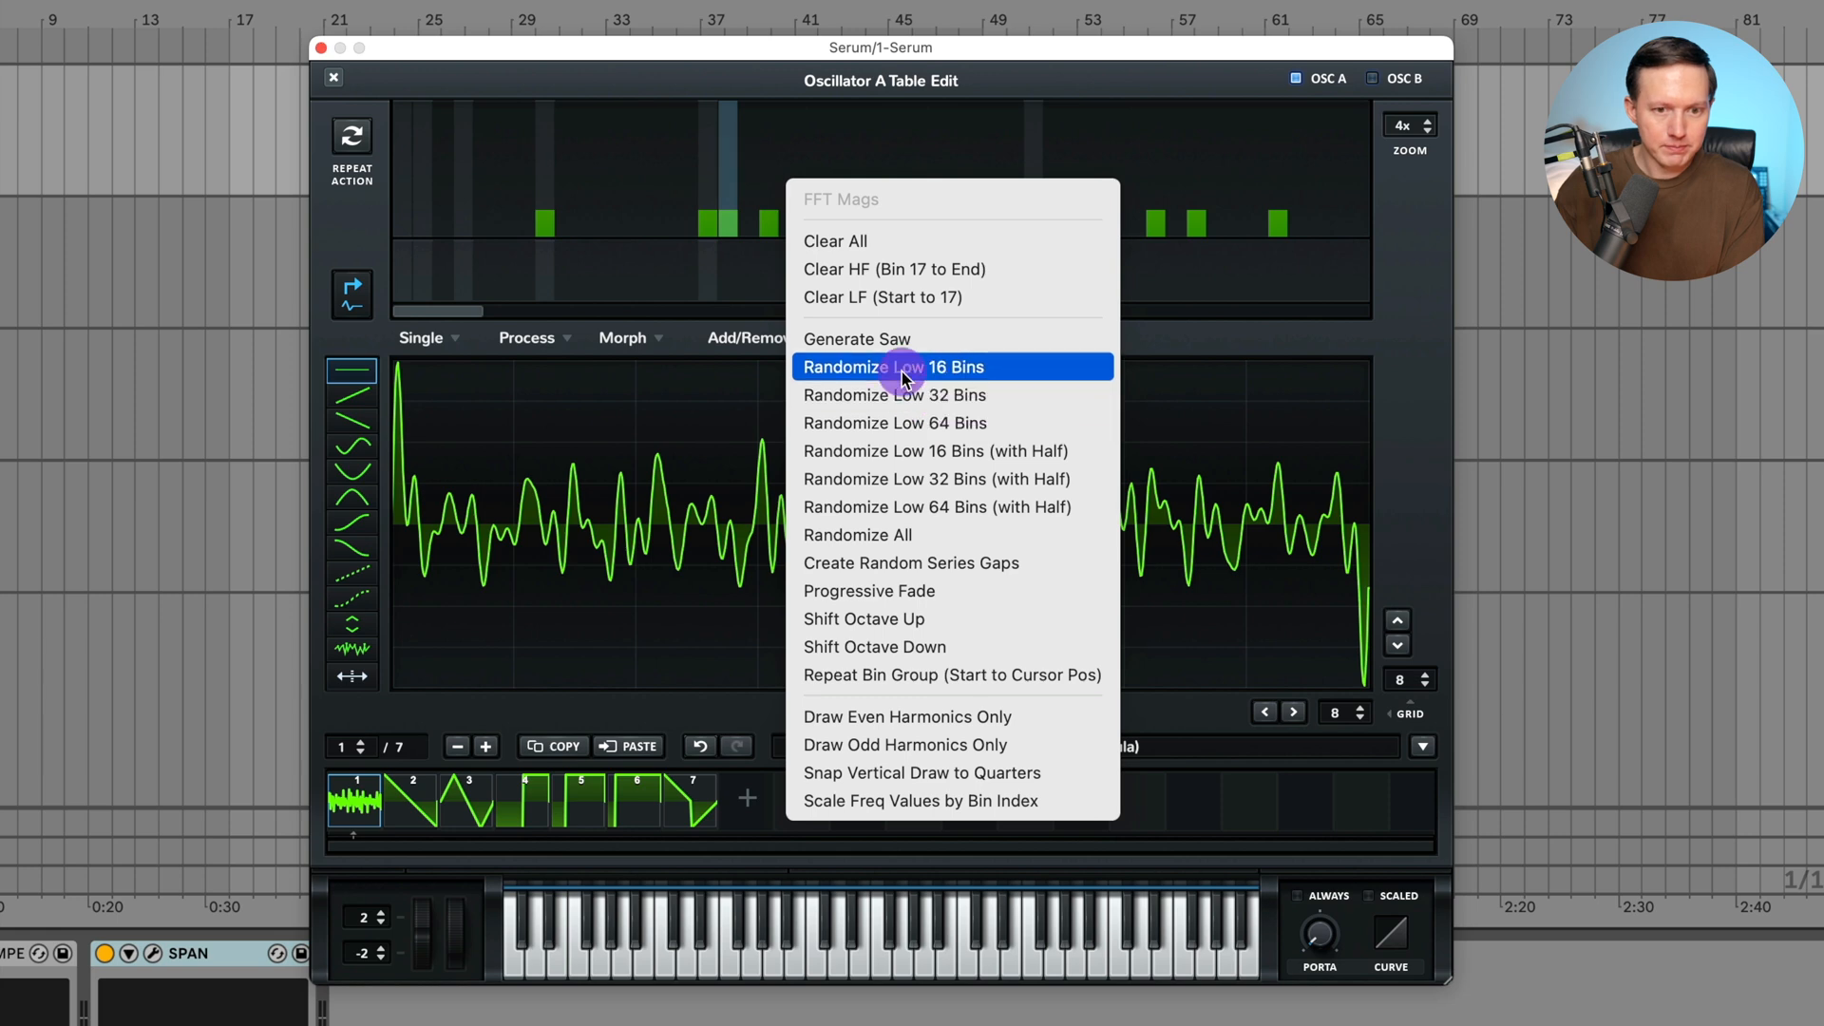
left_click(892, 367)
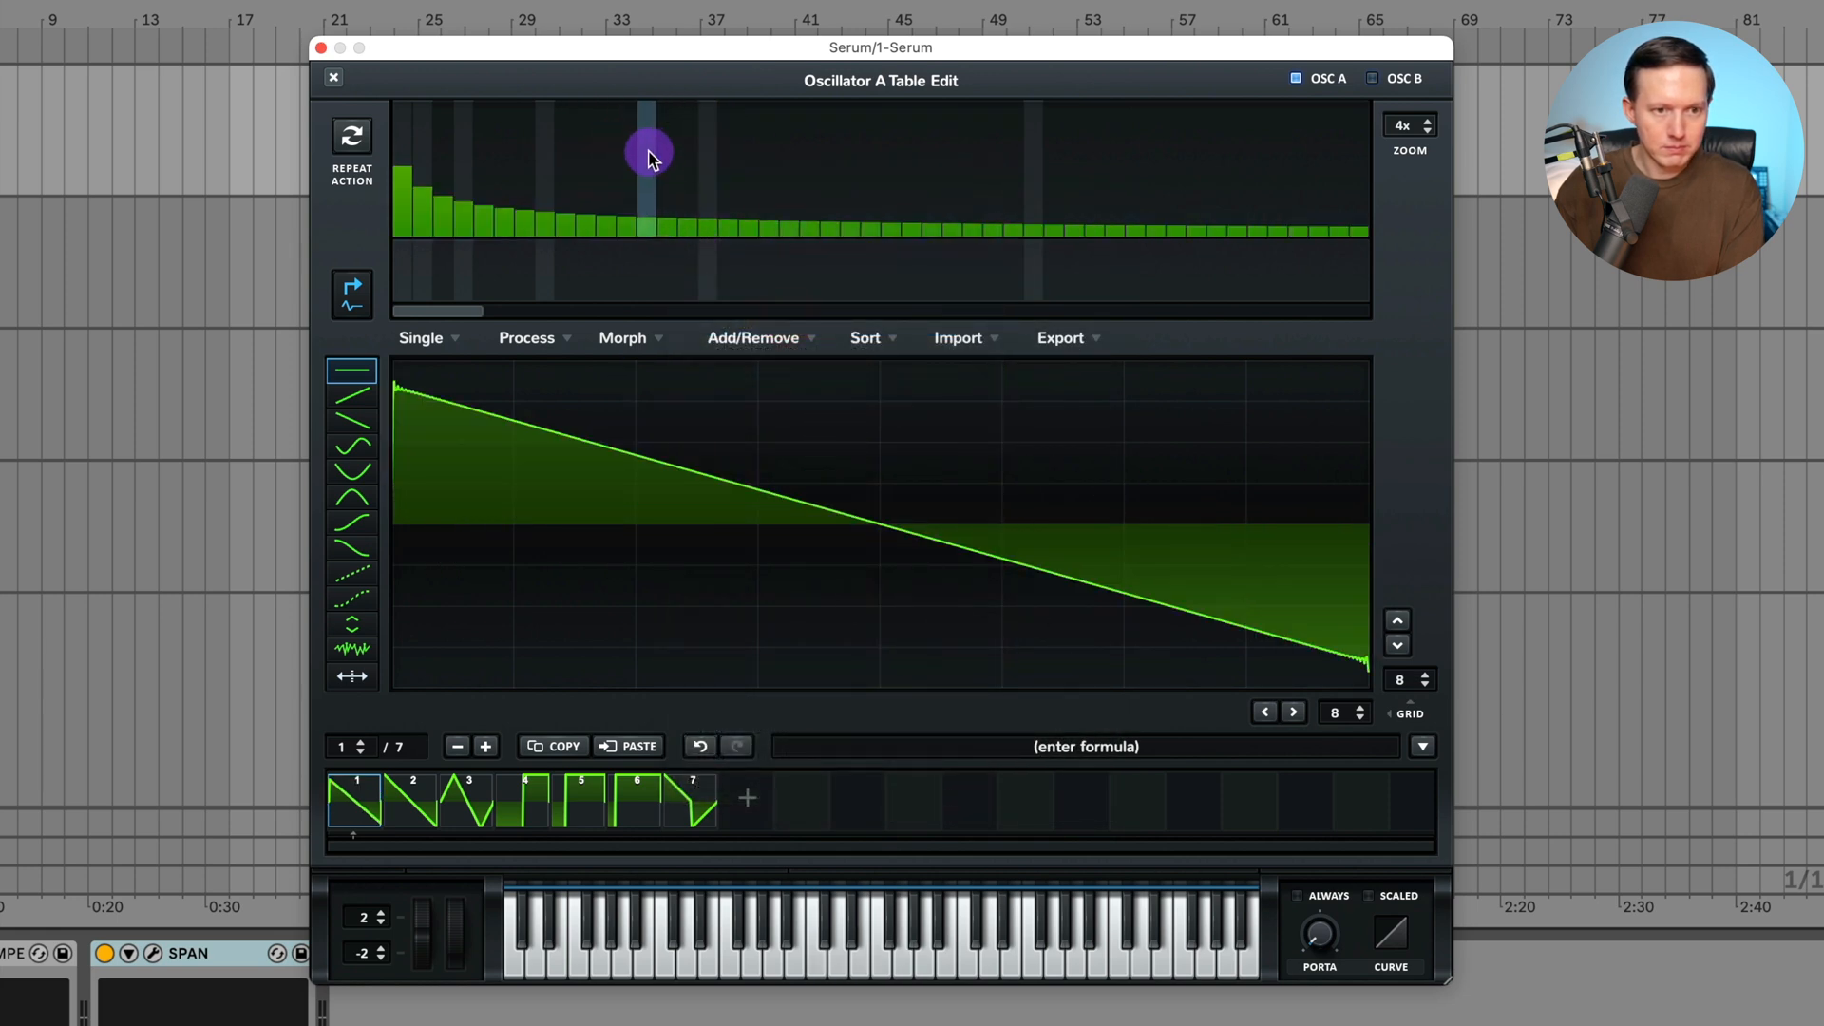
left_click(753, 337)
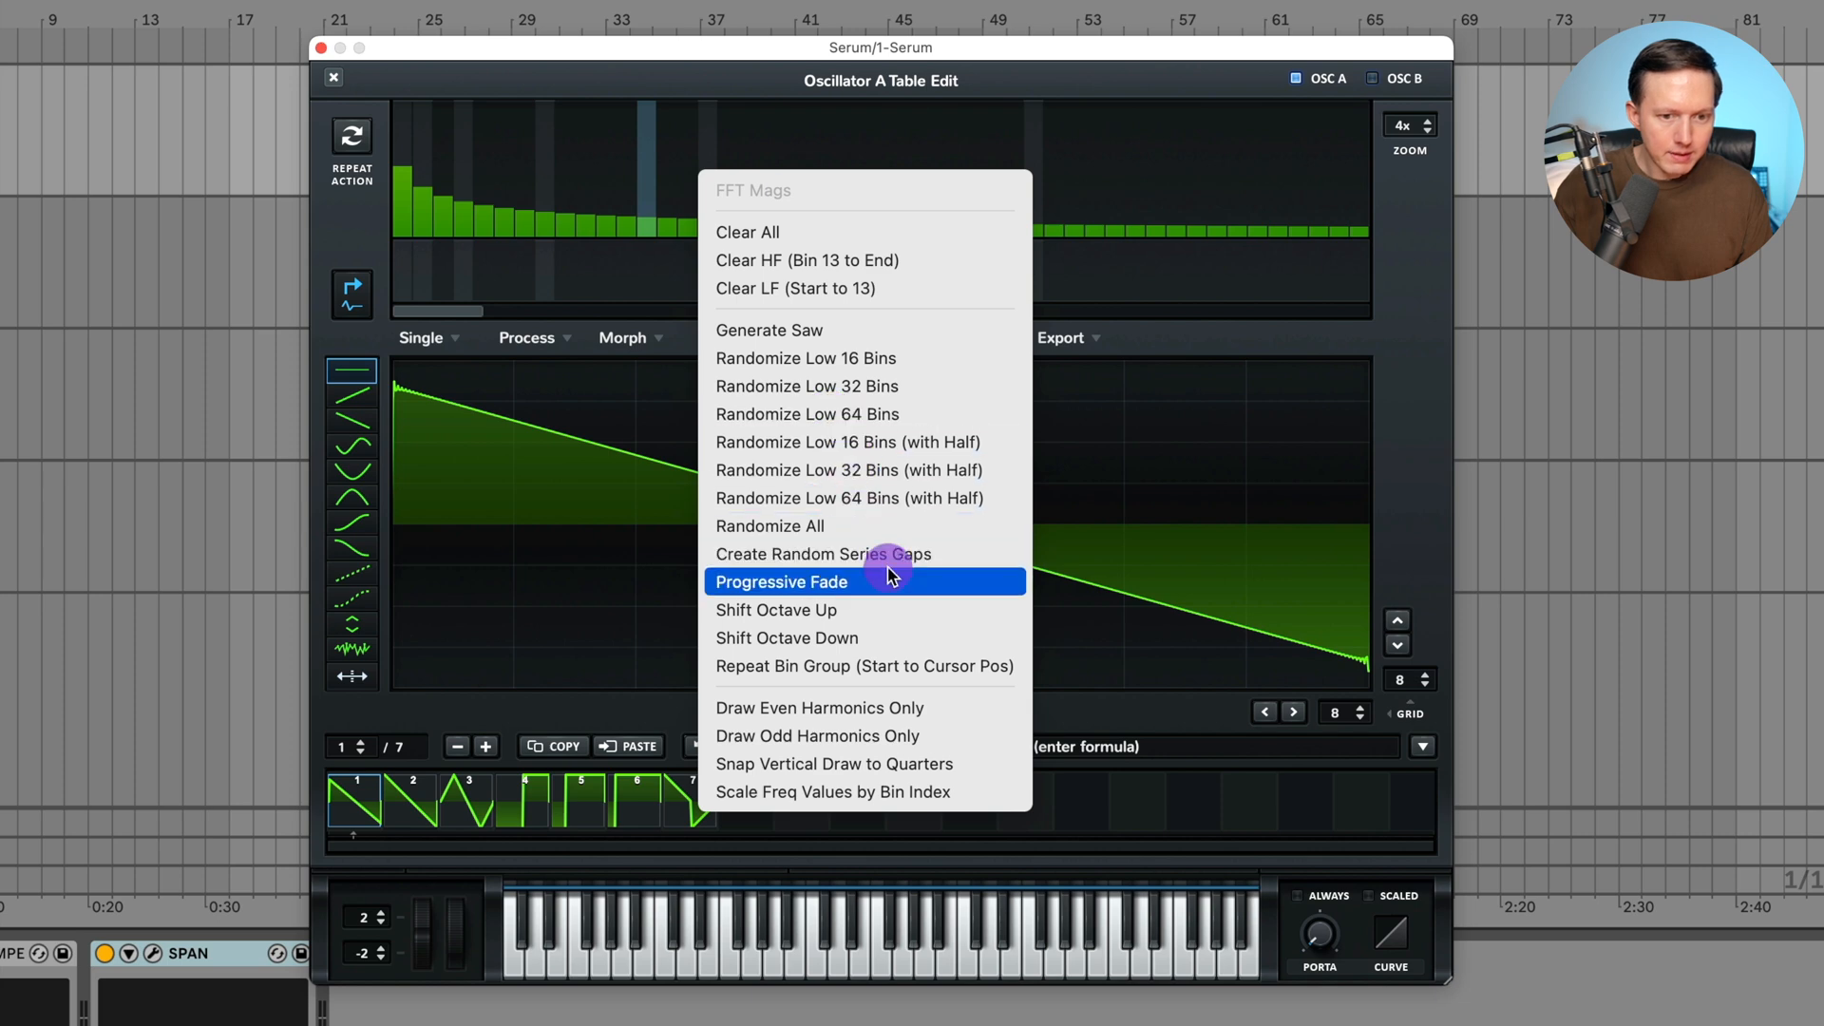
left_click(782, 581)
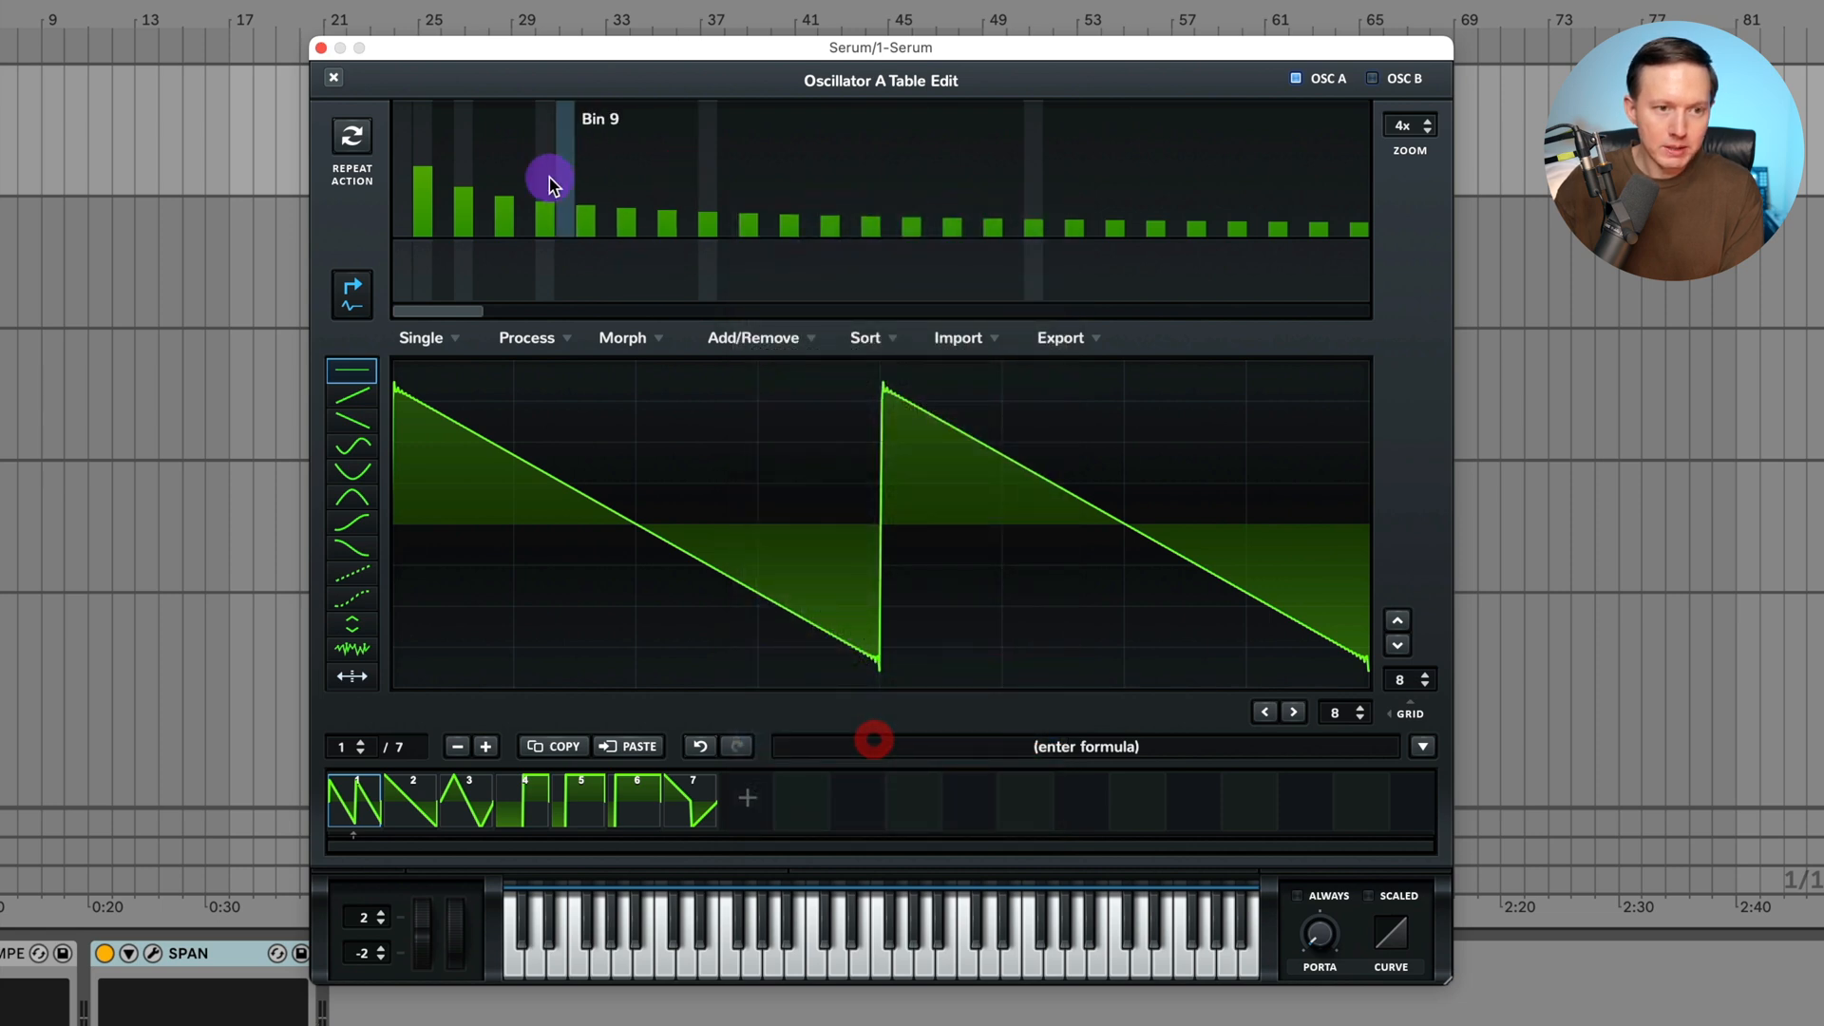
- Redraw the low harmonic bins, then enable Draw Odd Harmonics Only and Snap Vertical Draw to Quarters
left_click_drag(549, 186, 1302, 192)
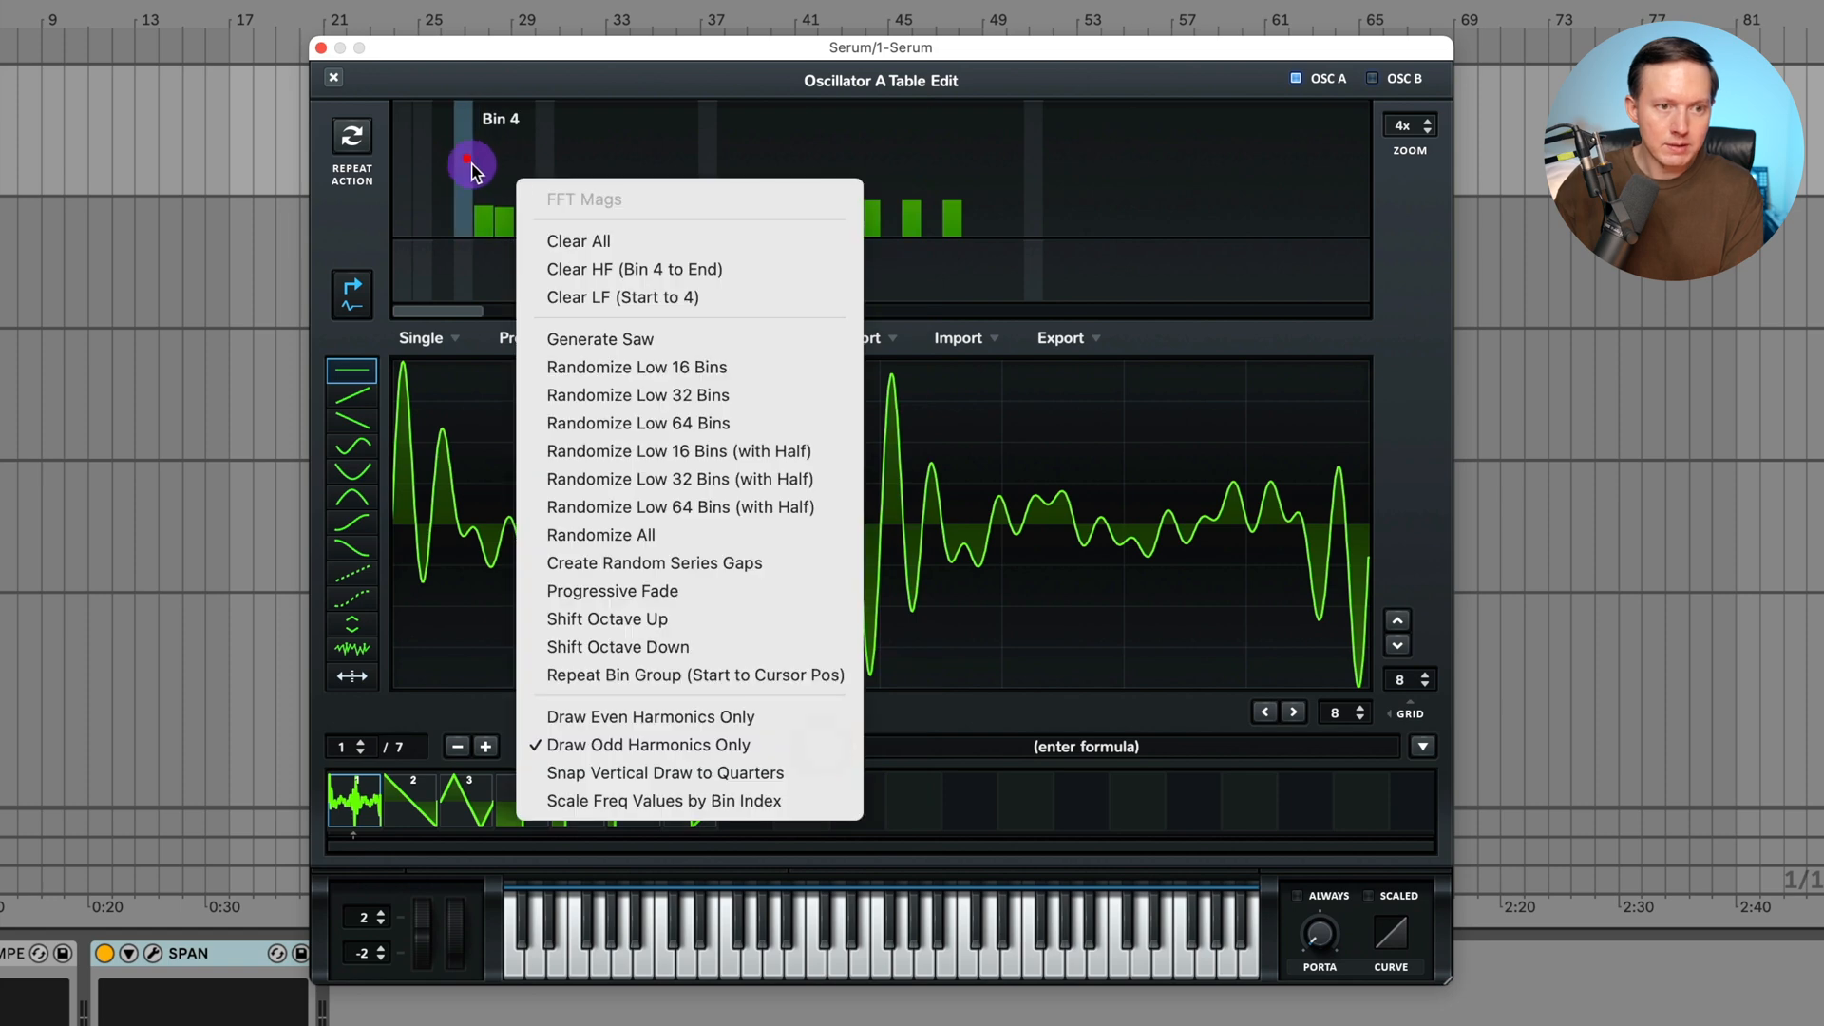
left_click(577, 240)
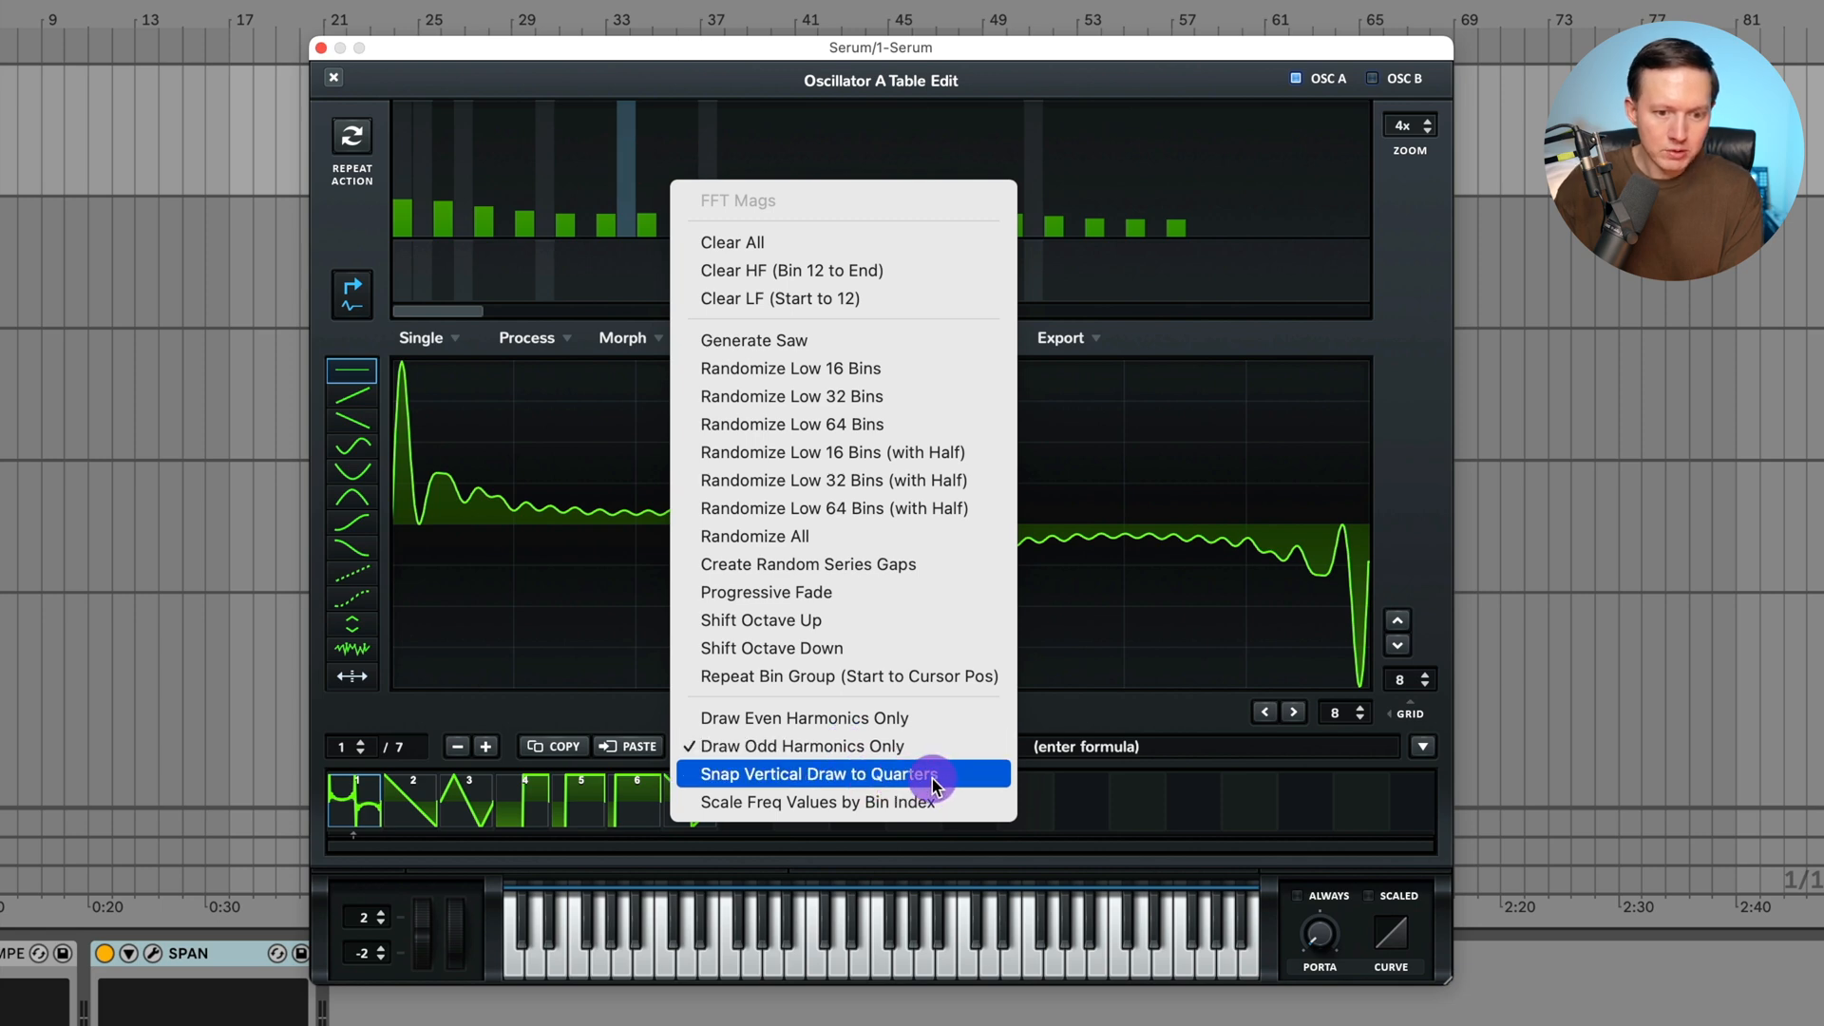
left_click(815, 773)
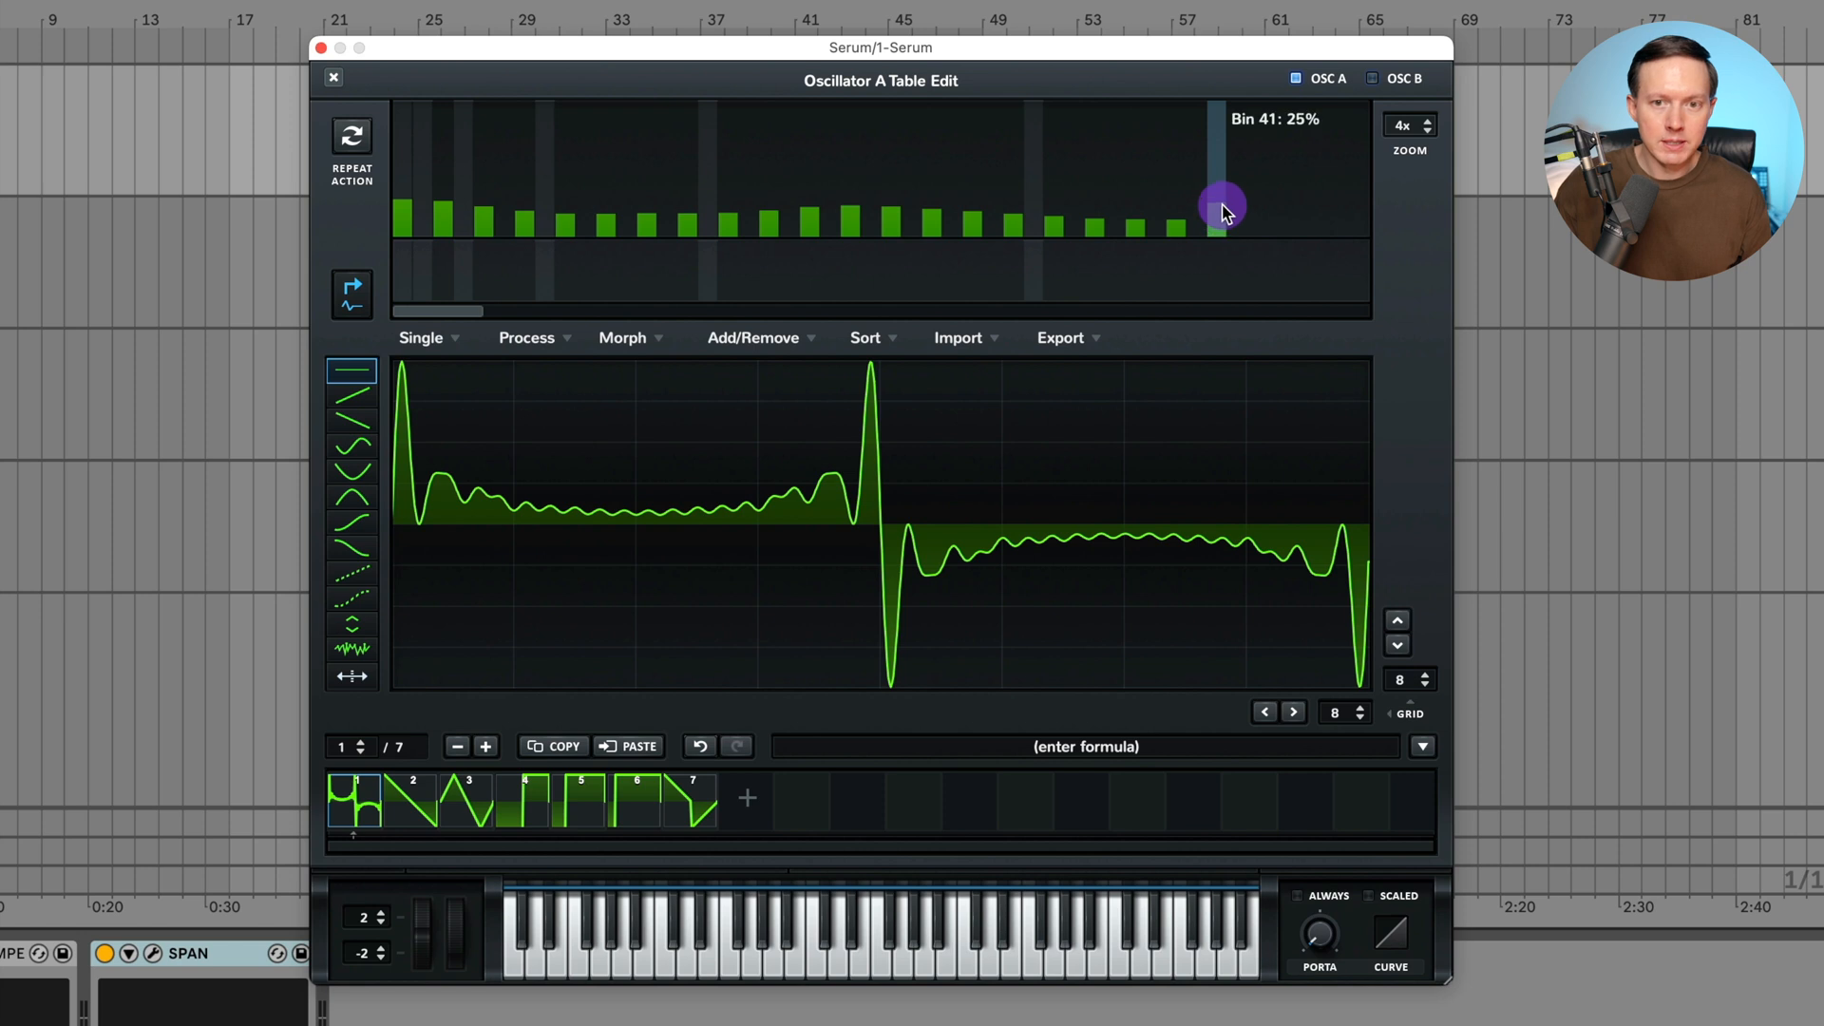
- Draw odd harmonic bins at 25% down to bin 1, raising some to full level
left_click_drag(1222, 207, 408, 216)
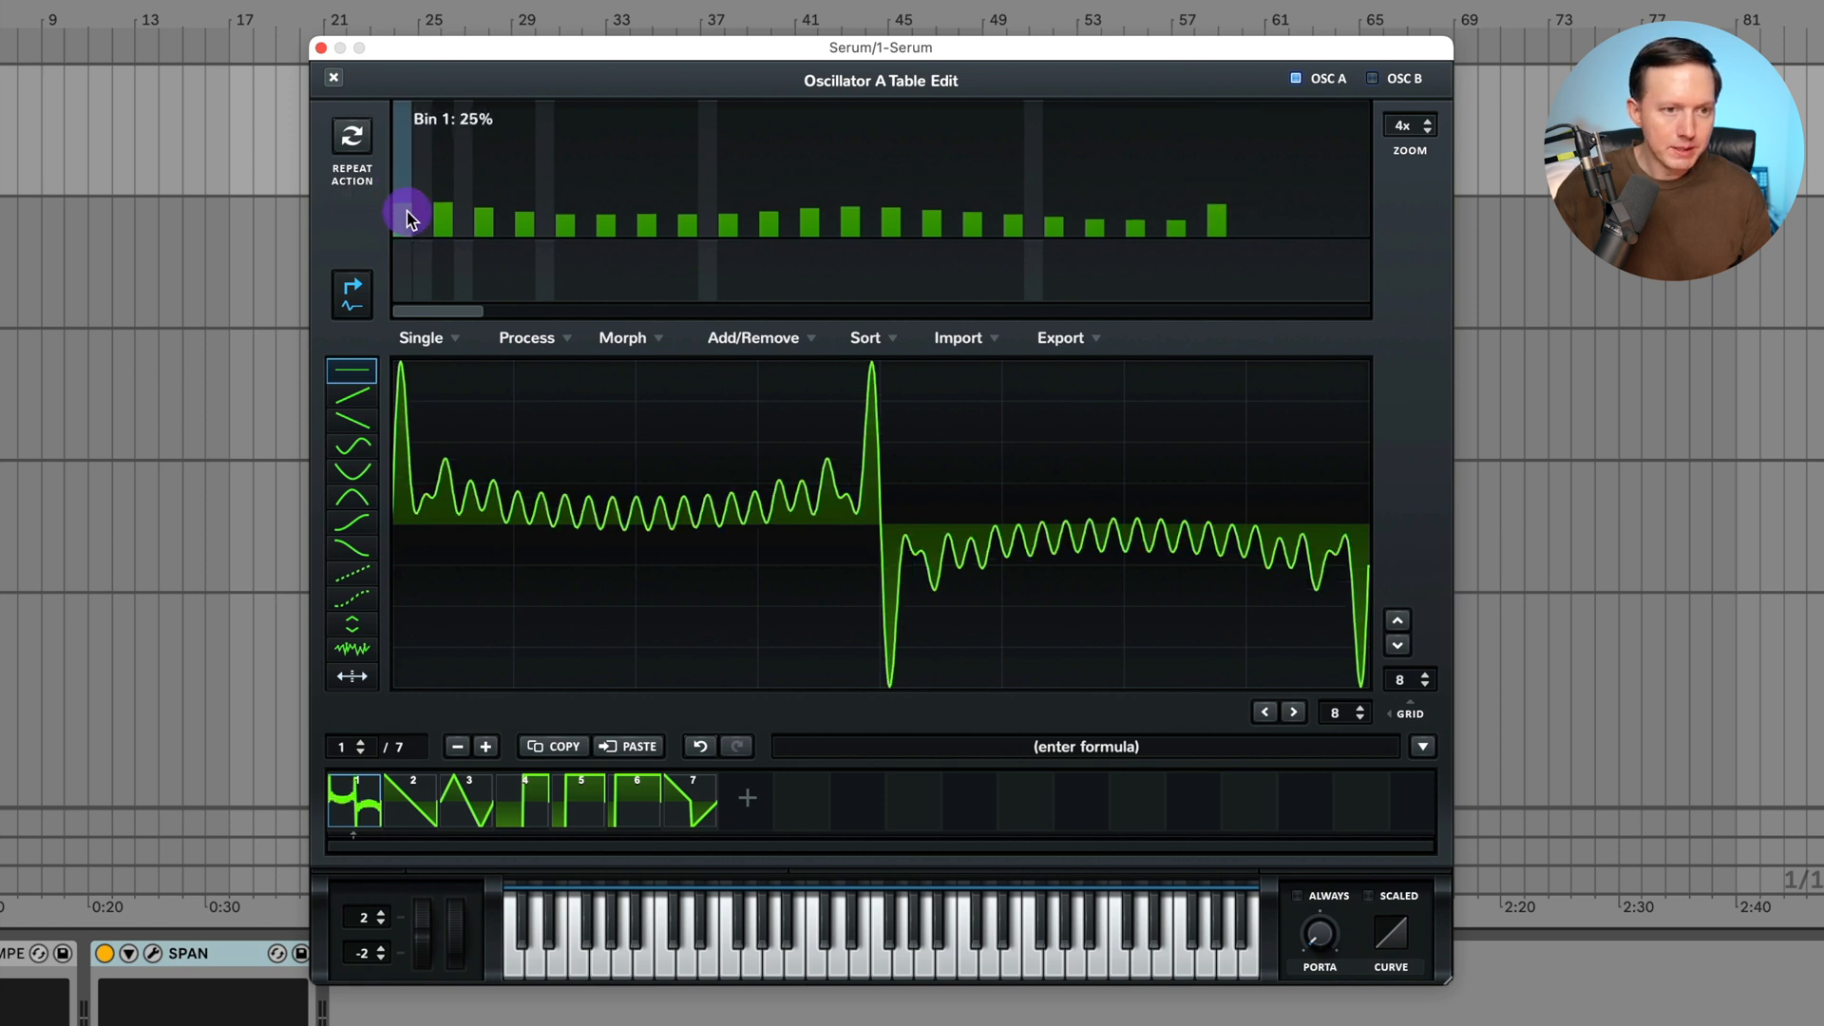
left_click_drag(400, 215, 398, 105)
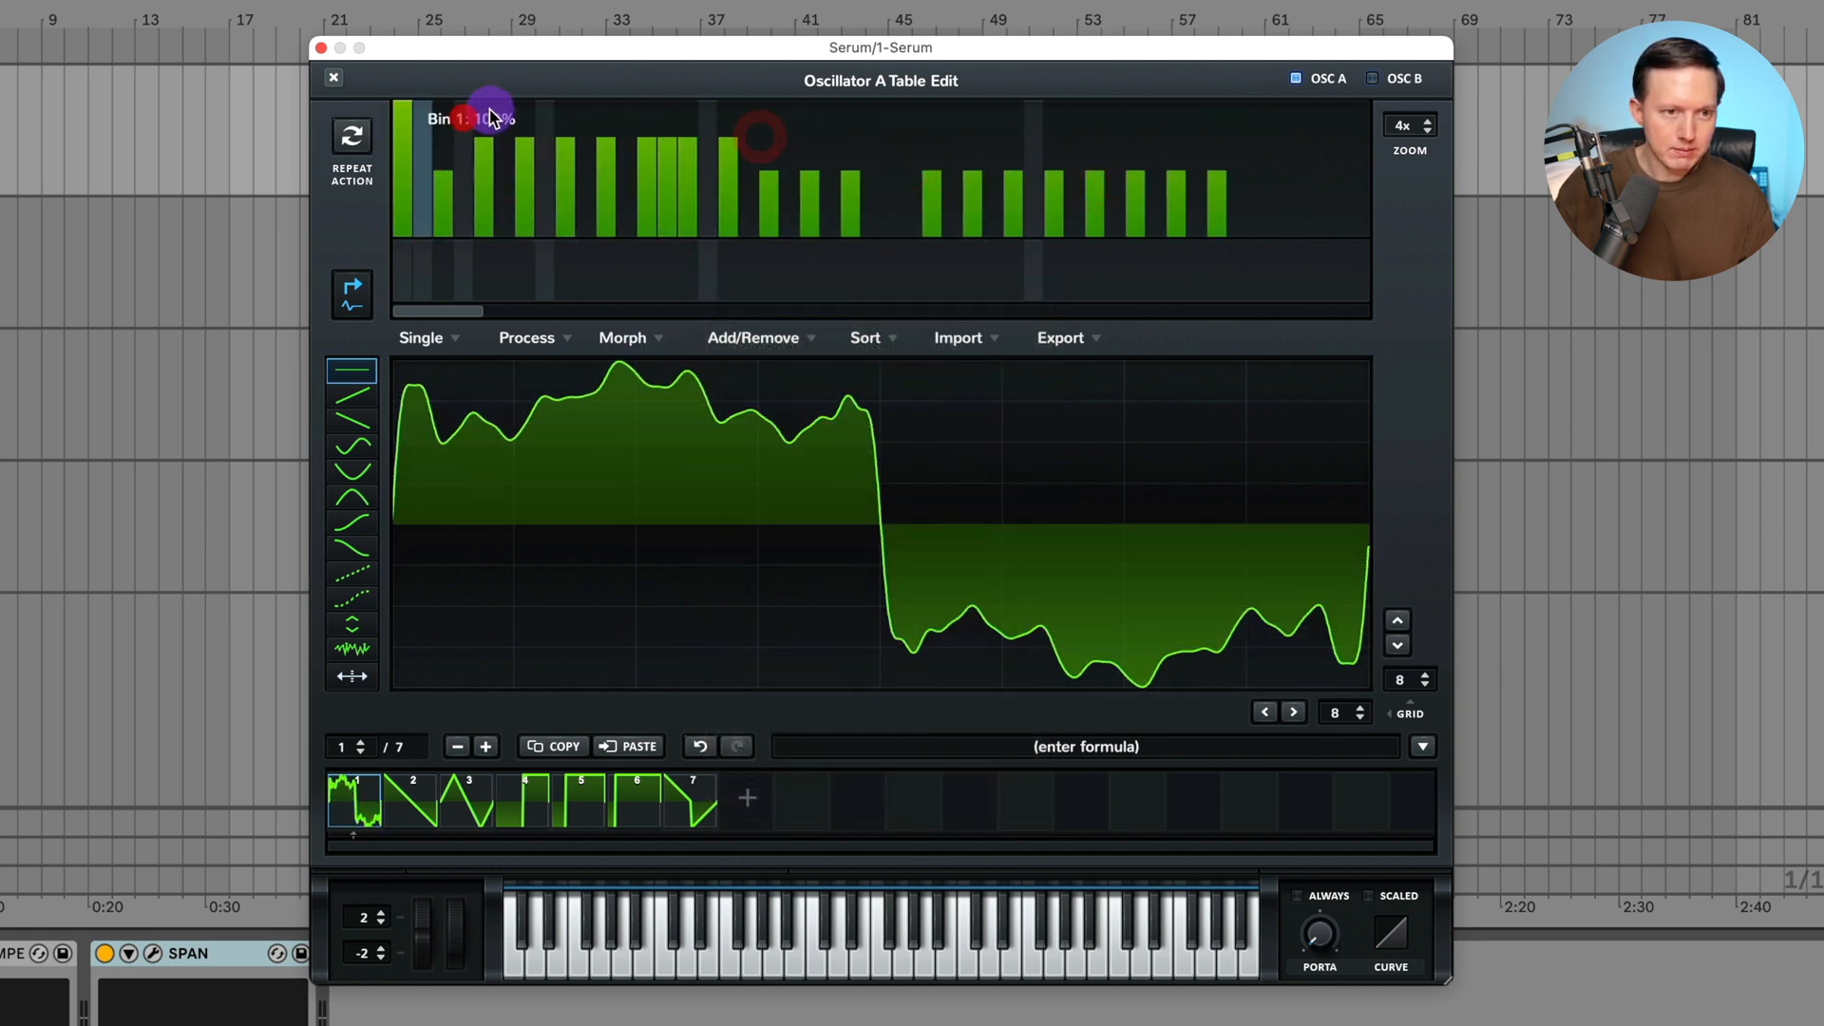
left_click_drag(488, 110, 593, 215)
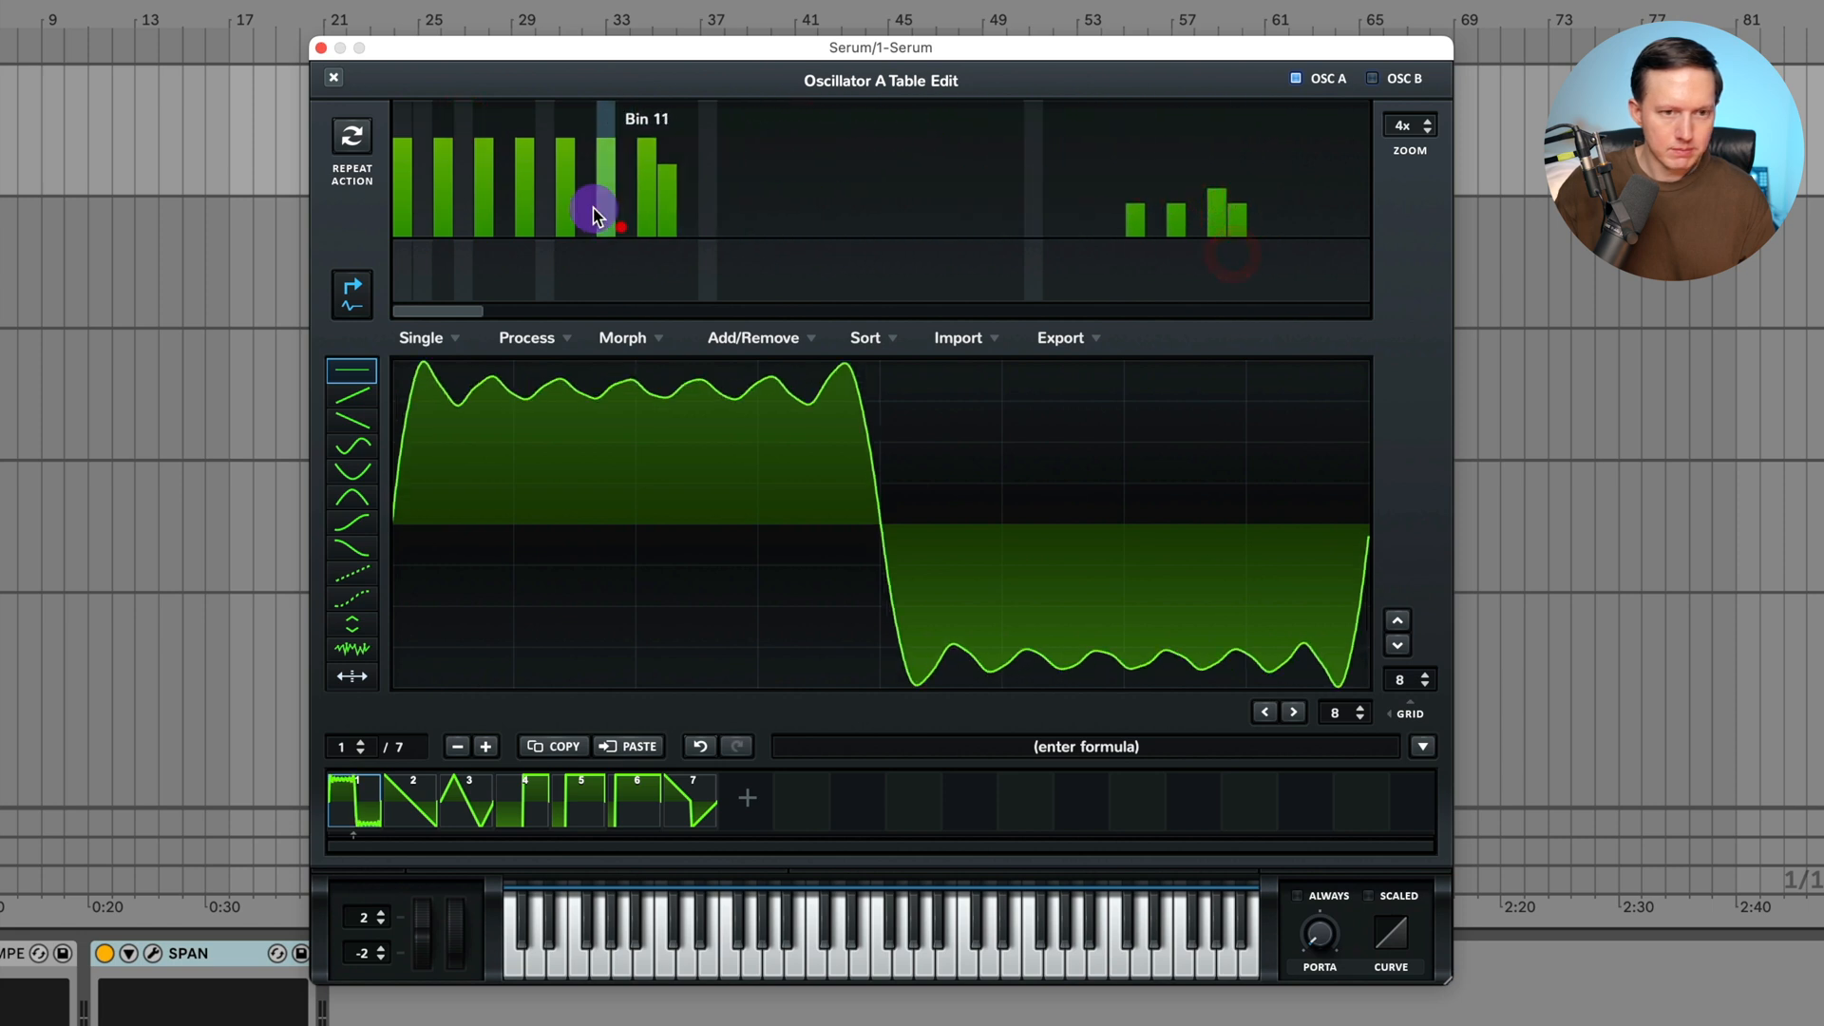
left_click_drag(594, 211, 701, 145)
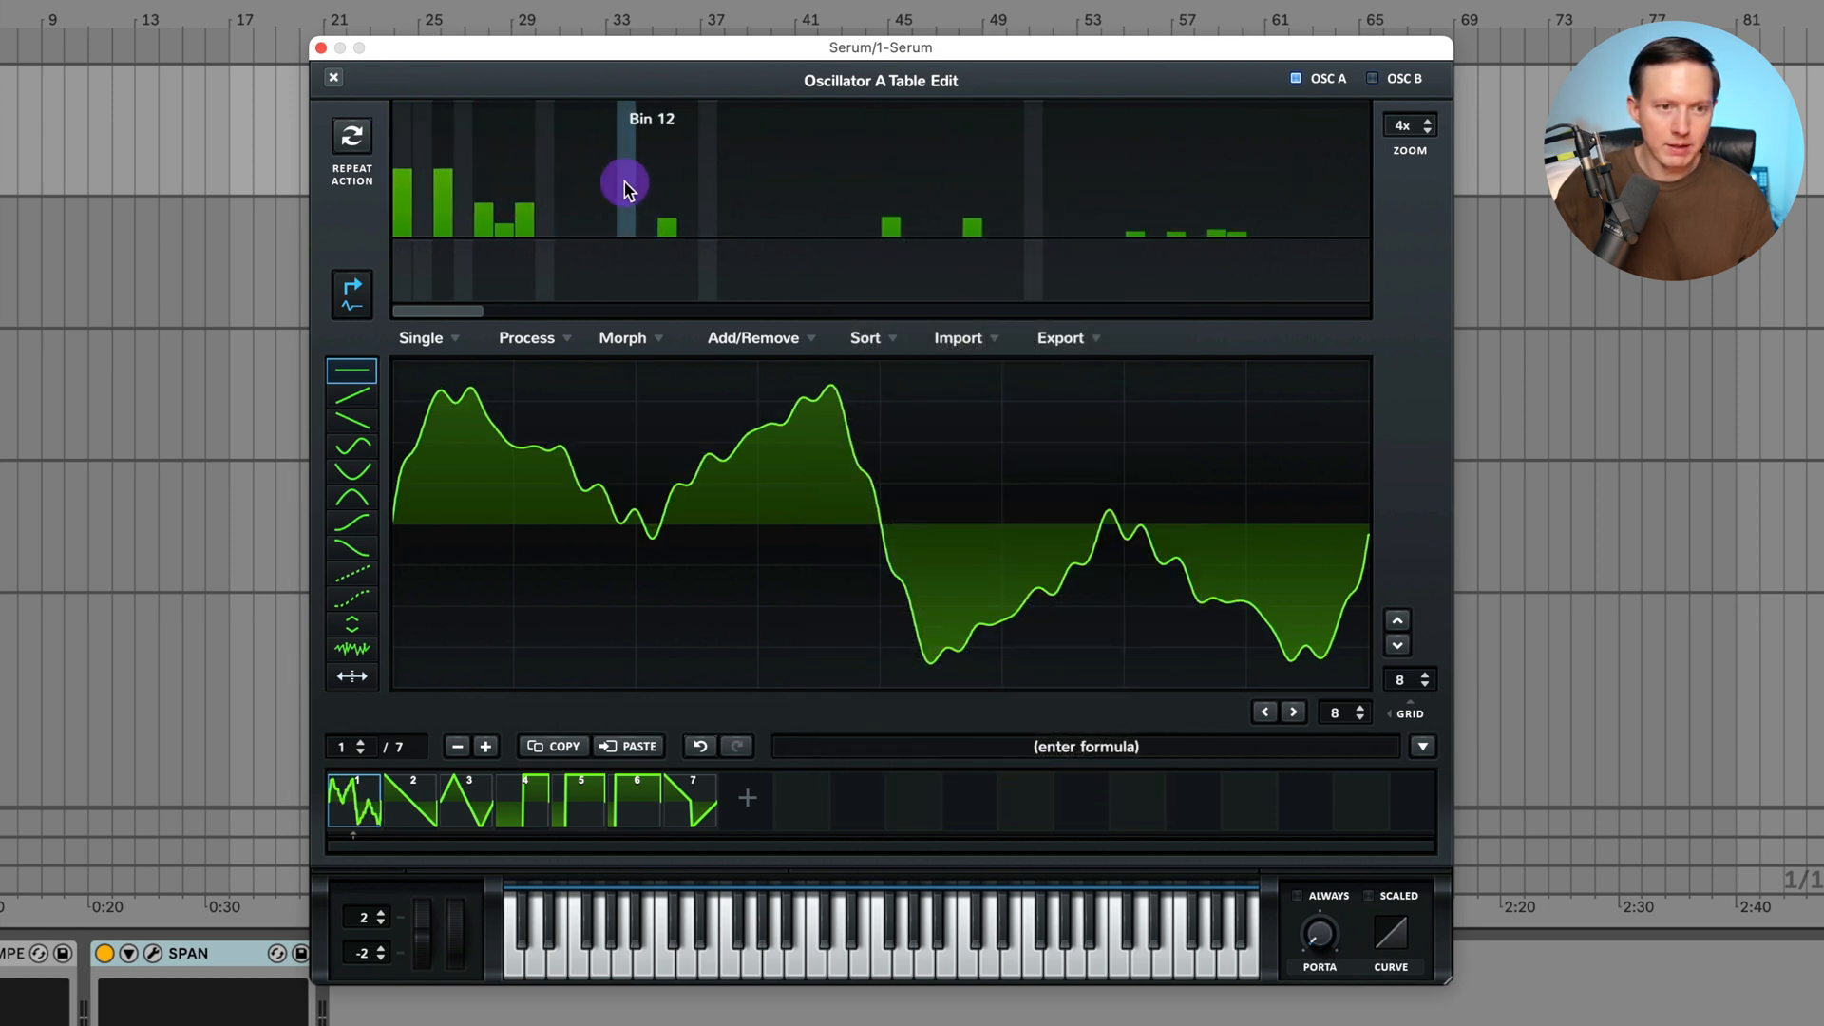
- Clear All bins from the right-click menu, then add a low harmonic bin
right_click(695, 163)
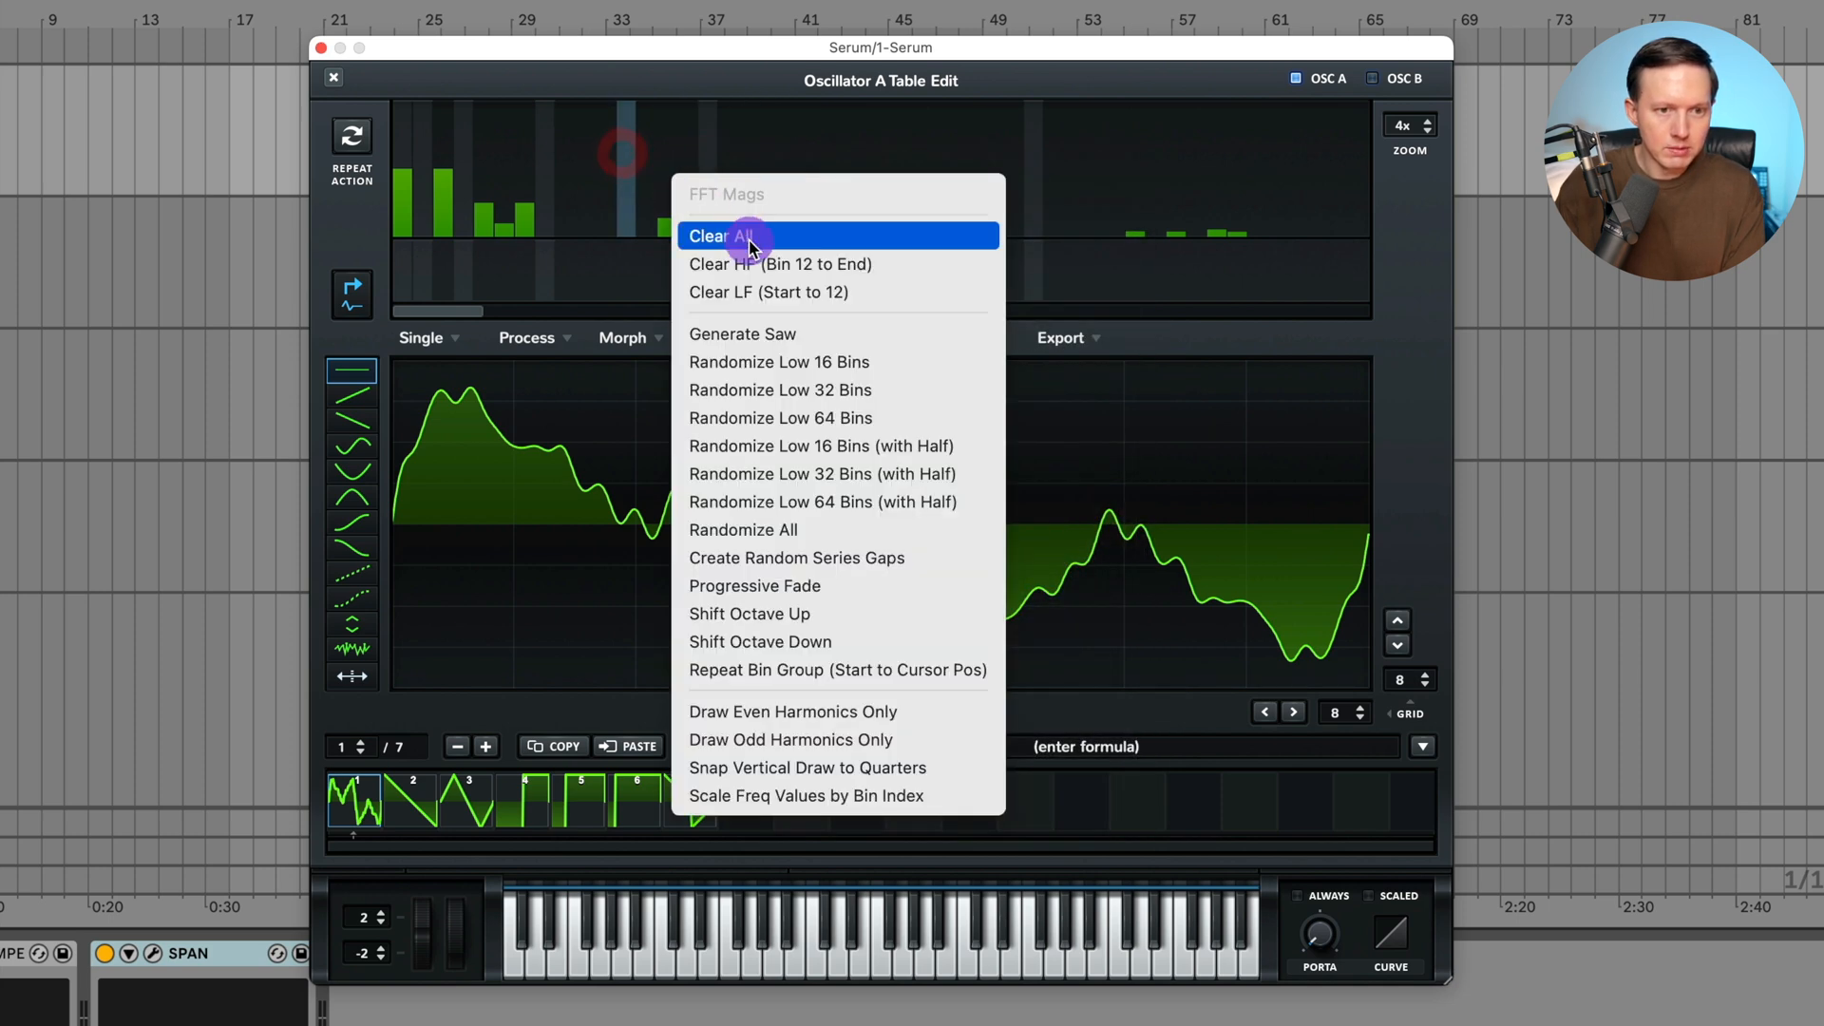
left_click(719, 237)
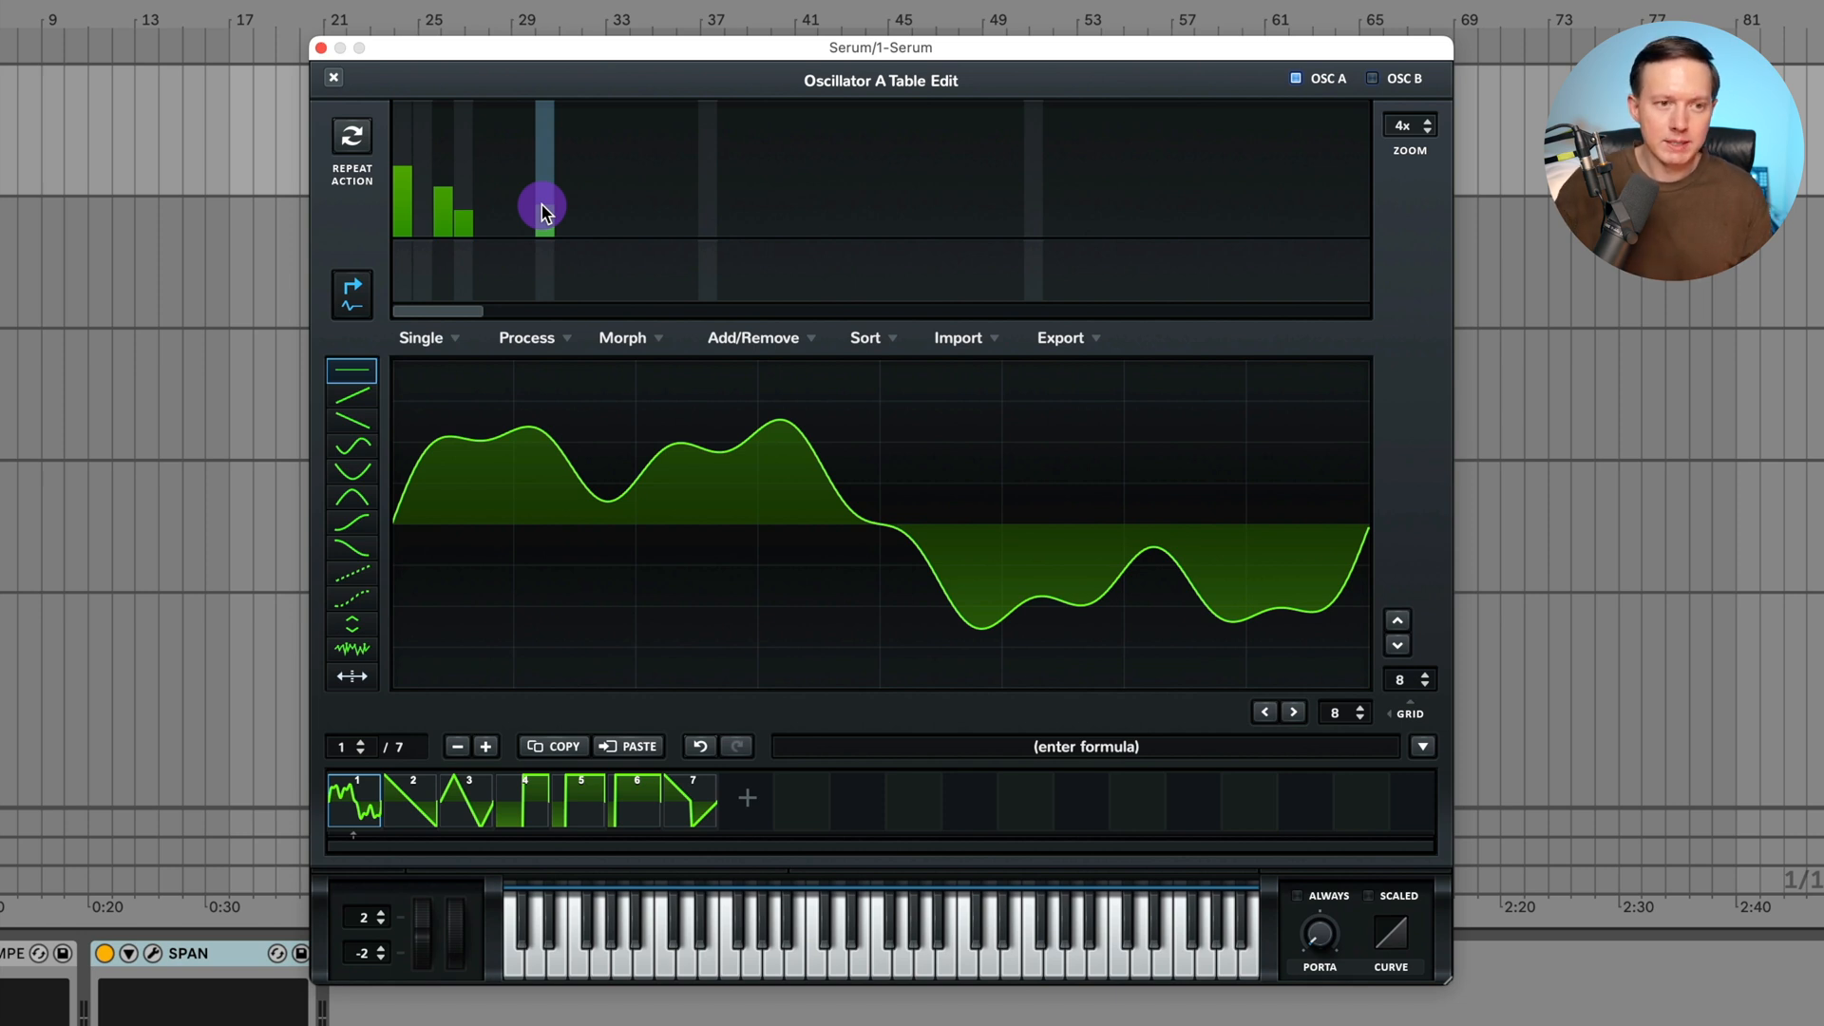
left_click(332, 77)
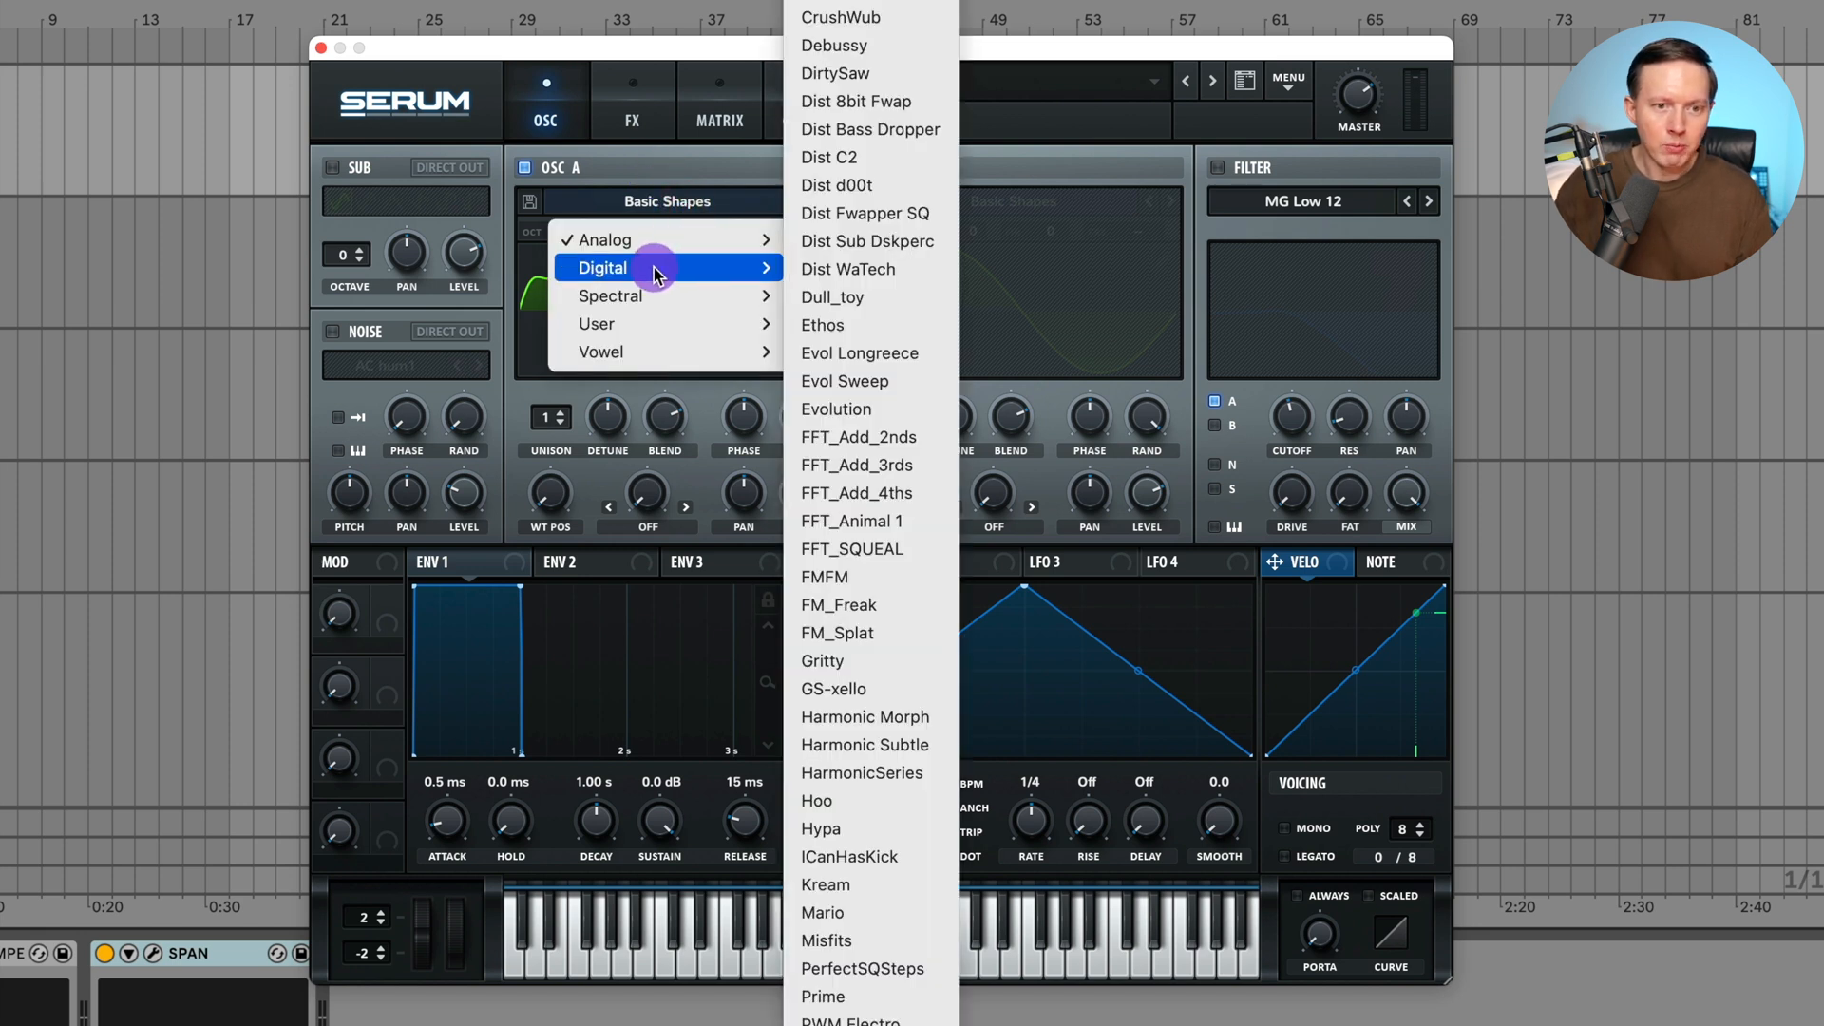
mouse_move(647, 273)
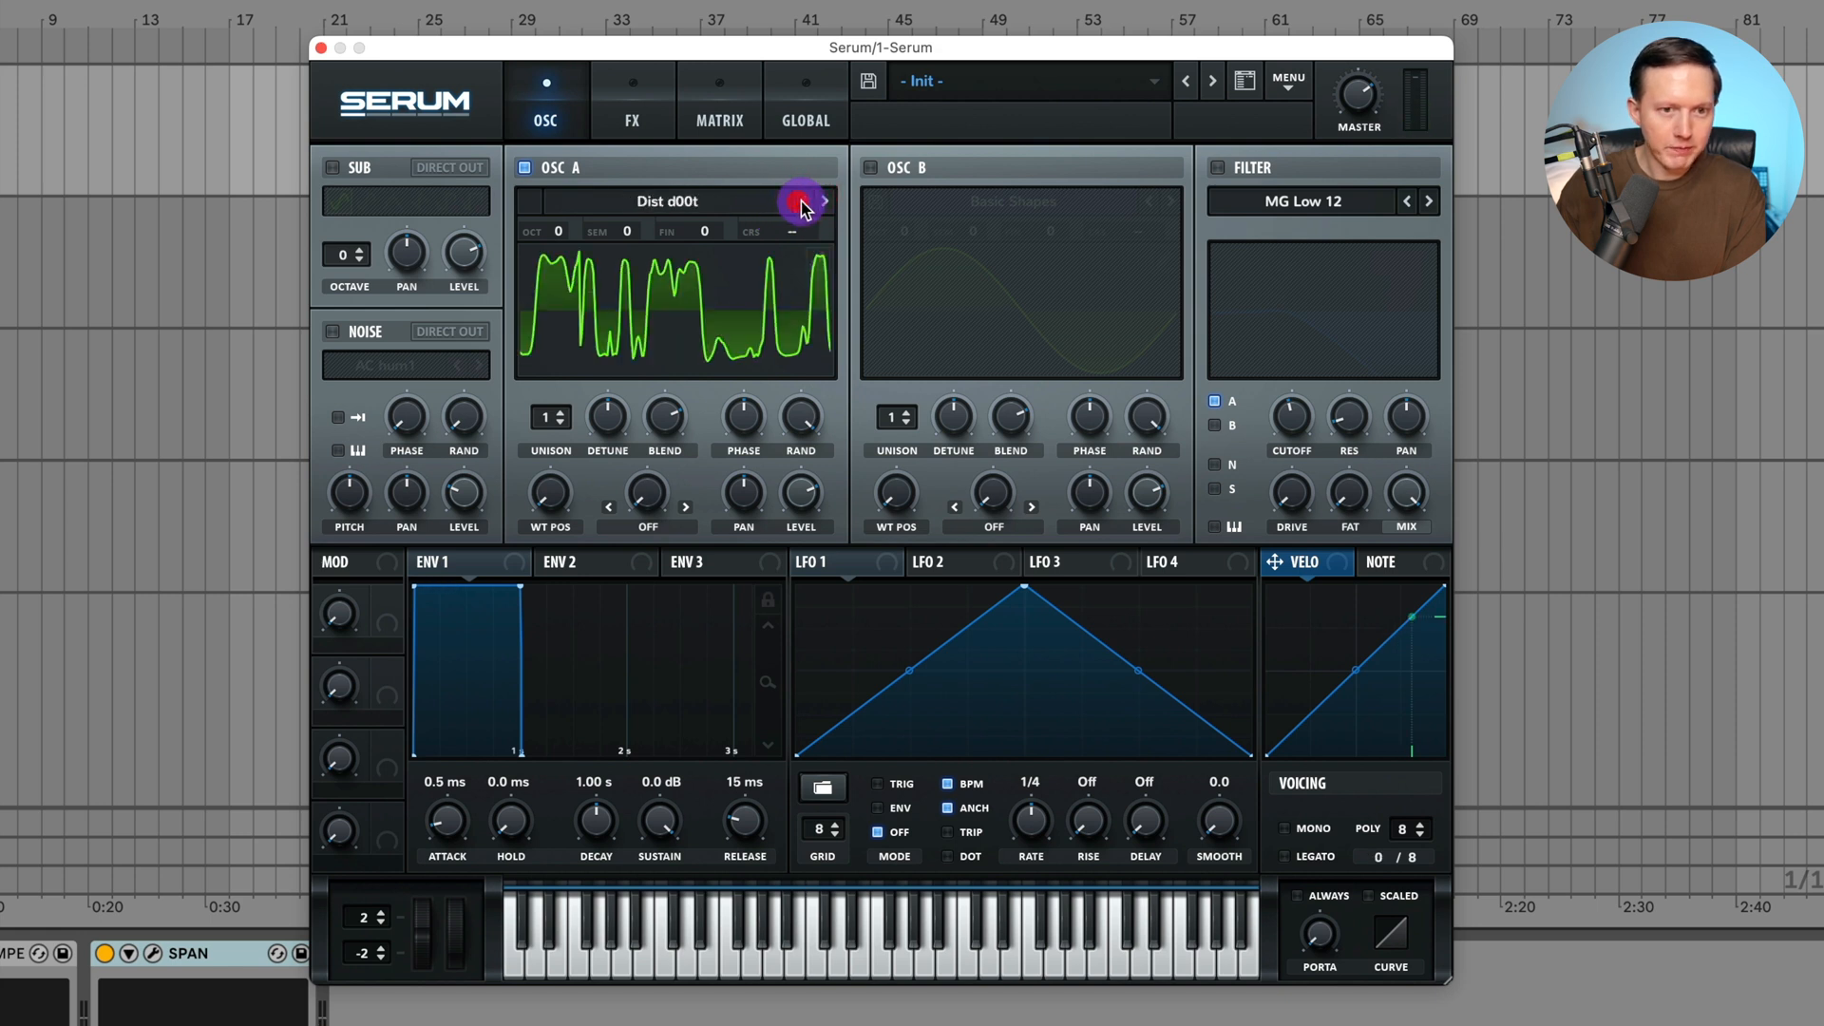
- Step oscillator A's wavetable and enable the filter, setting it to MG Low 24
left_click(824, 200)
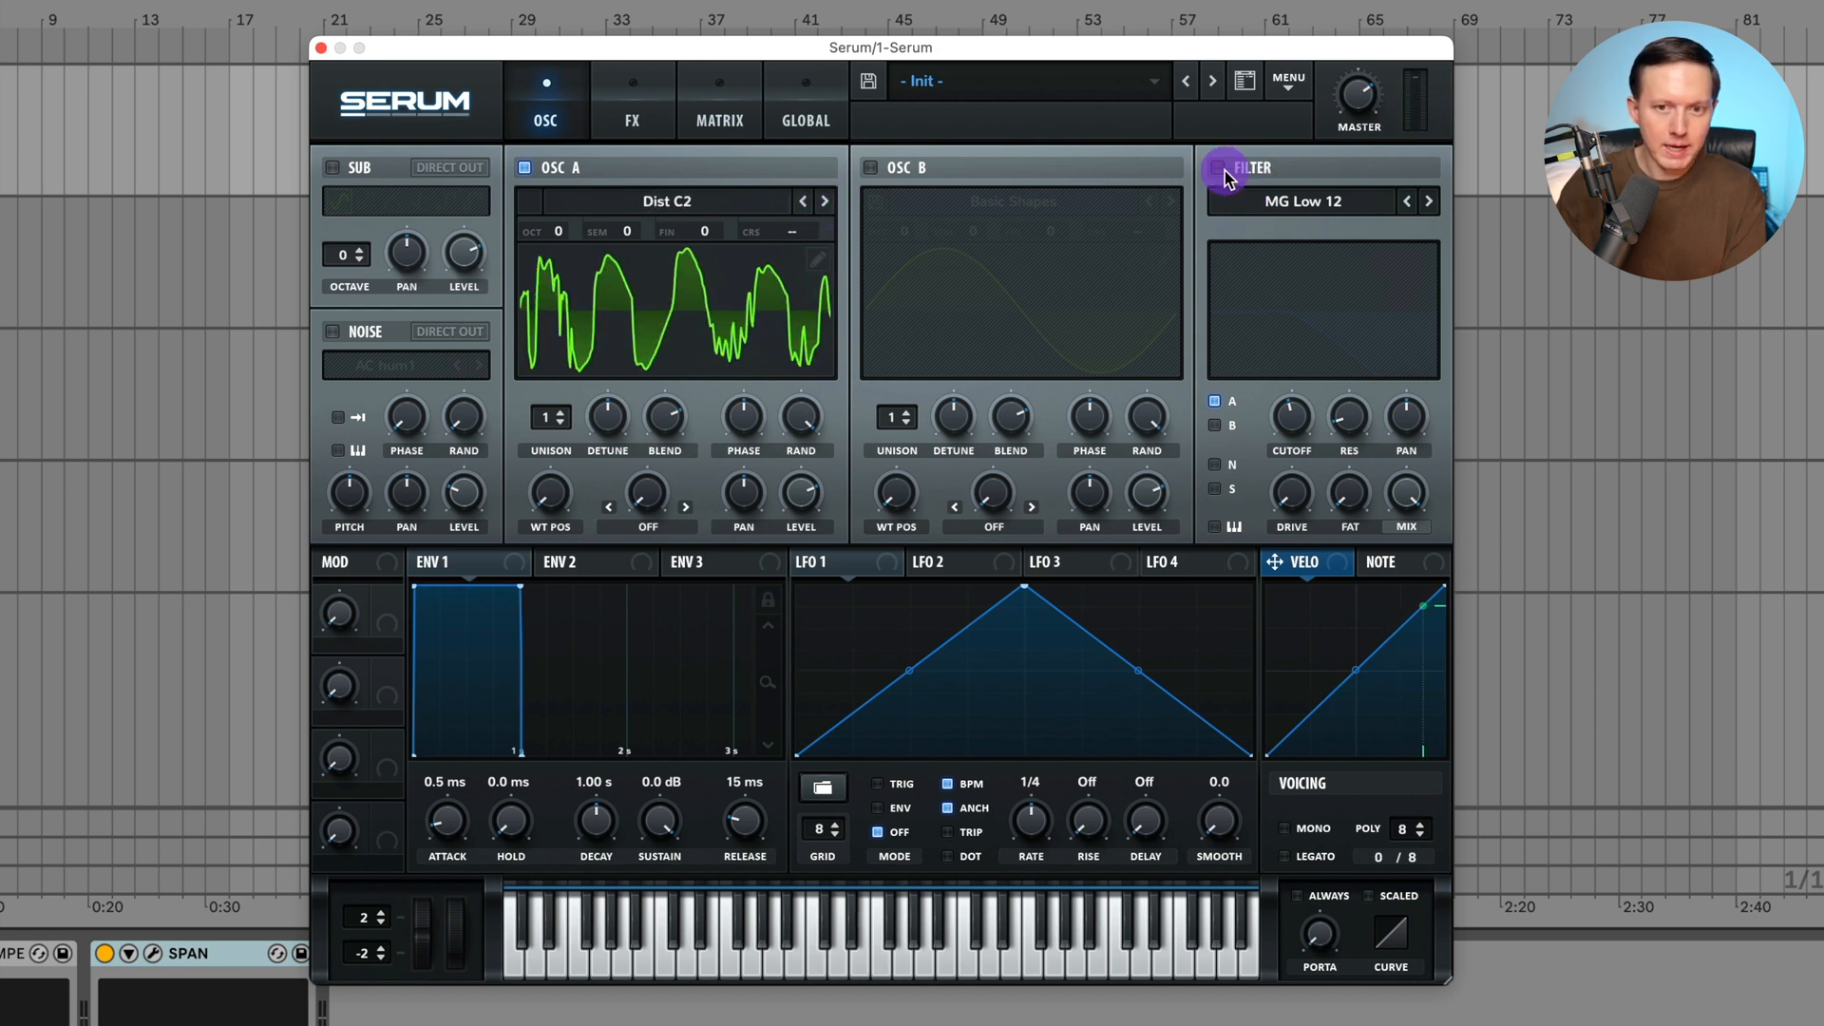
left_click(1428, 201)
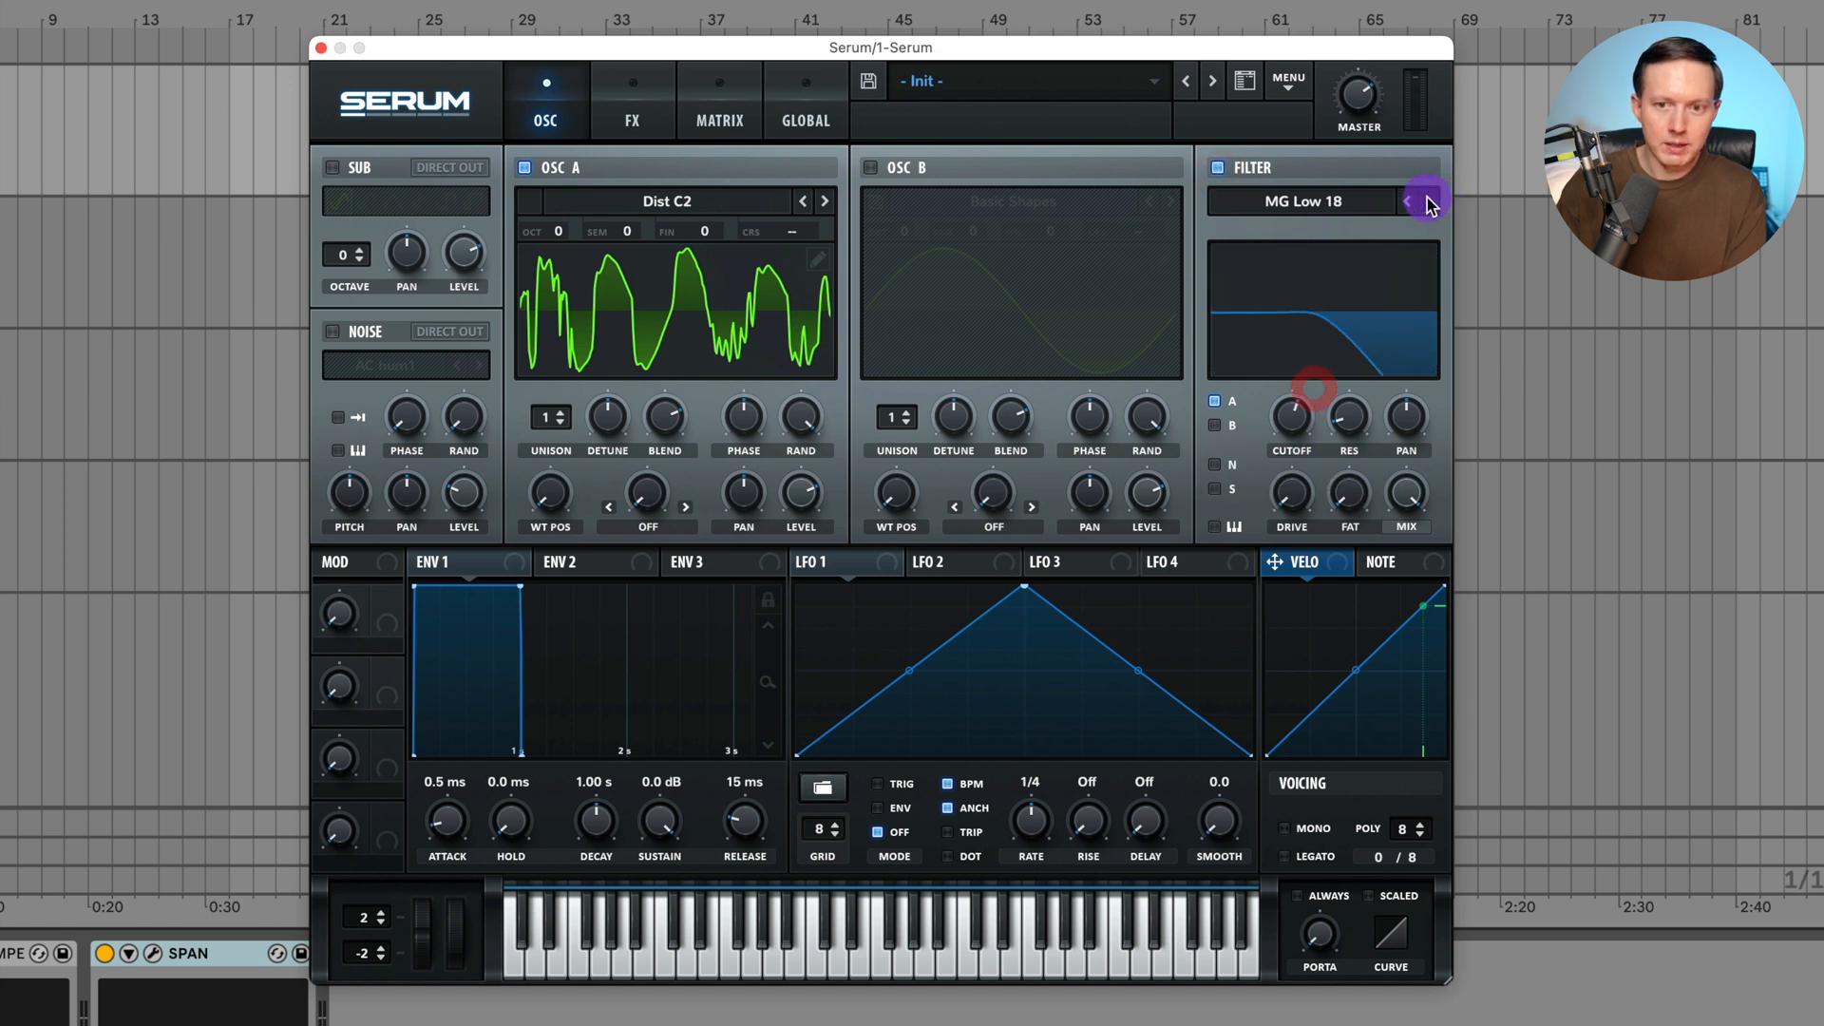
left_click(1427, 201)
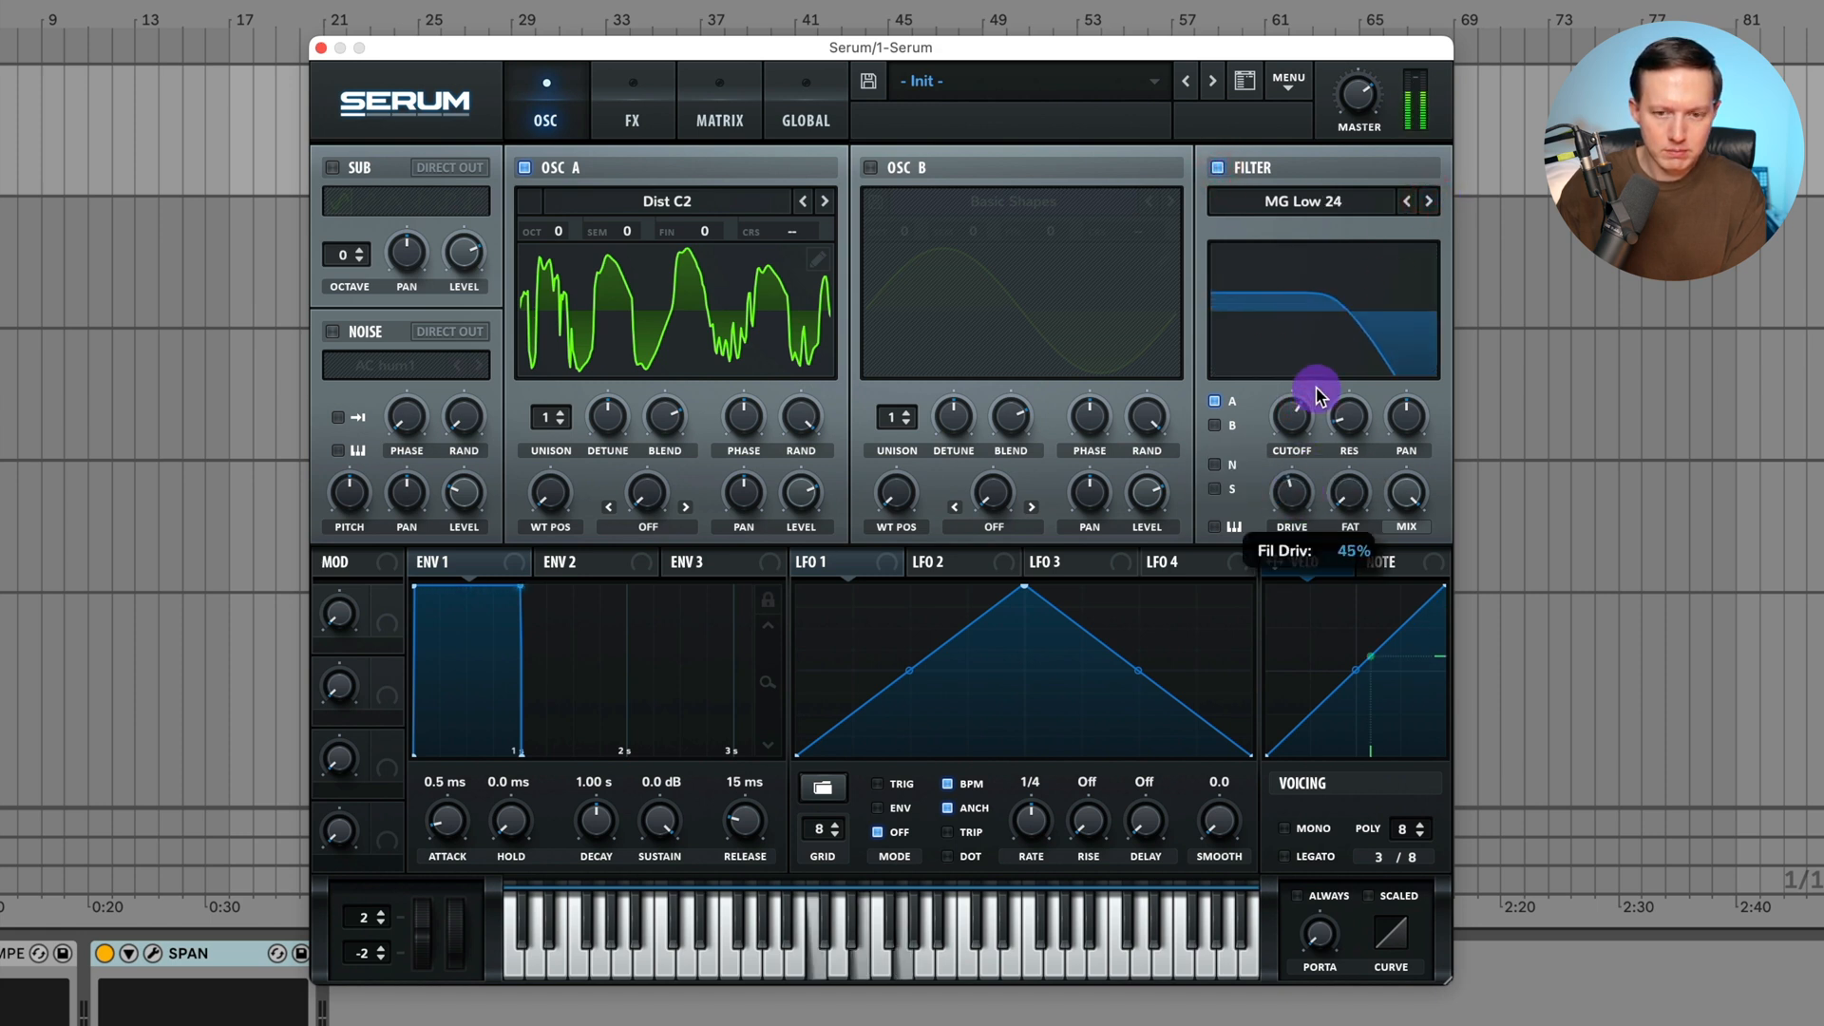
left_click(802, 201)
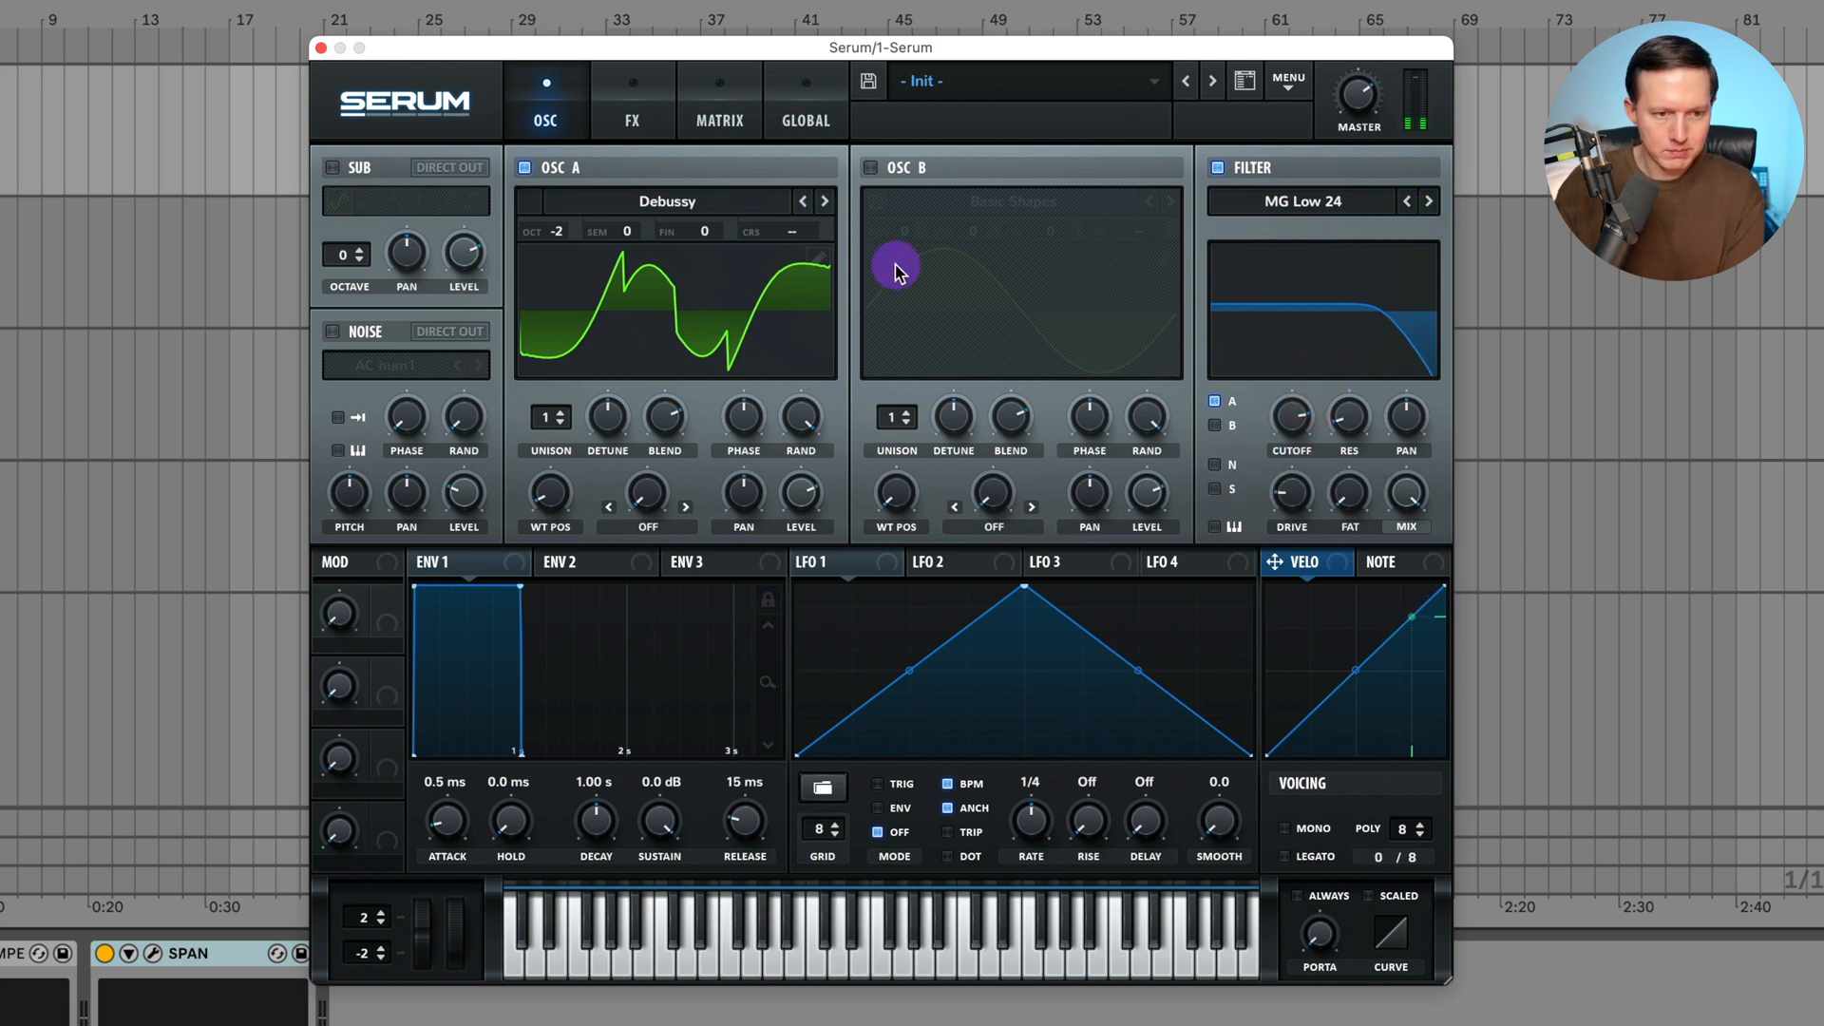
- Switch voicing to mono and open oscillator A's wavetable editor
left_click(1310, 829)
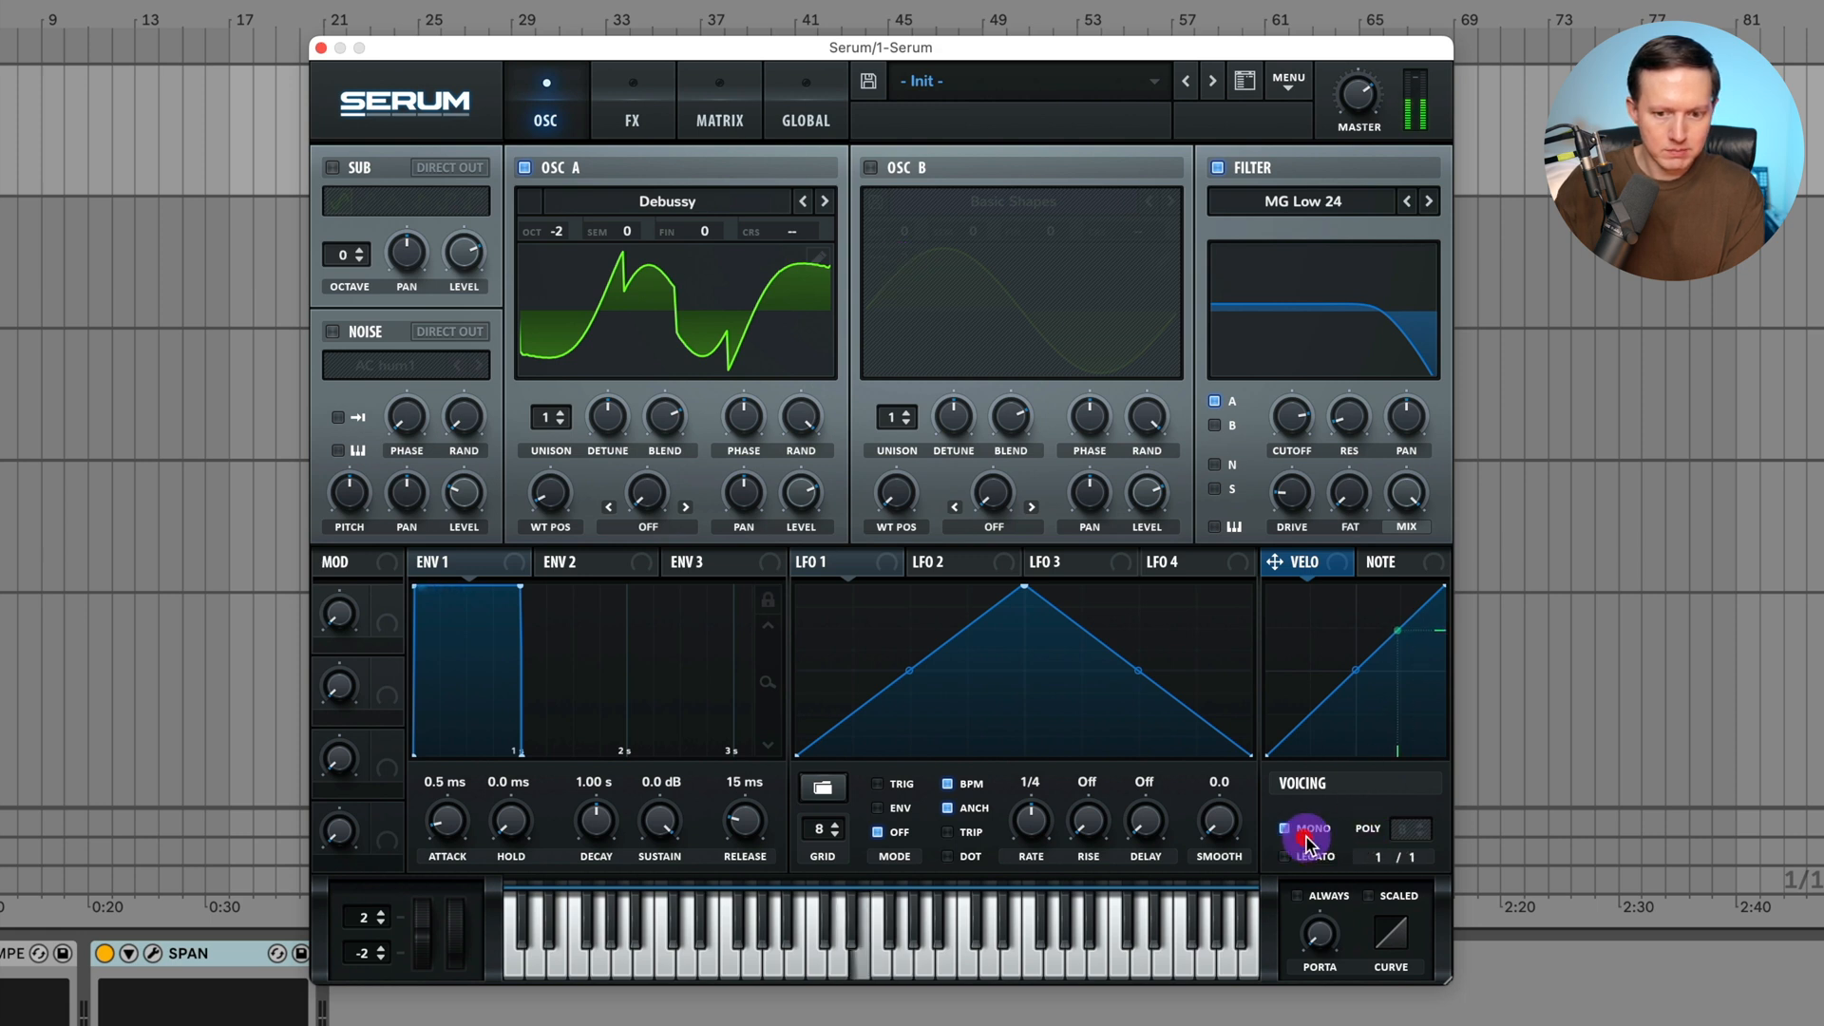
left_click(1307, 830)
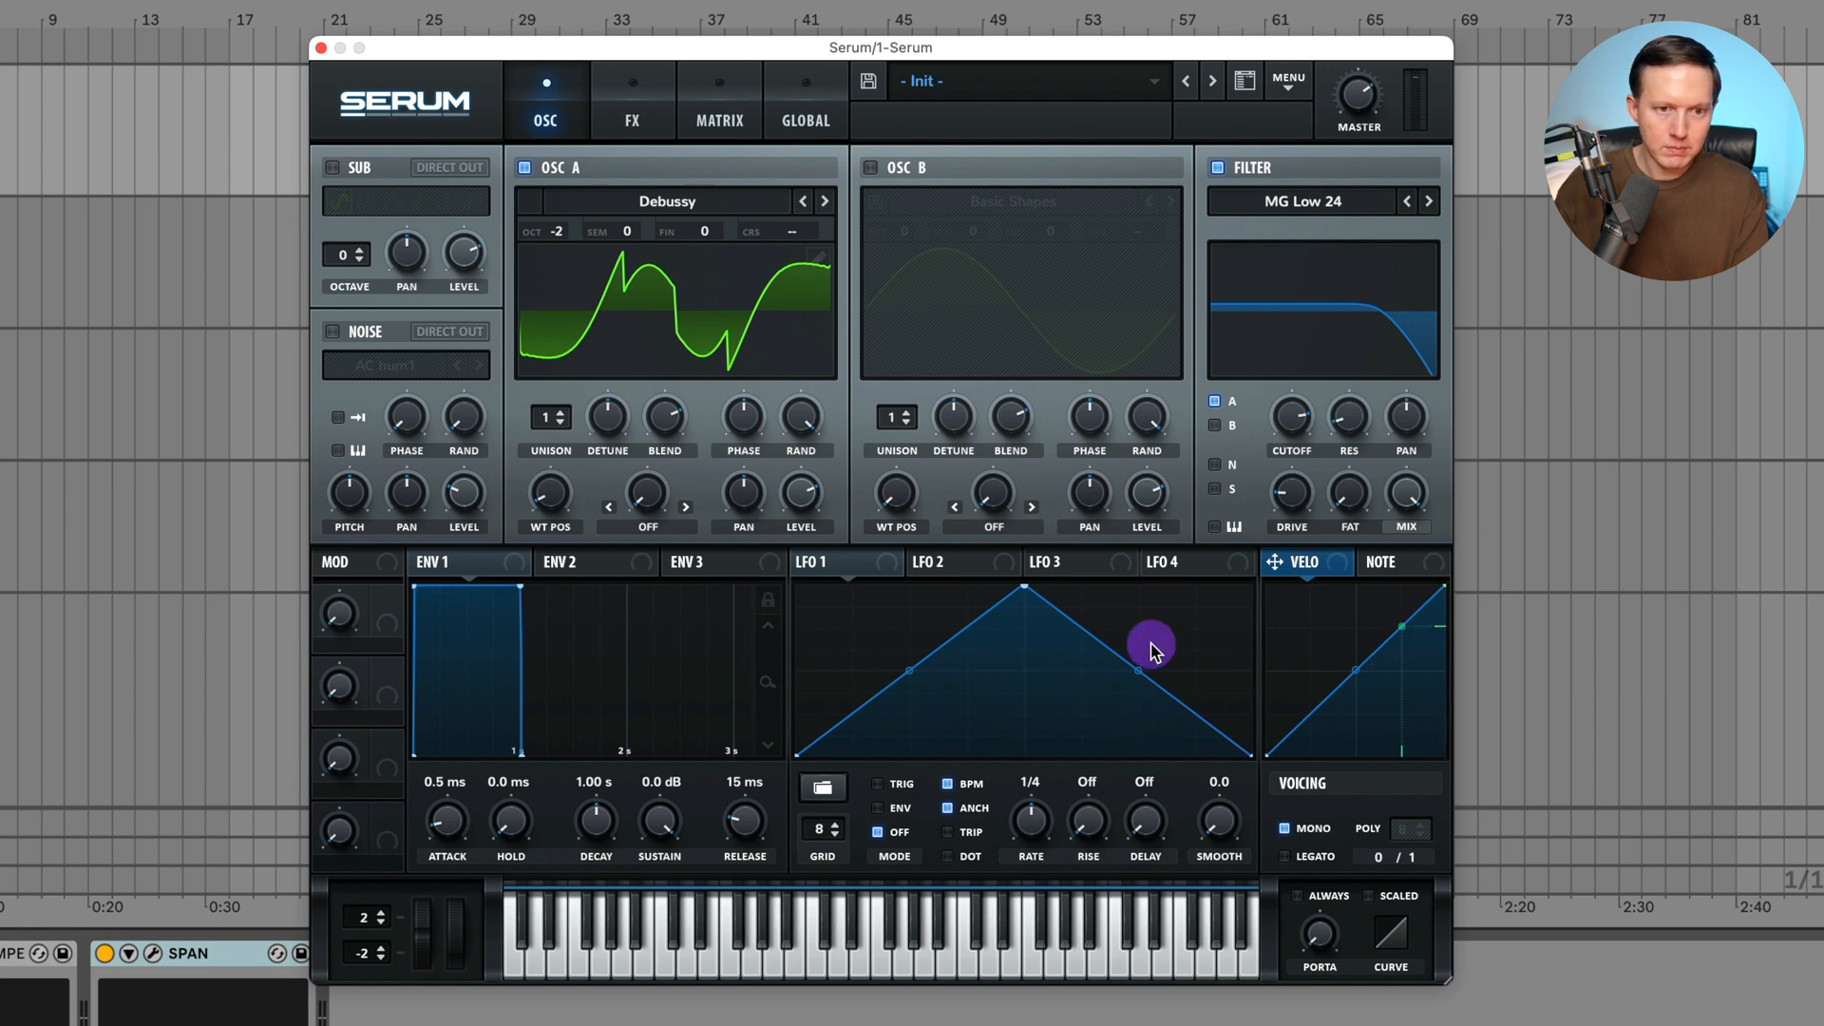
double_click(673, 285)
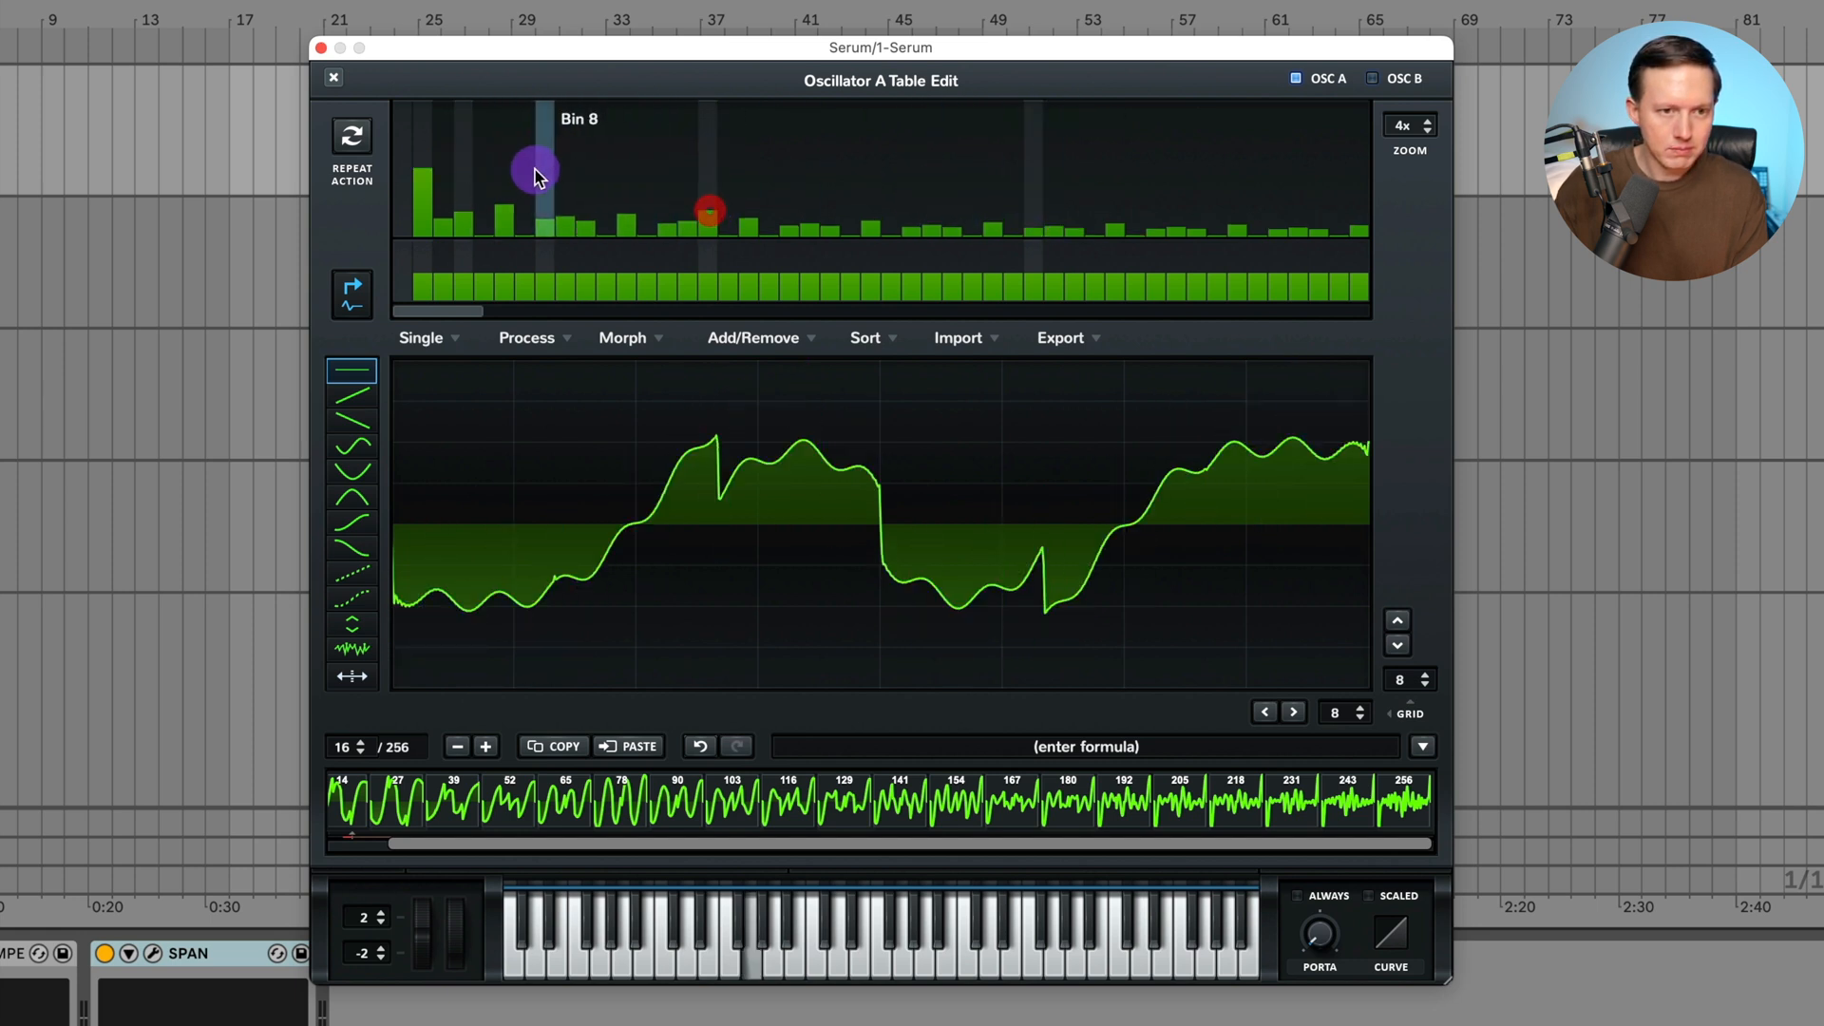
- Lower the Debussy frame's low harmonic bins around 8 to 12
left_click_drag(534, 174, 622, 192)
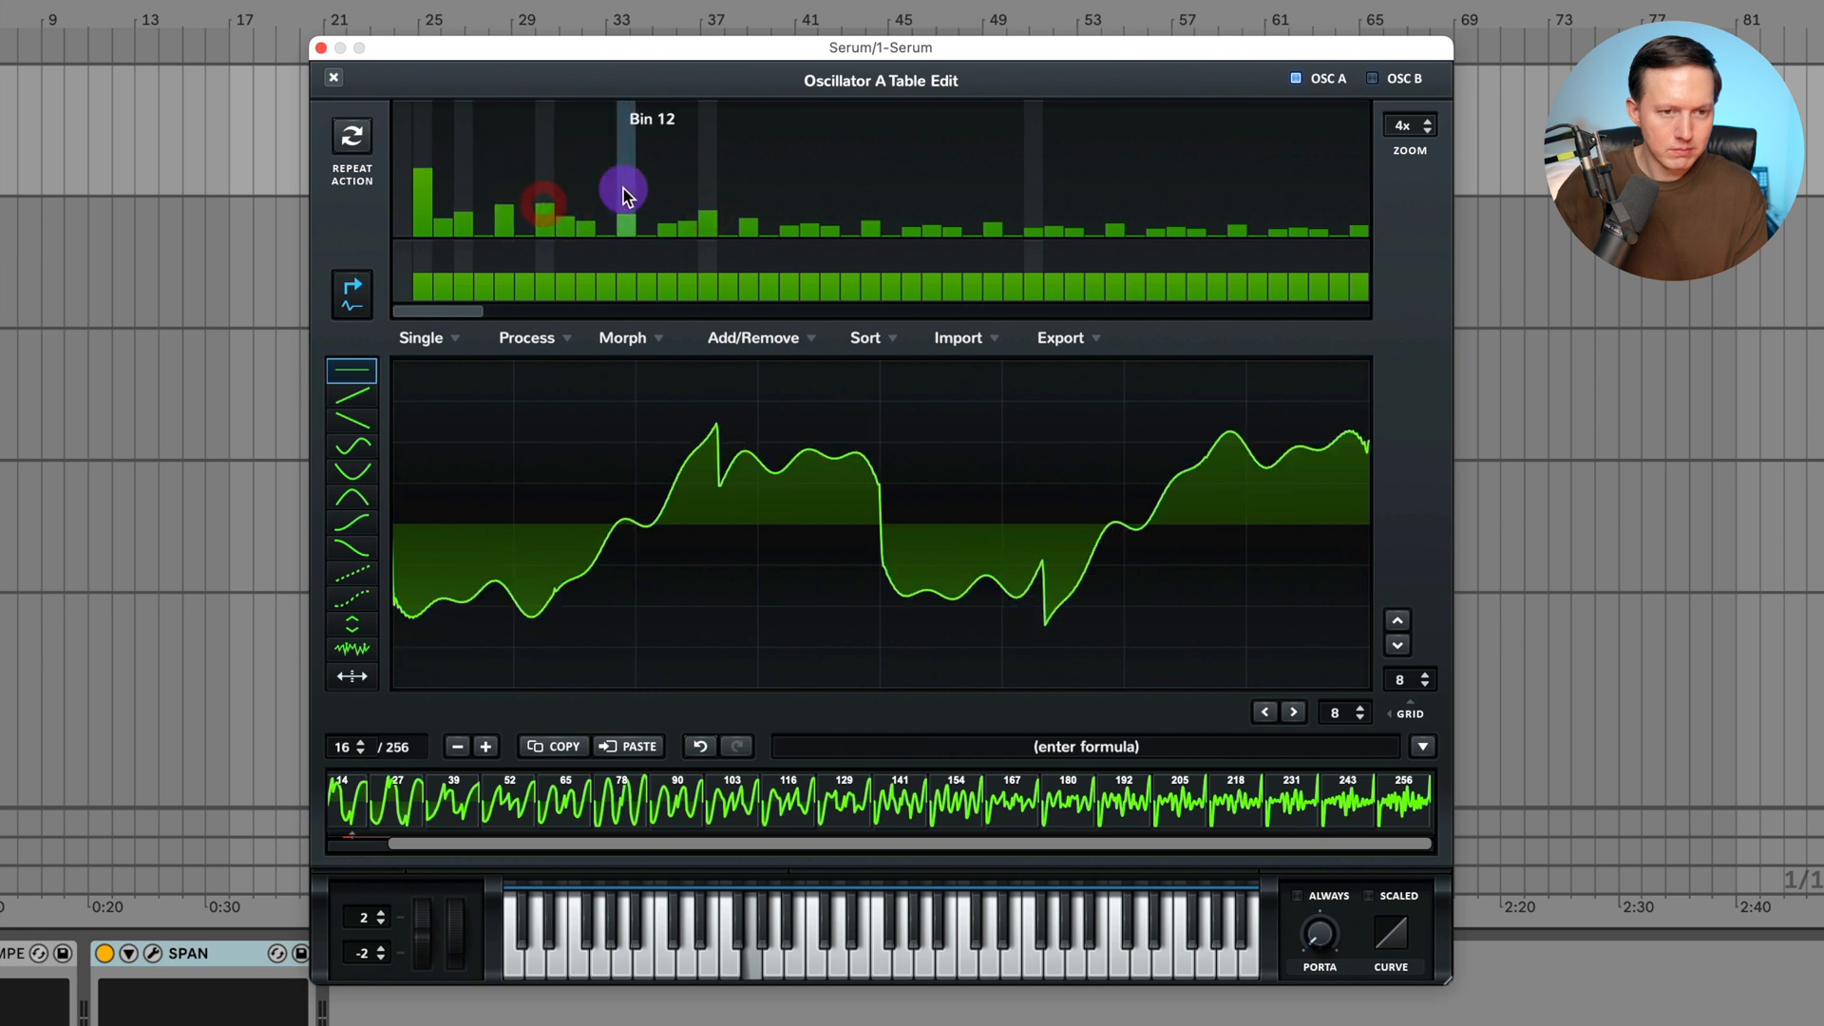
left_click_drag(623, 192, 568, 215)
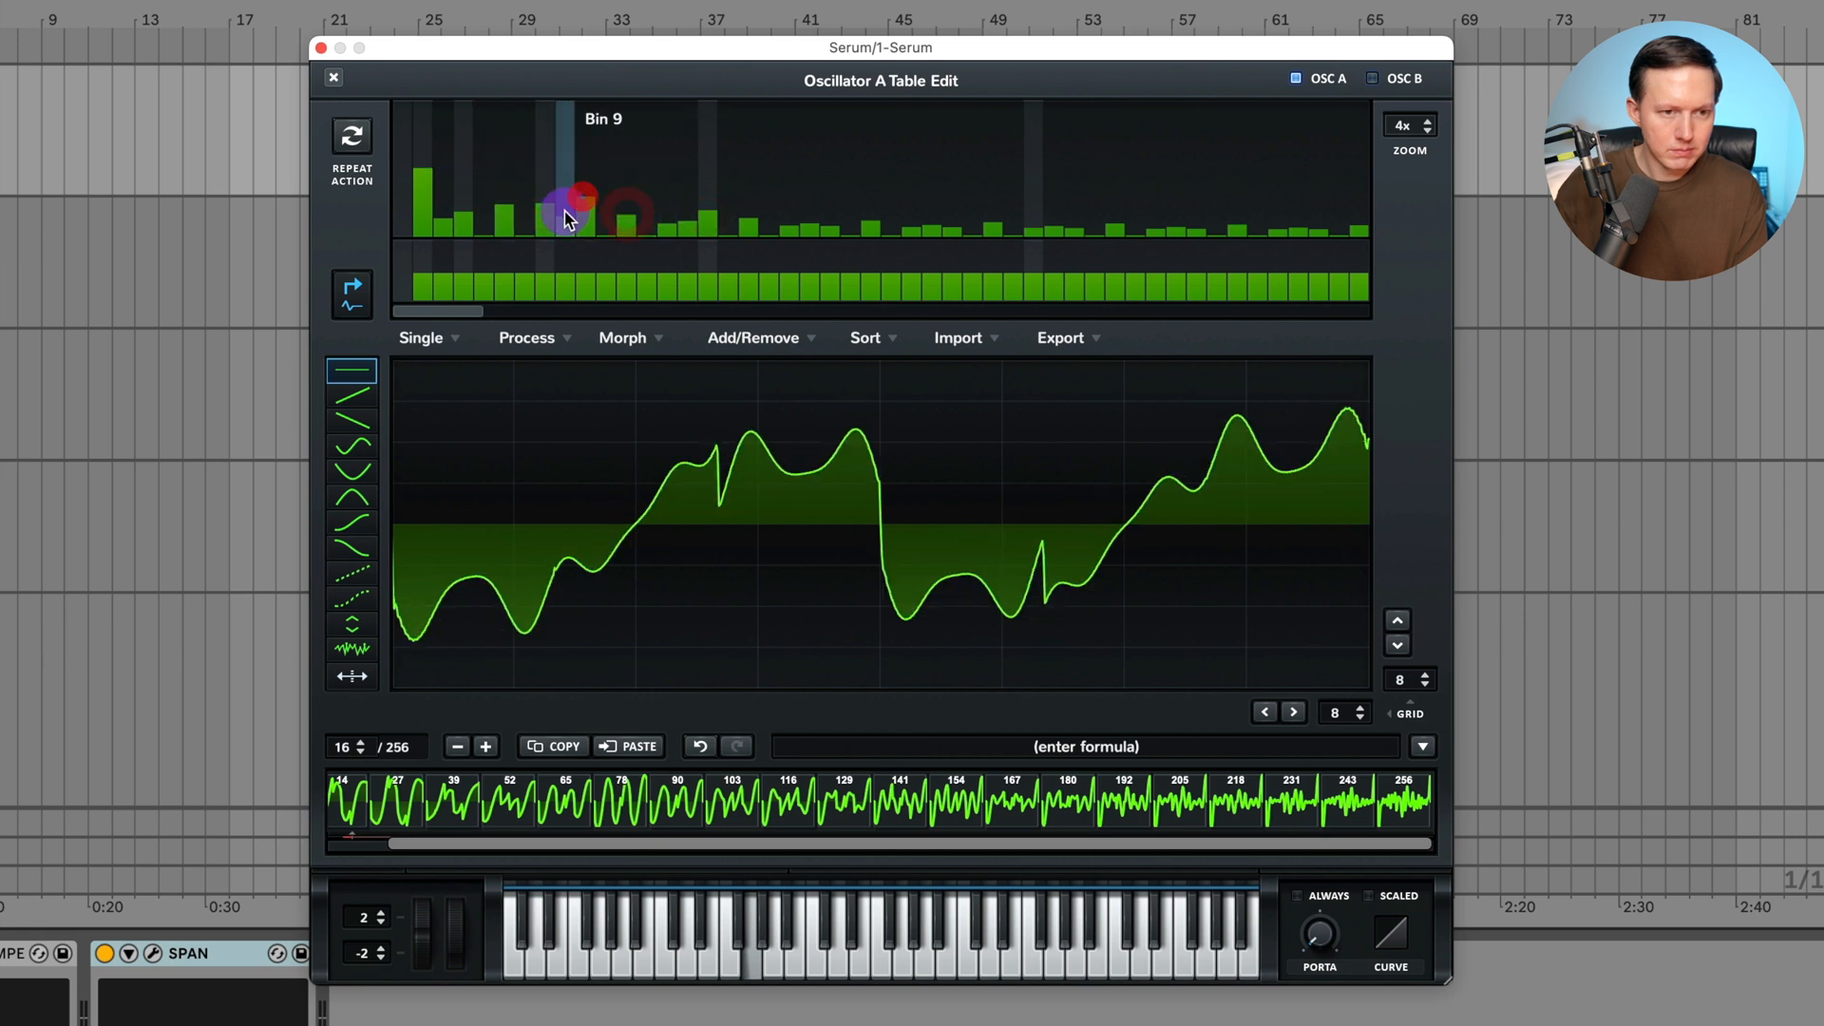